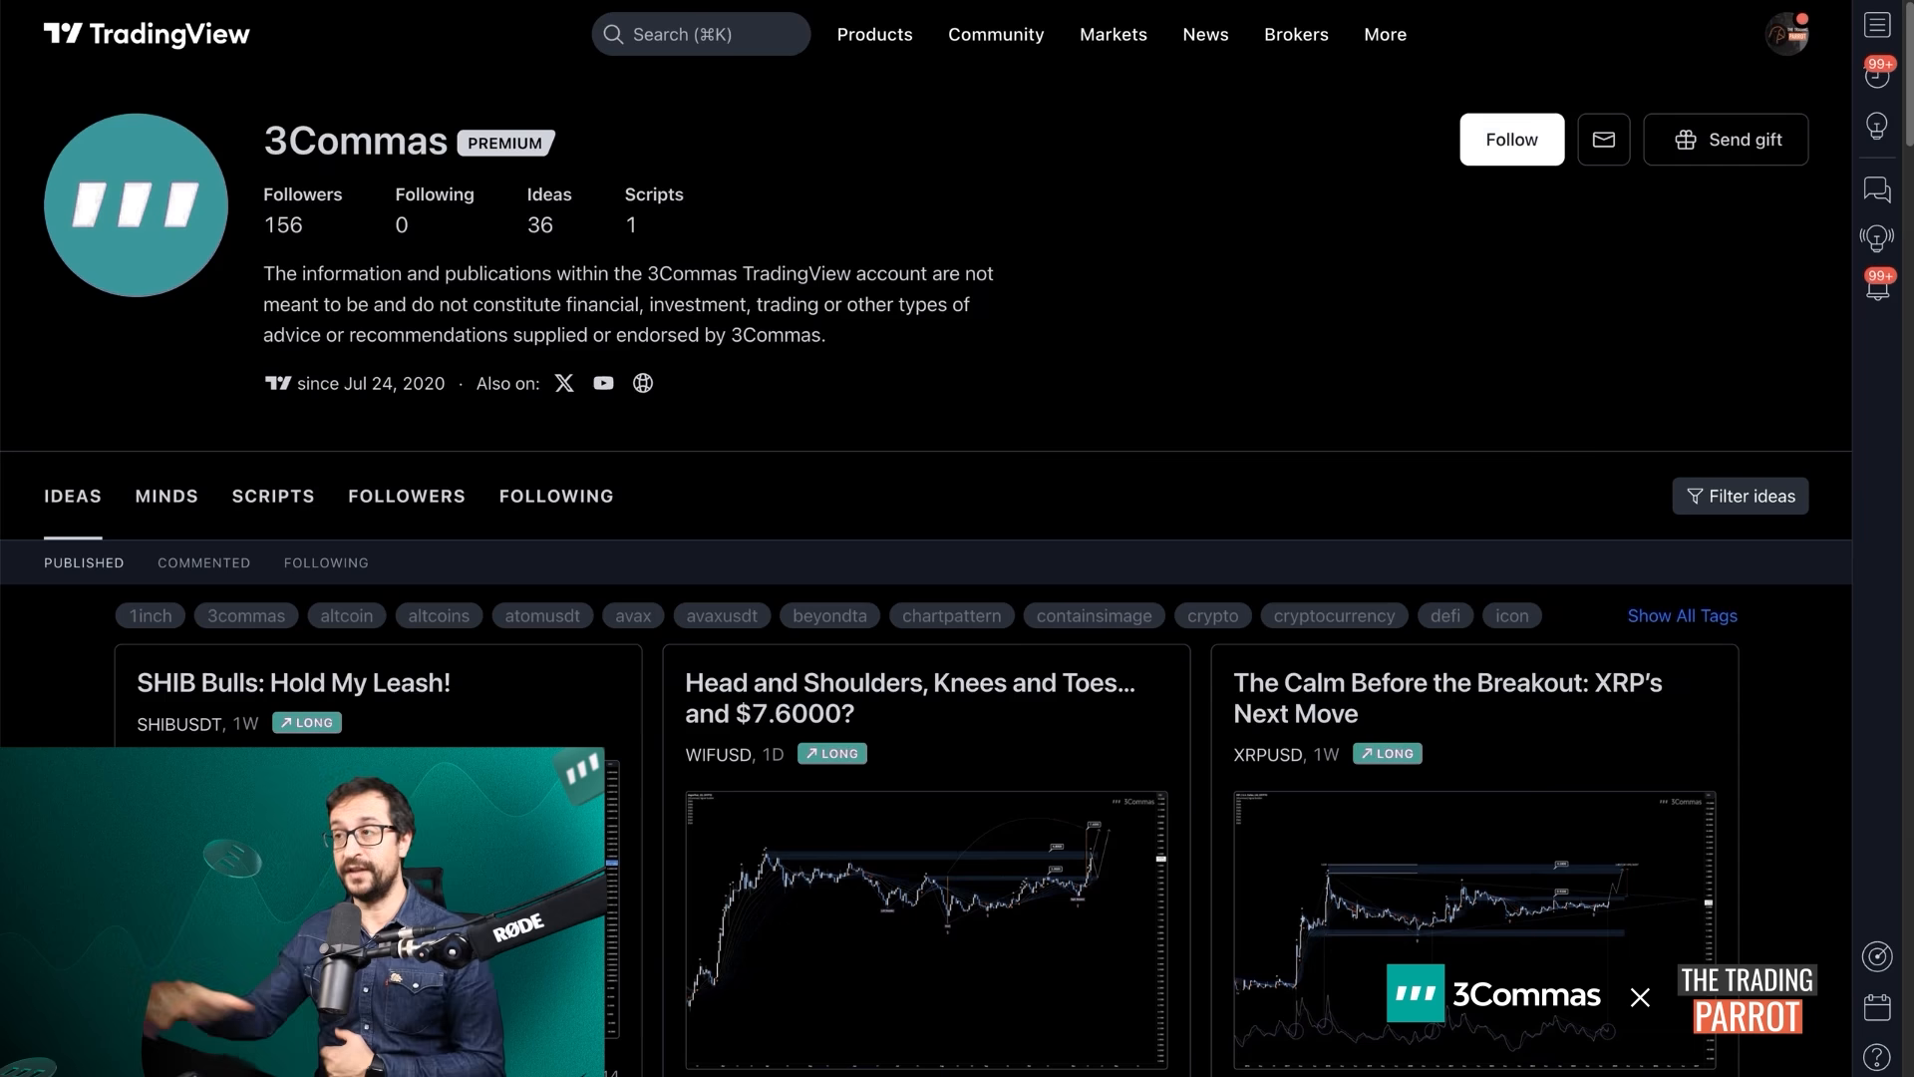
Follow the 3Commas profile and show its Scripts tab down to the Signal Builder card
scroll(down, 3)
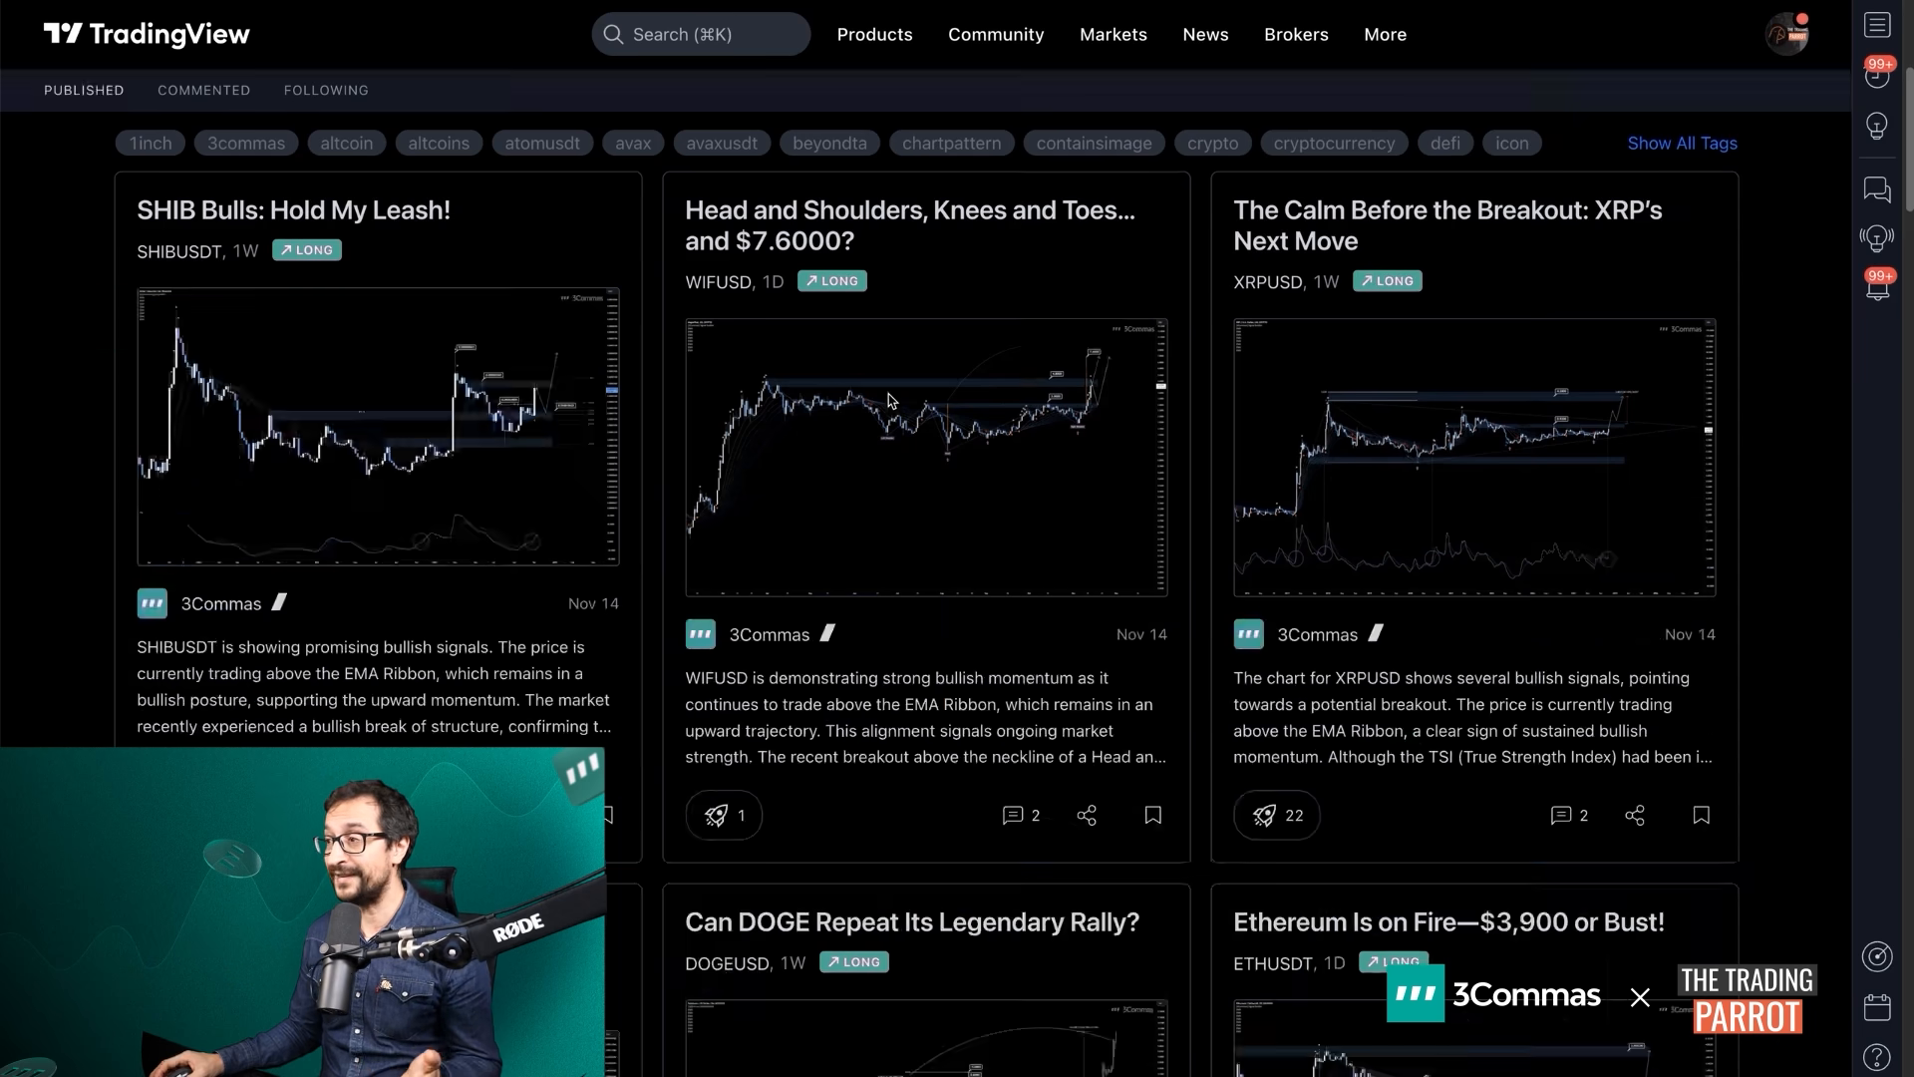
scroll(down, 3)
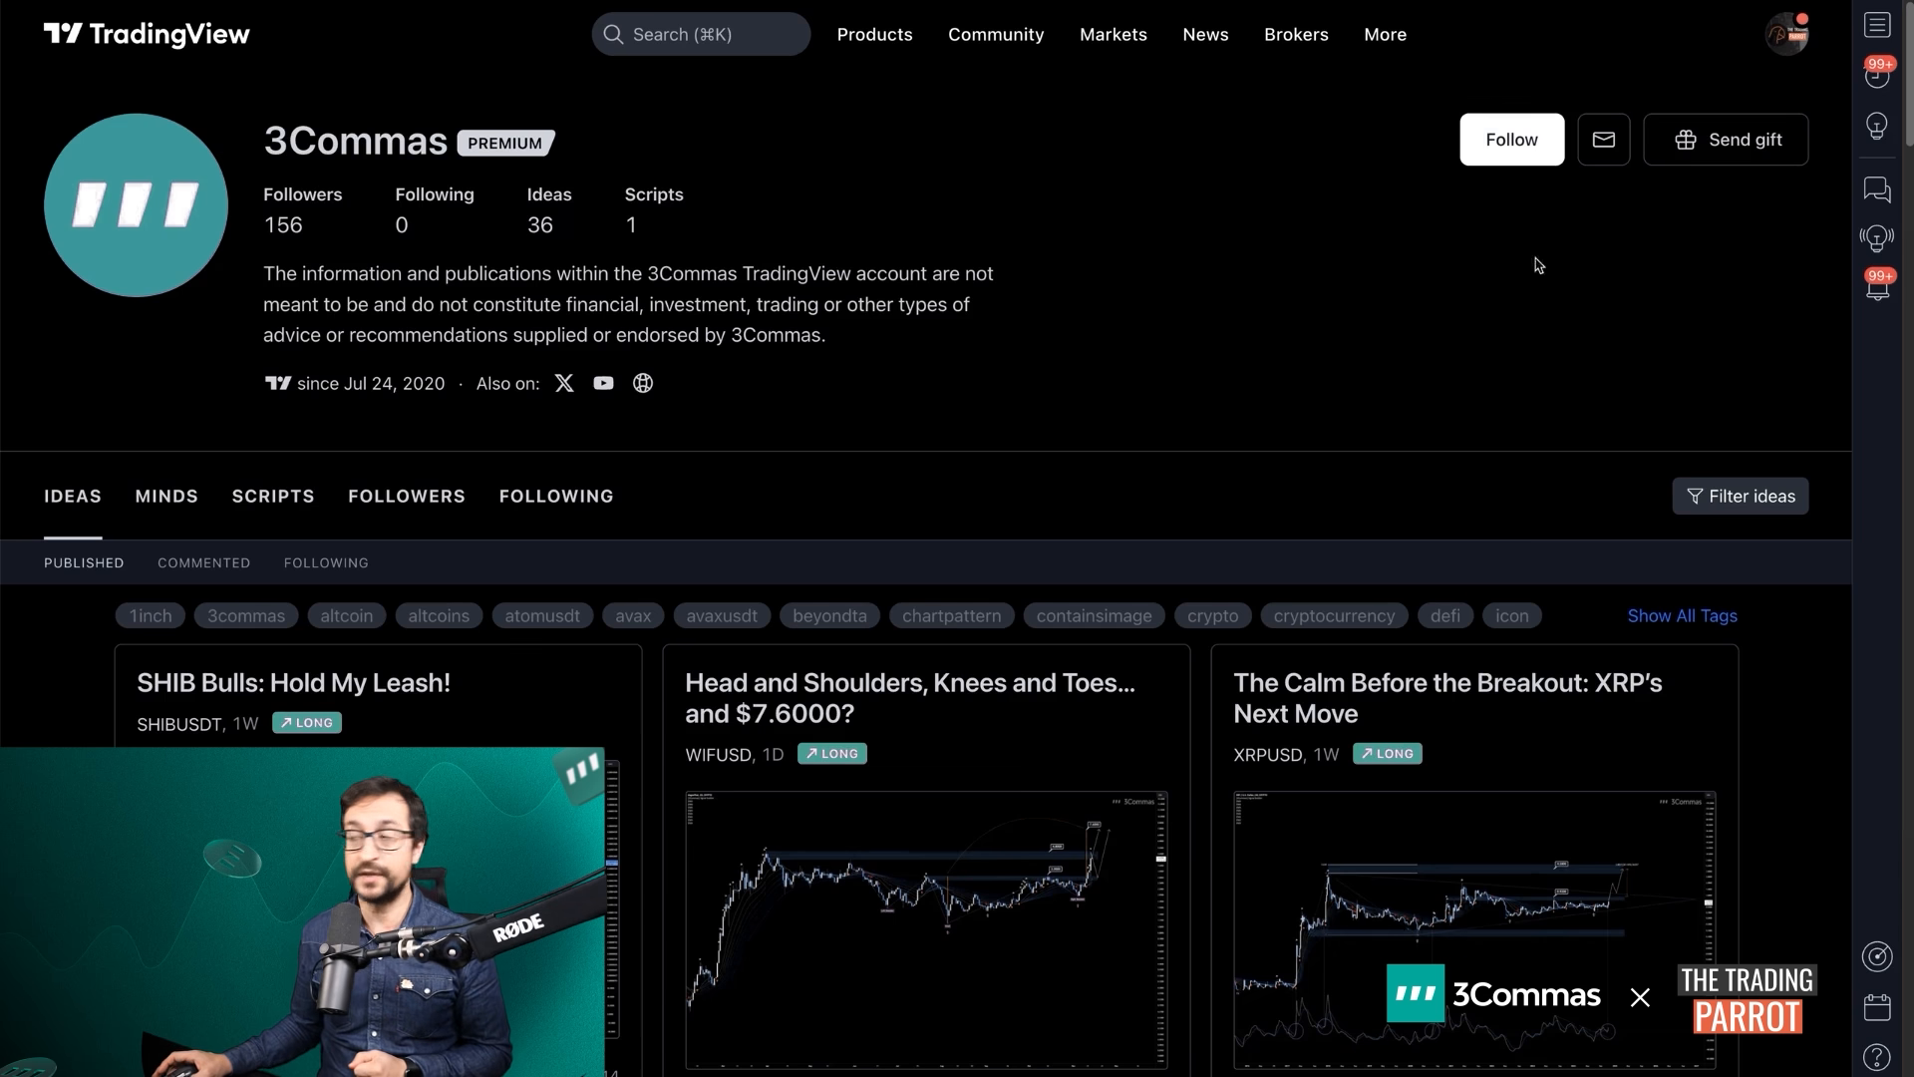
click(1509, 140)
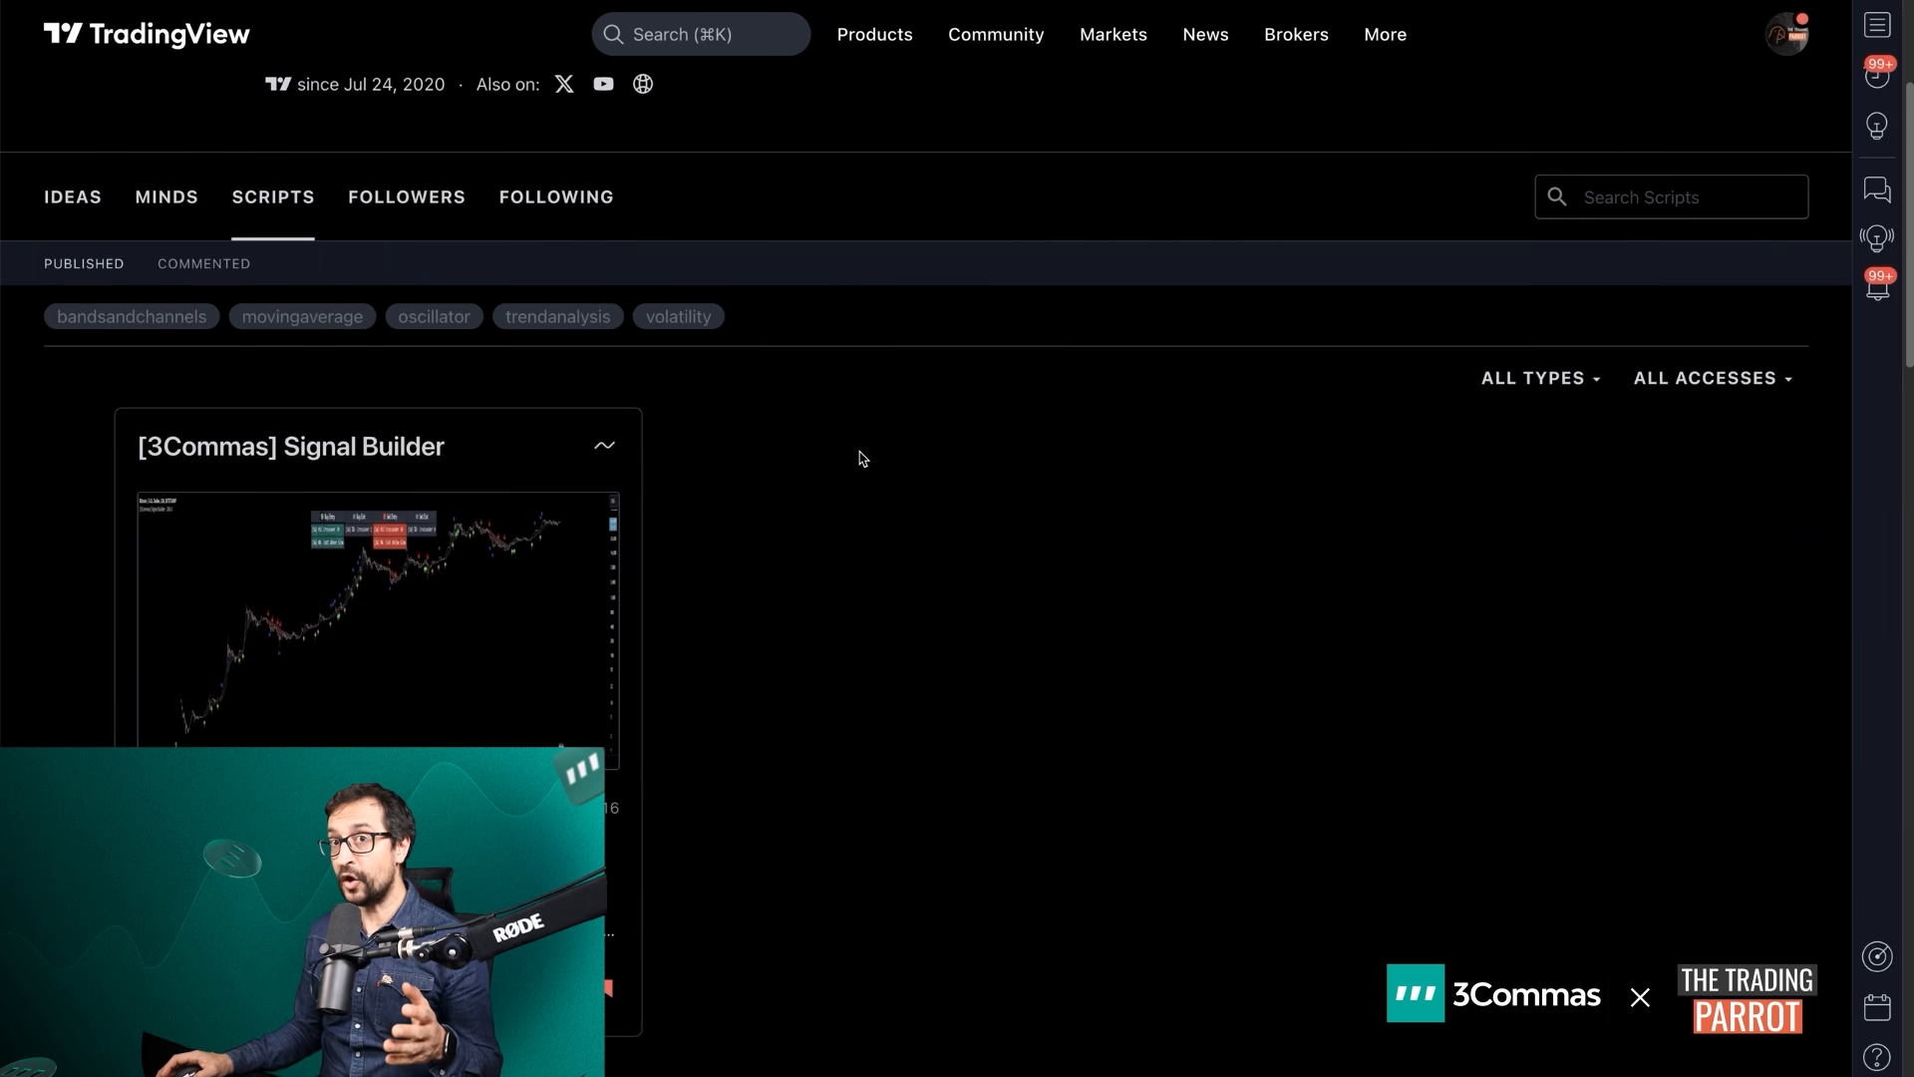
scroll(down, 3)
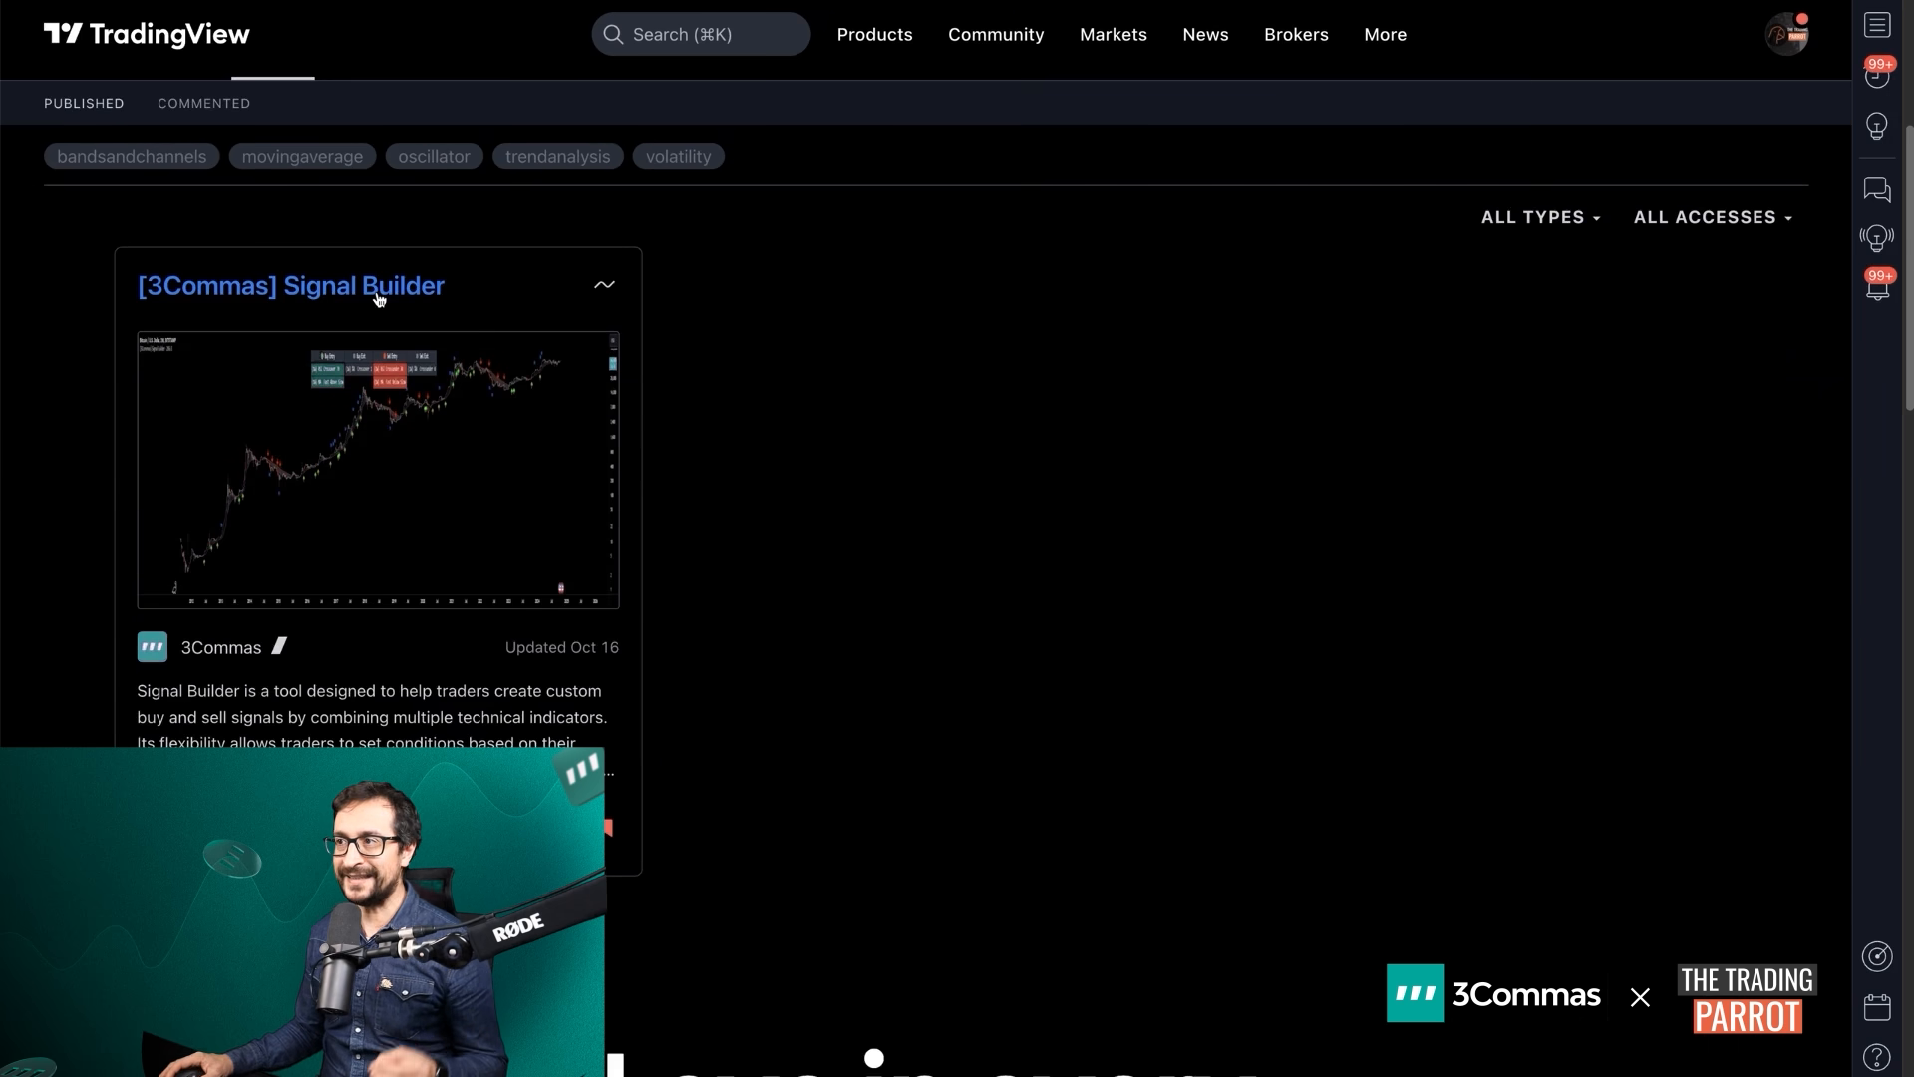
click(221, 646)
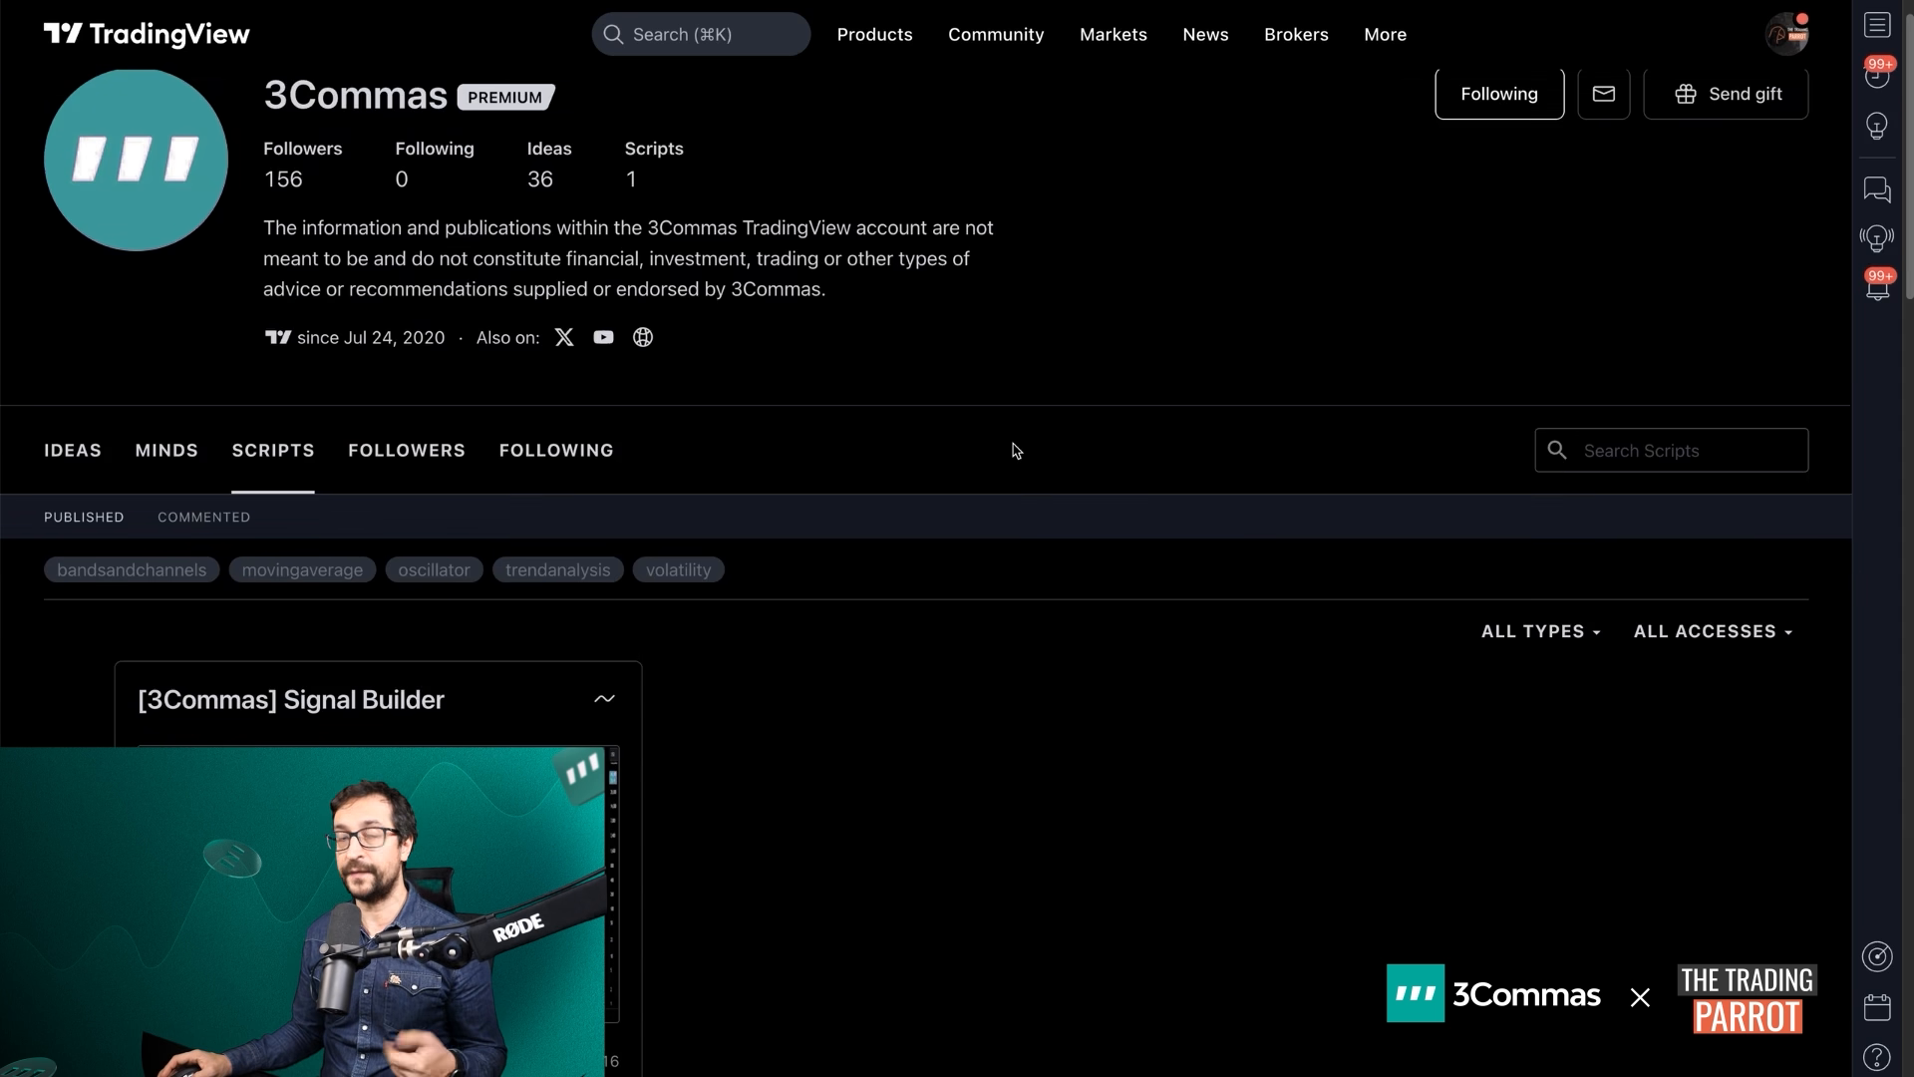
View the [3Commas] Signal Builder script details with its example BTCUSD chart
click(291, 700)
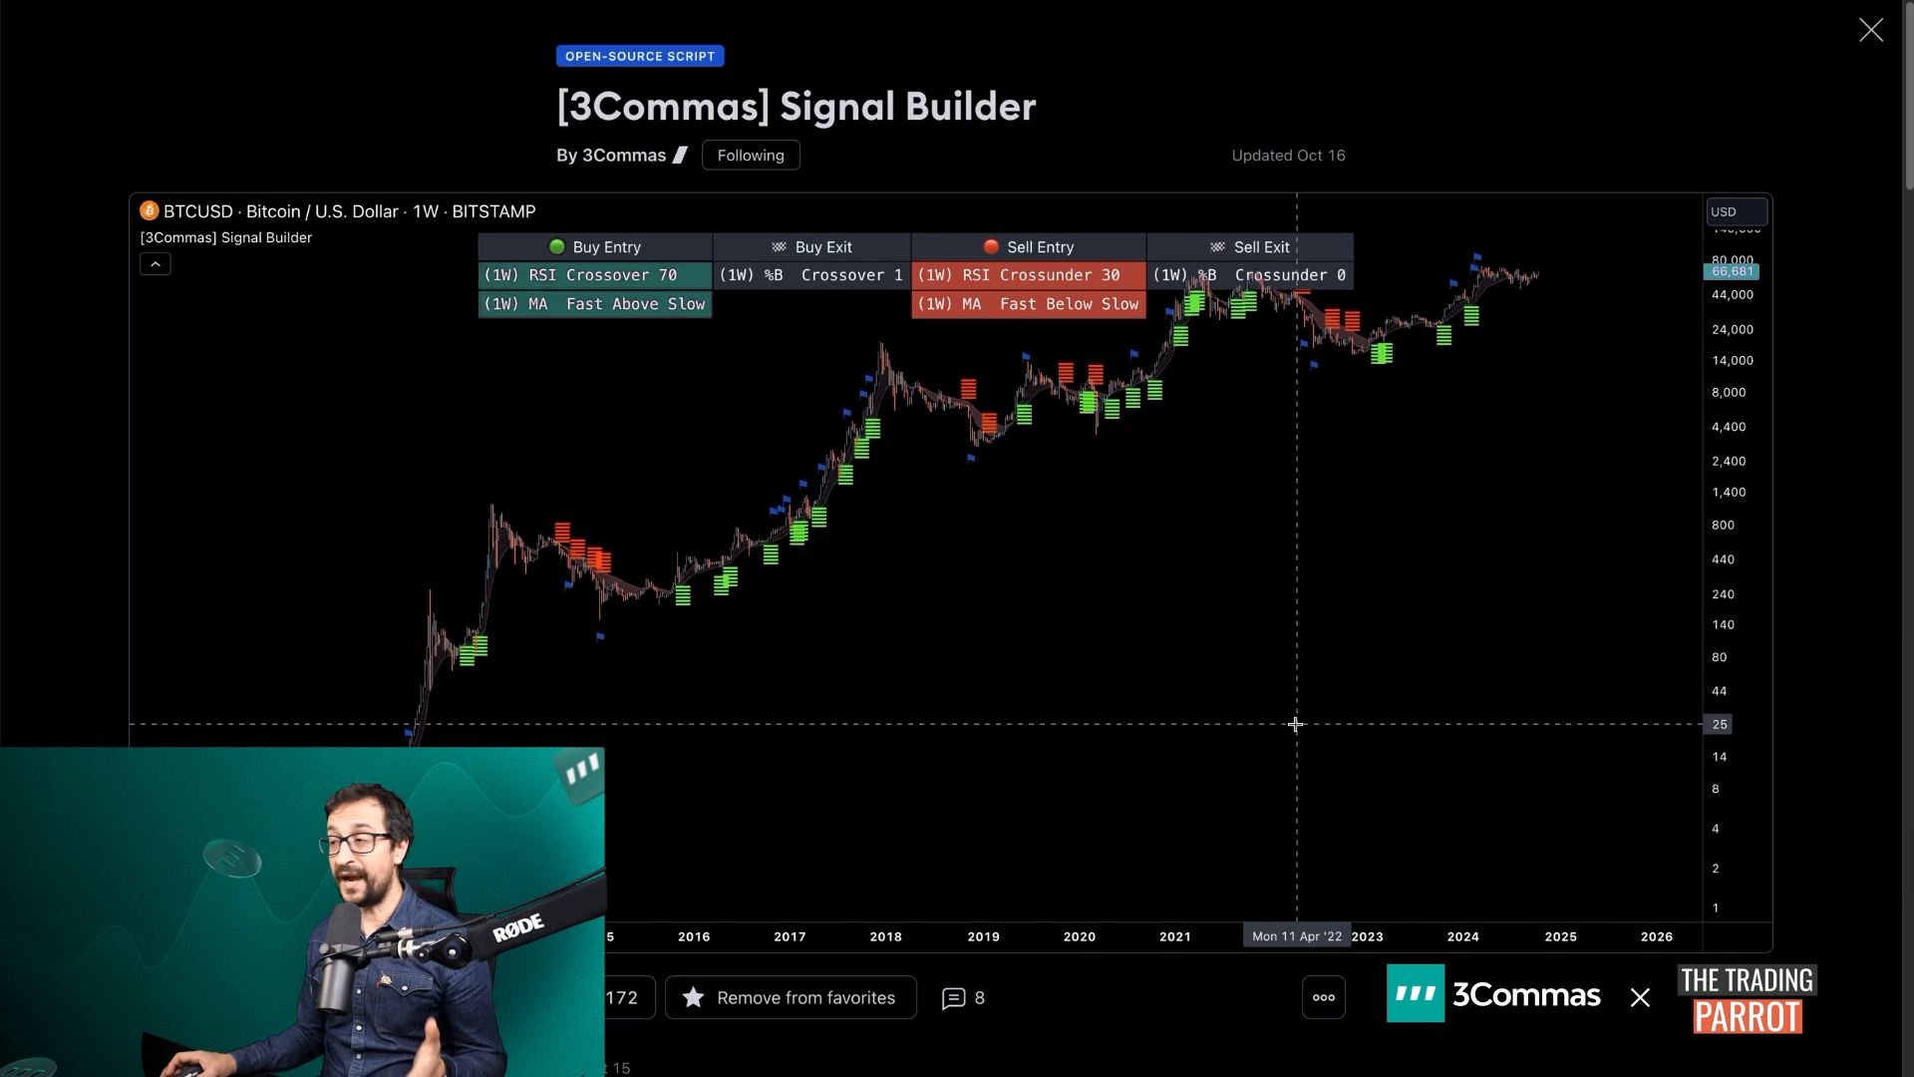
scroll(down, 3)
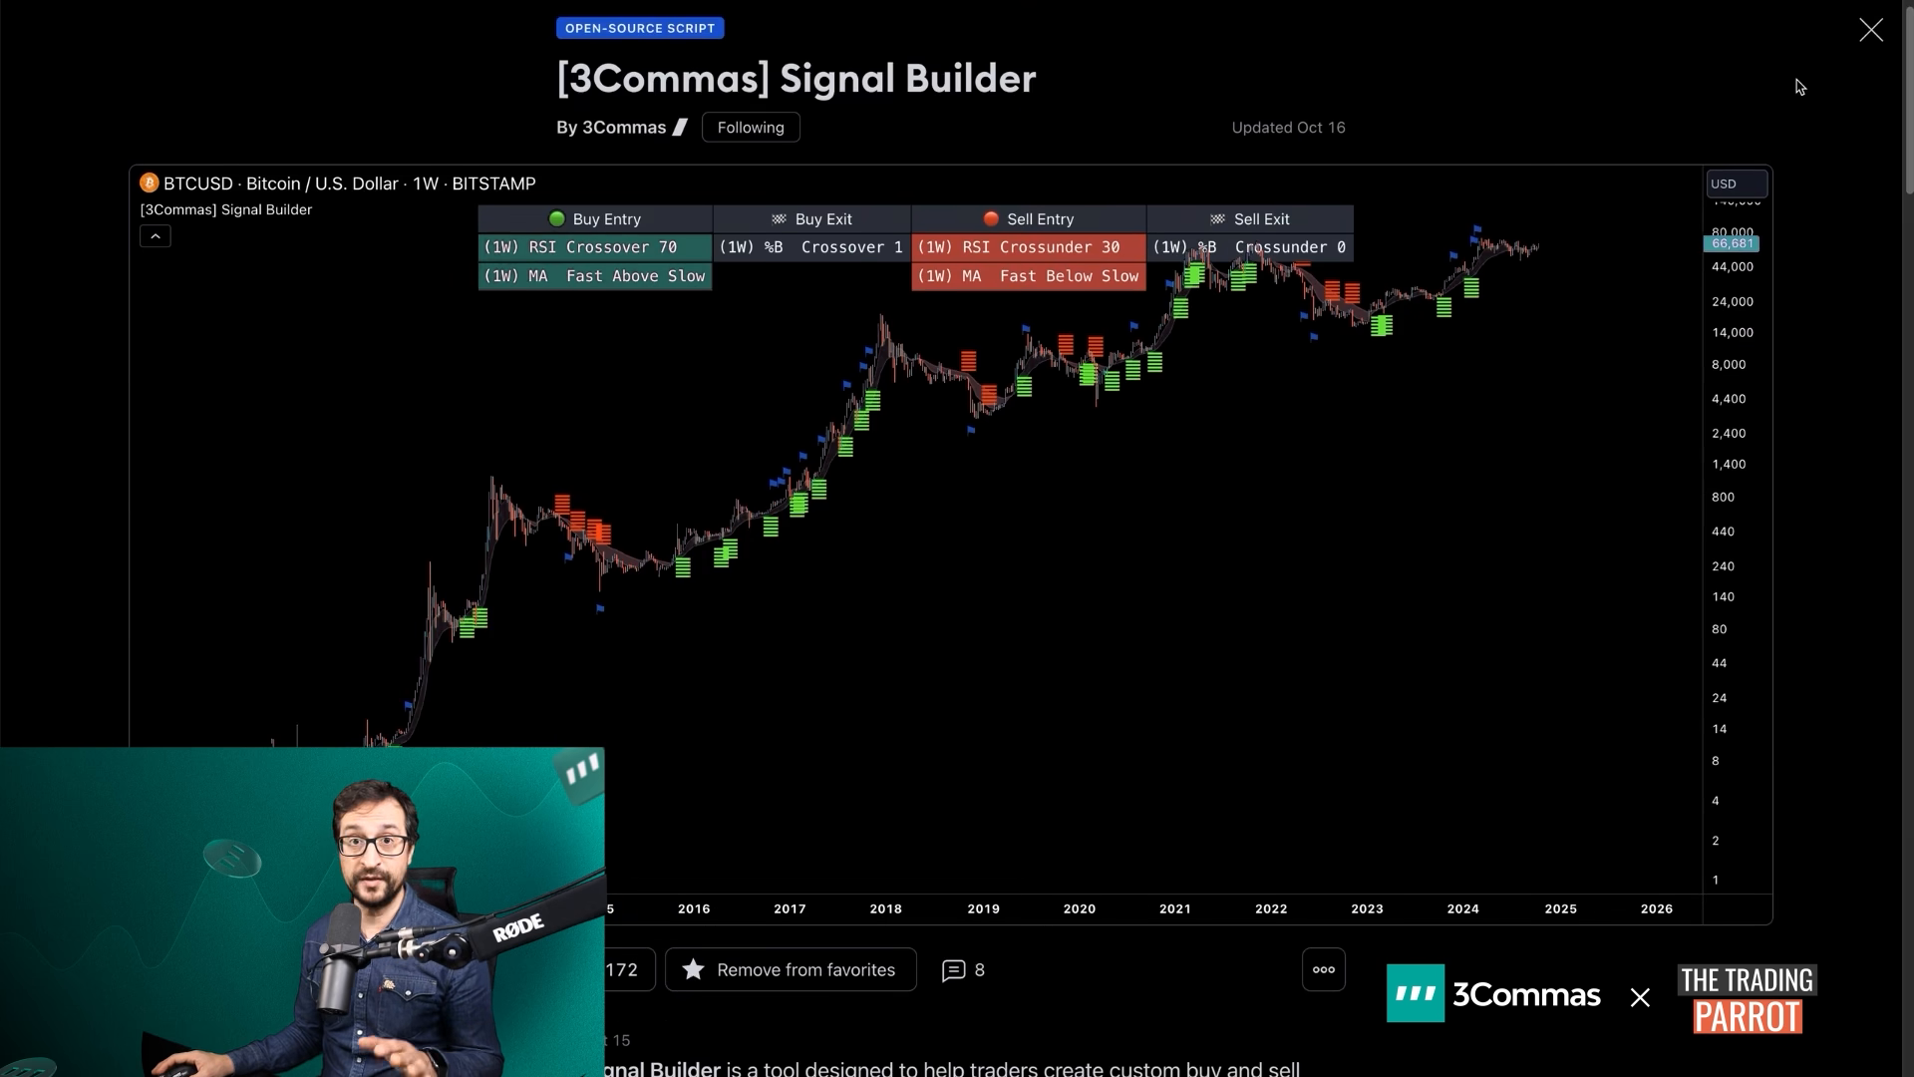
mouse_move(1498, 443)
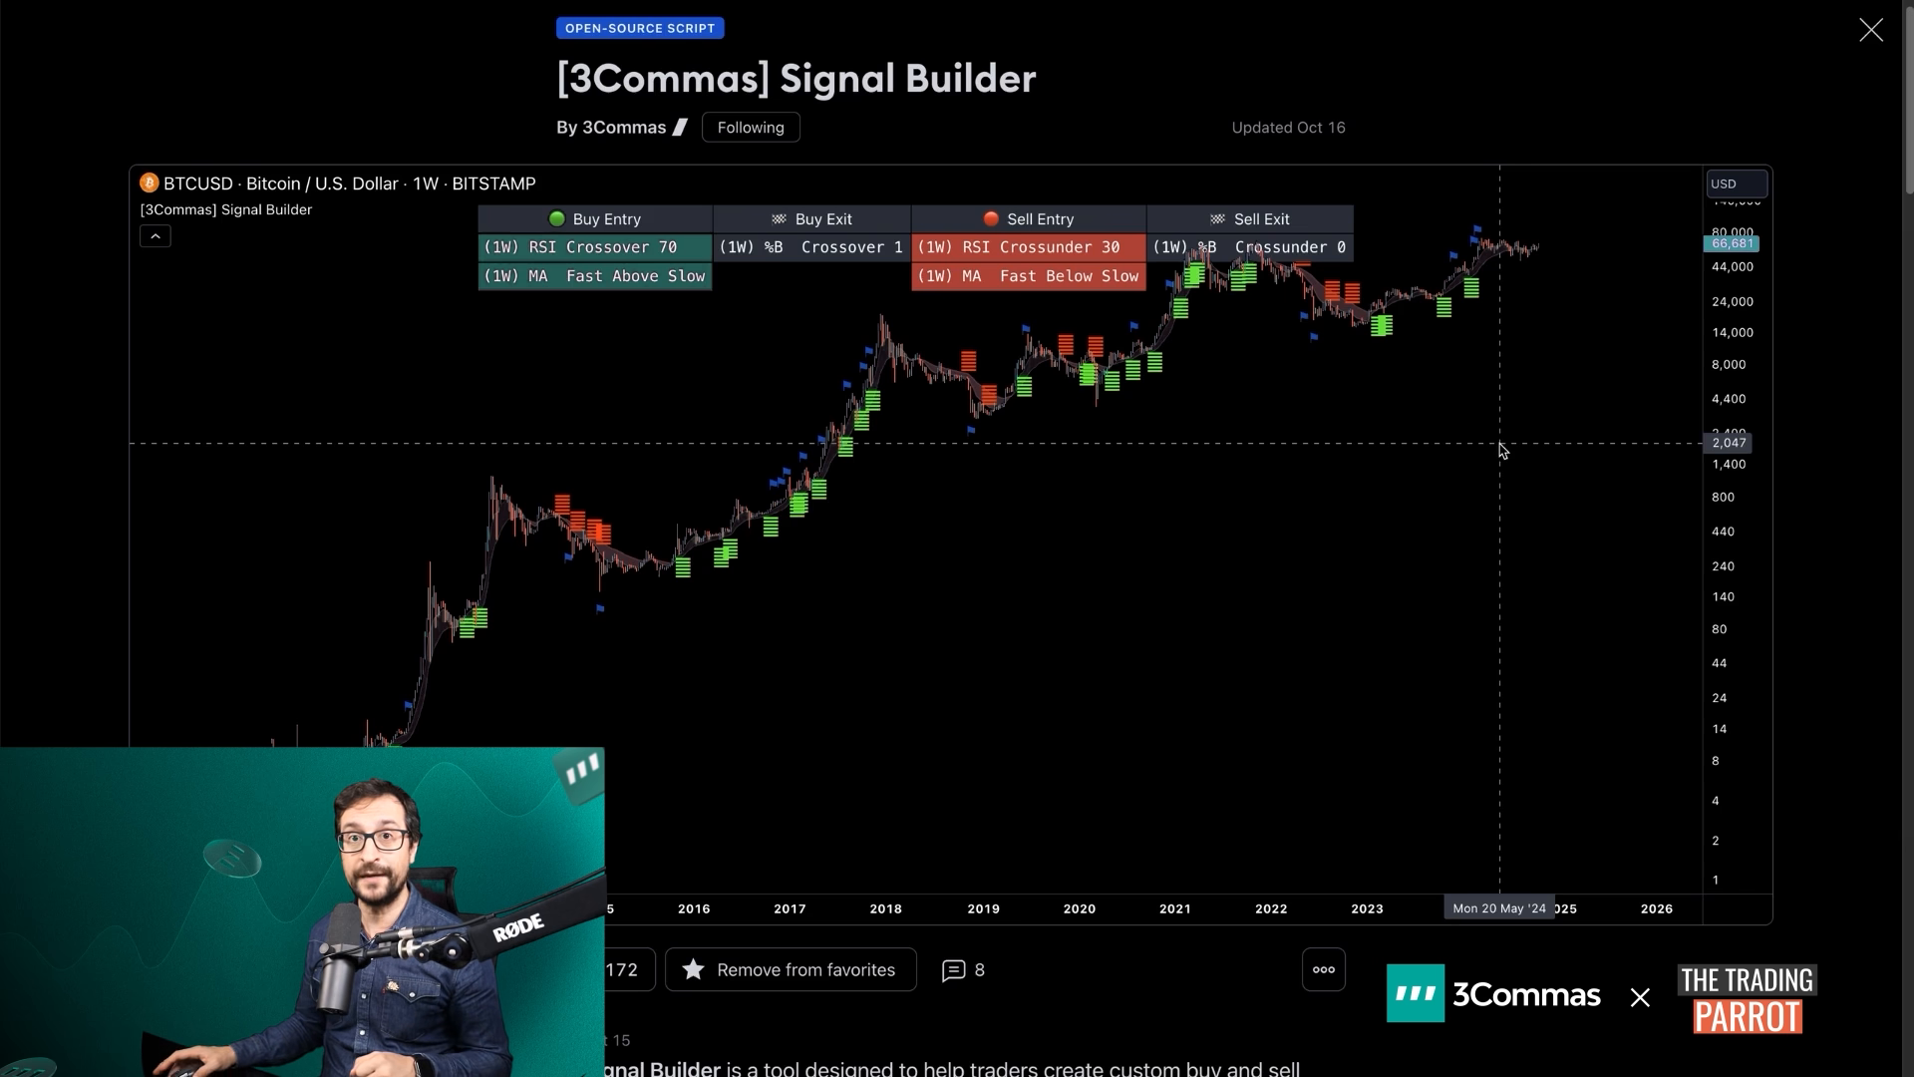
mouse_move(1424, 461)
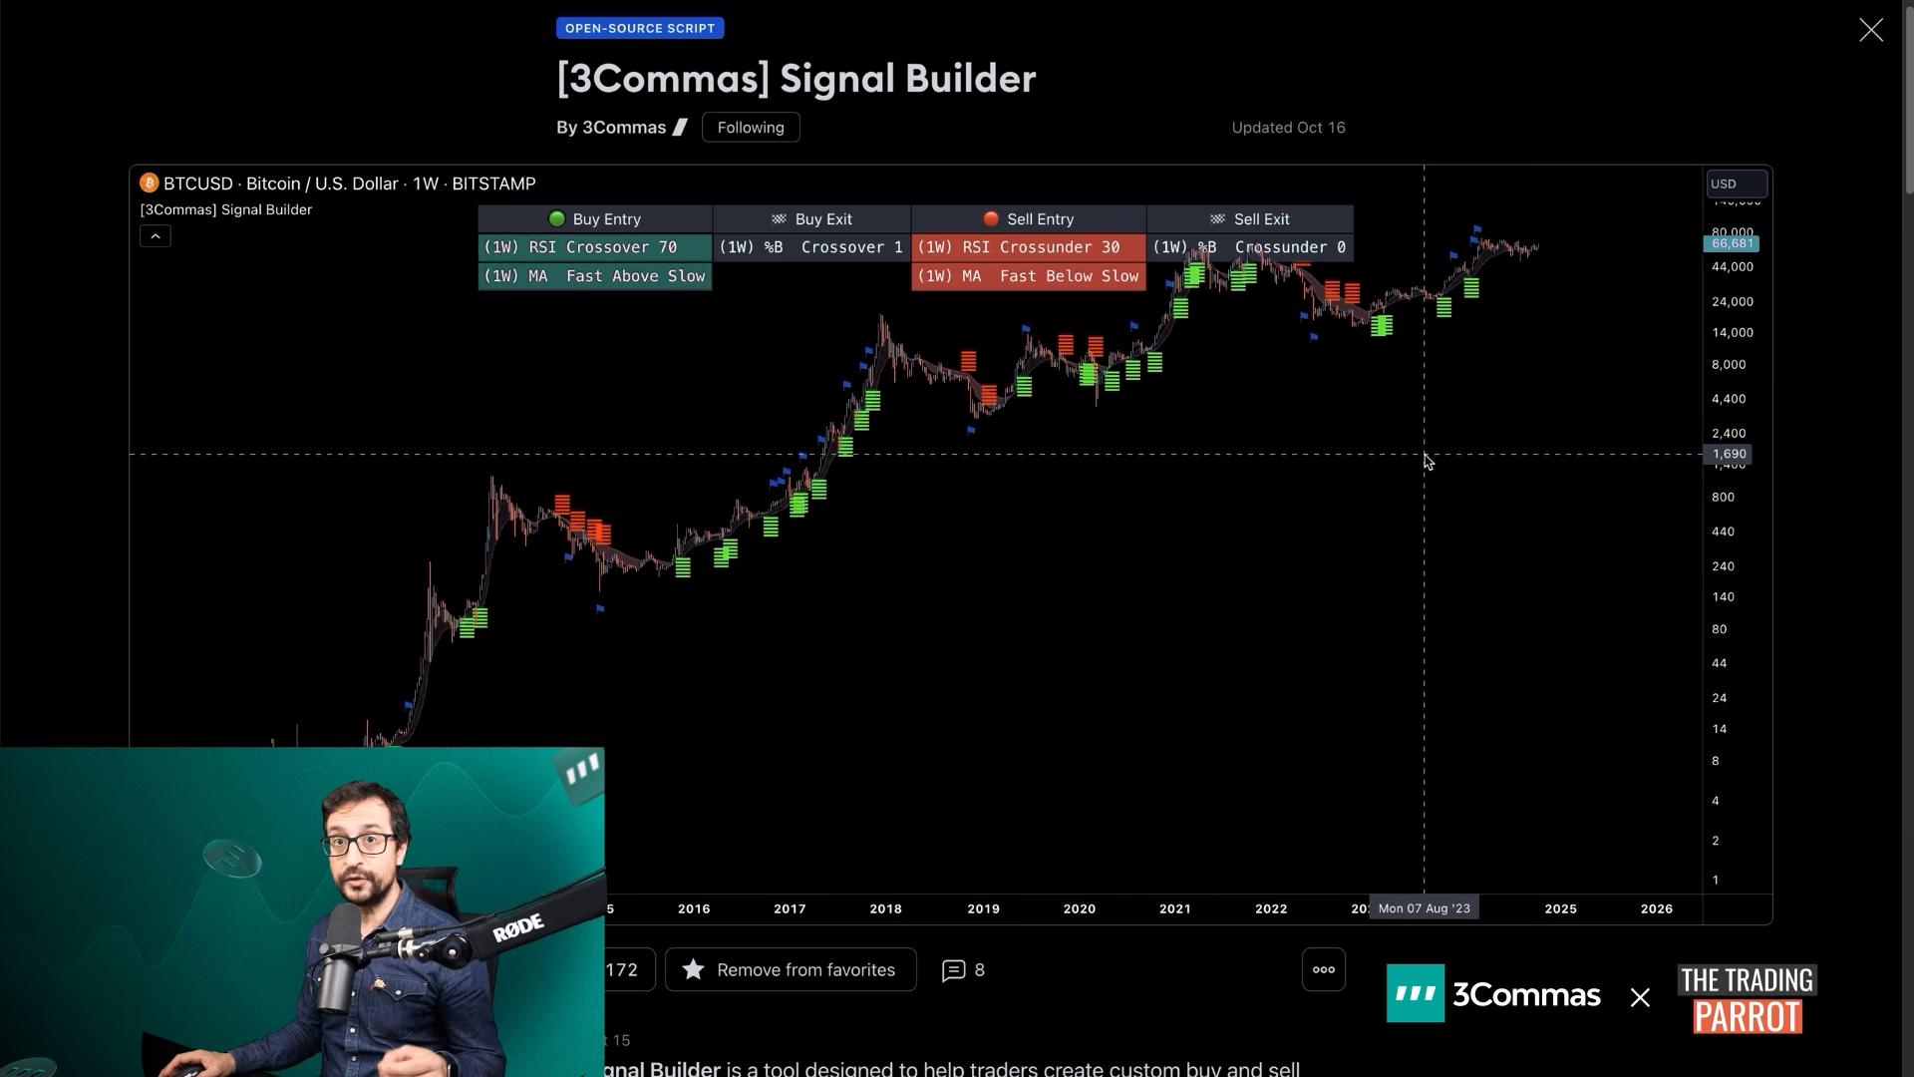
click(1870, 30)
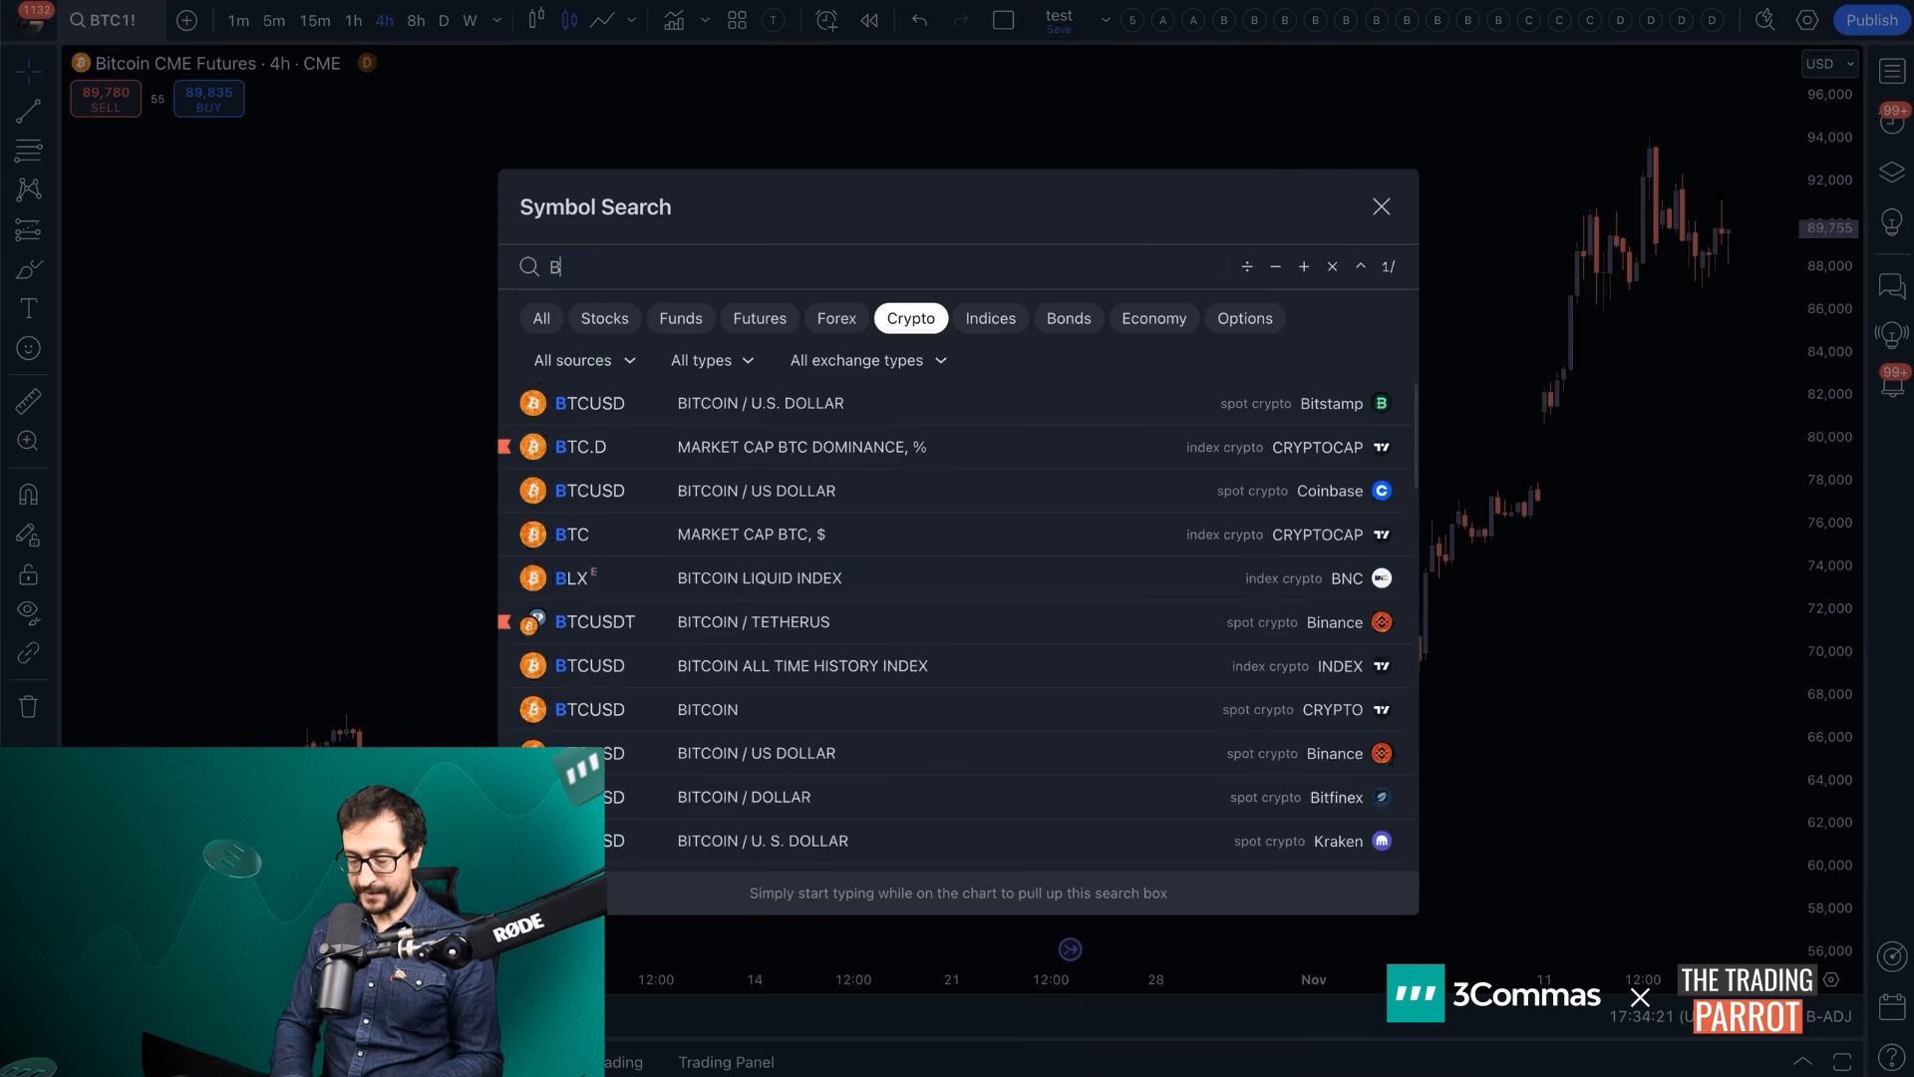
Switch the chart to Binance BTCUSDT on the 1-hour interval
text(BTCUSDT)
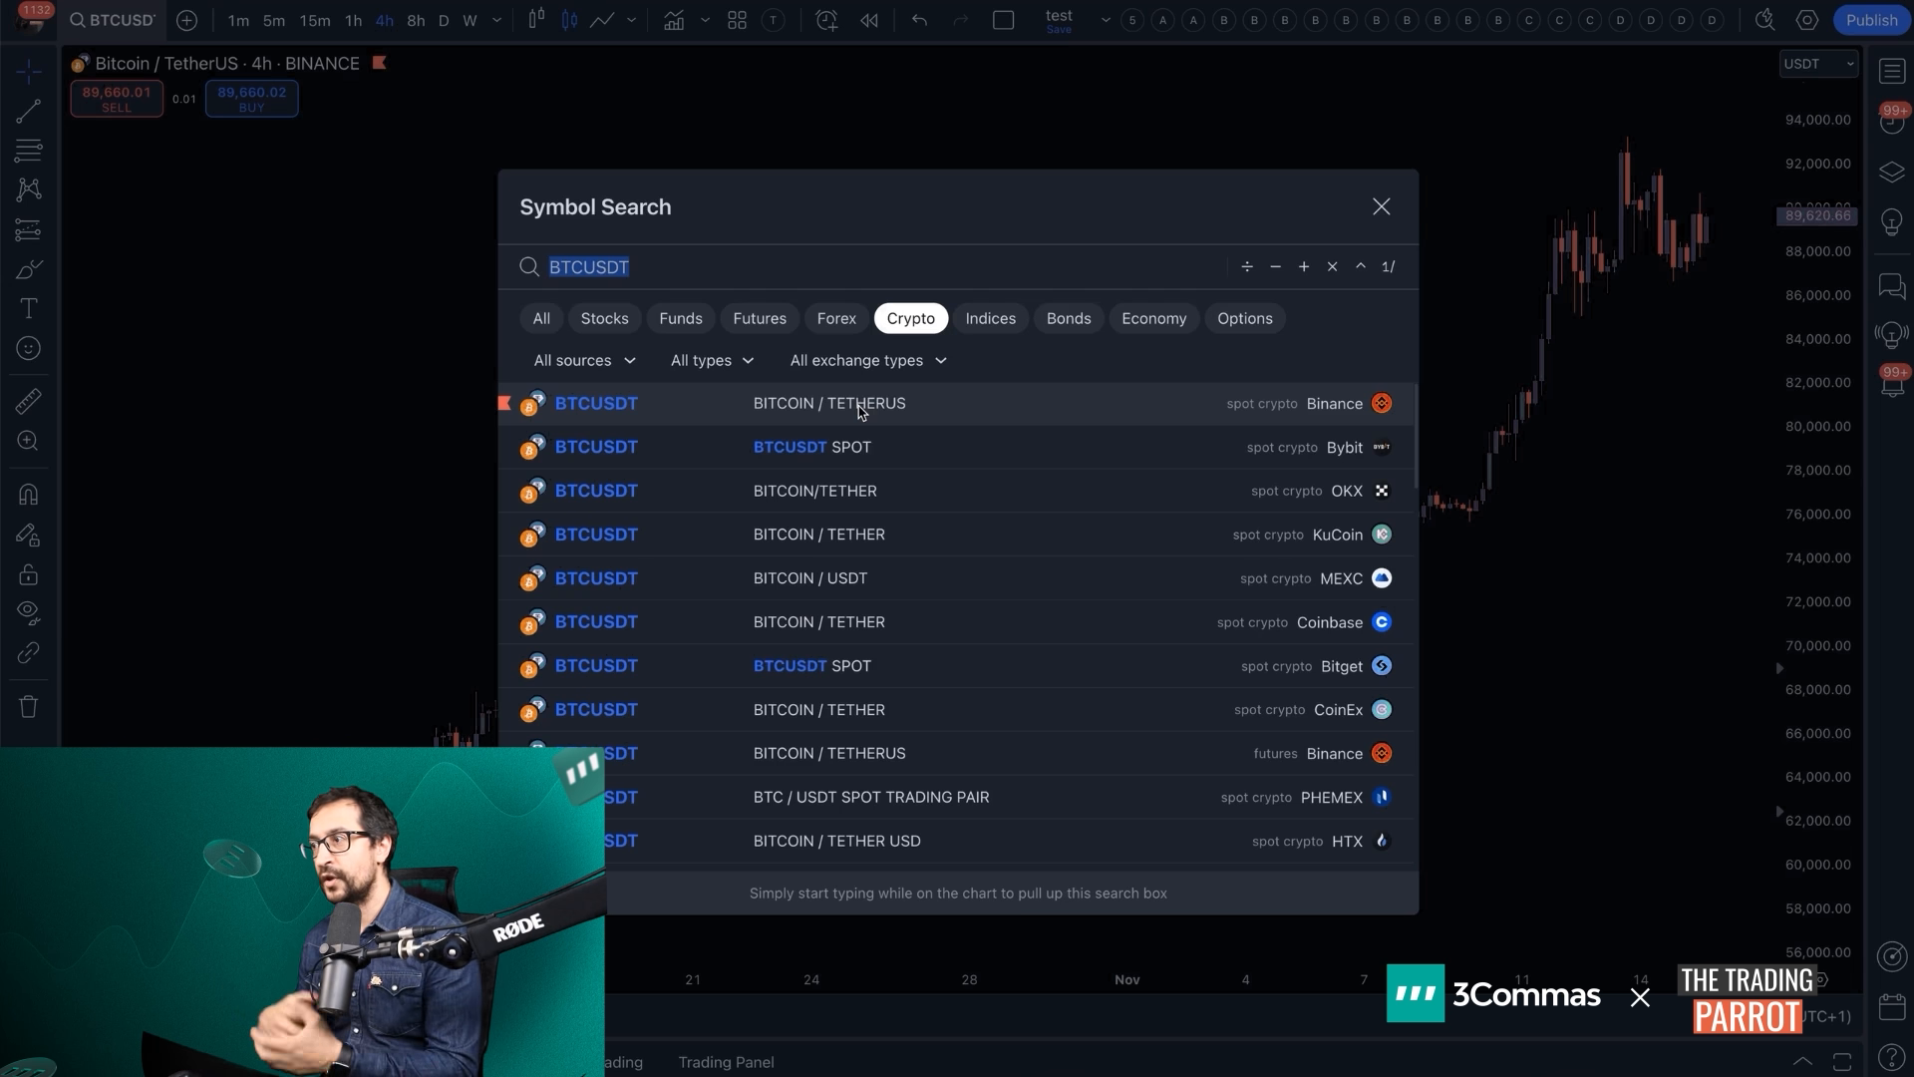
click(353, 20)
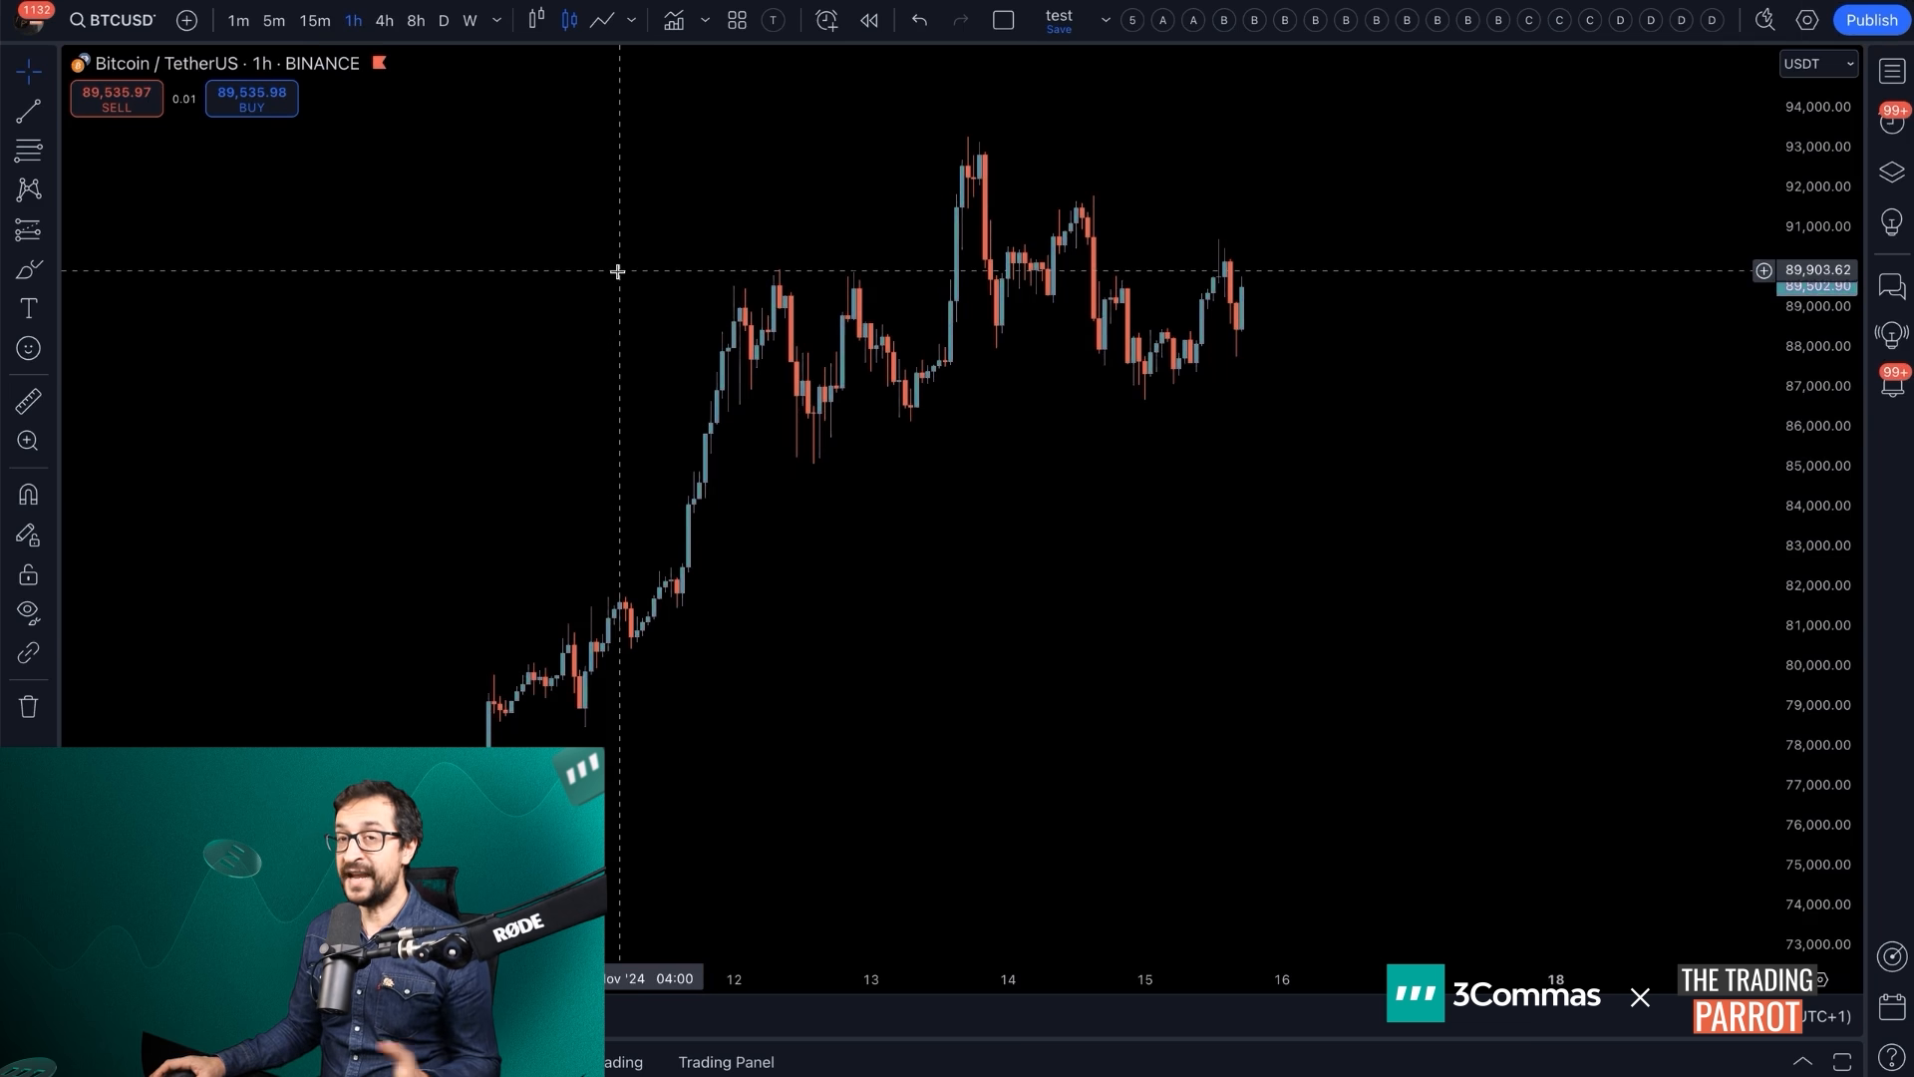
mouse_move(672, 20)
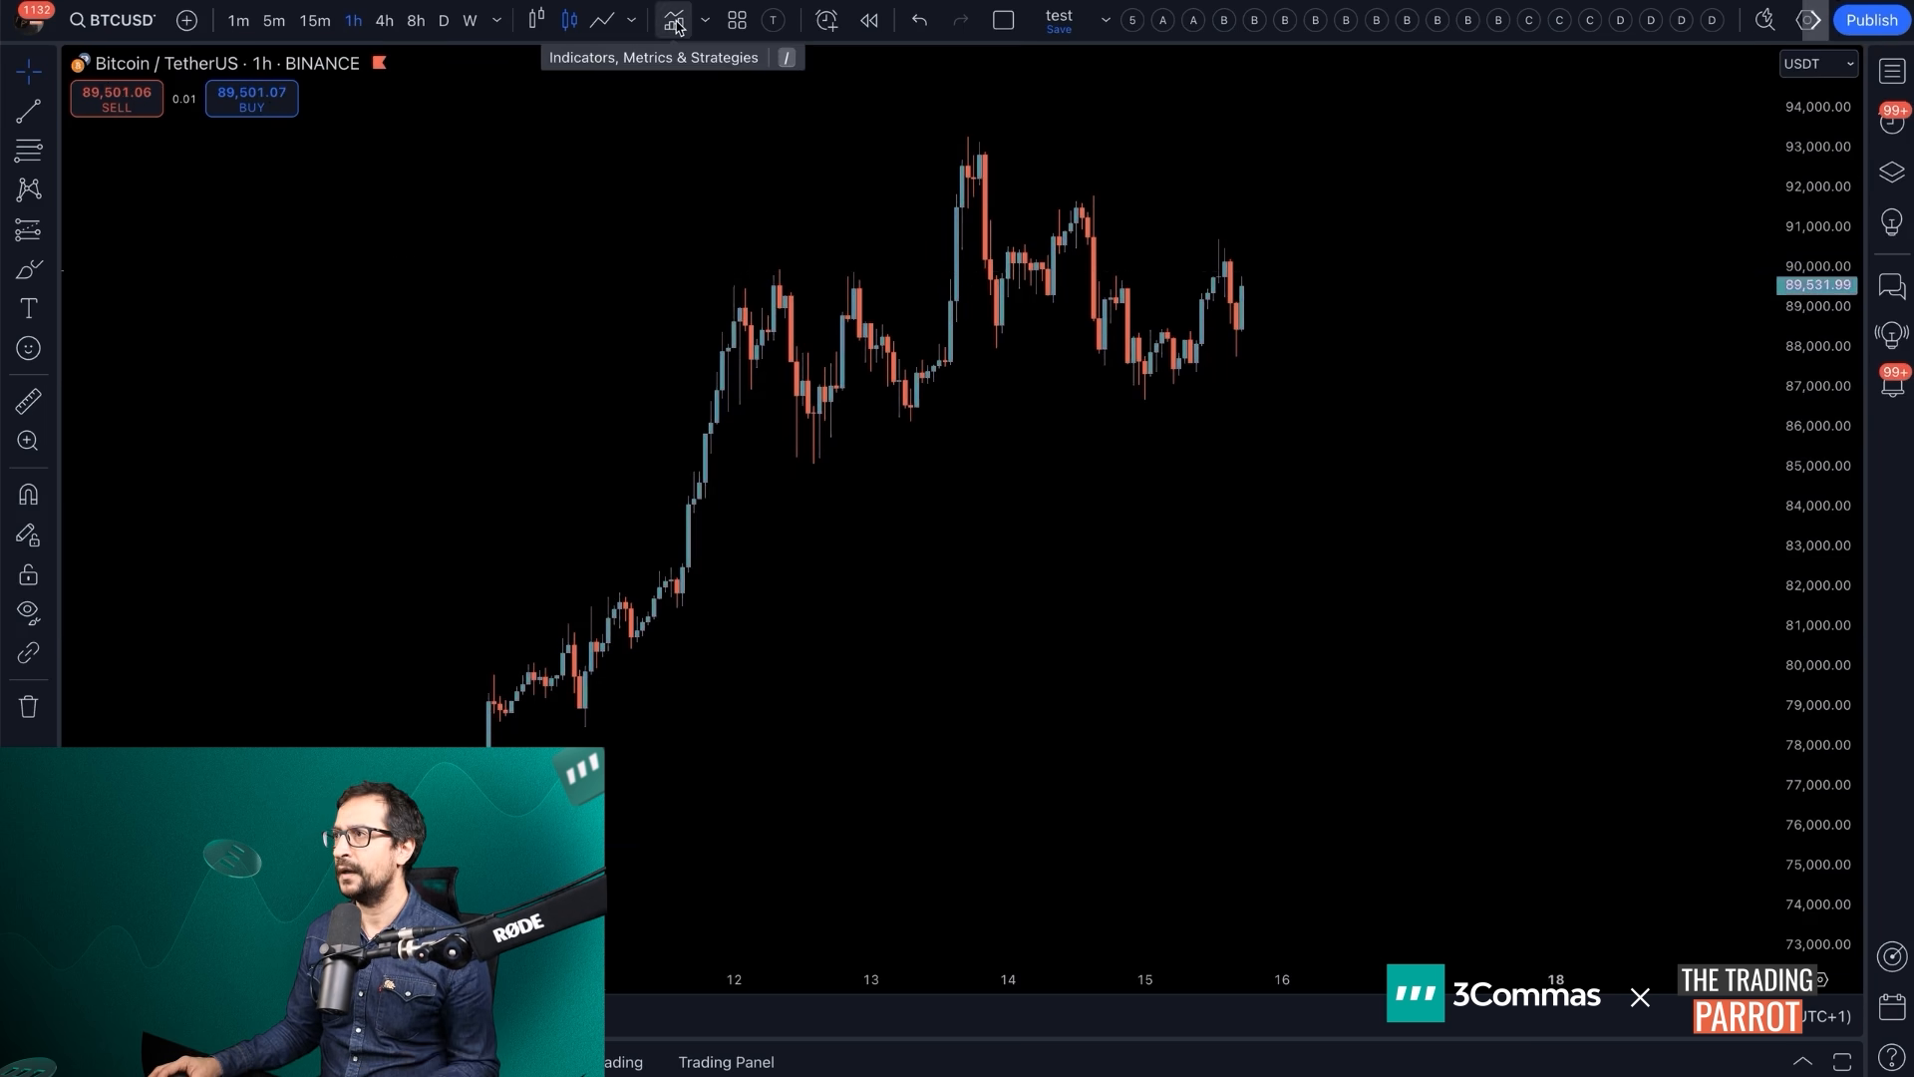
Search the indicators for '3commas' and add the [3Commas] Signal Builder to the chart
click(672, 20)
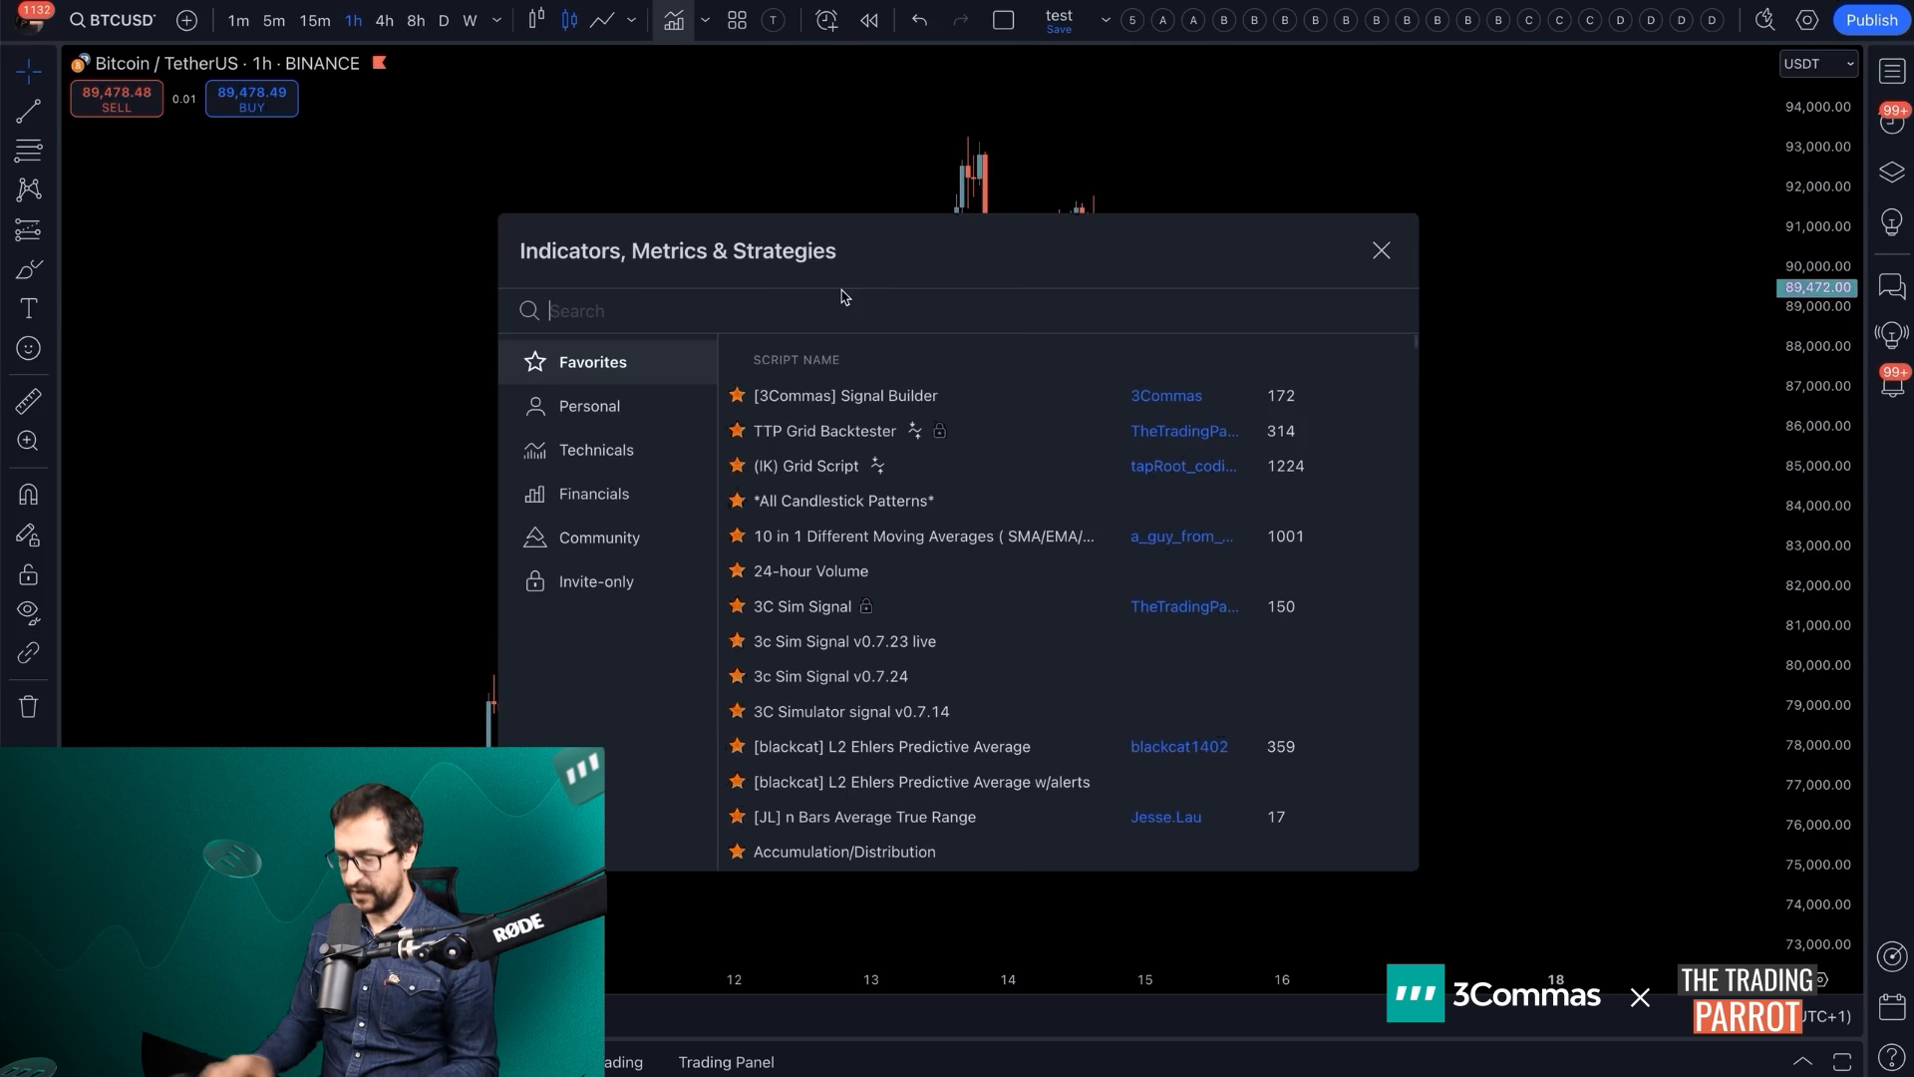
text(3commas)
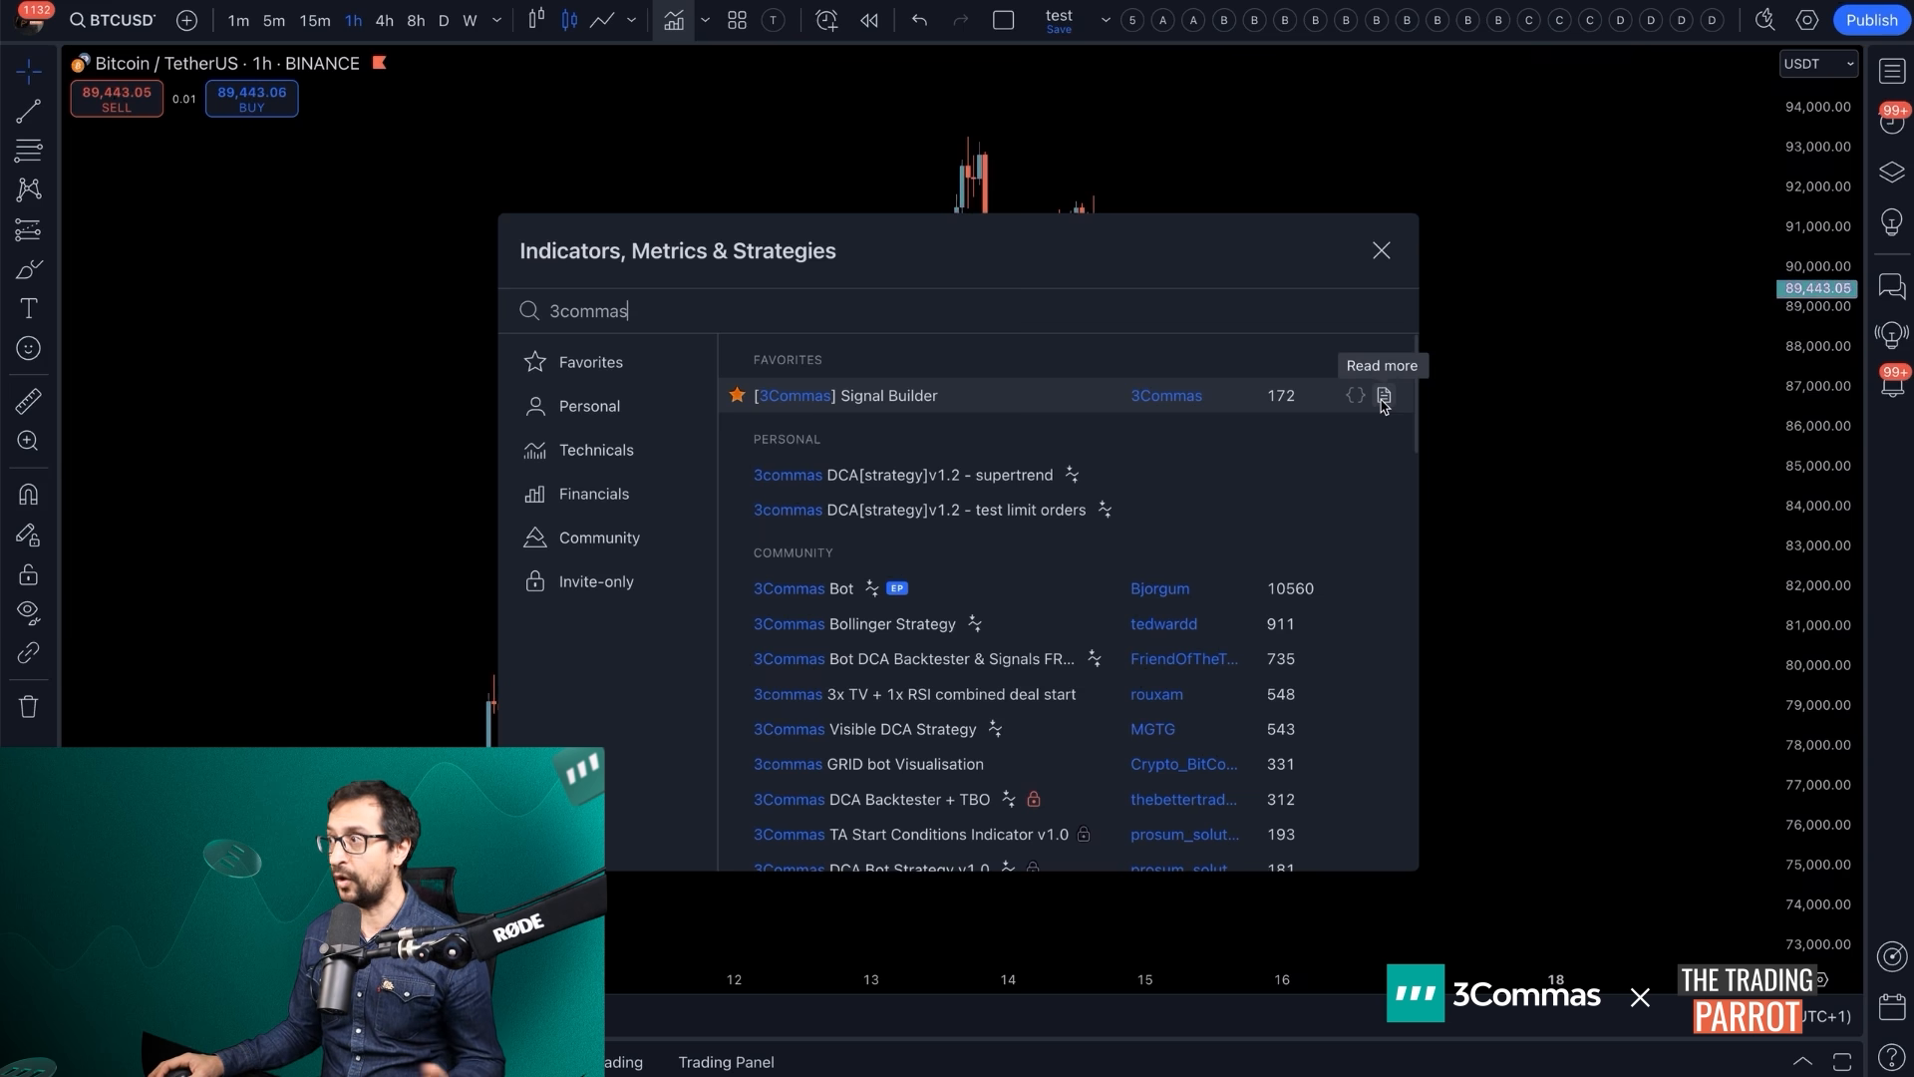
click(851, 394)
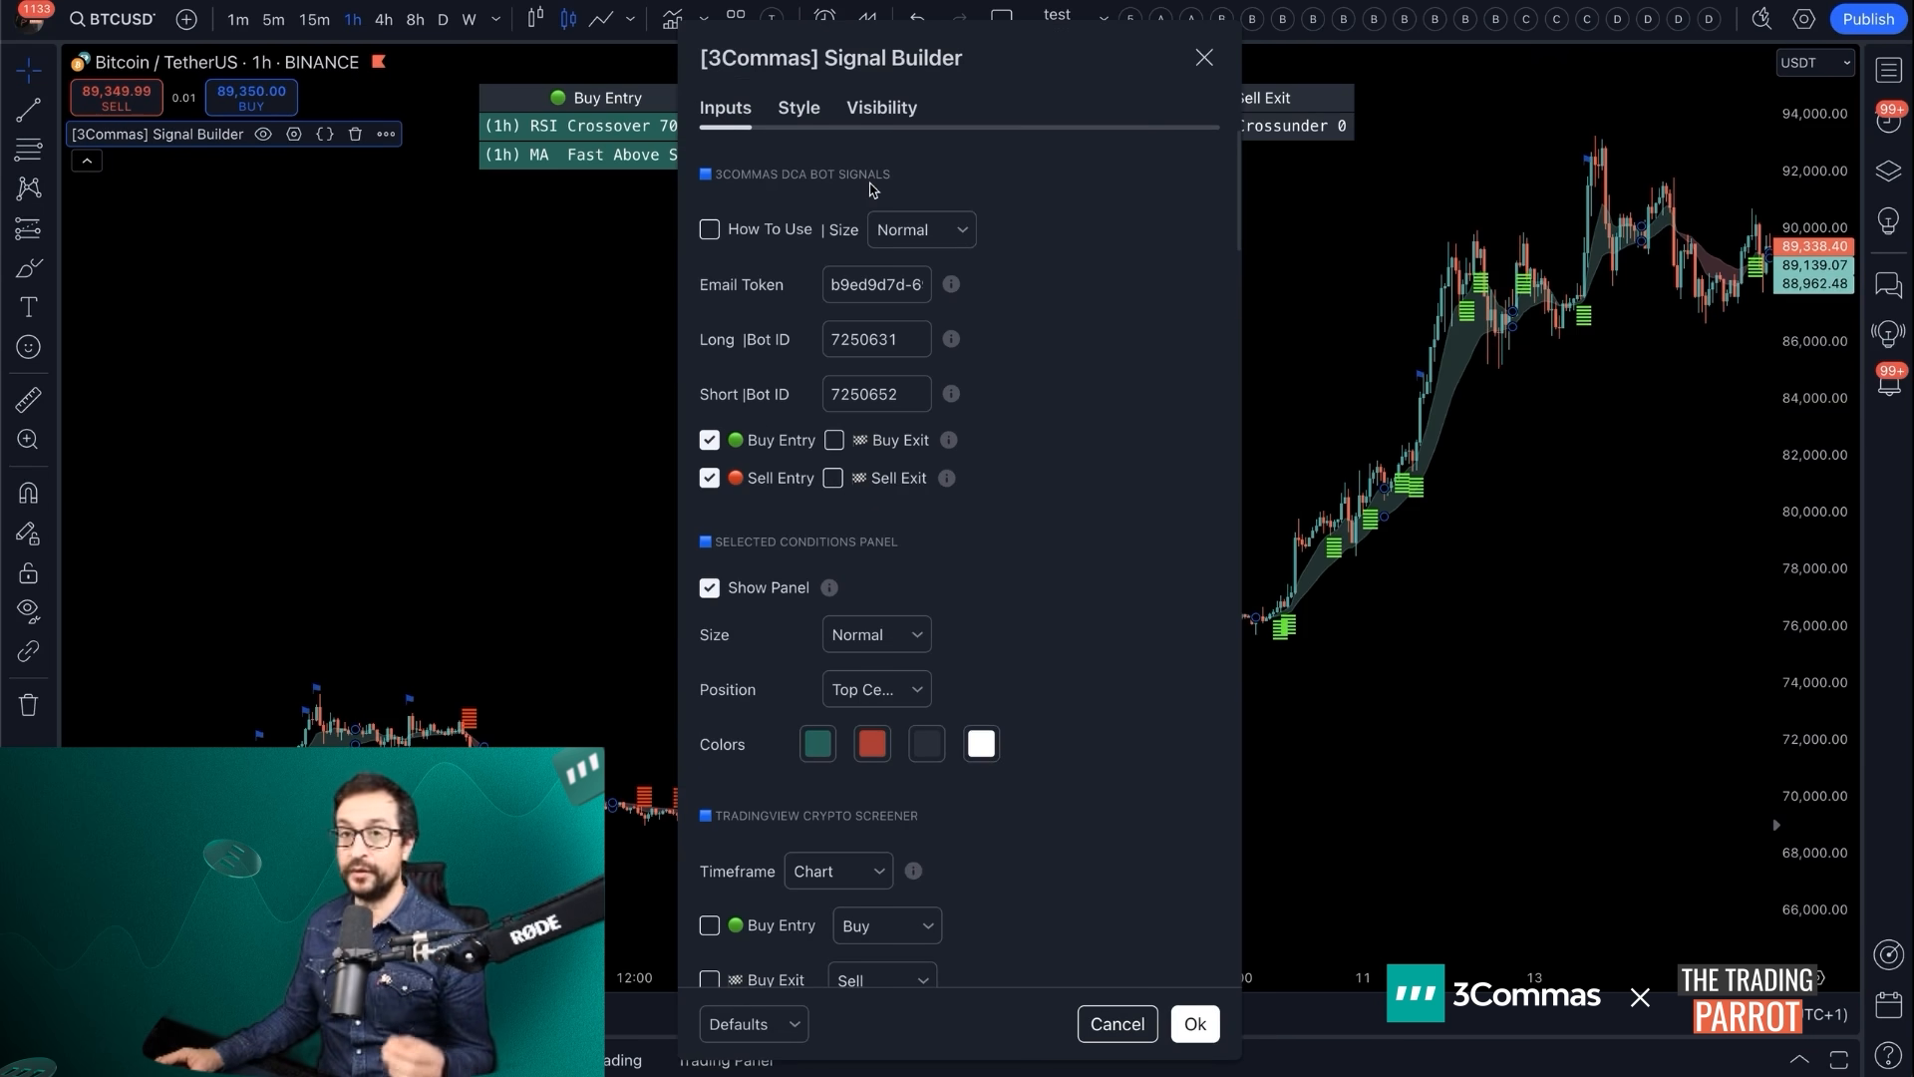
mouse_move(1010, 185)
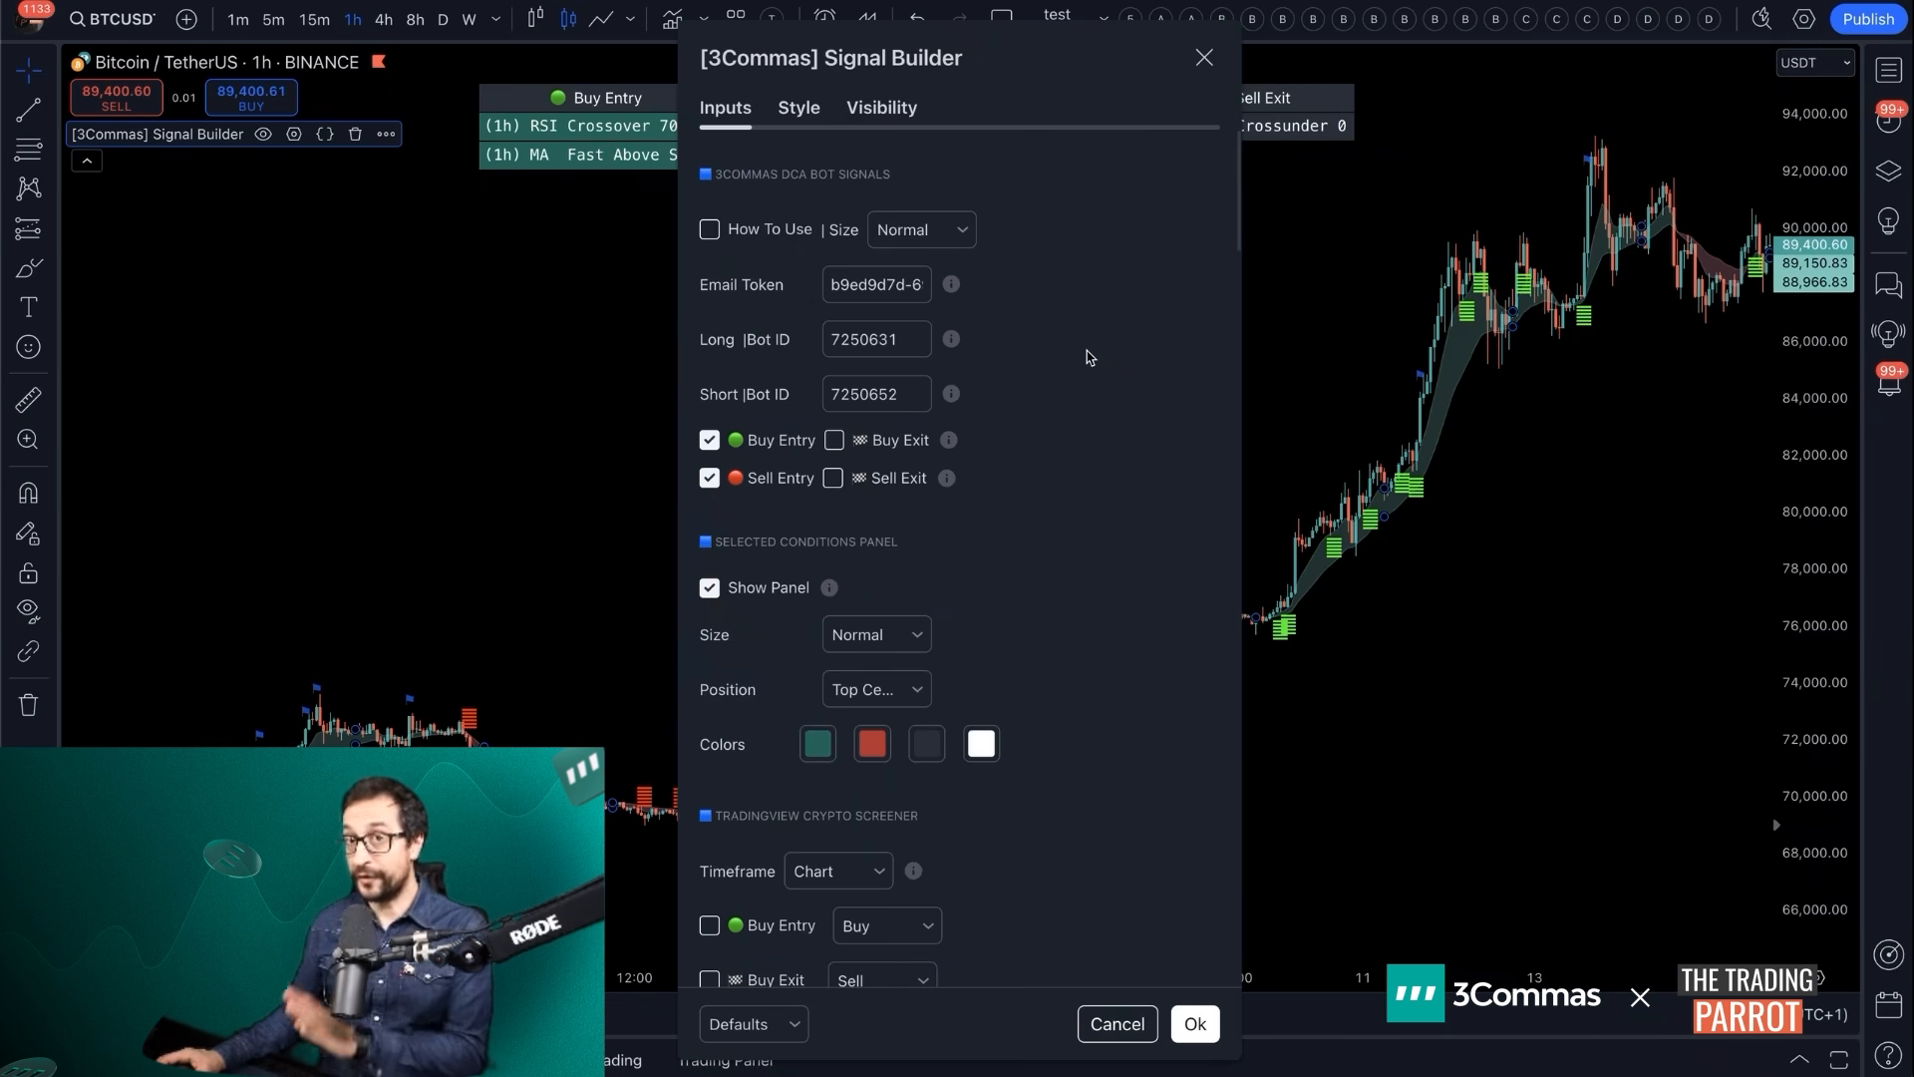
mouse_move(1067, 520)
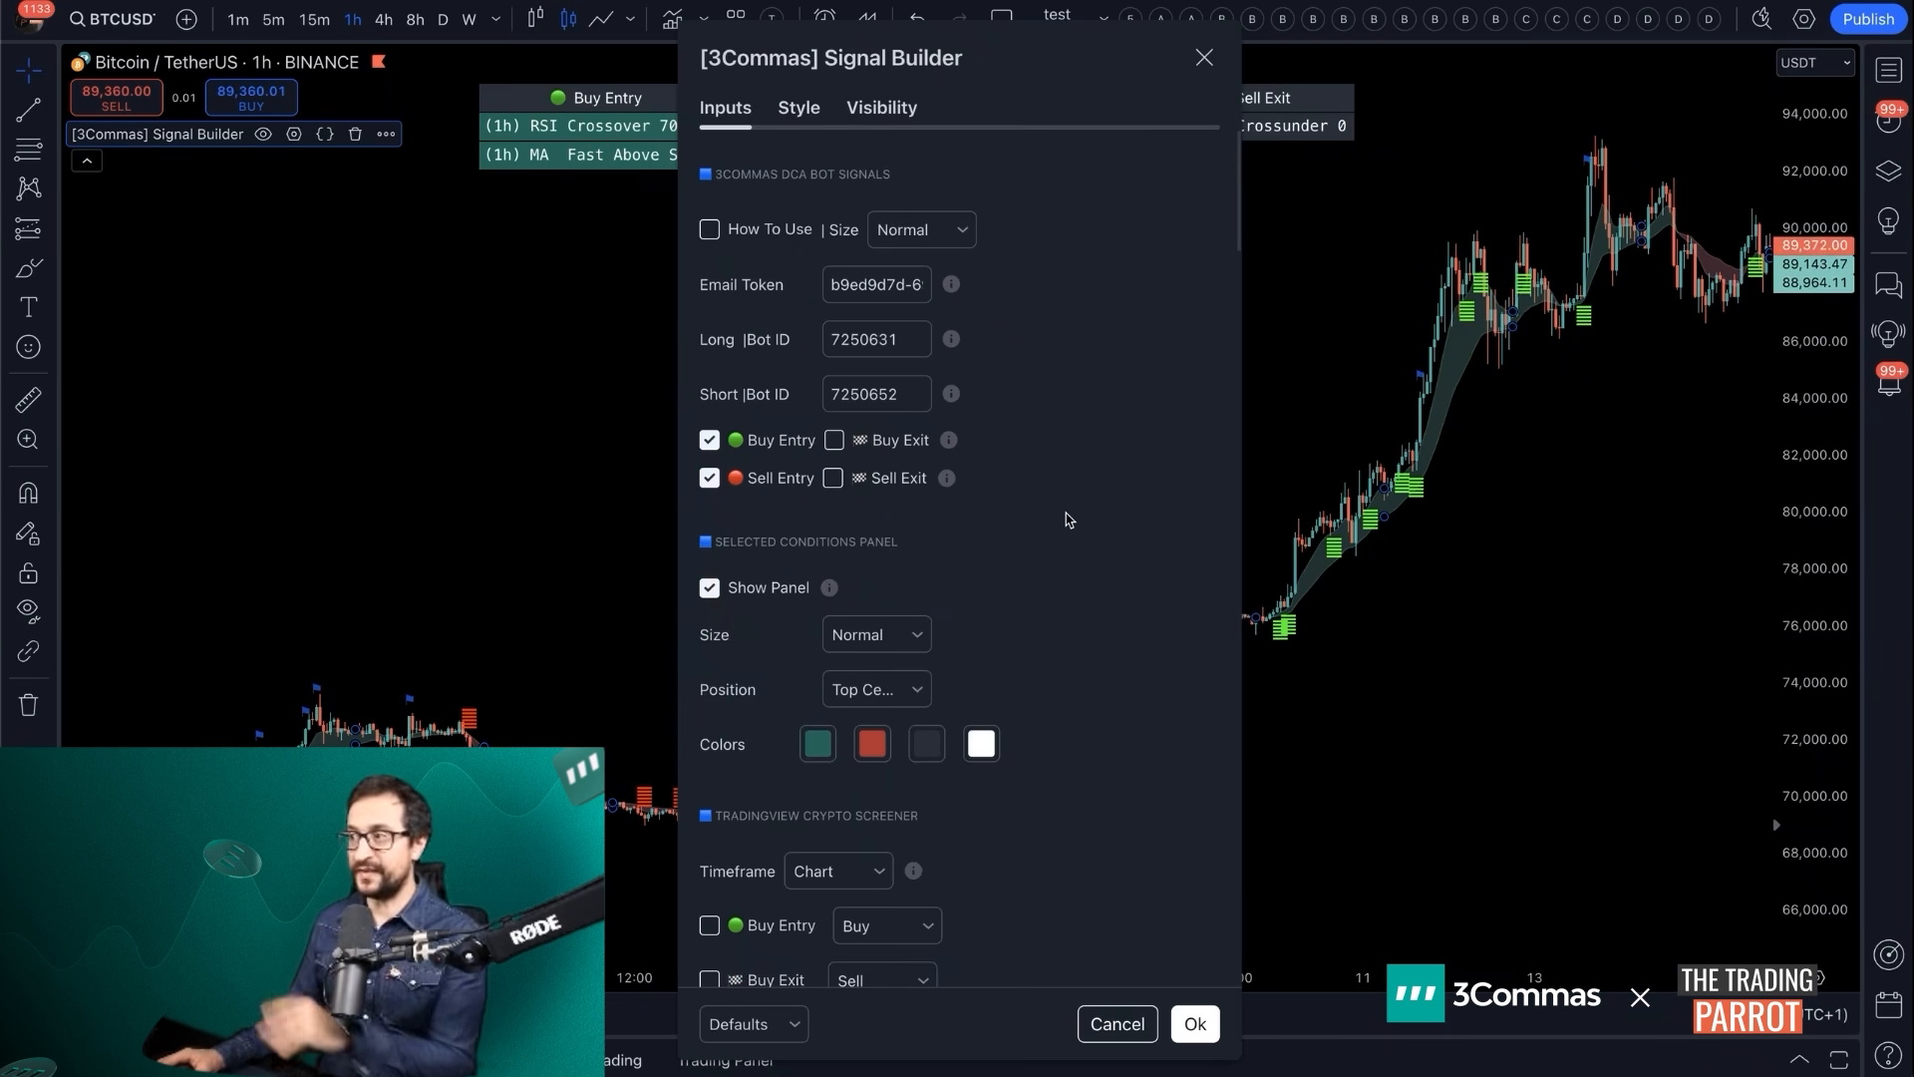
Scroll the Signal Builder inputs through the screener, RSI, oscillator, Bollinger, MA and ADX conditions
scroll(down, 3)
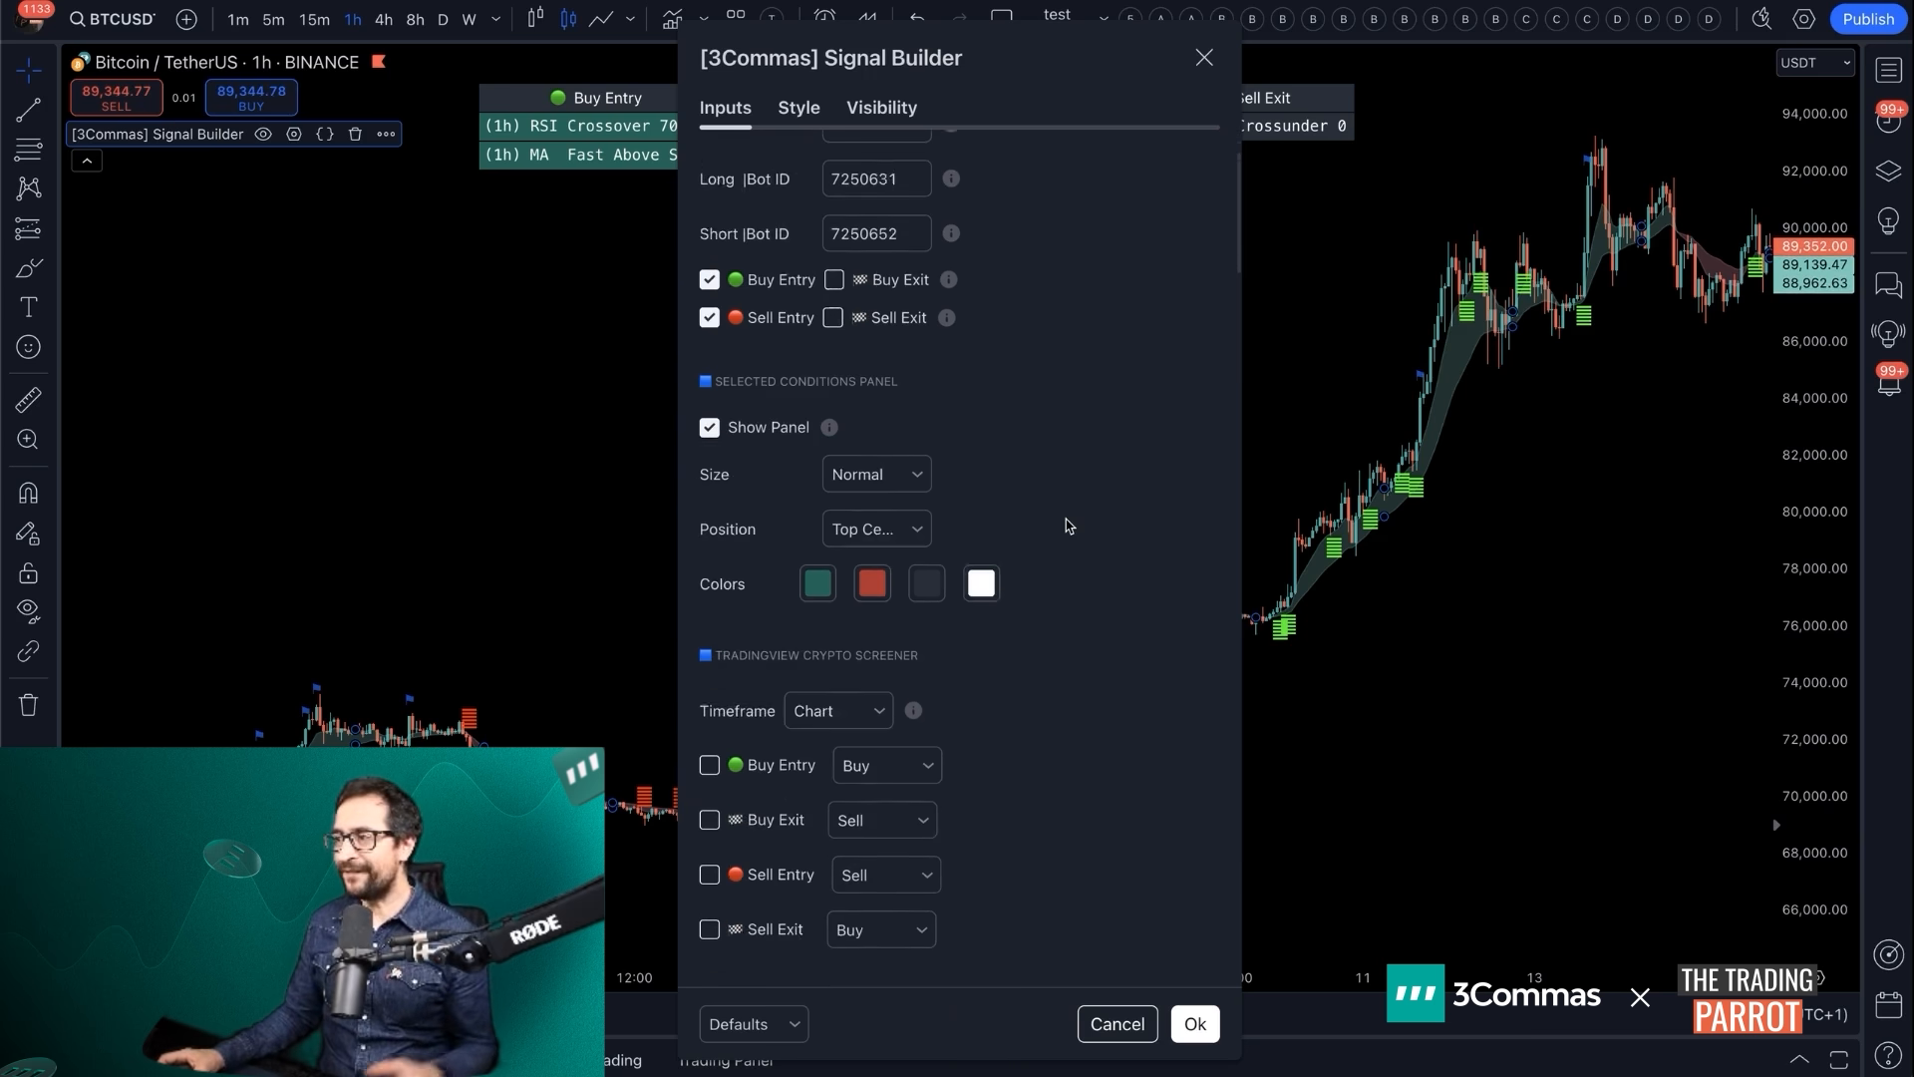
scroll(down, 3)
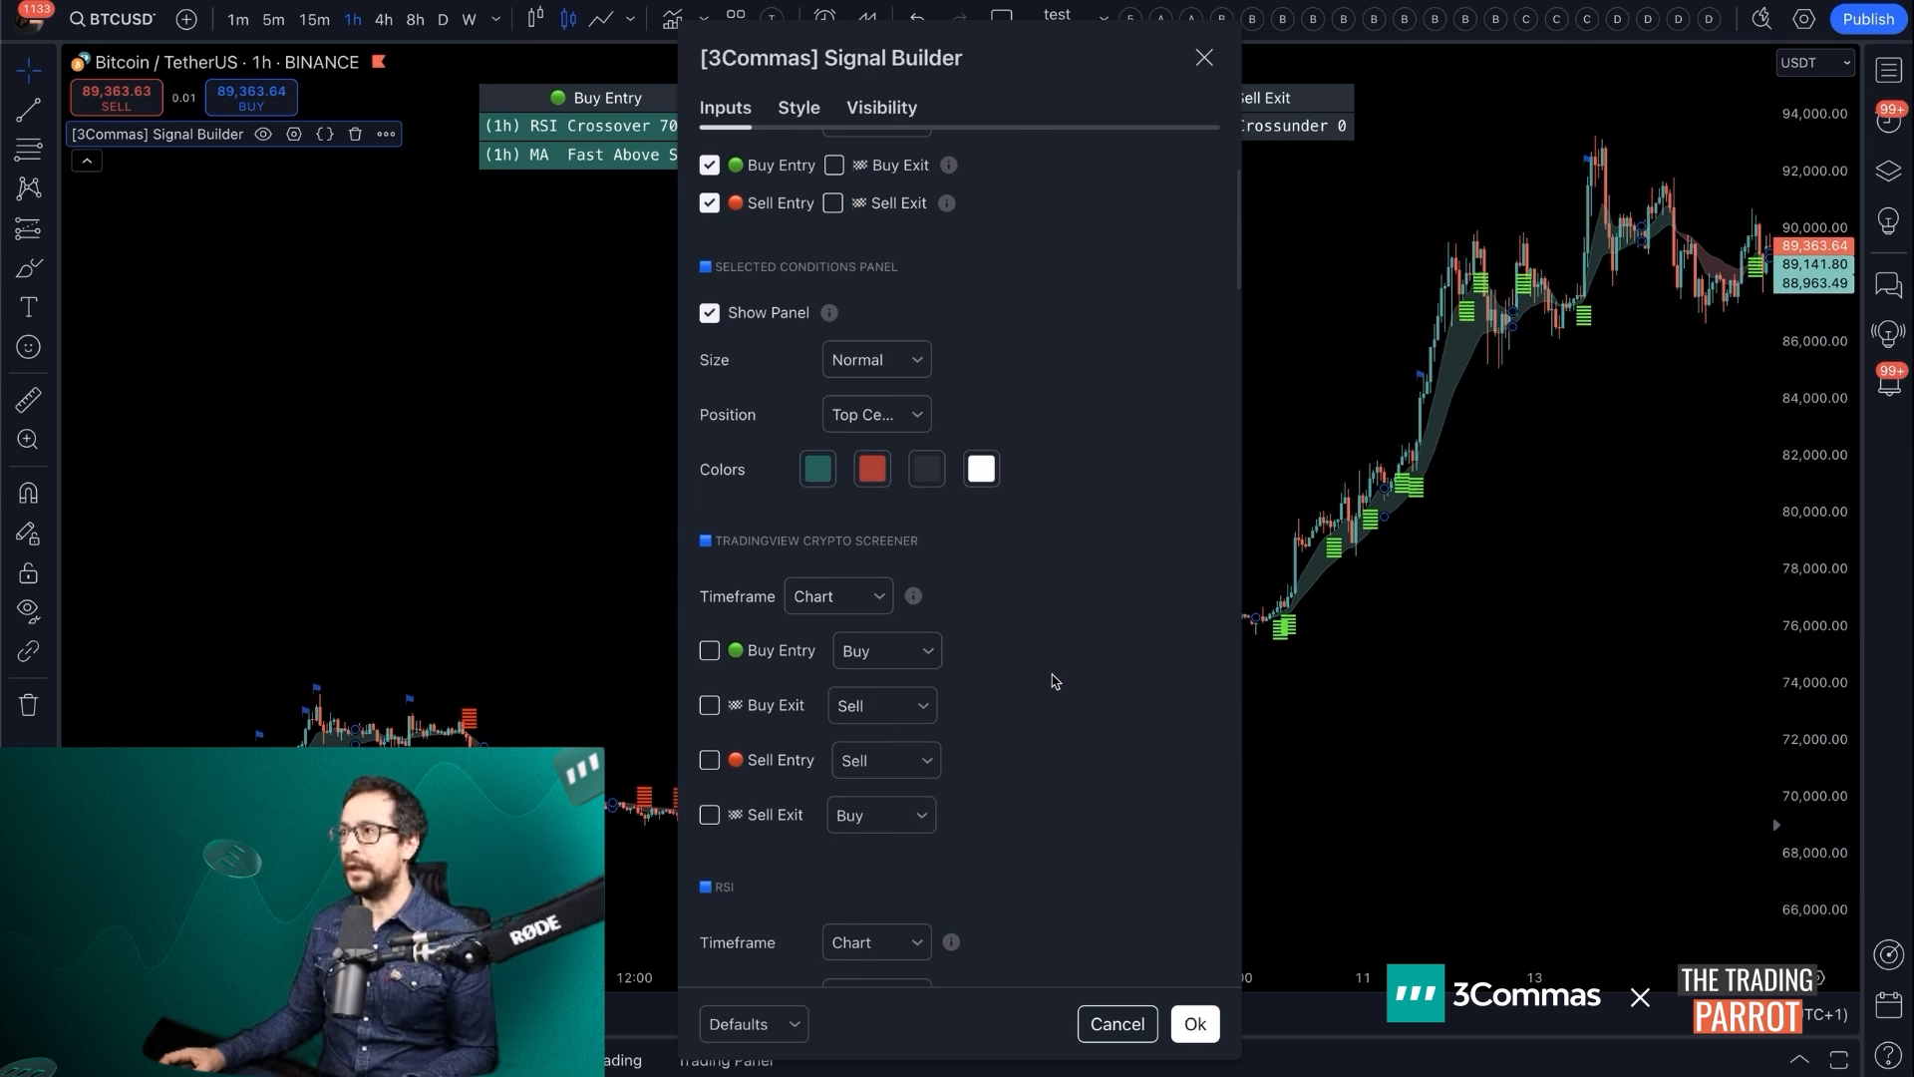
scroll(down, 3)
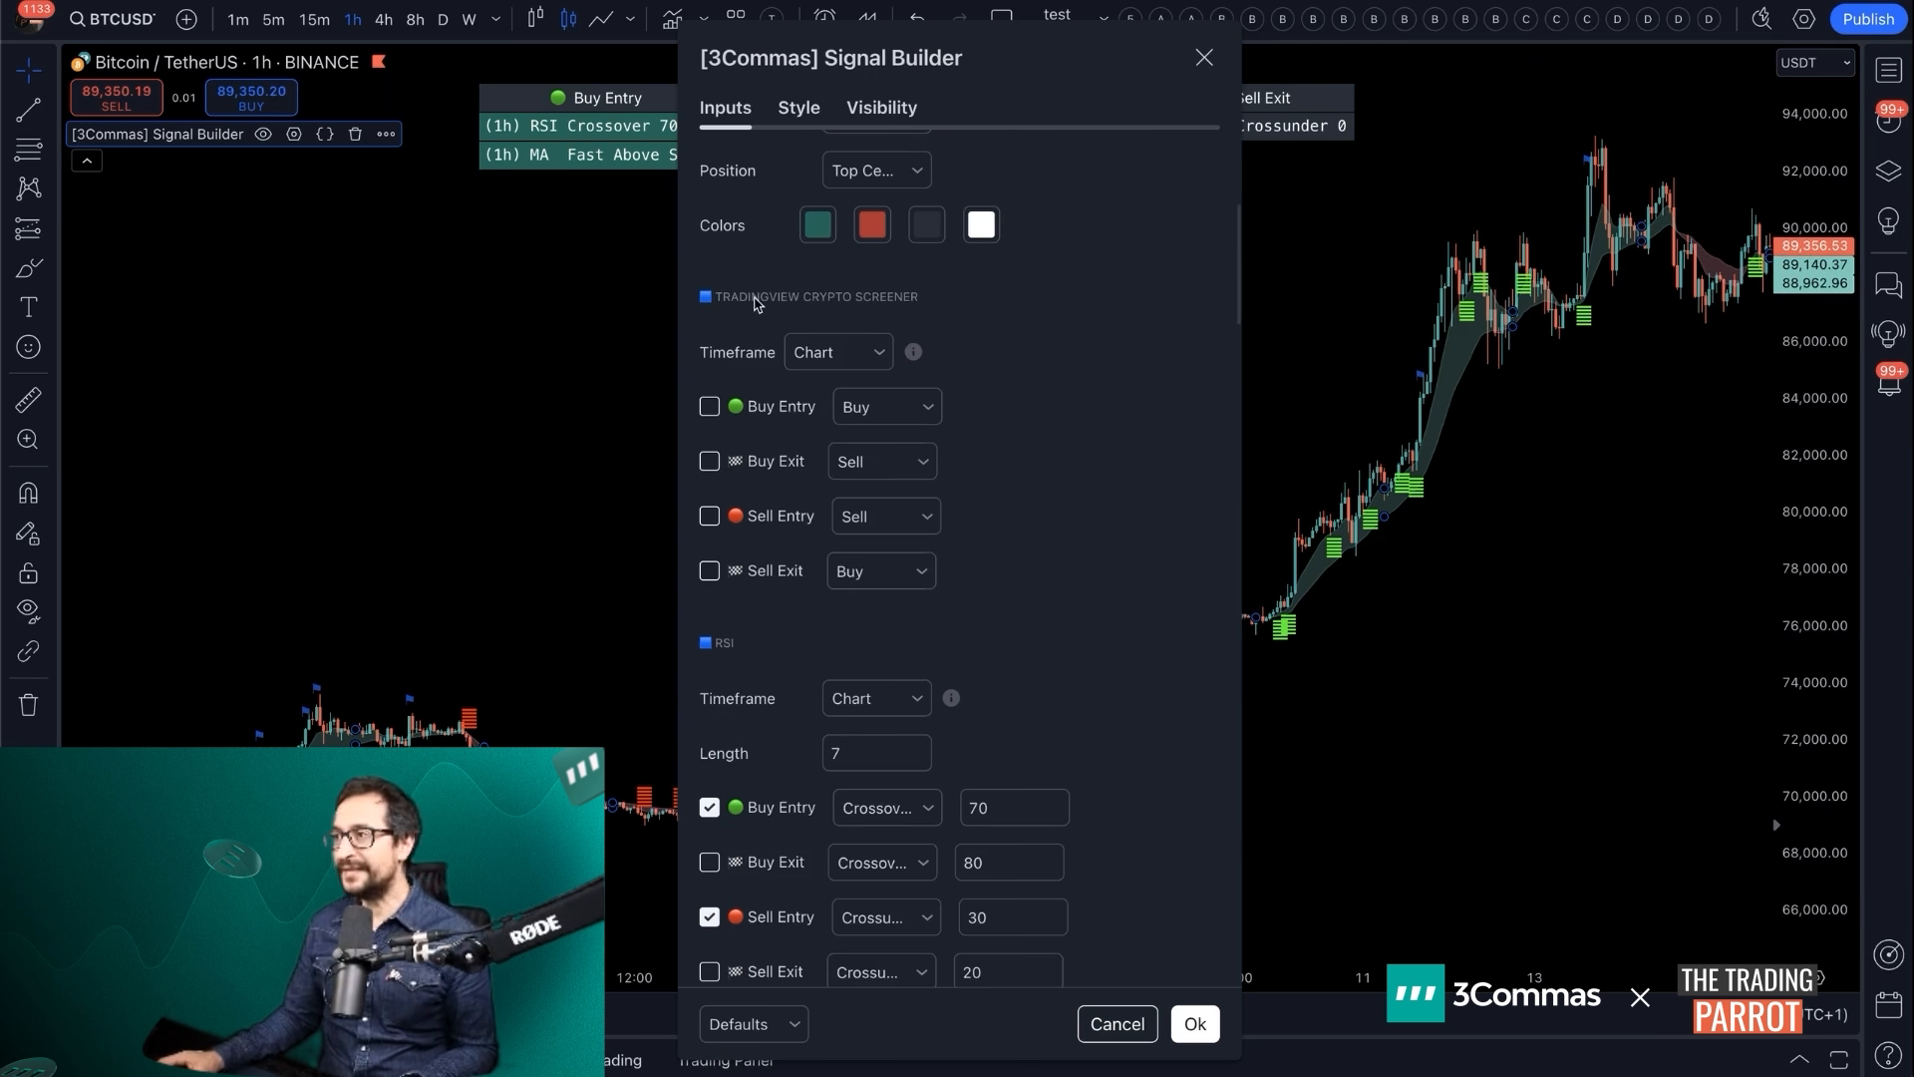
mouse_move(855, 313)
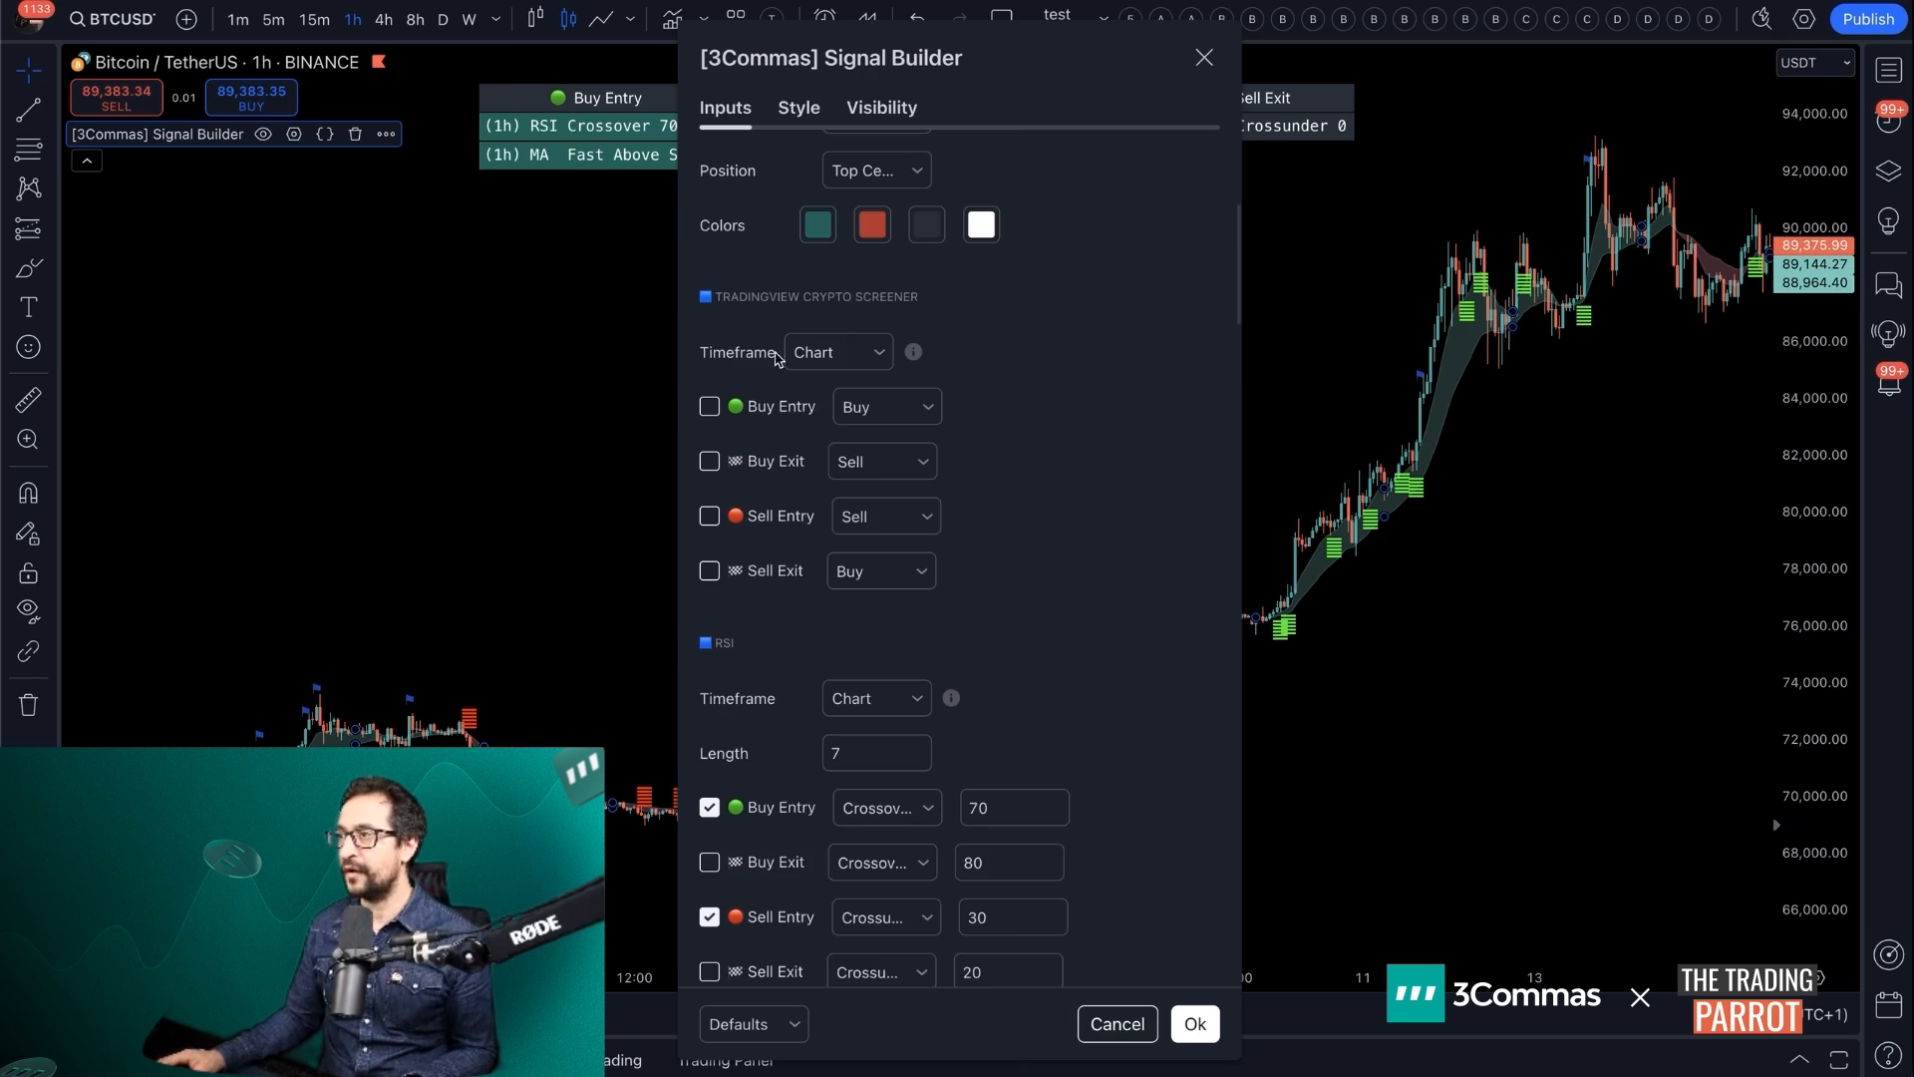
mouse_move(1053, 496)
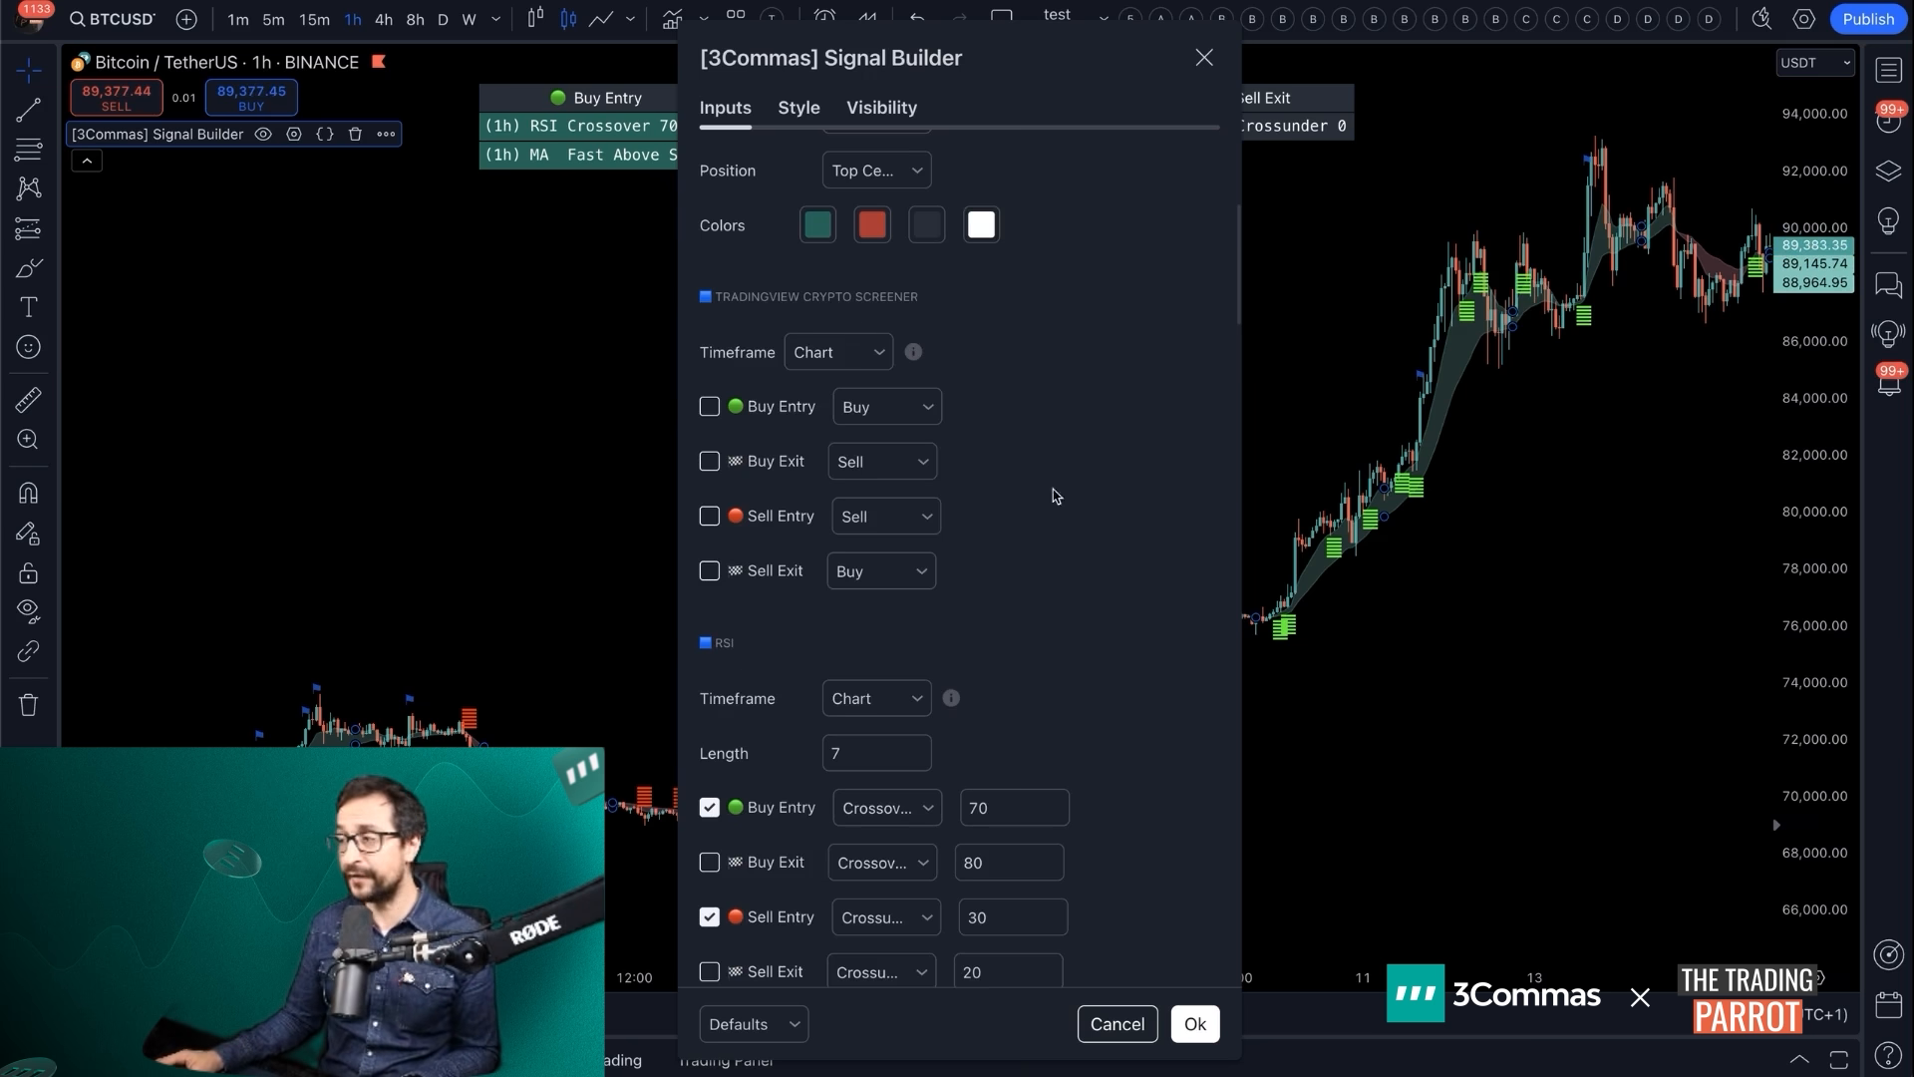
scroll(down, 3)
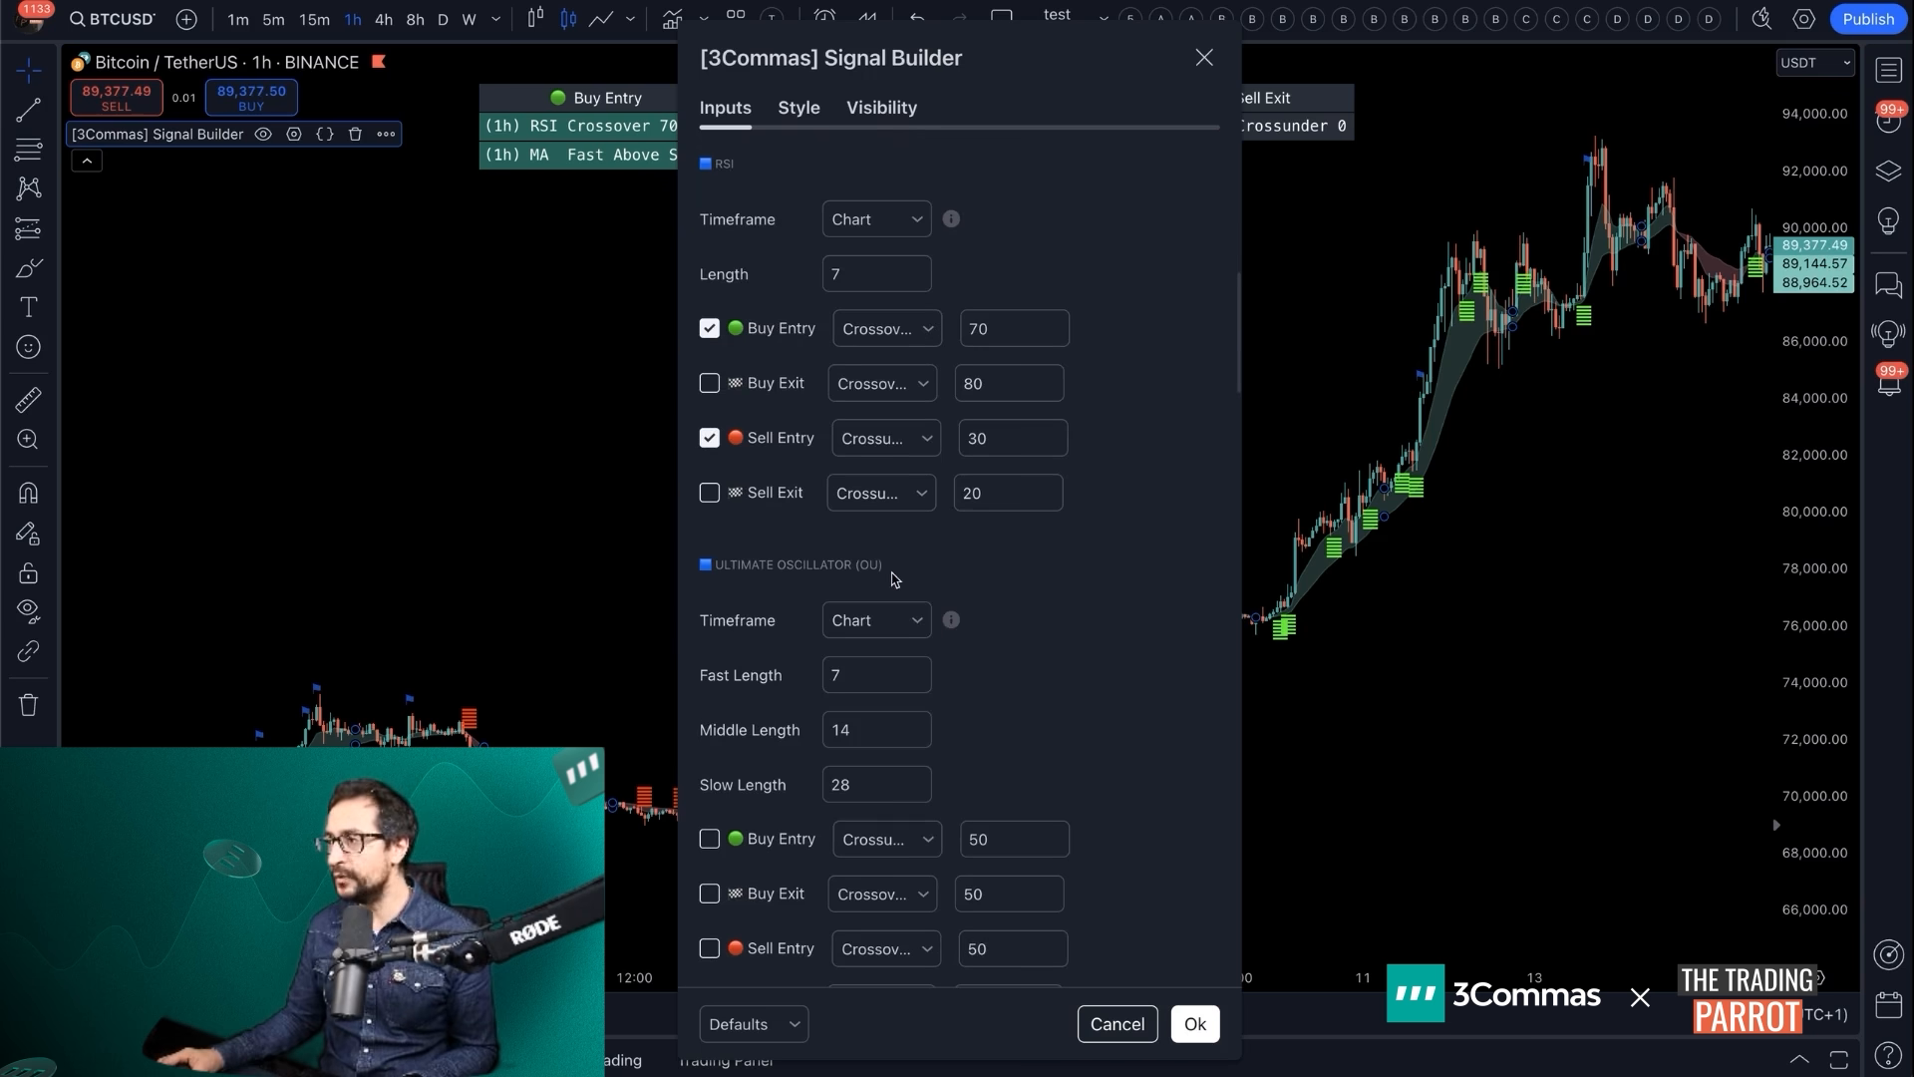
scroll(down, 3)
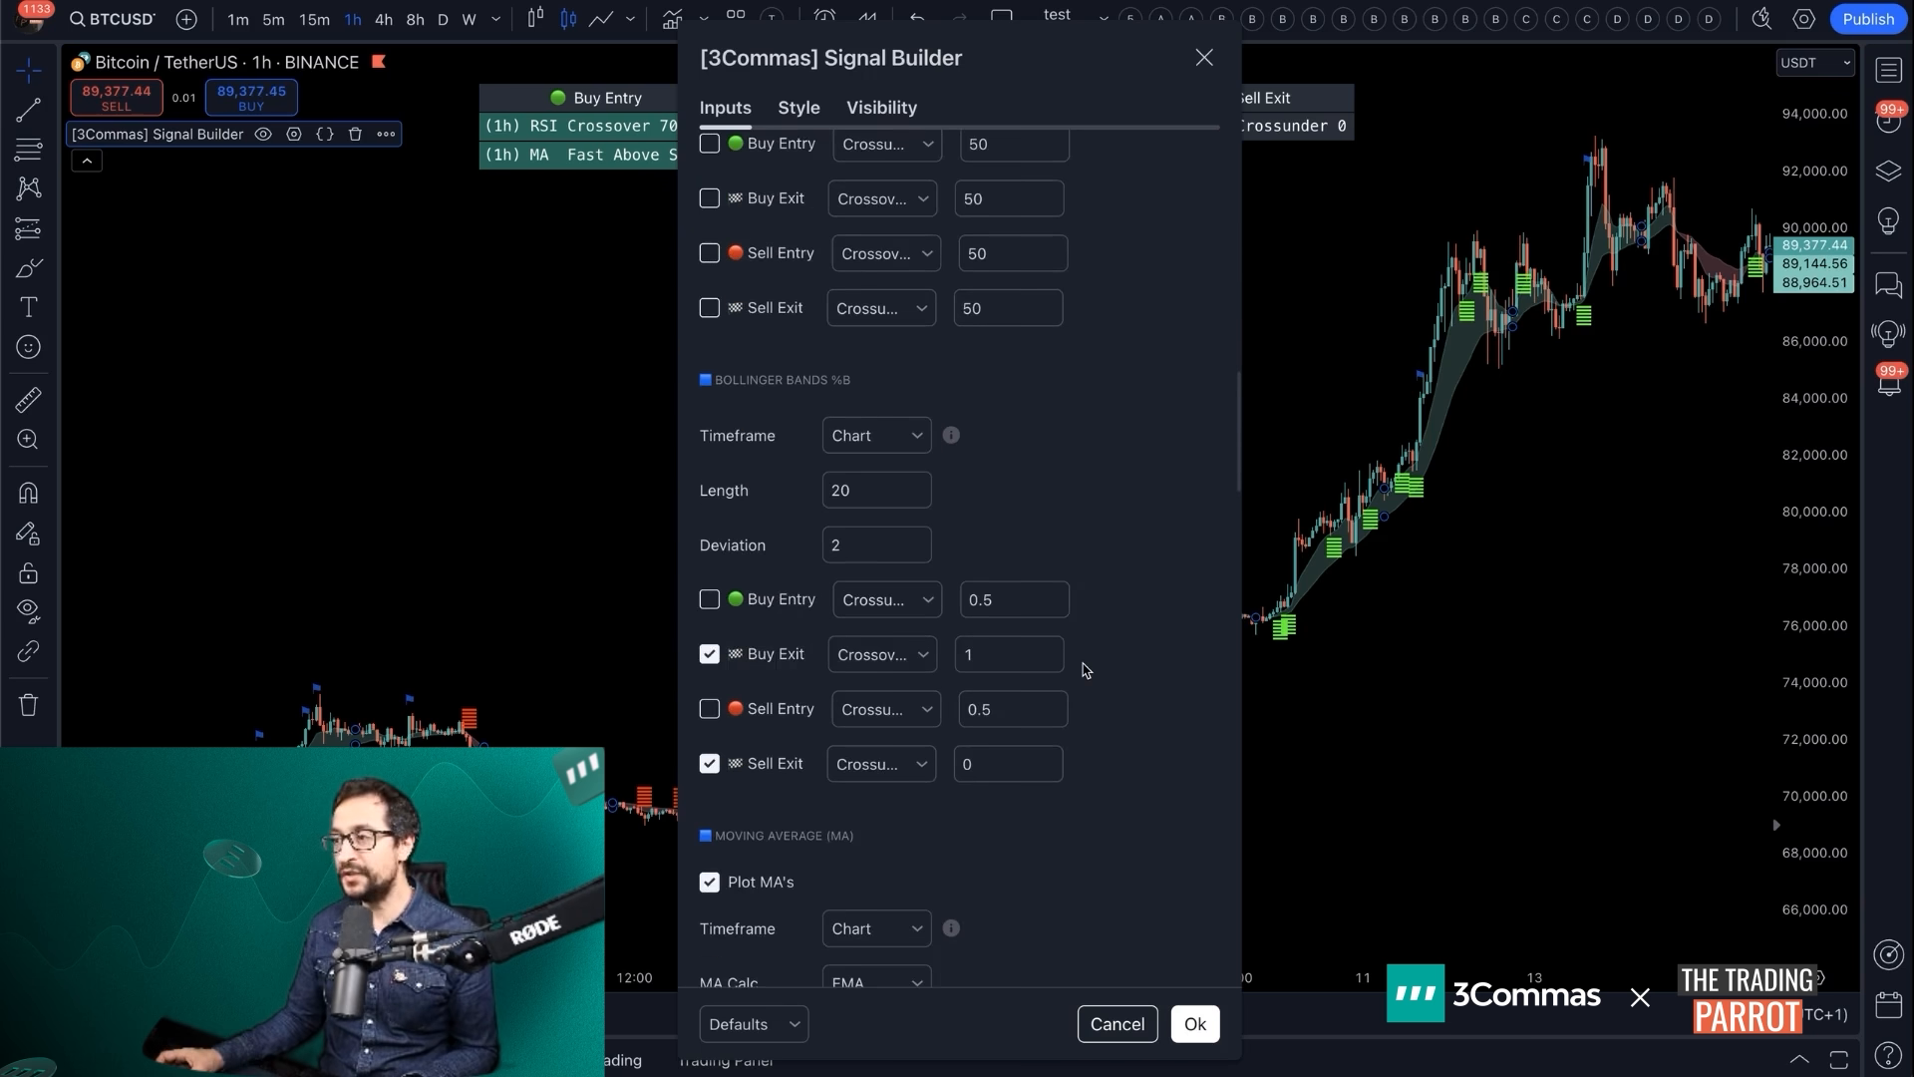
scroll(down, 3)
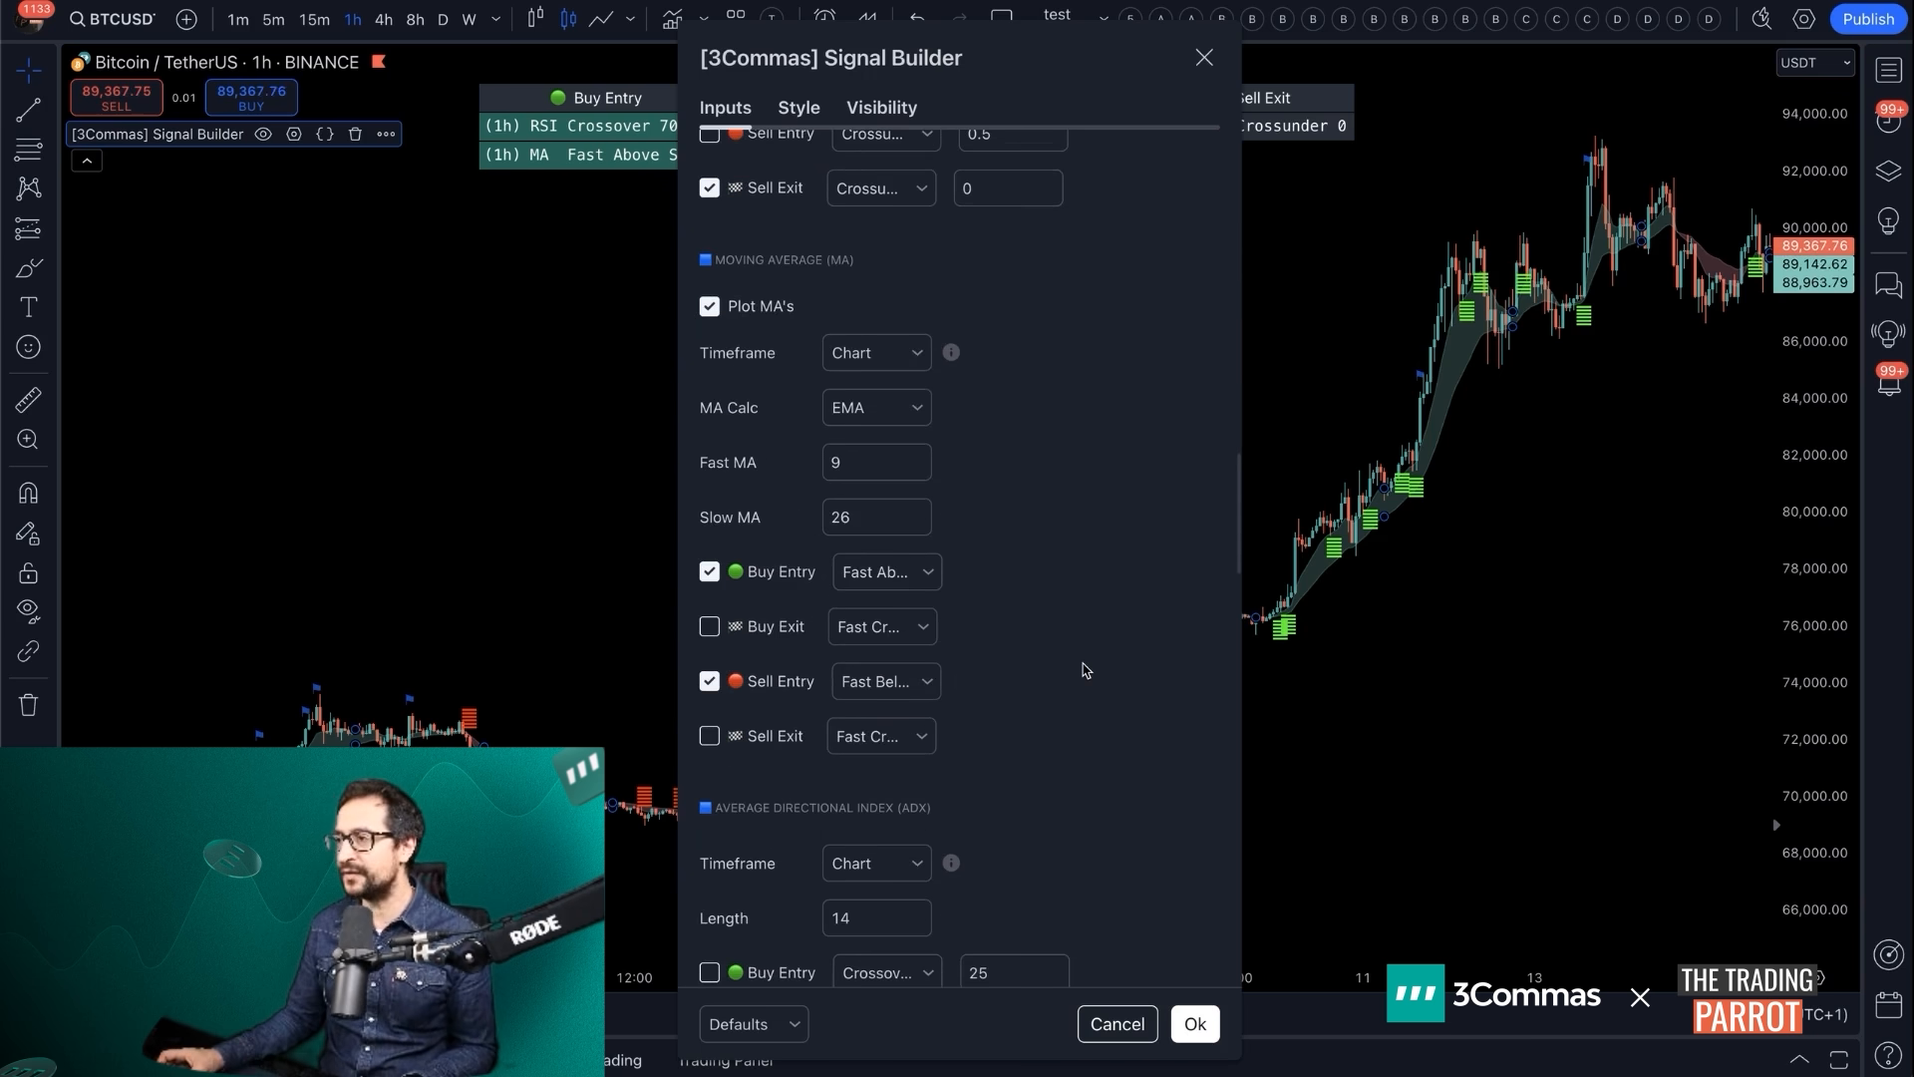
scroll(down, 3)
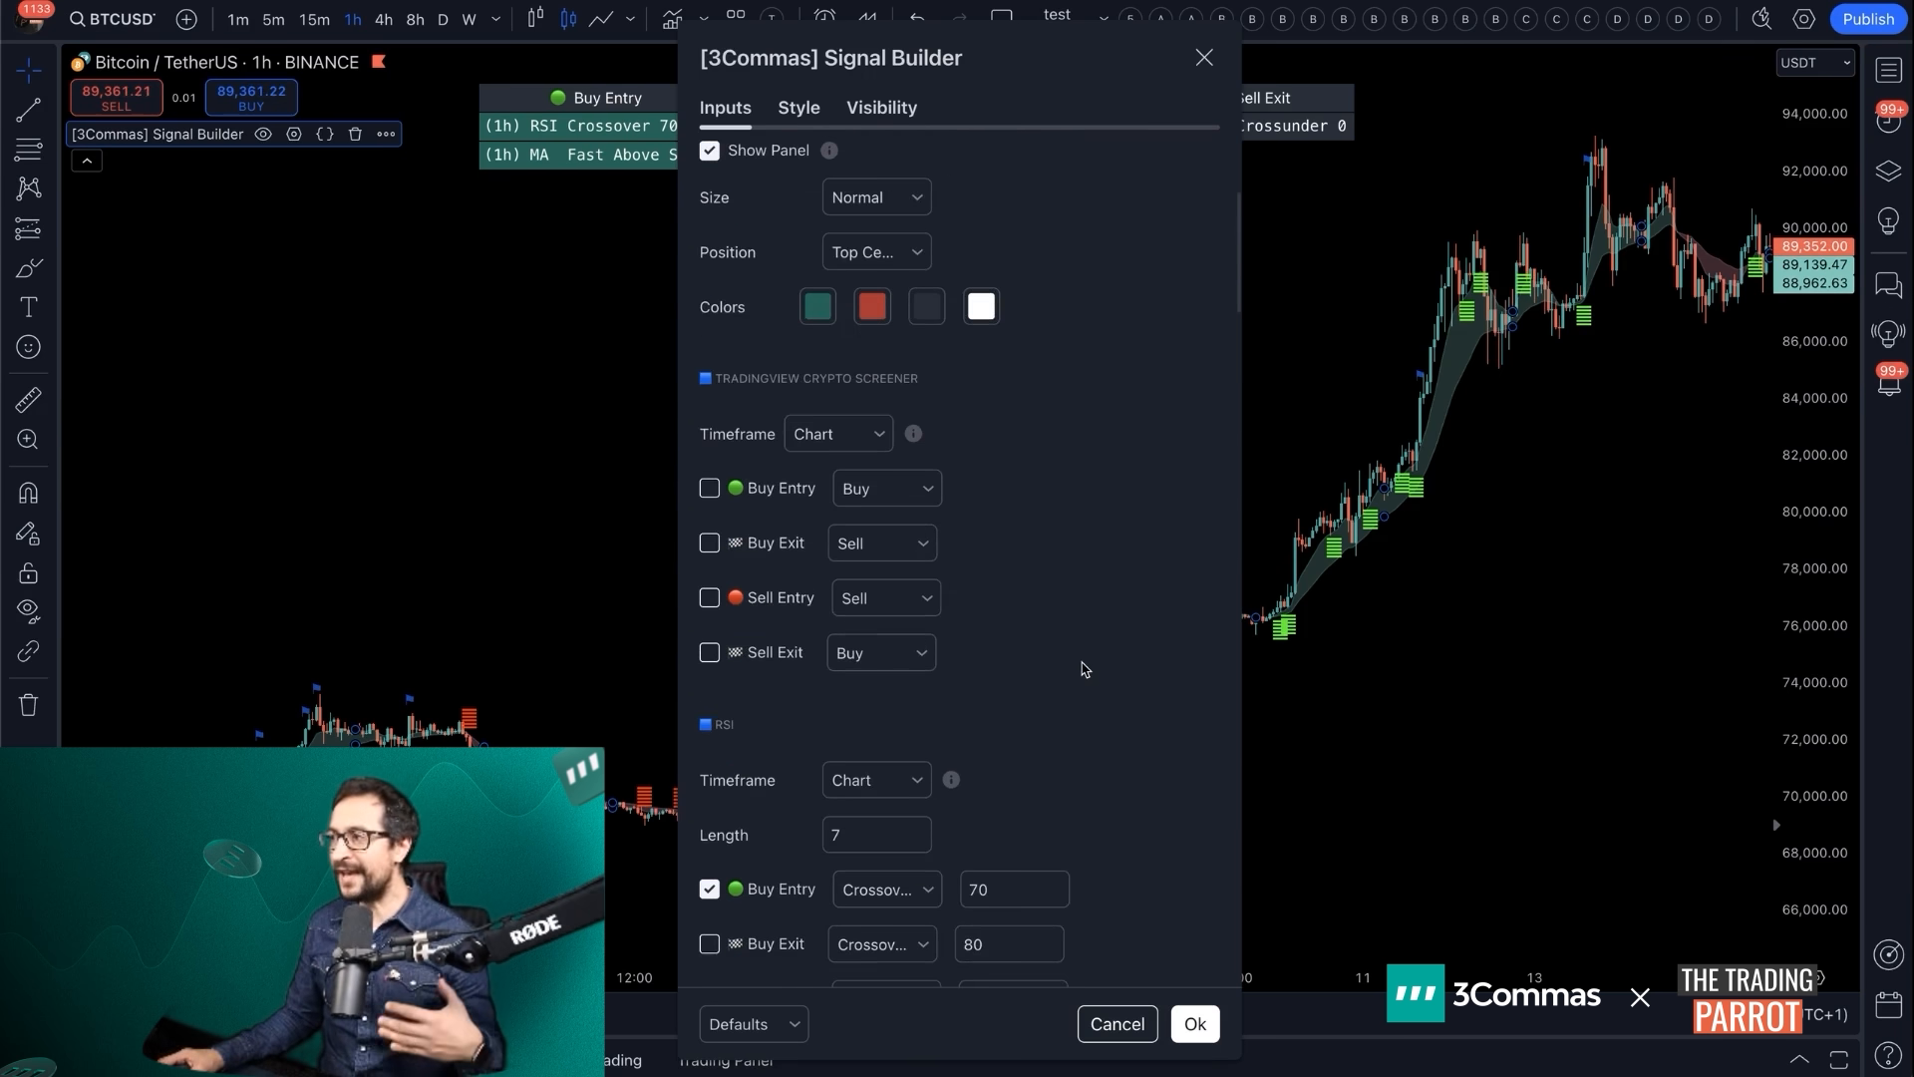
mouse_move(736, 506)
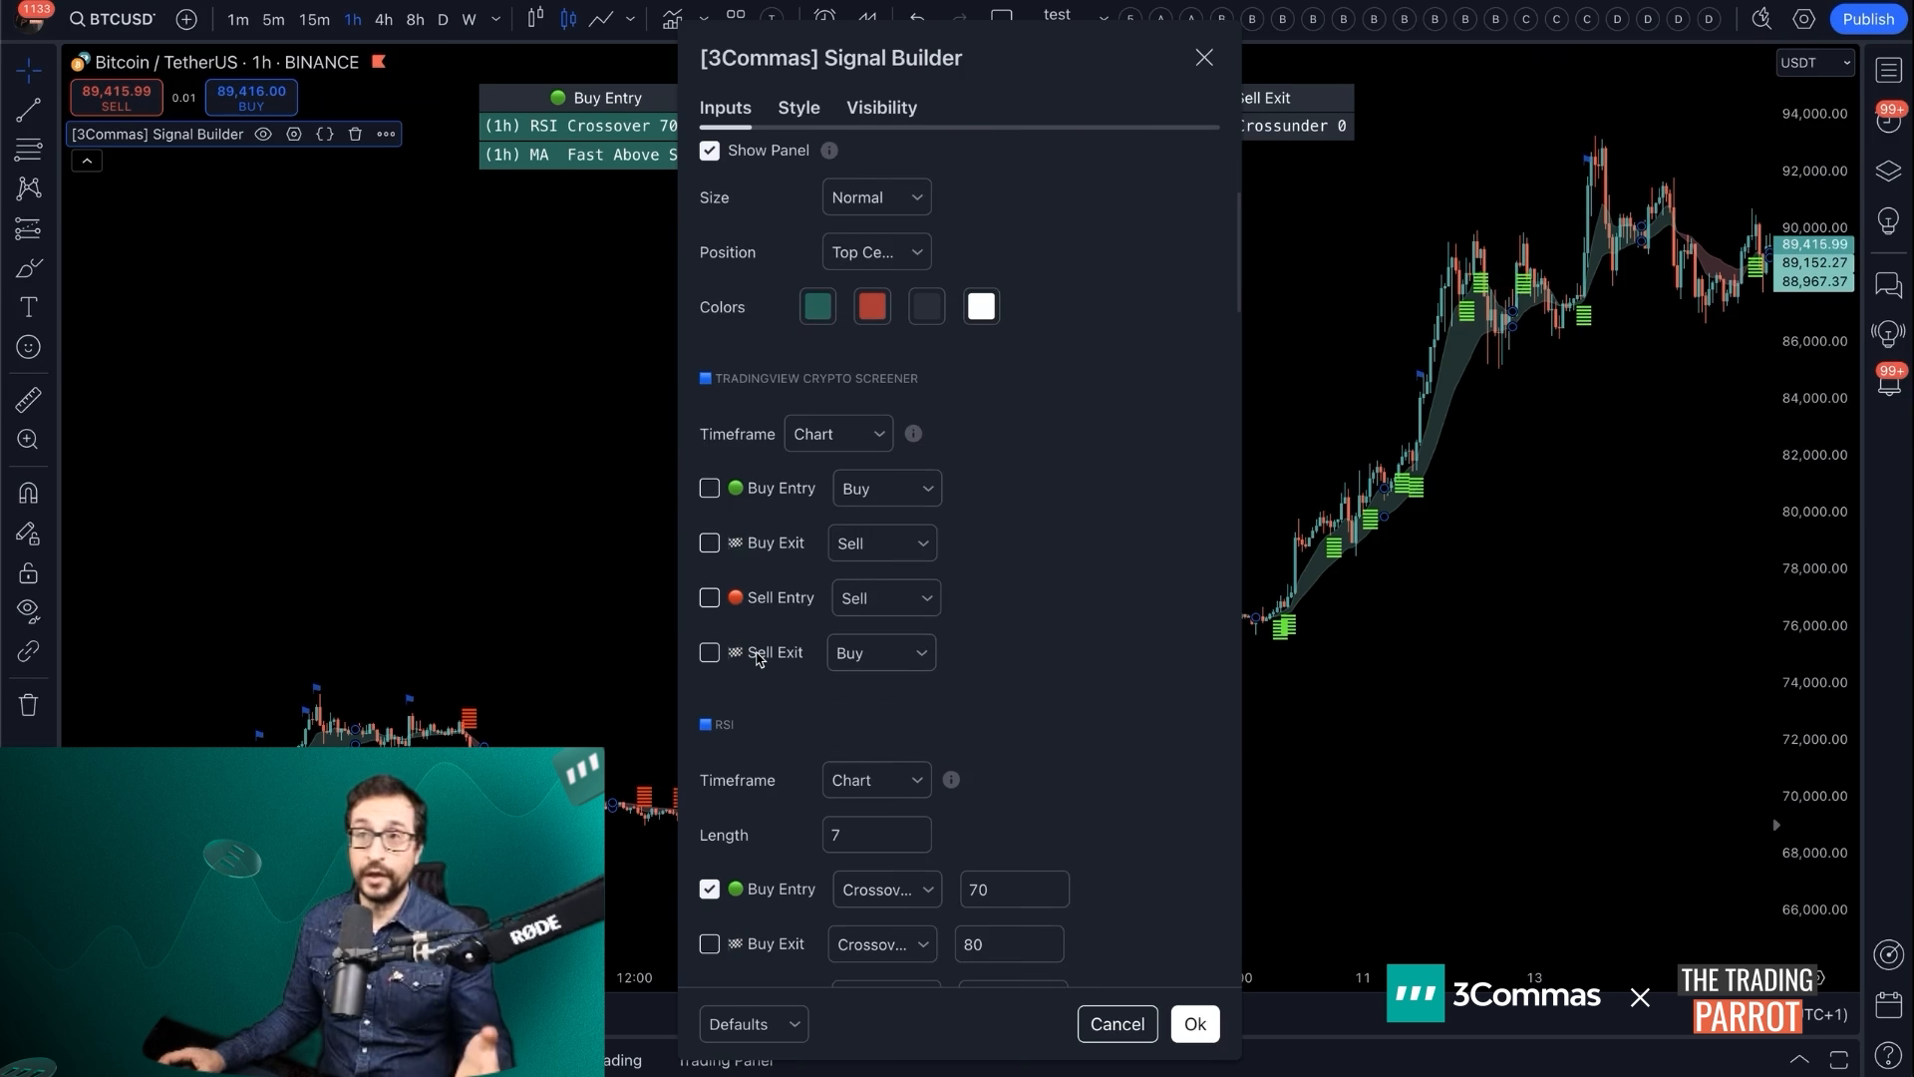
mouse_move(794, 494)
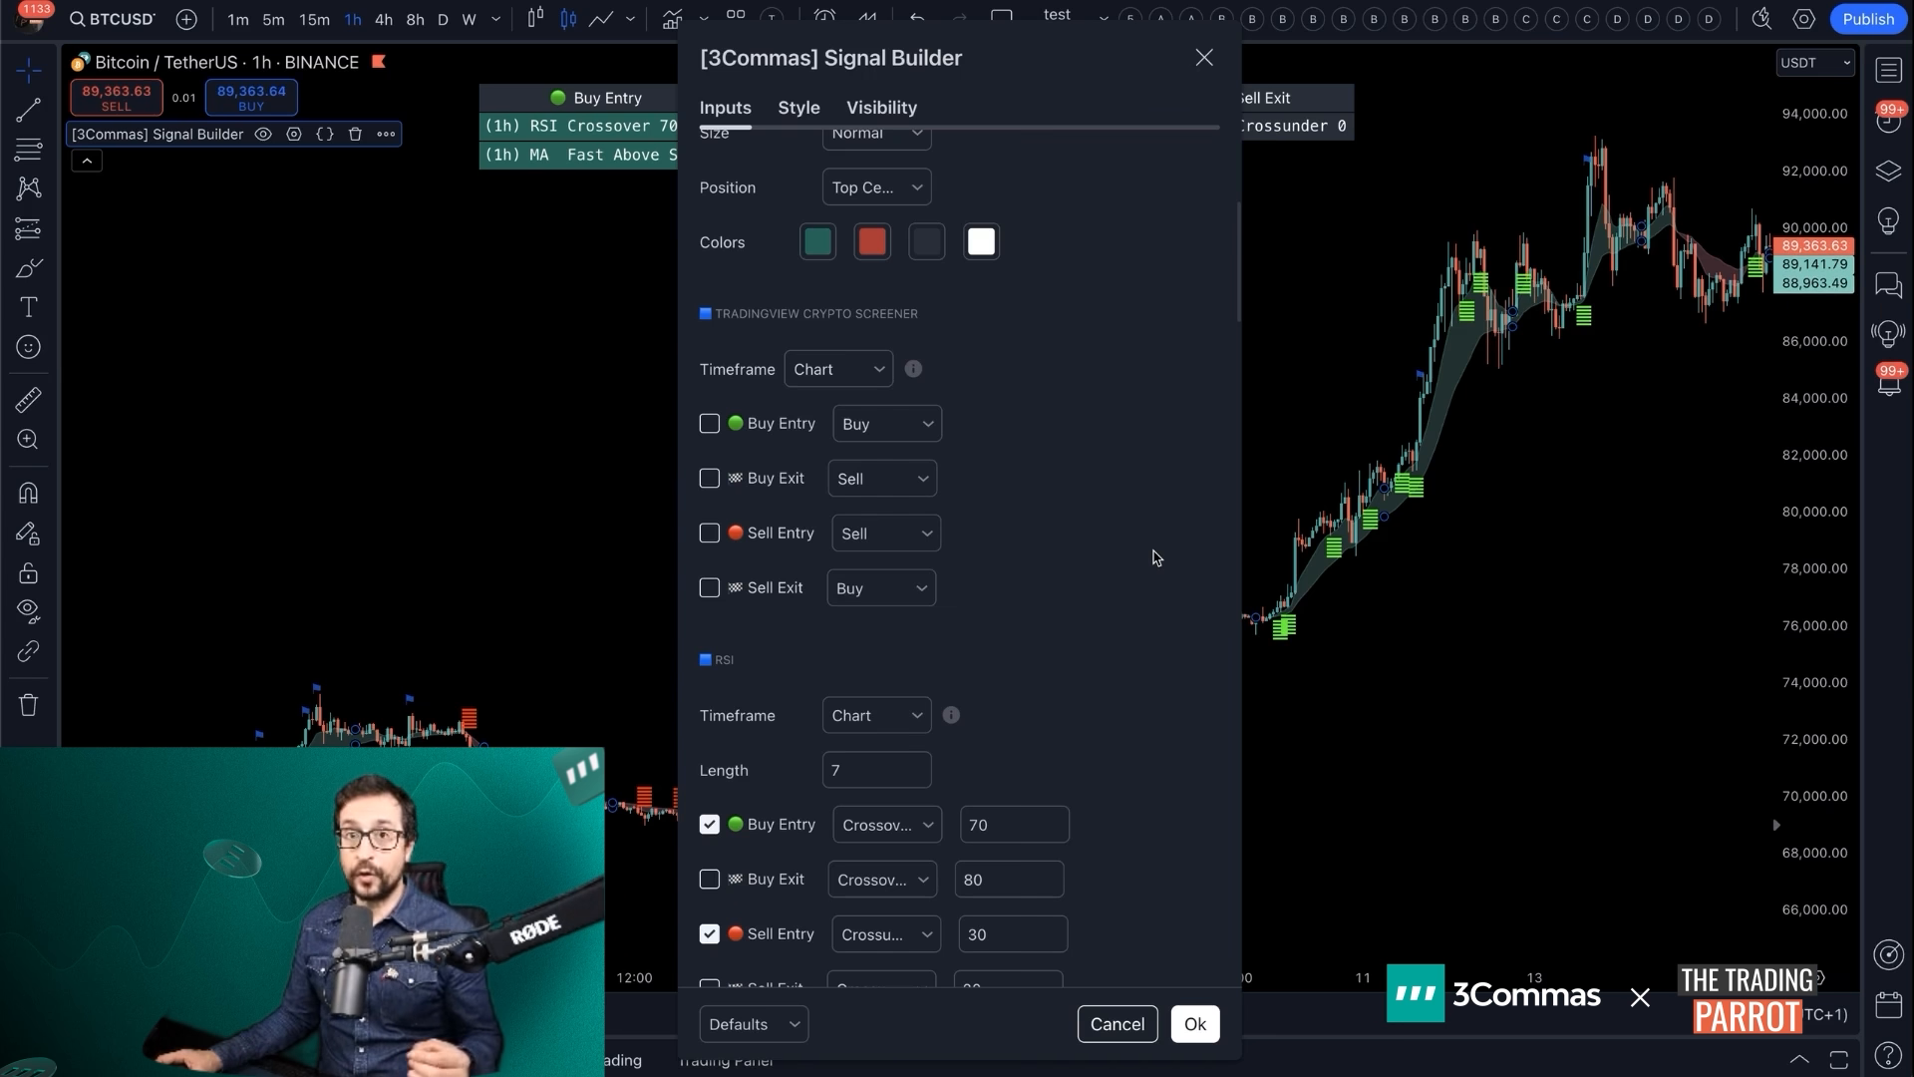
mouse_move(1125, 556)
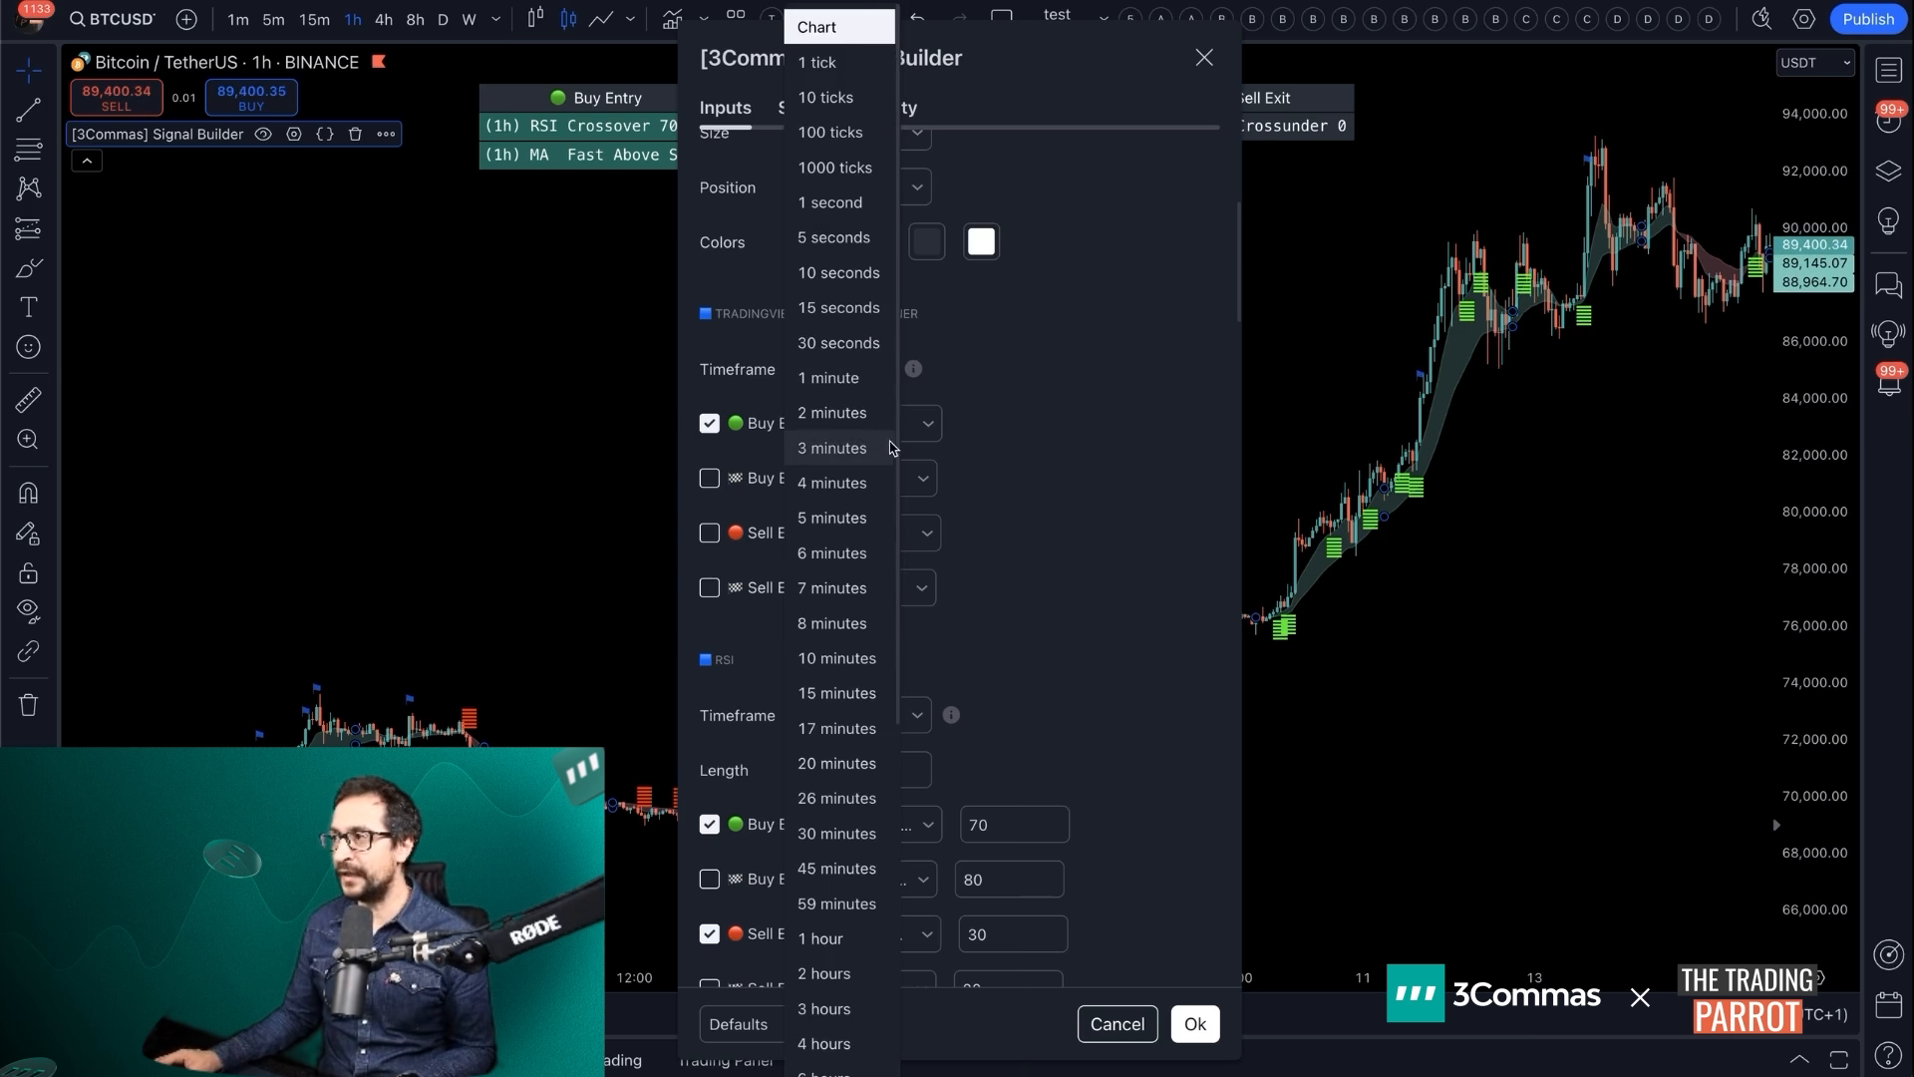
Set the screener to 1 hour with Buy Entry and Buy Exit, and drop the RSI buy entry condition
click(819, 937)
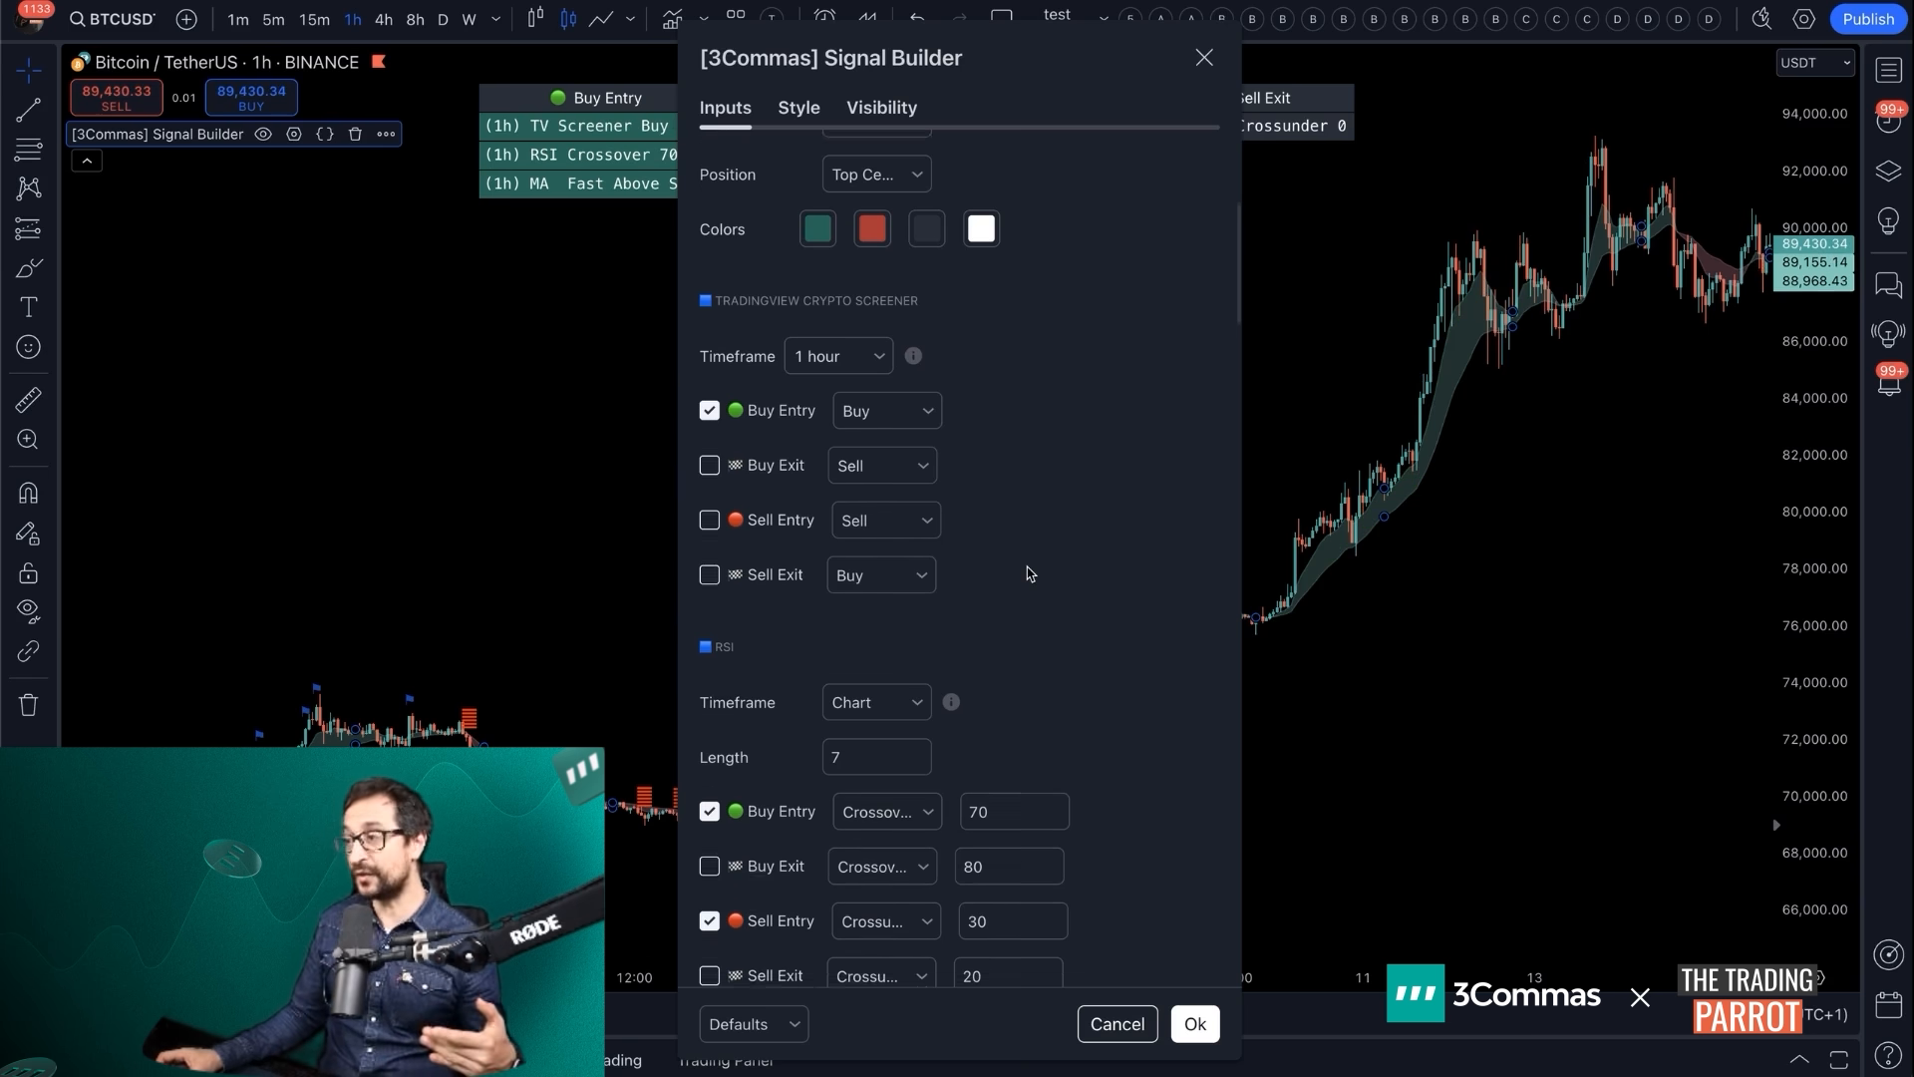
scroll(down, 3)
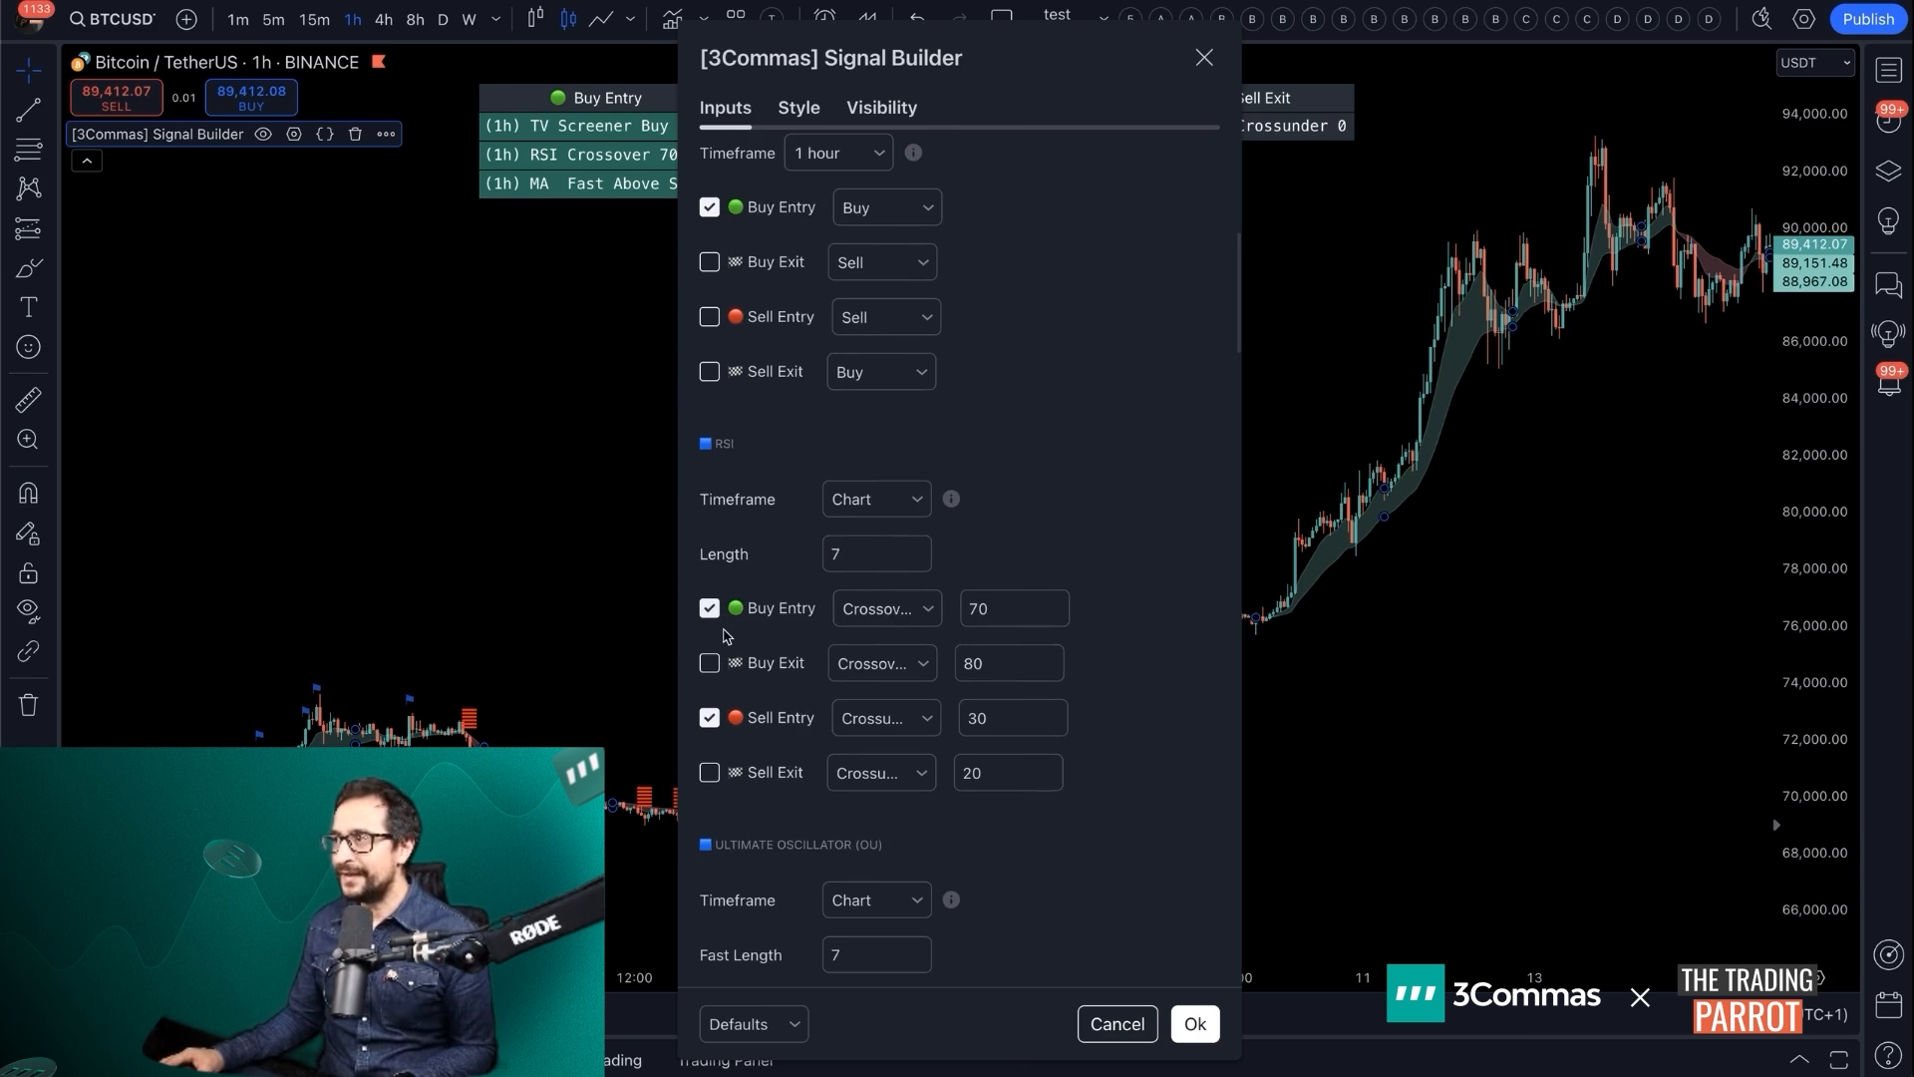
scroll(down, 3)
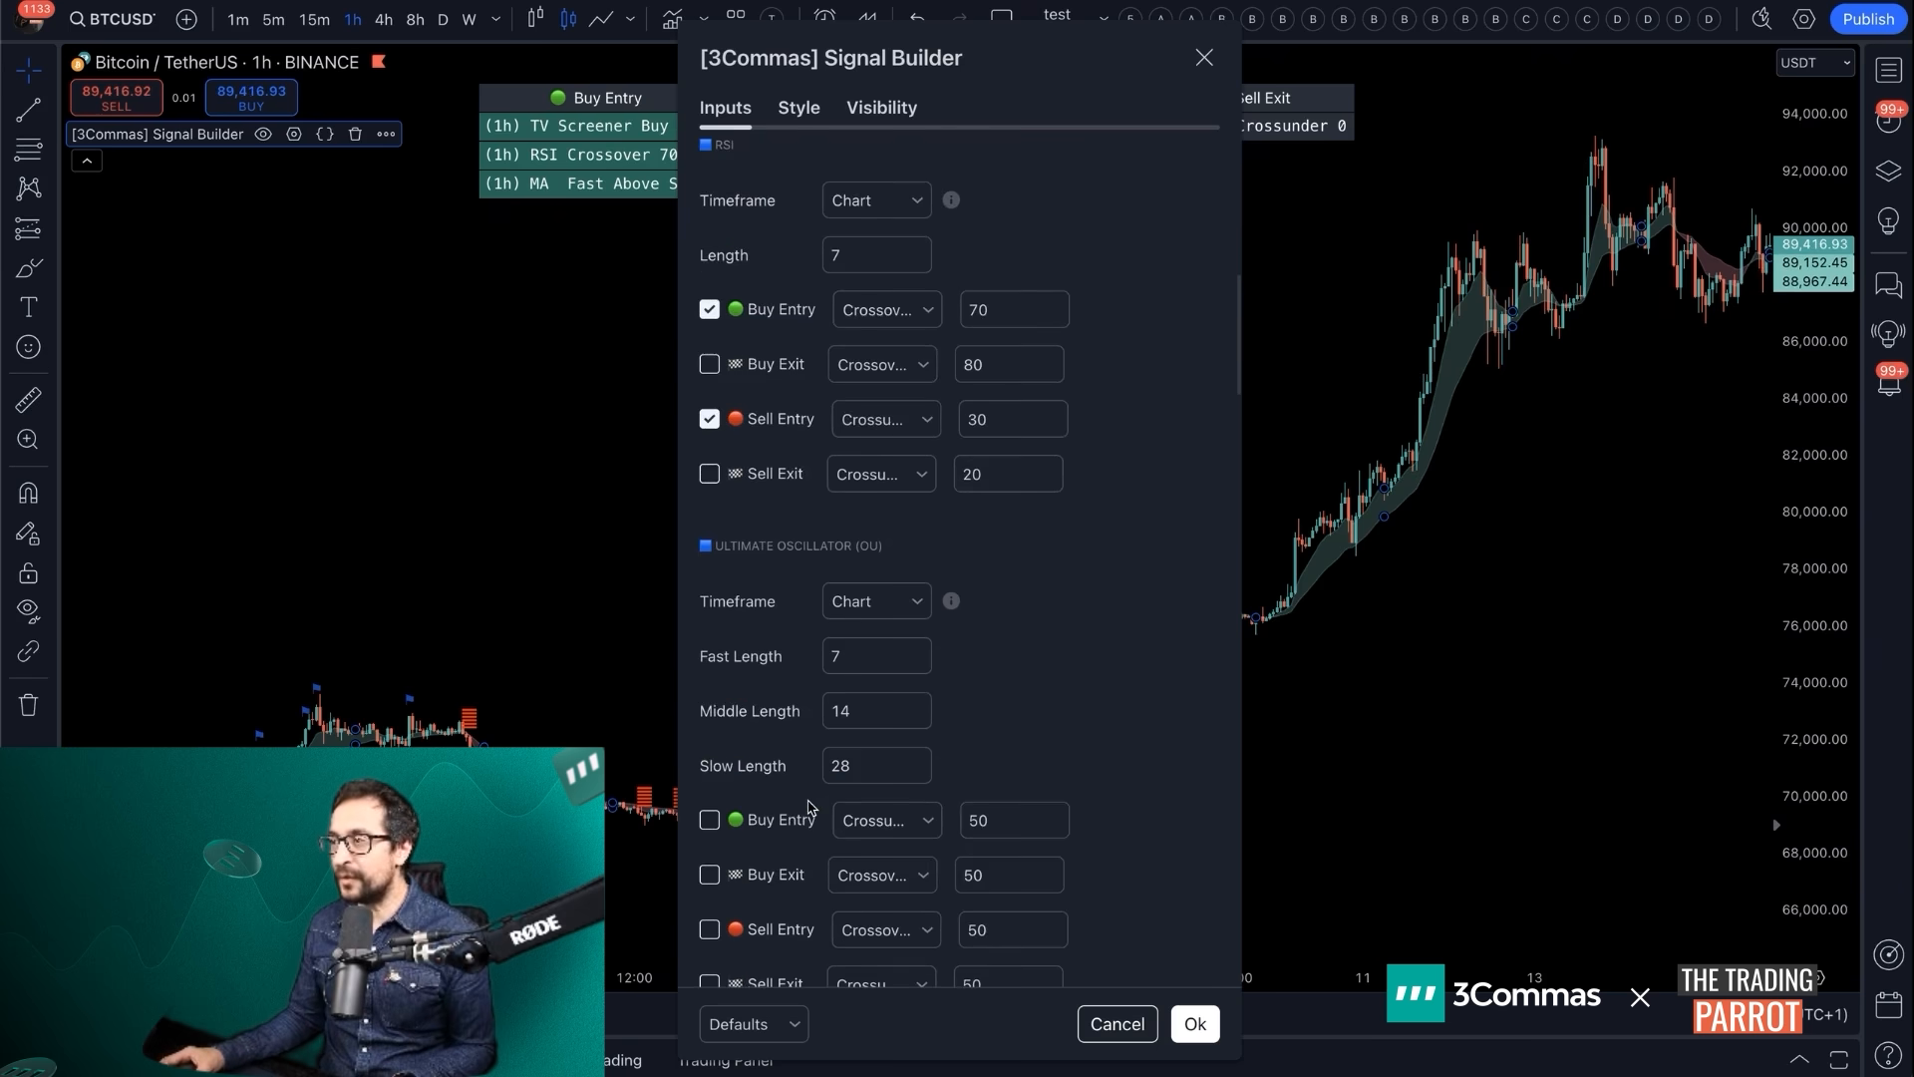
scroll(down, 3)
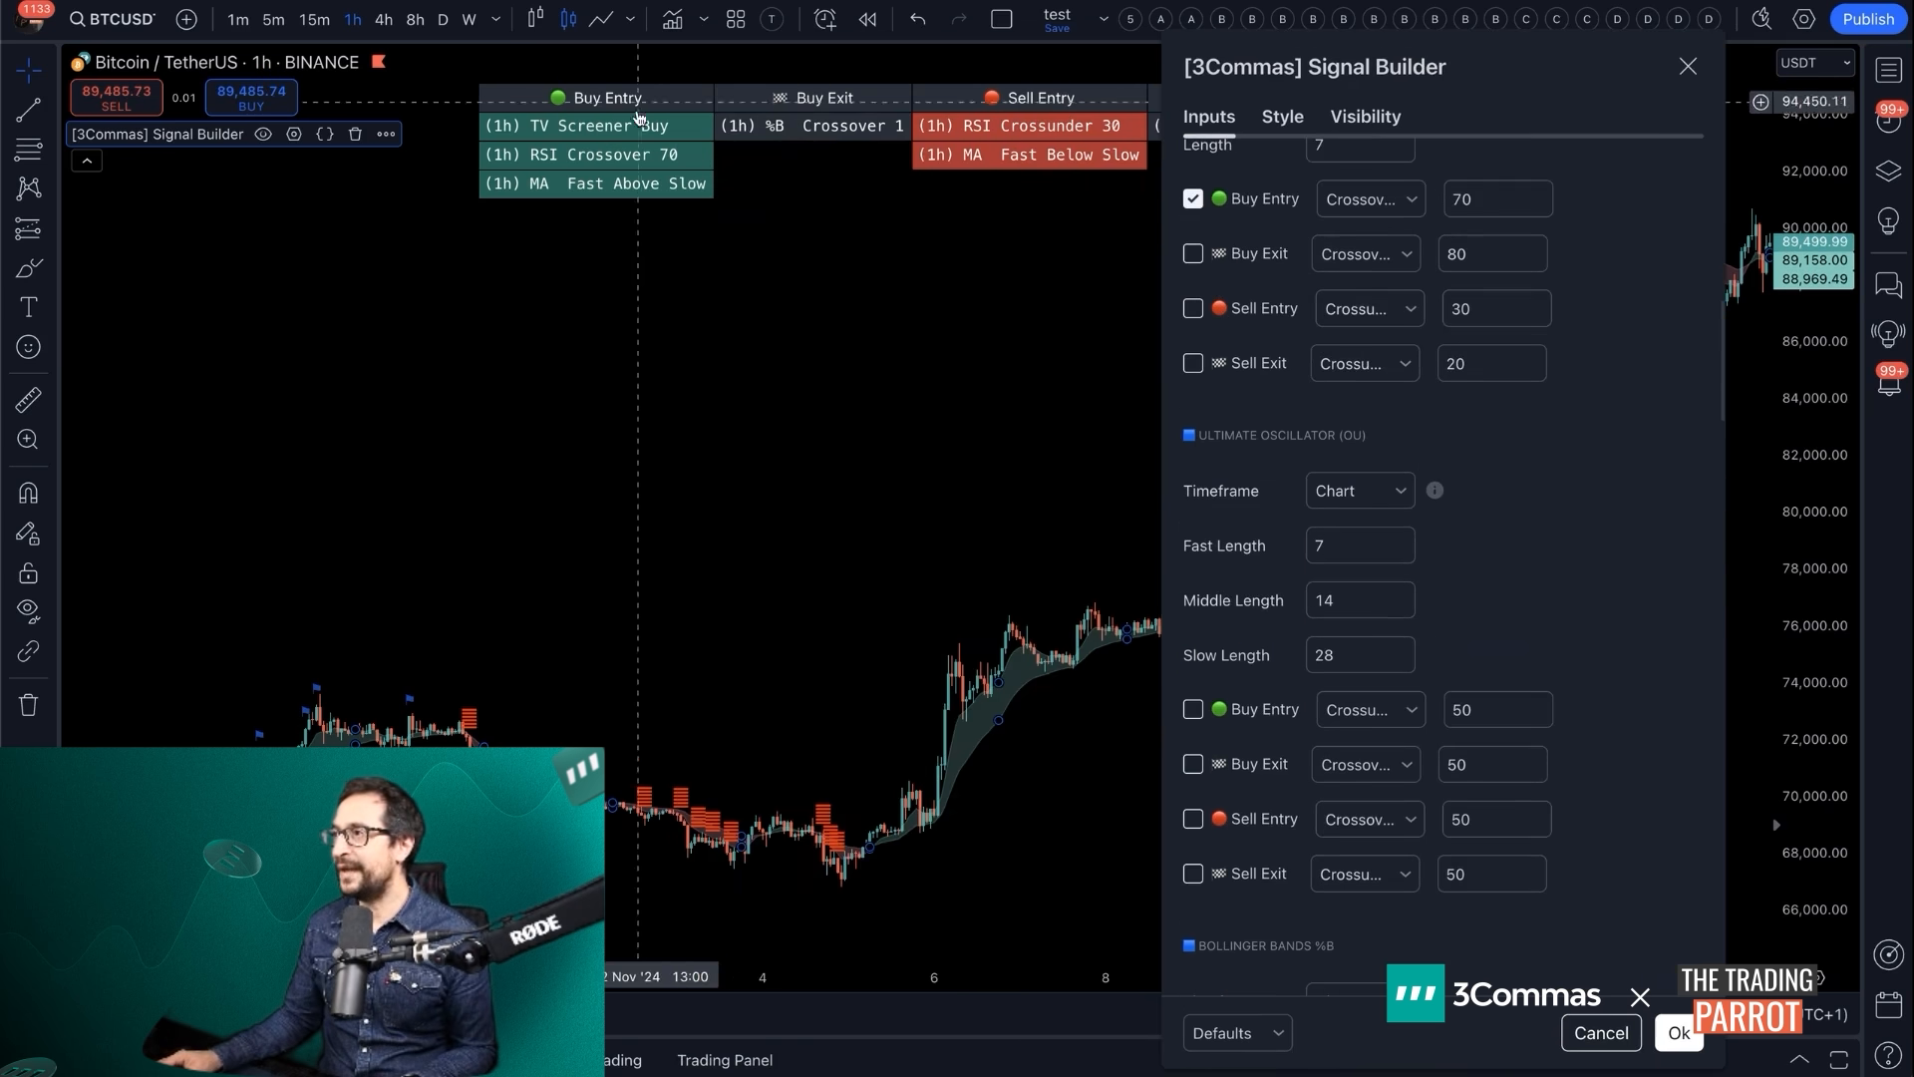
click(1192, 197)
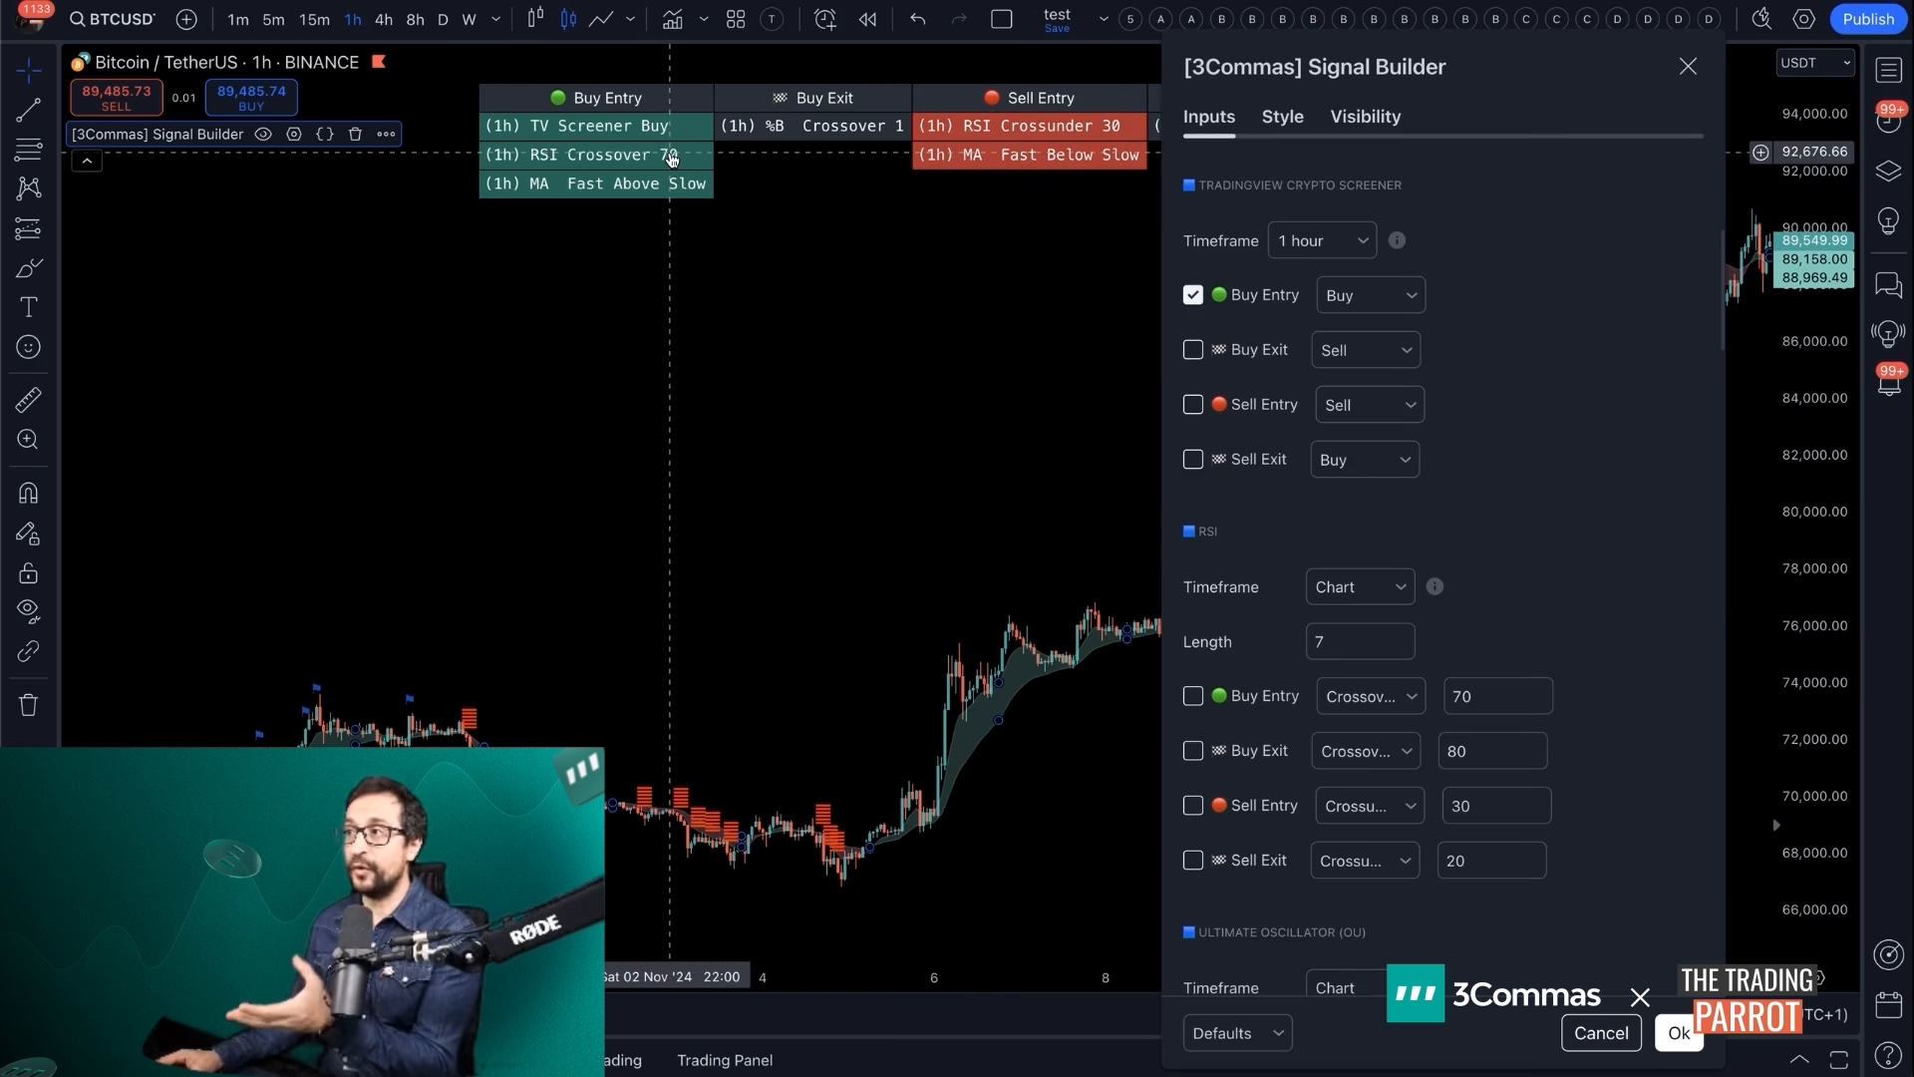
mouse_move(782, 203)
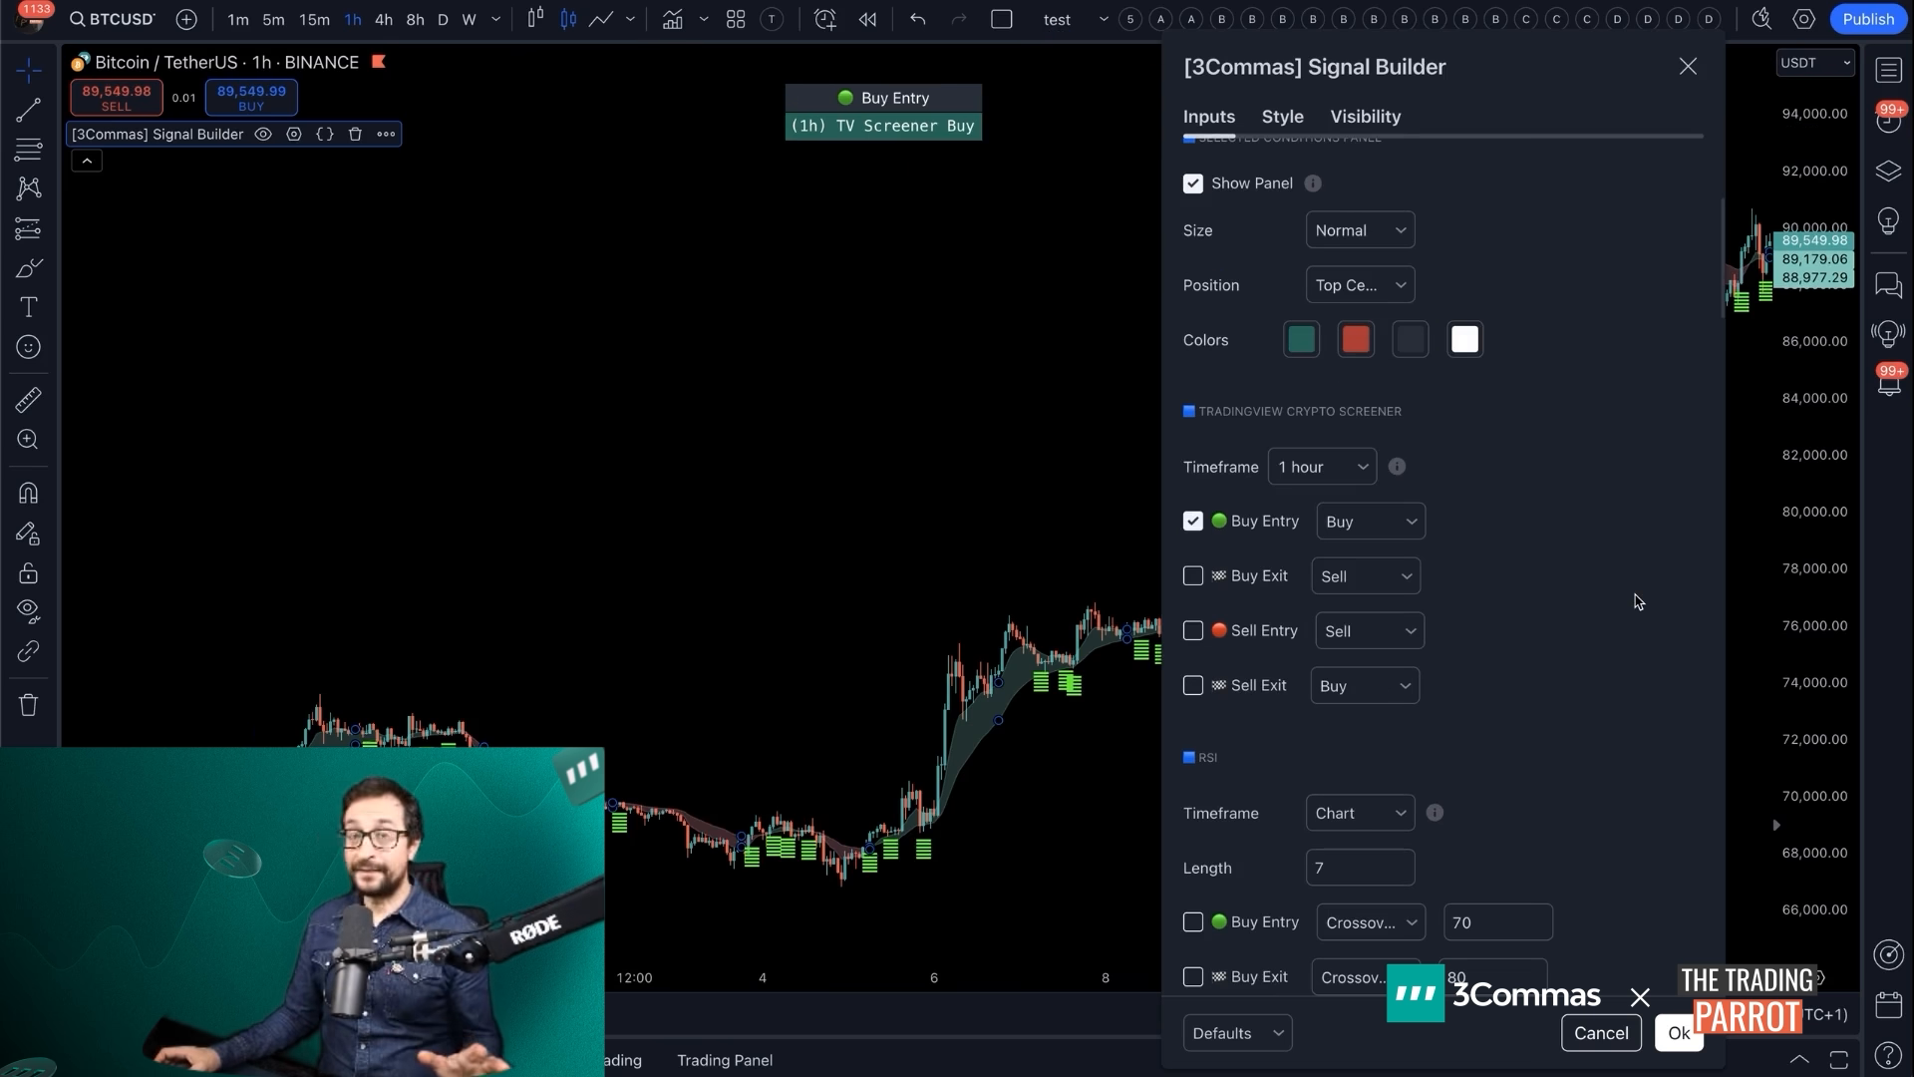
mouse_move(1567, 652)
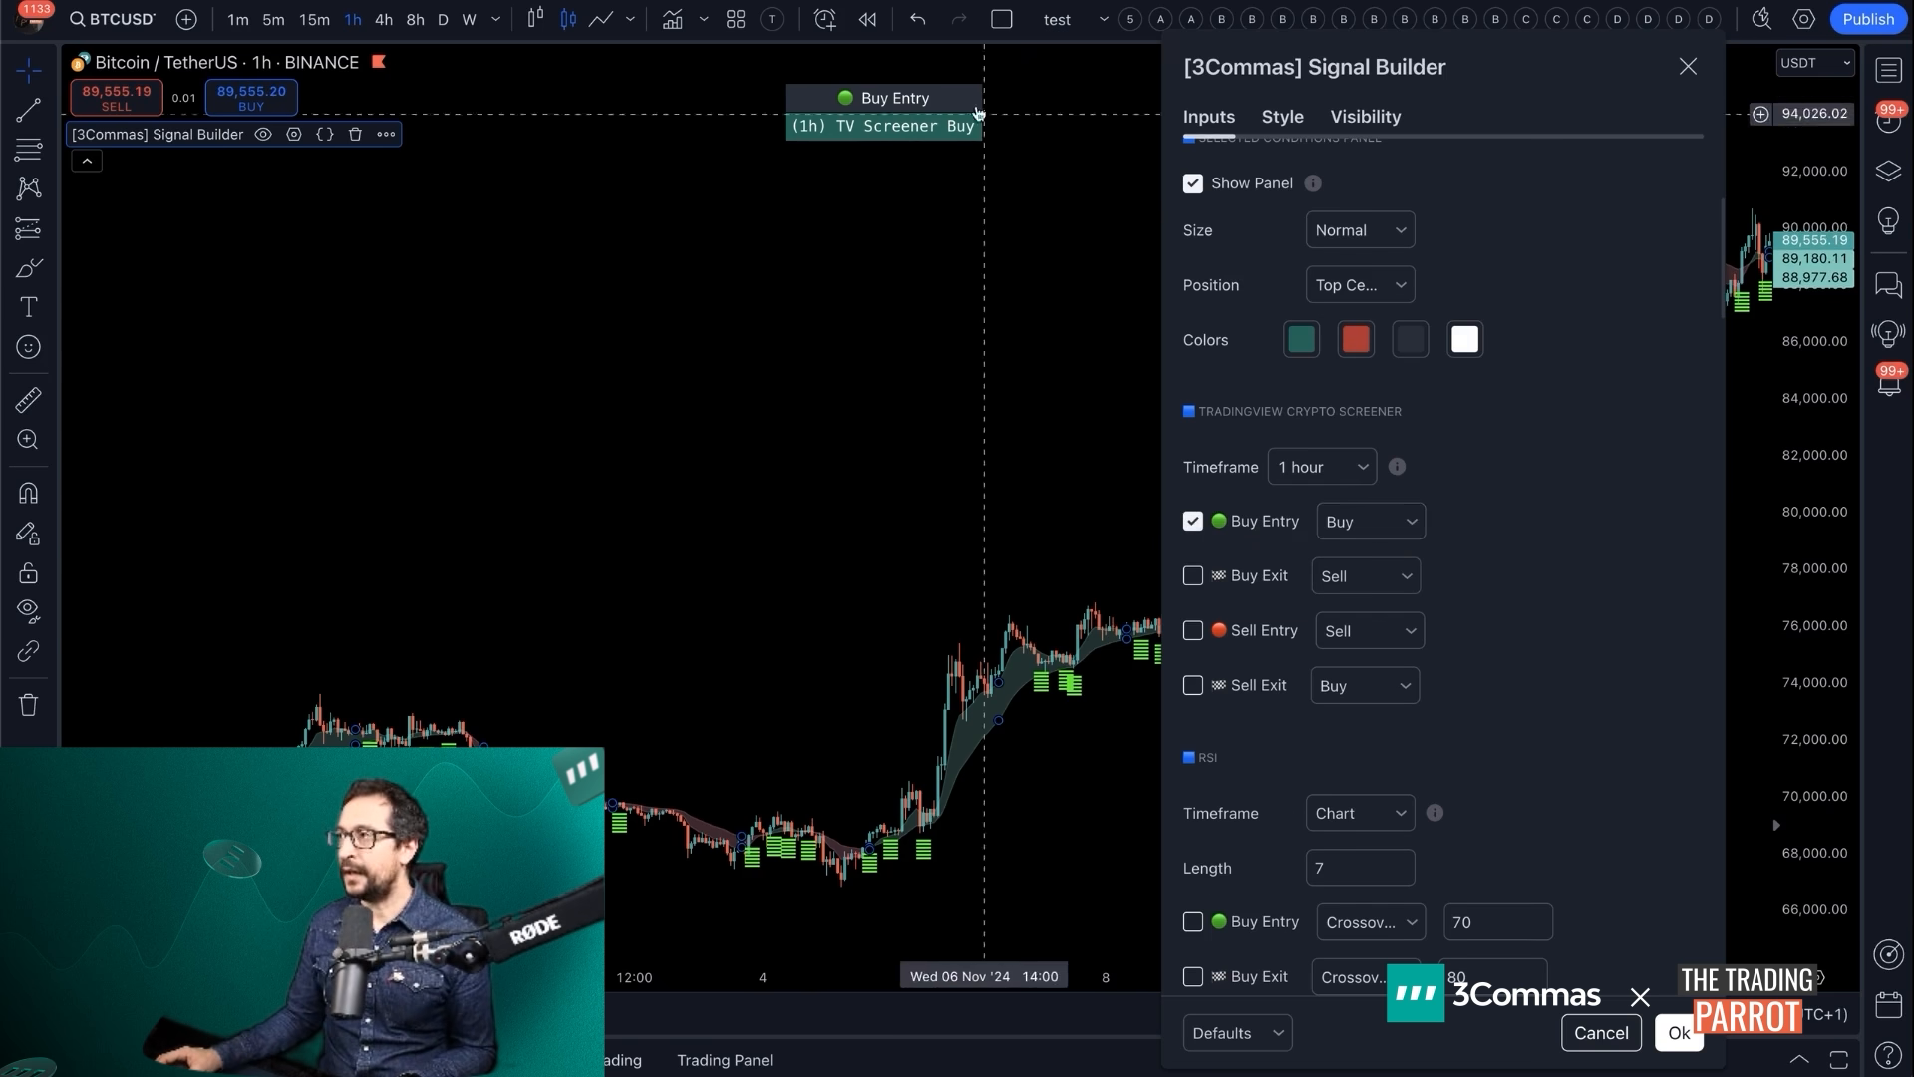
mouse_move(945, 150)
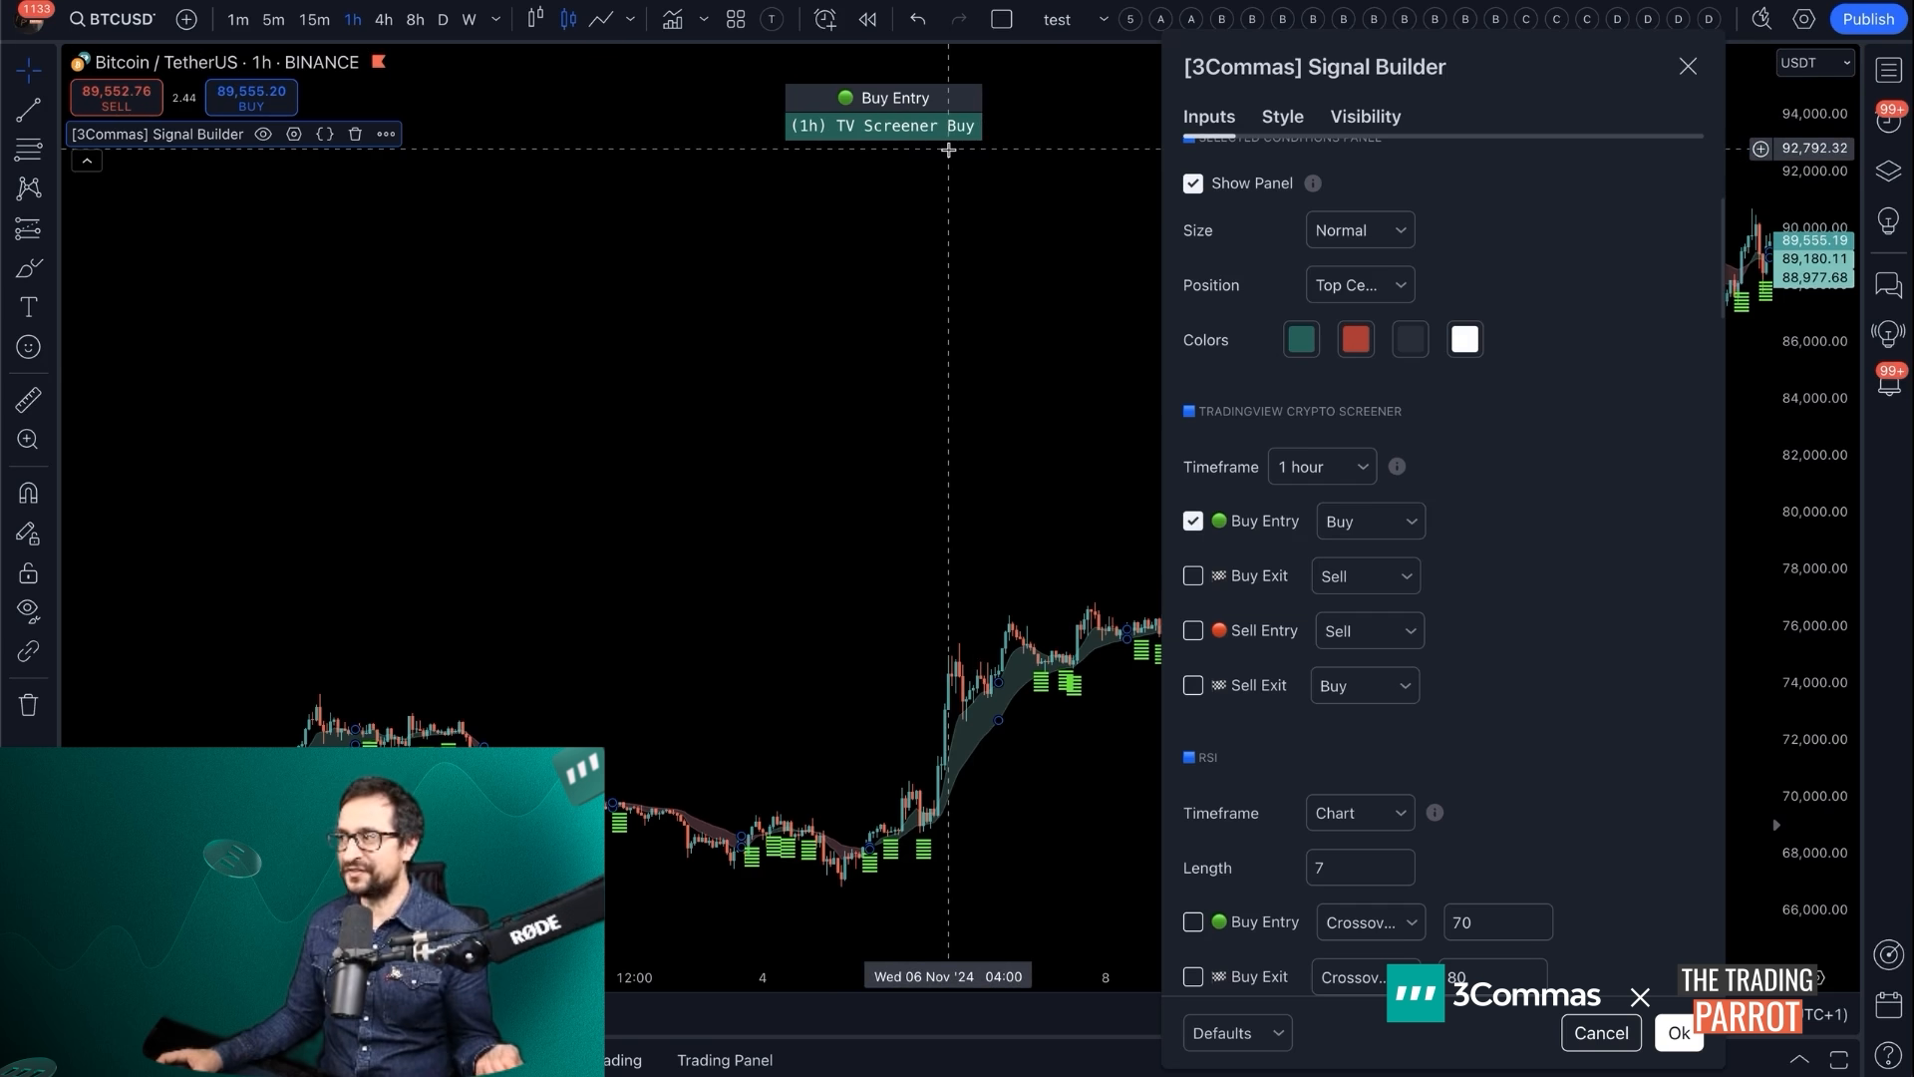
scroll(down, 3)
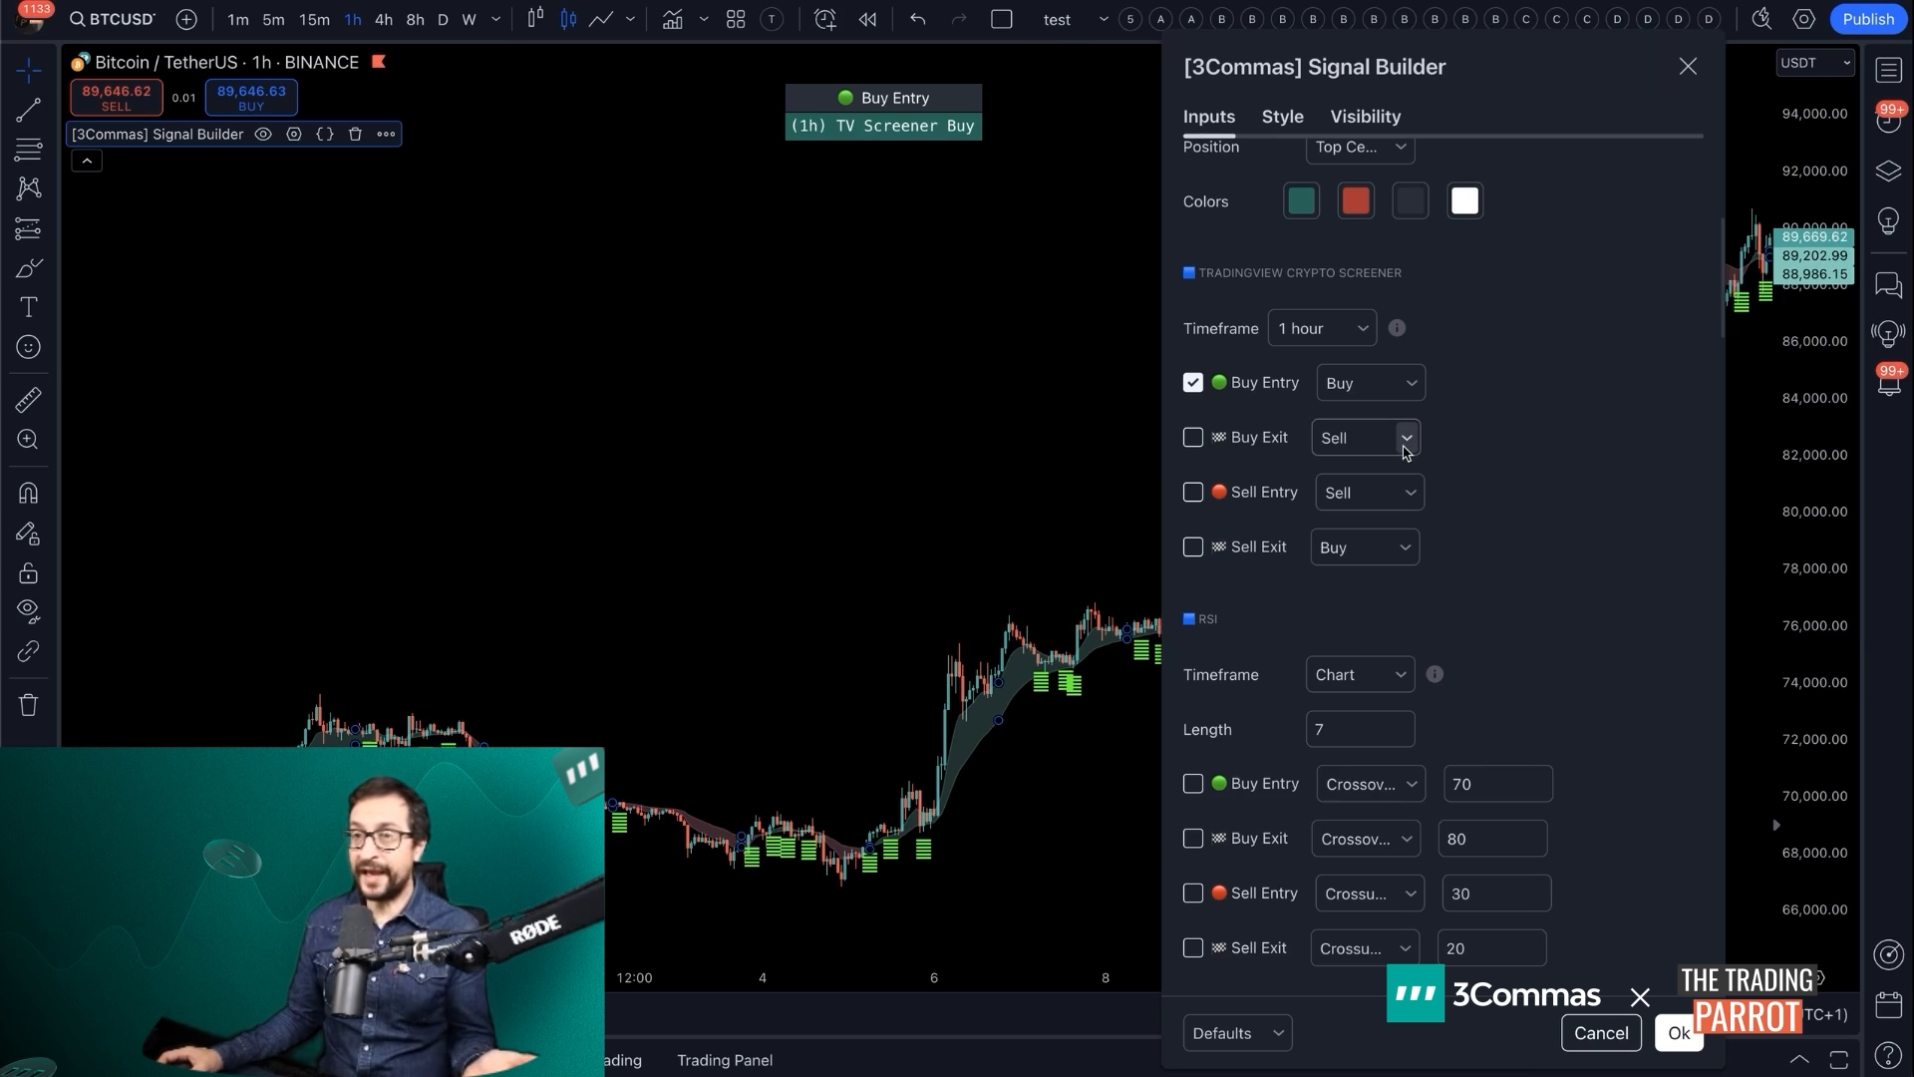
click(1192, 436)
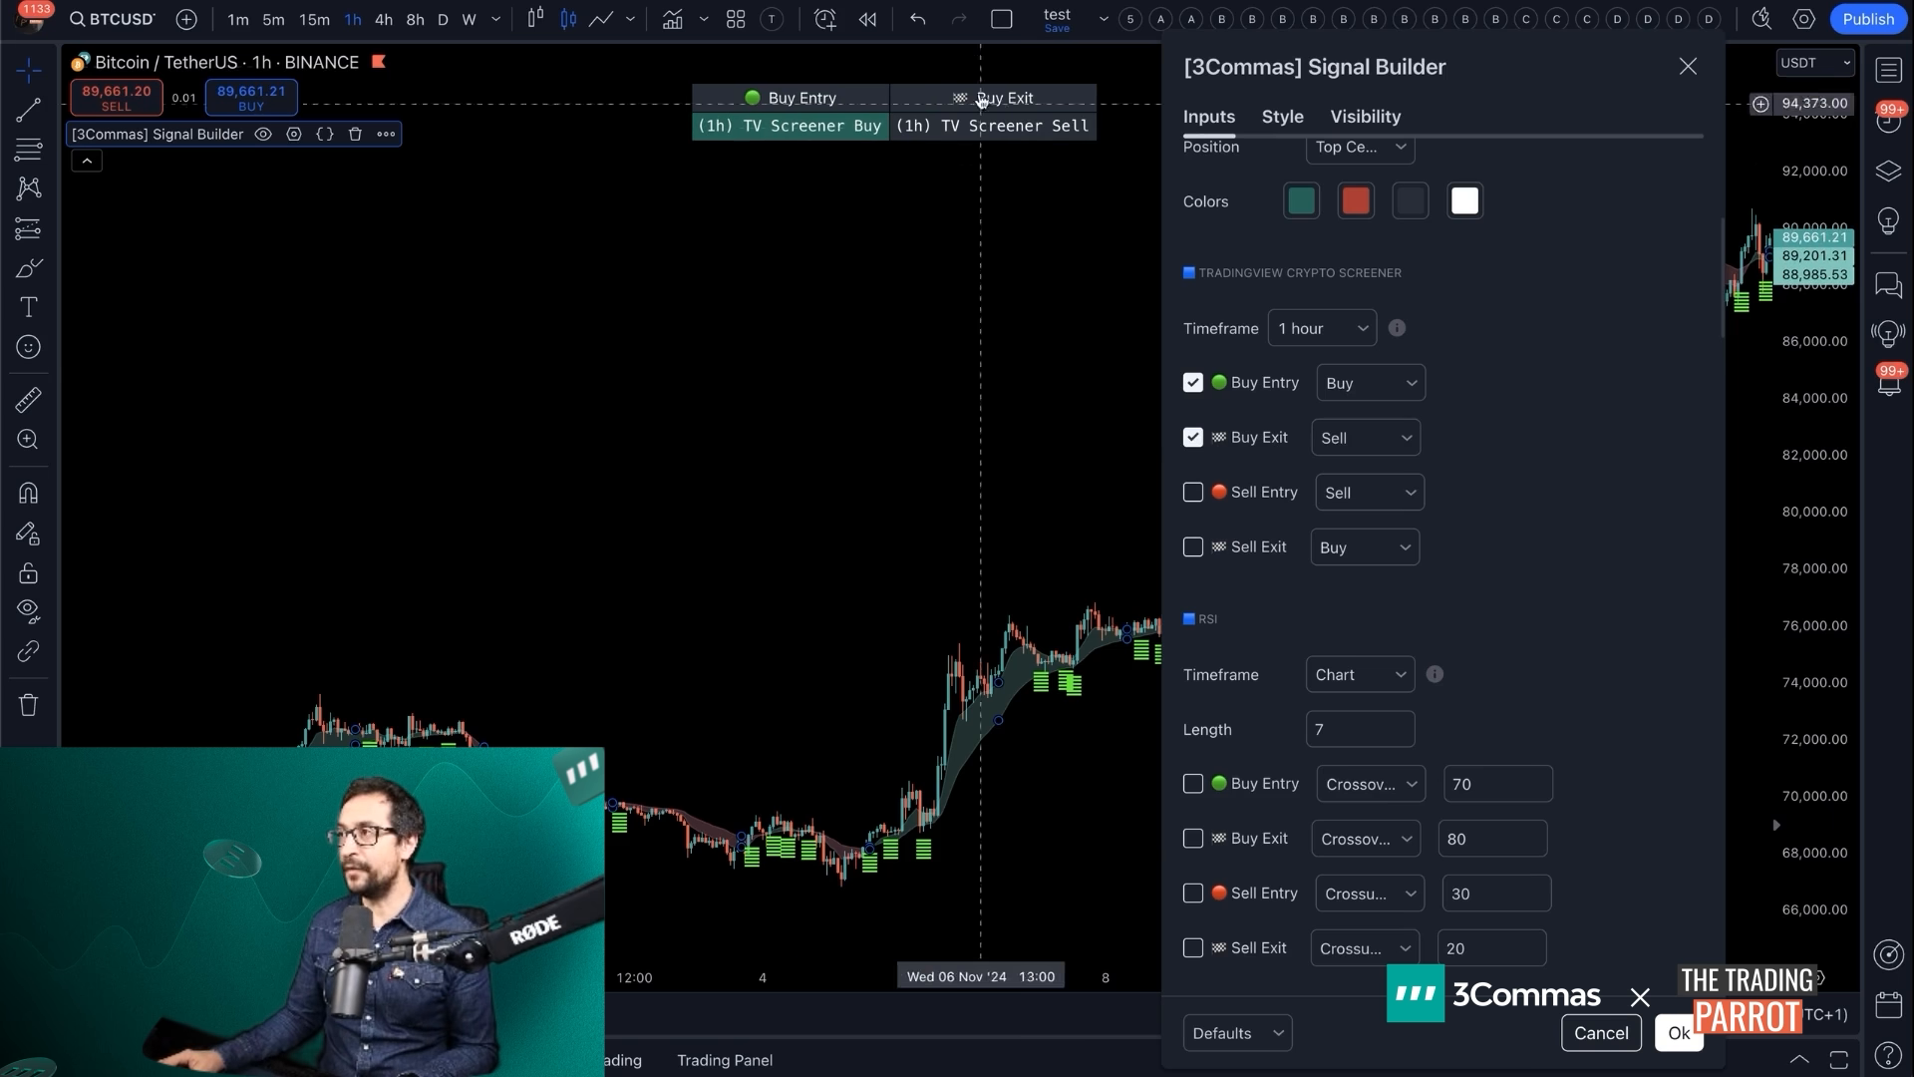
Set RSI to 1 hour with crossover 30 buy entry and crossunder 70 buy exit enabled
scroll(down, 3)
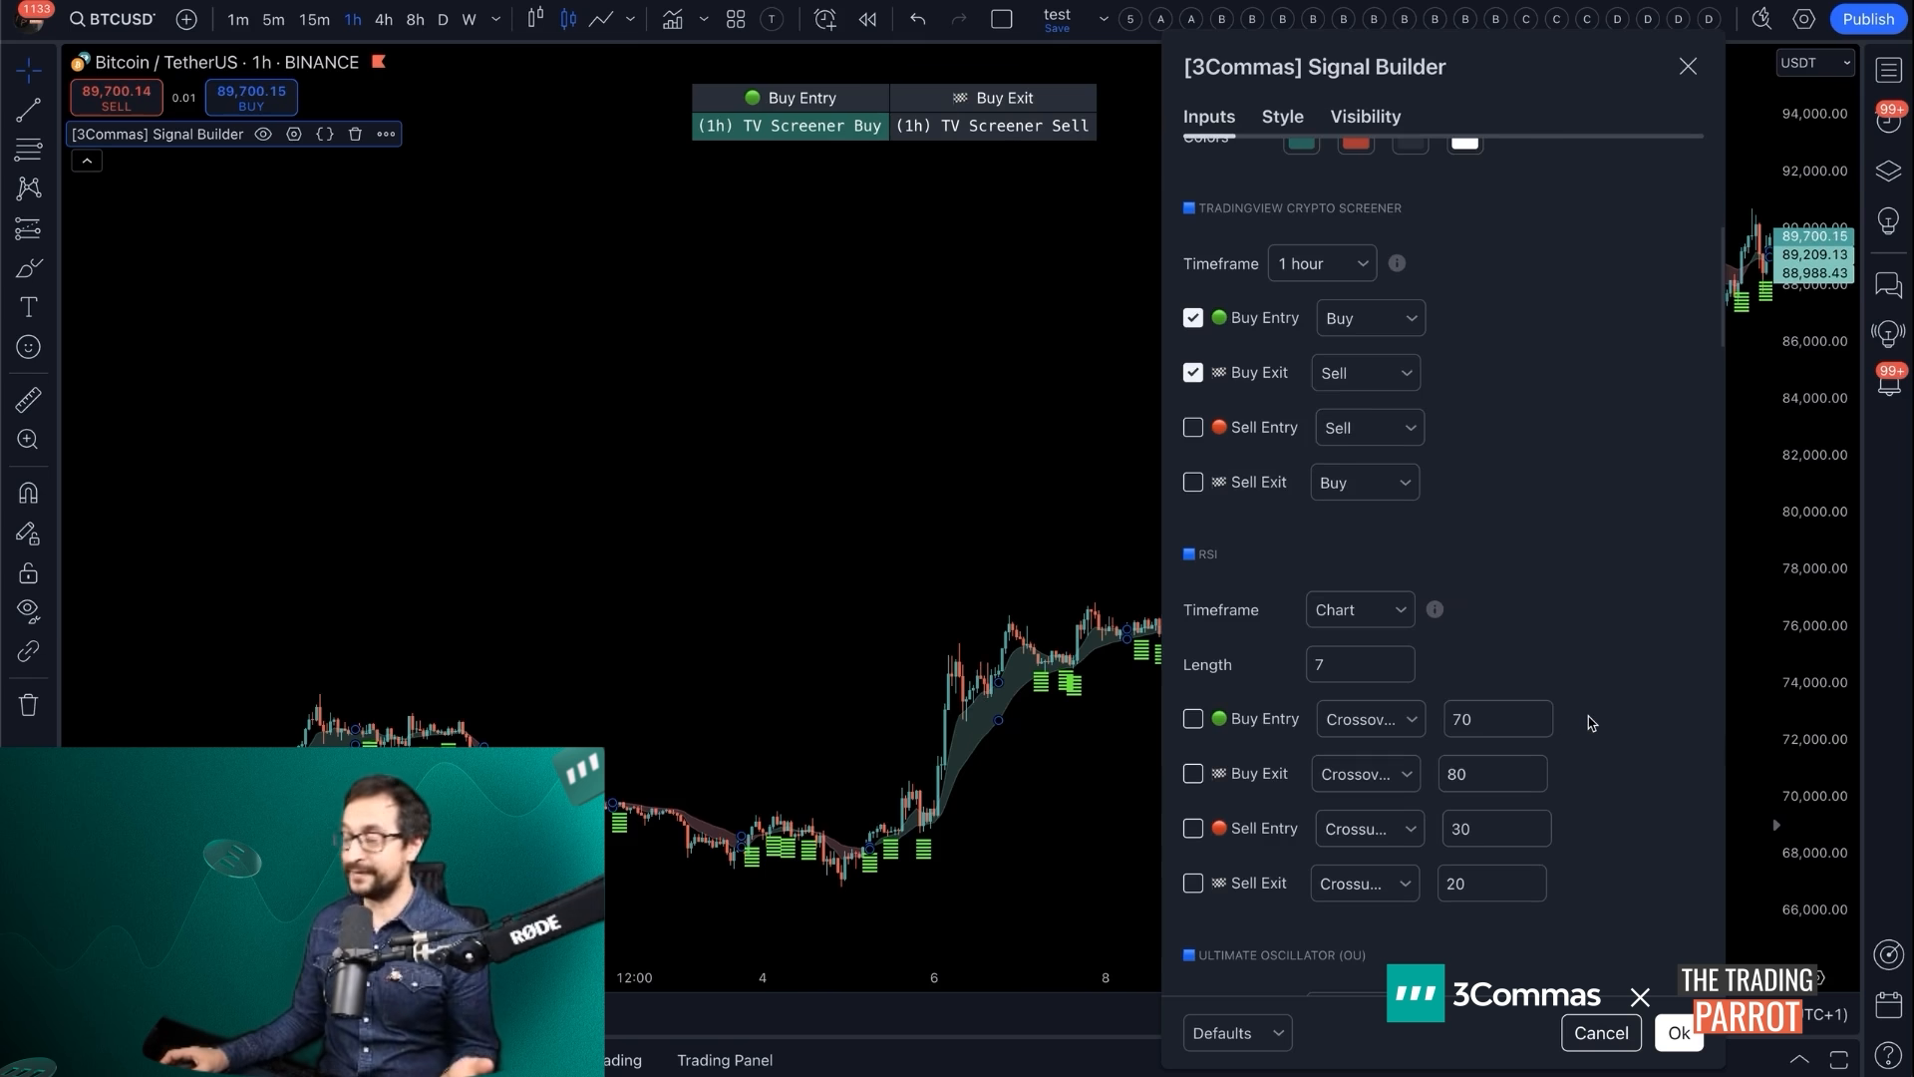
click(1358, 610)
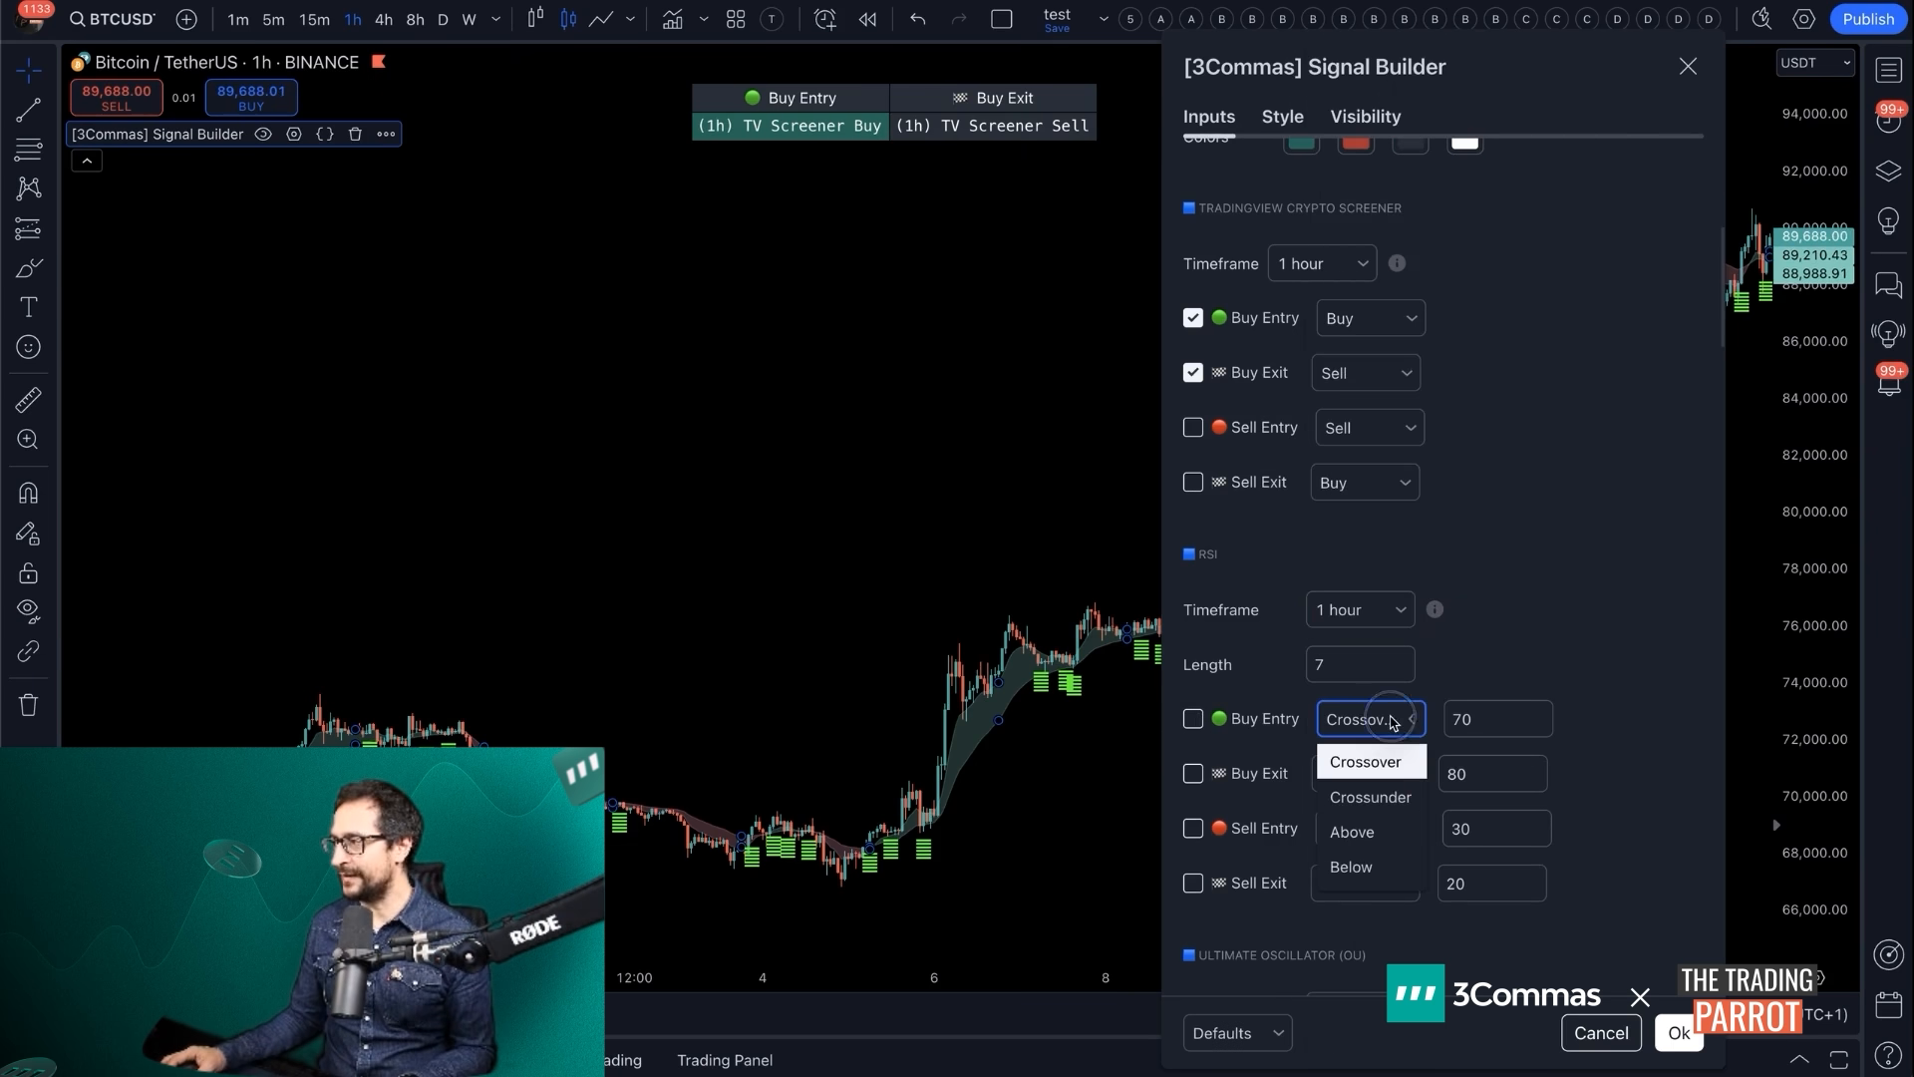
click(1363, 760)
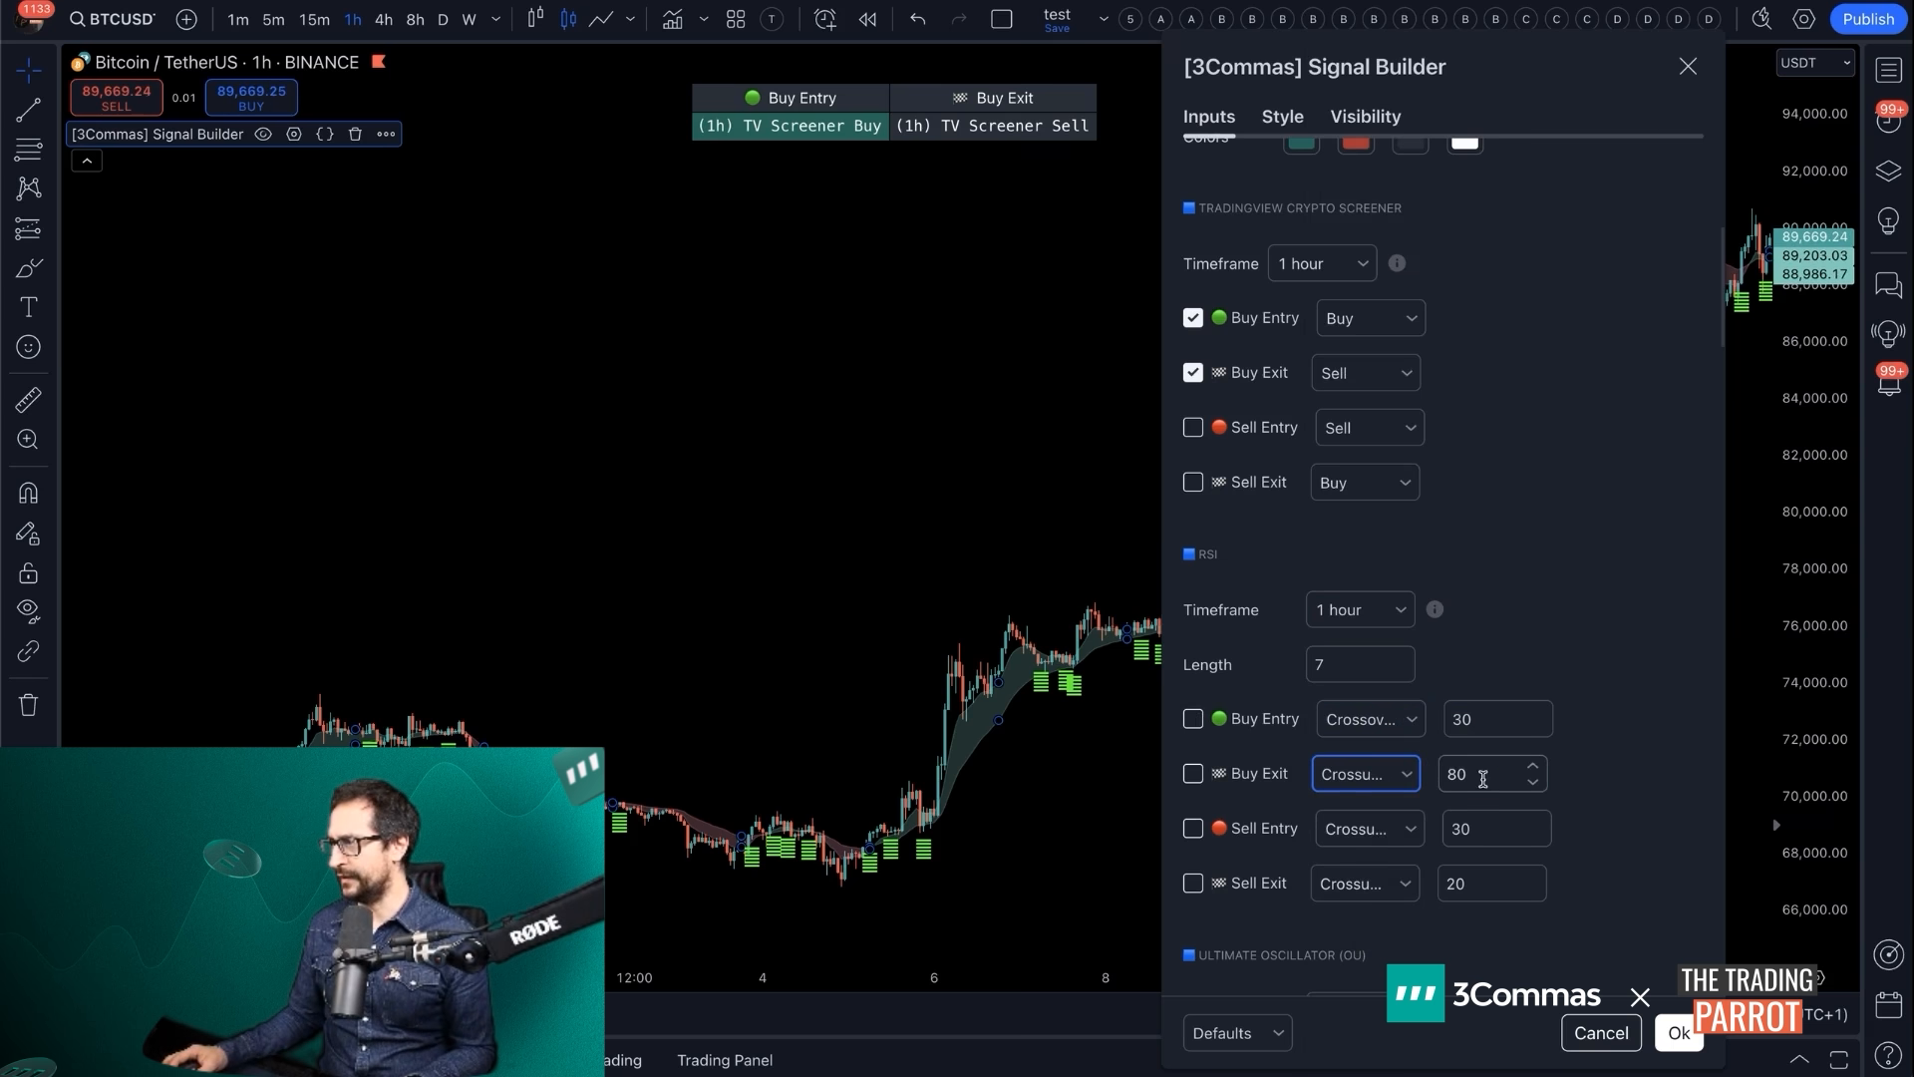
text(70)
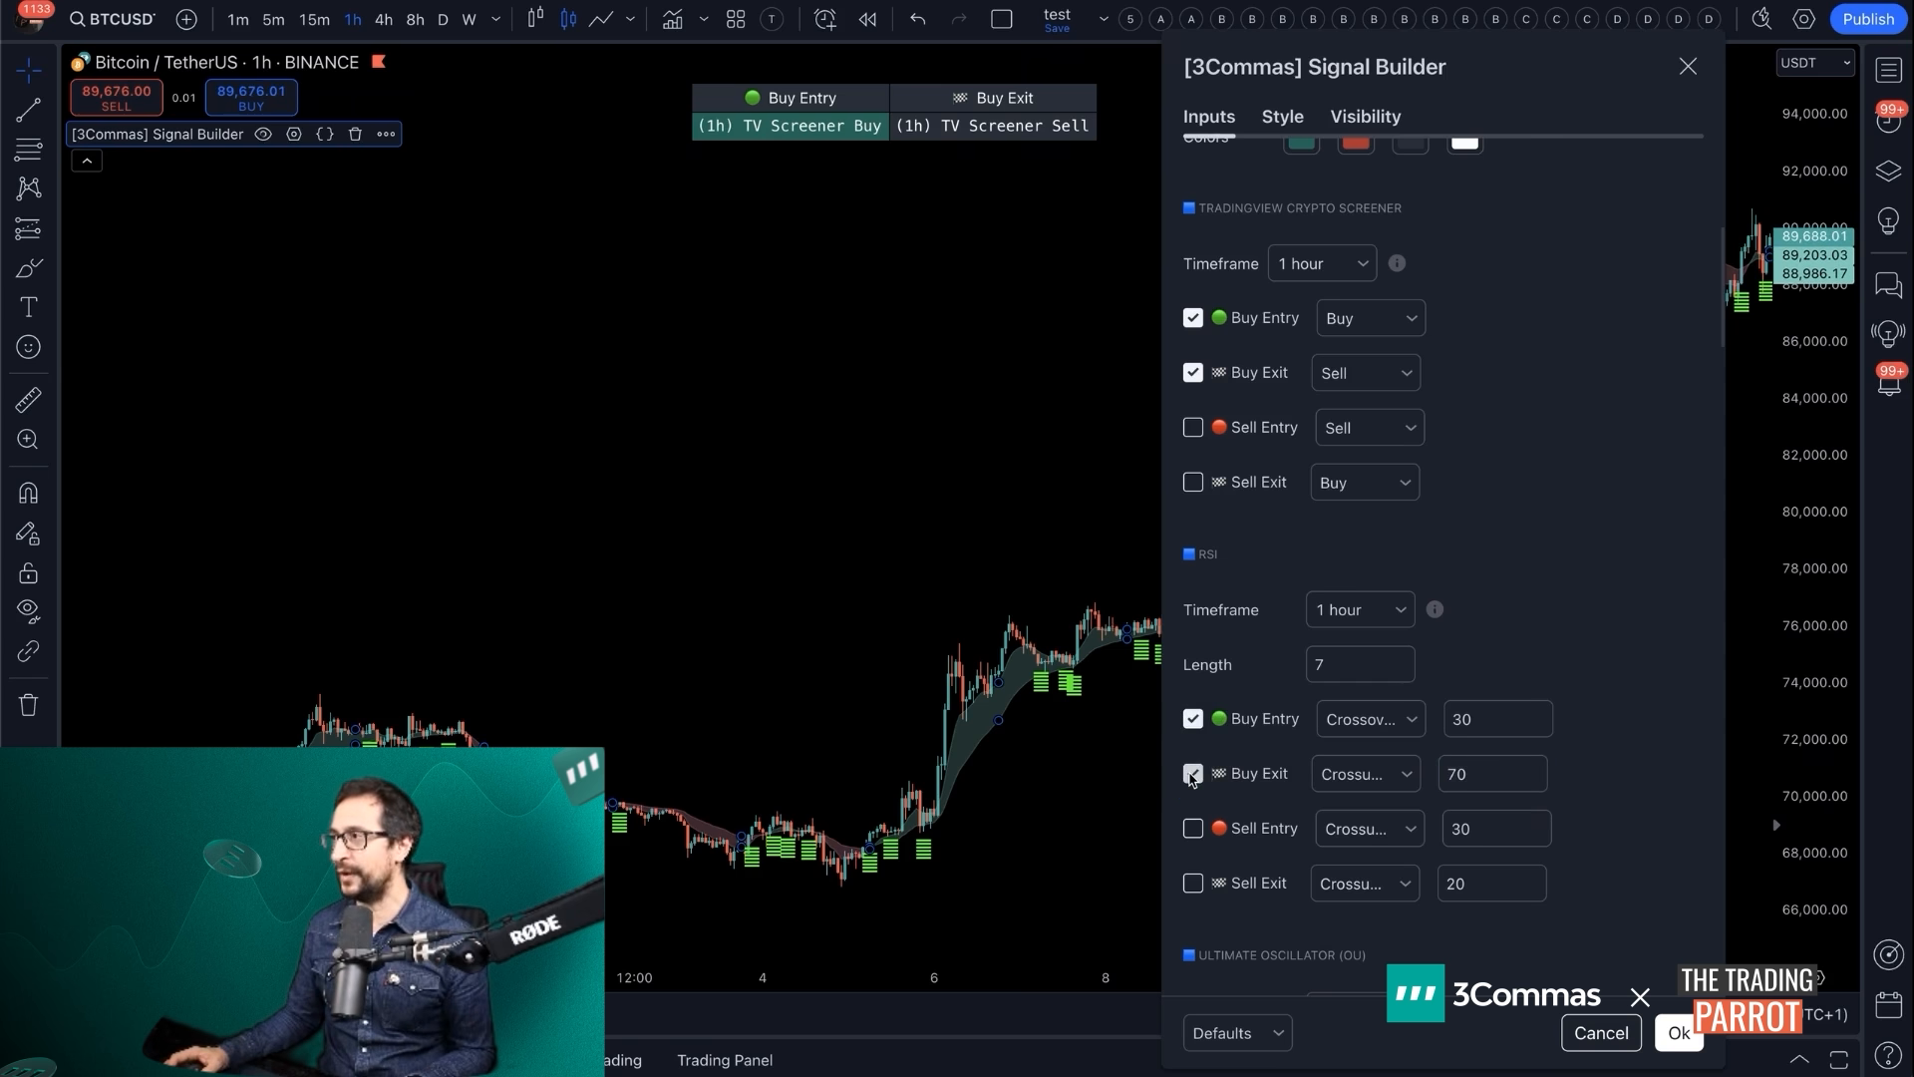
click(1192, 774)
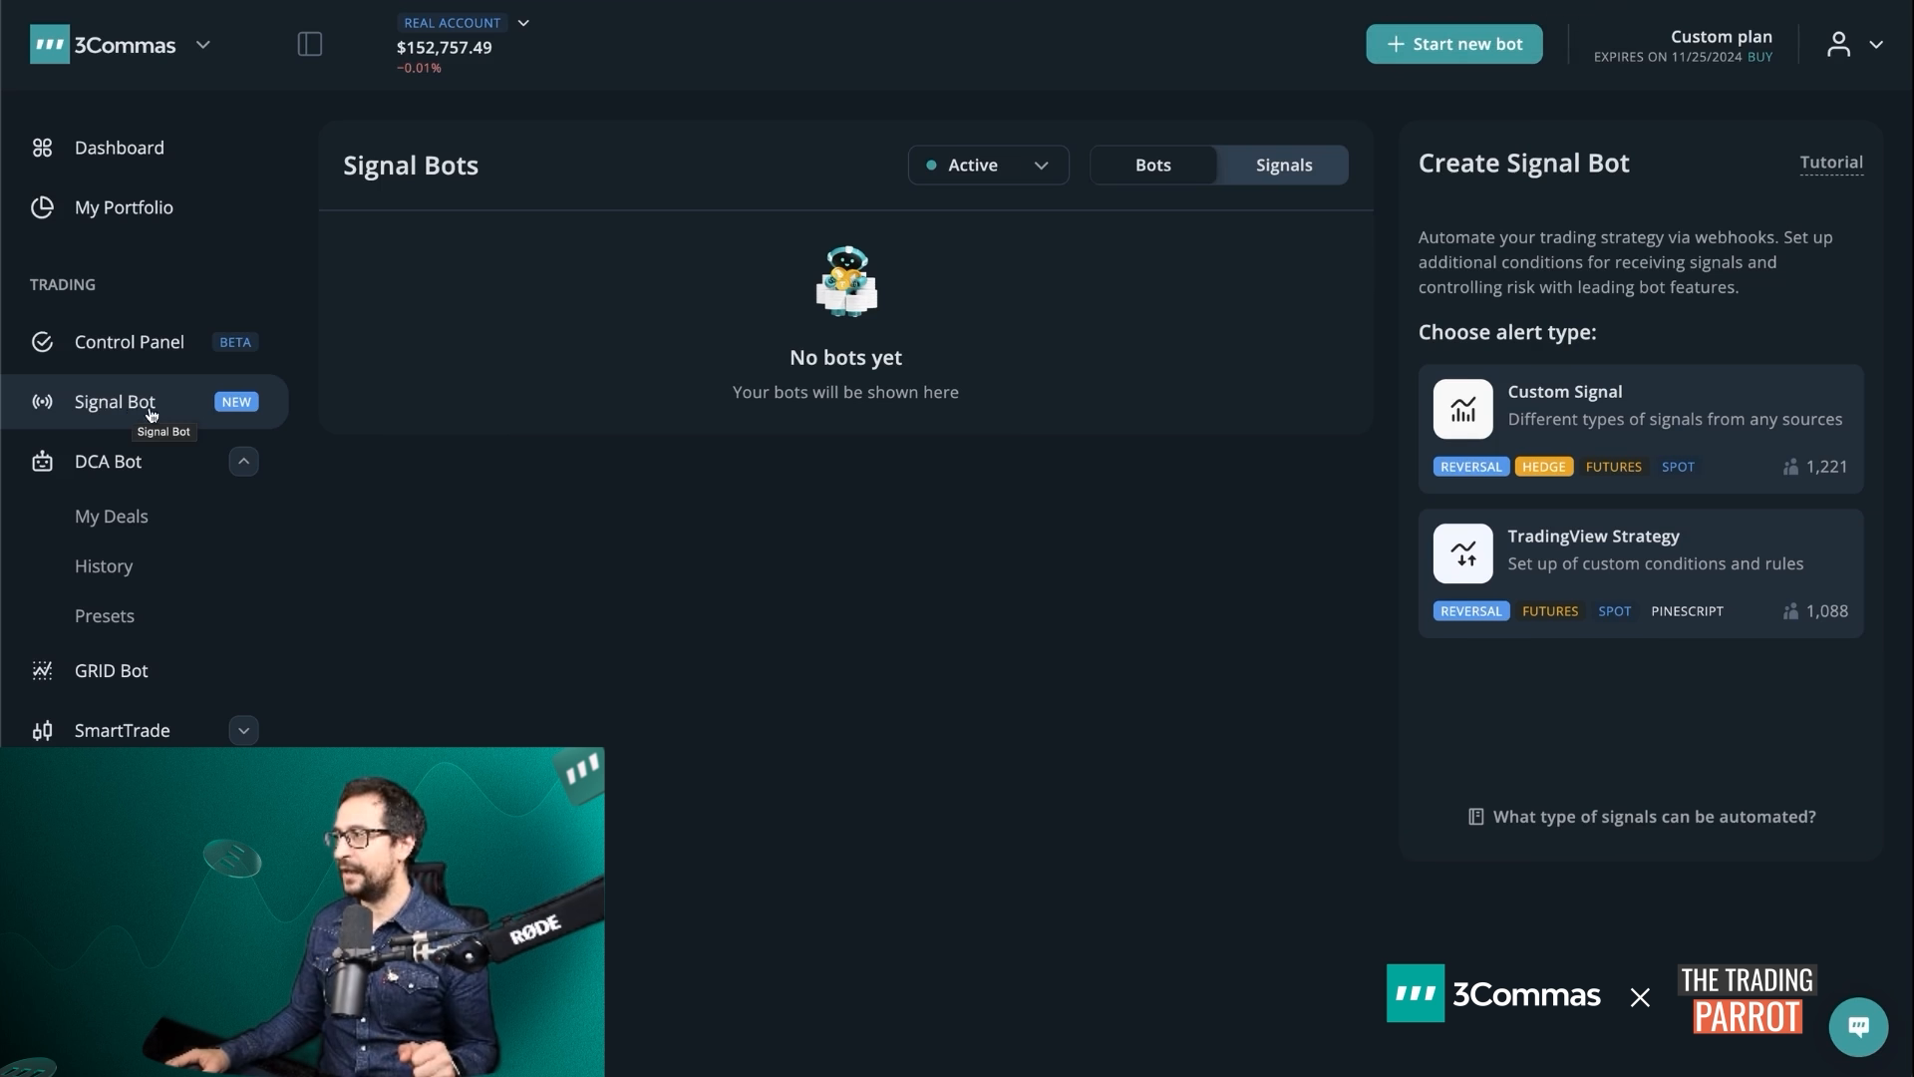
mouse_move(1547, 738)
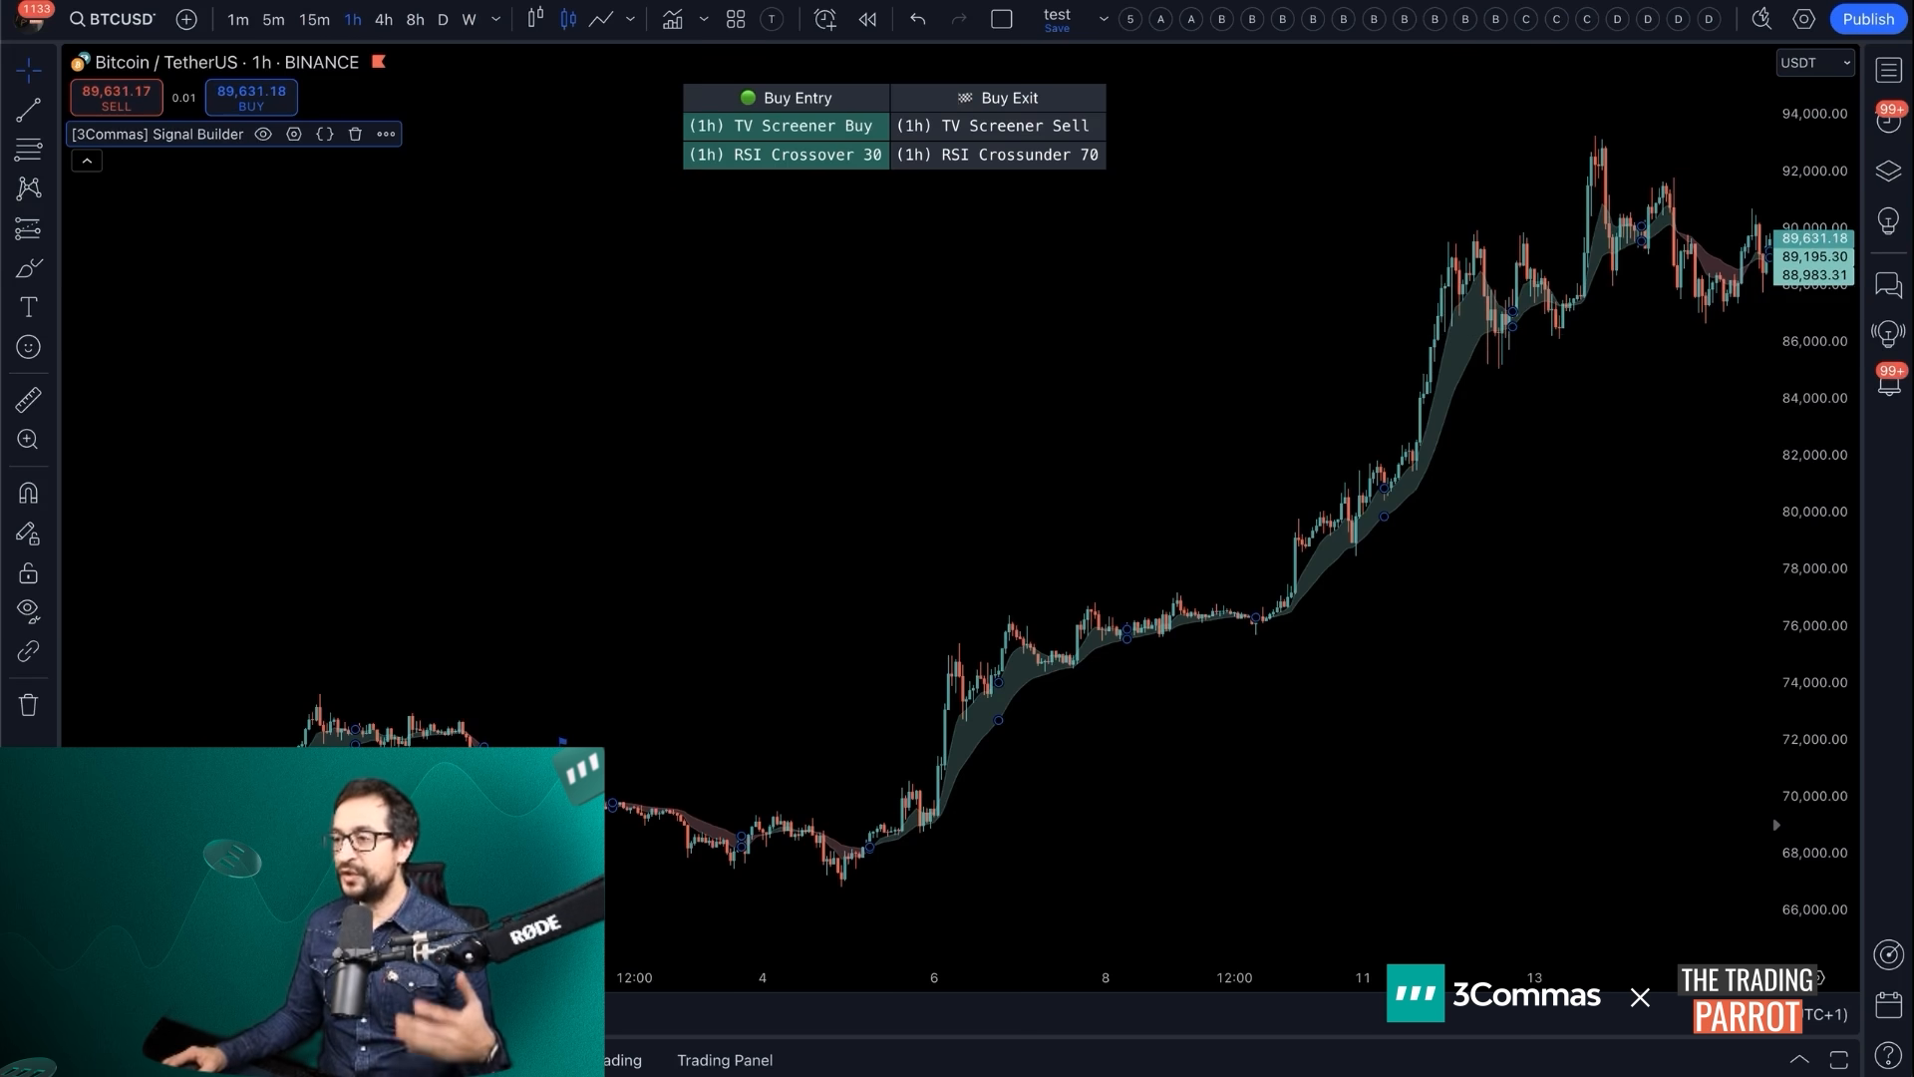
click(447, 626)
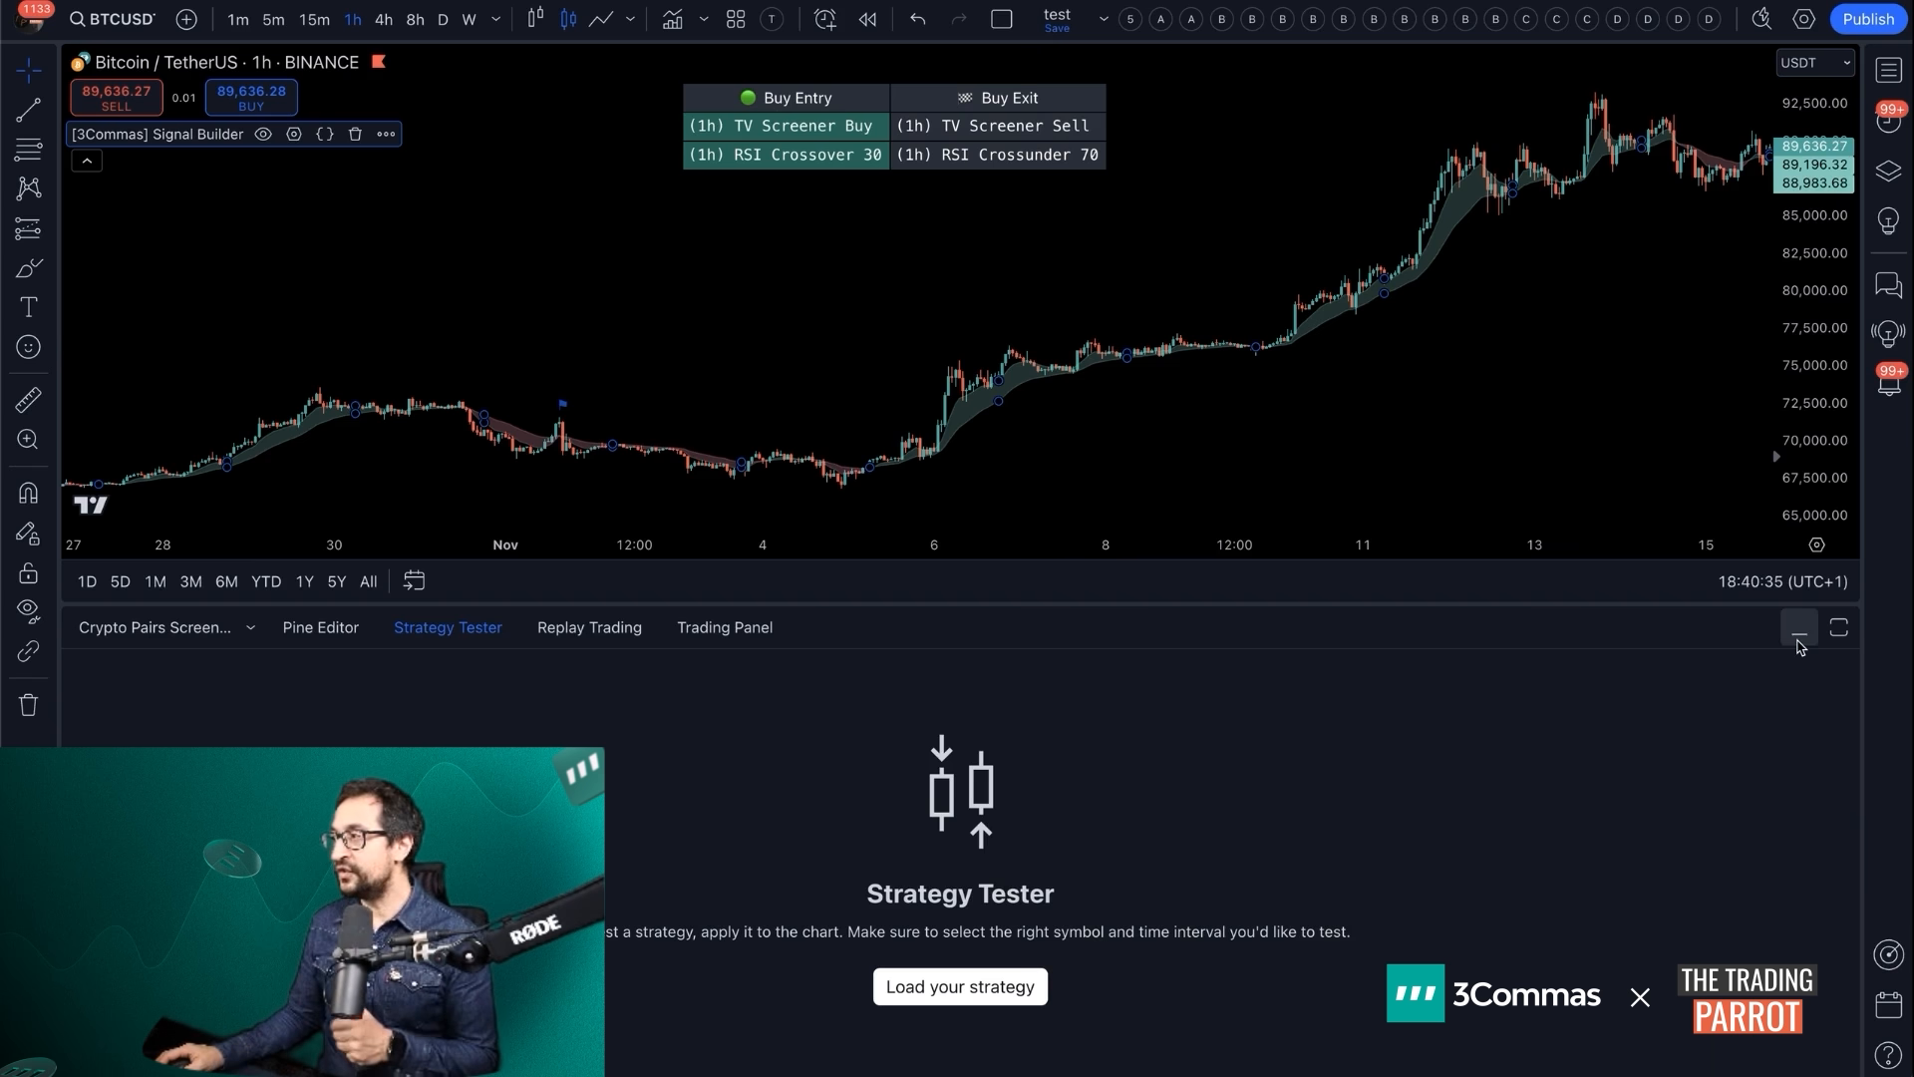
click(1796, 628)
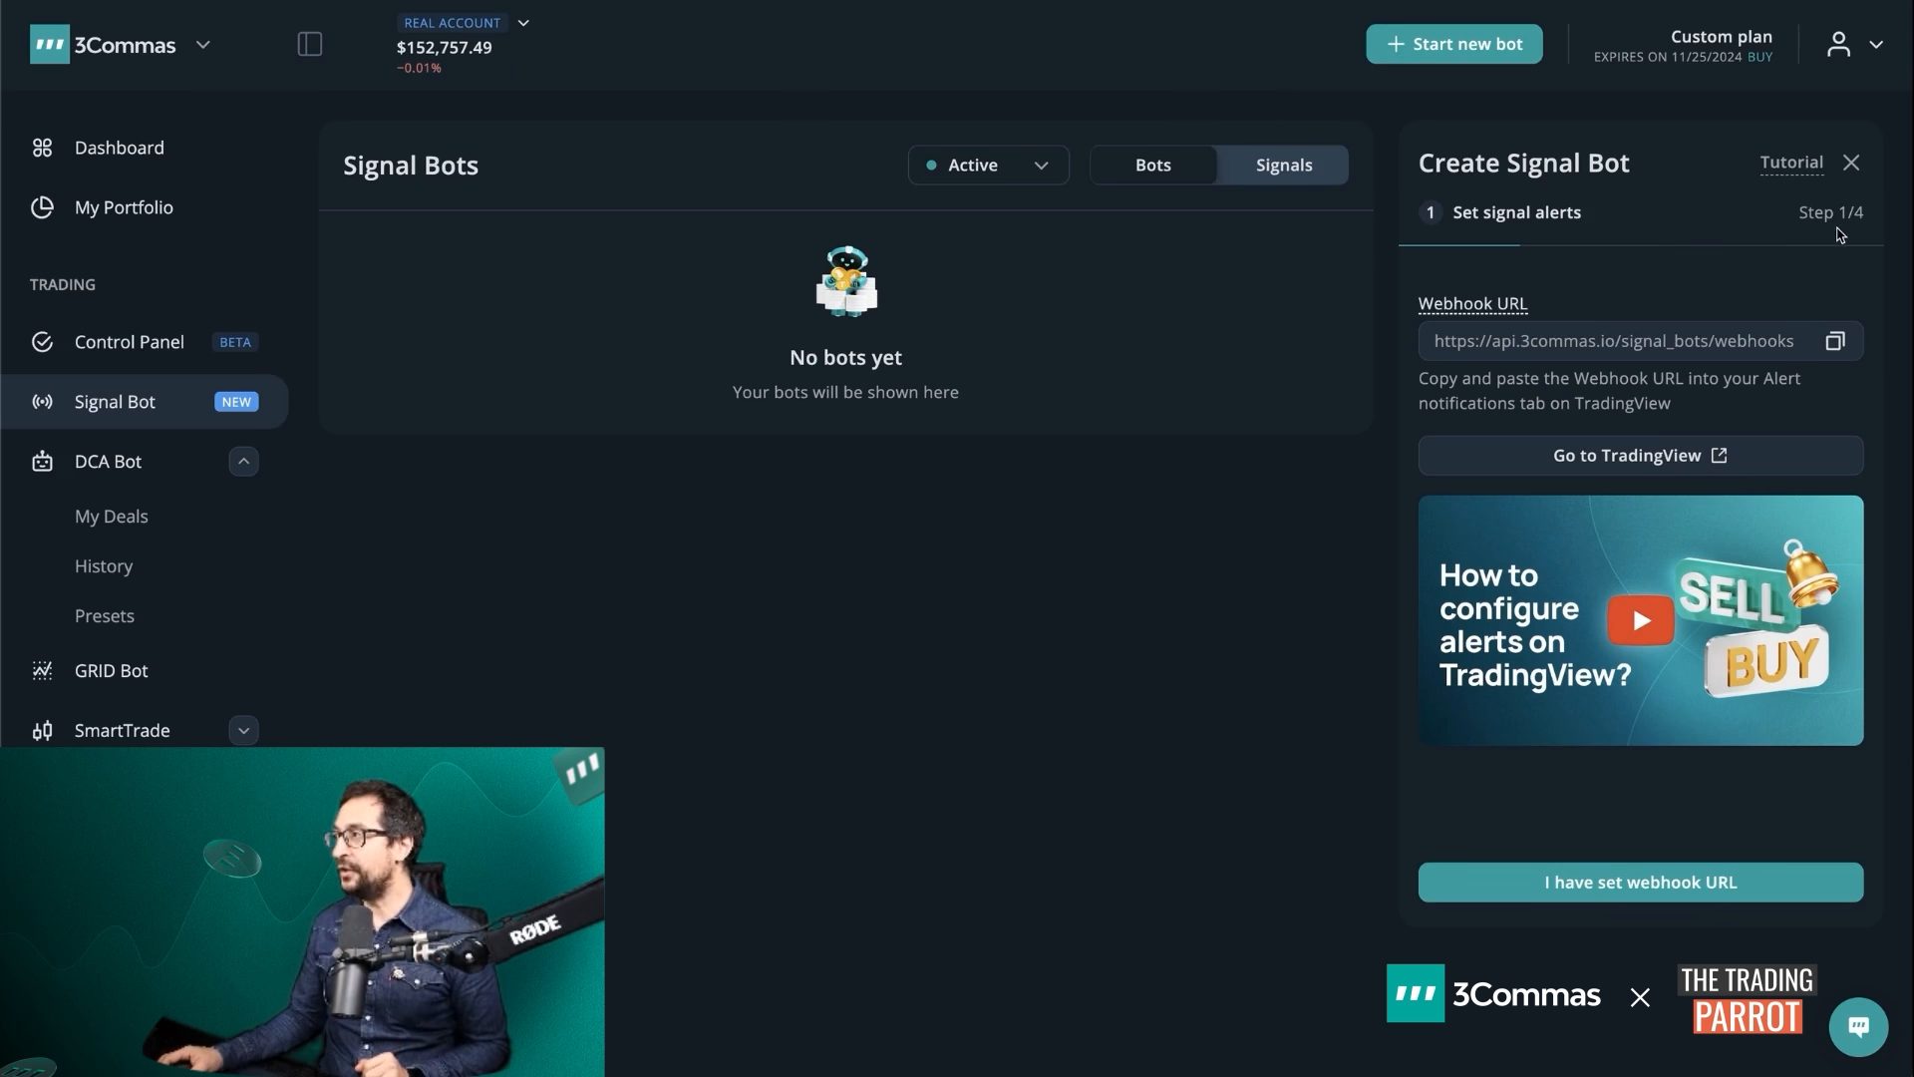
mouse_move(1856, 235)
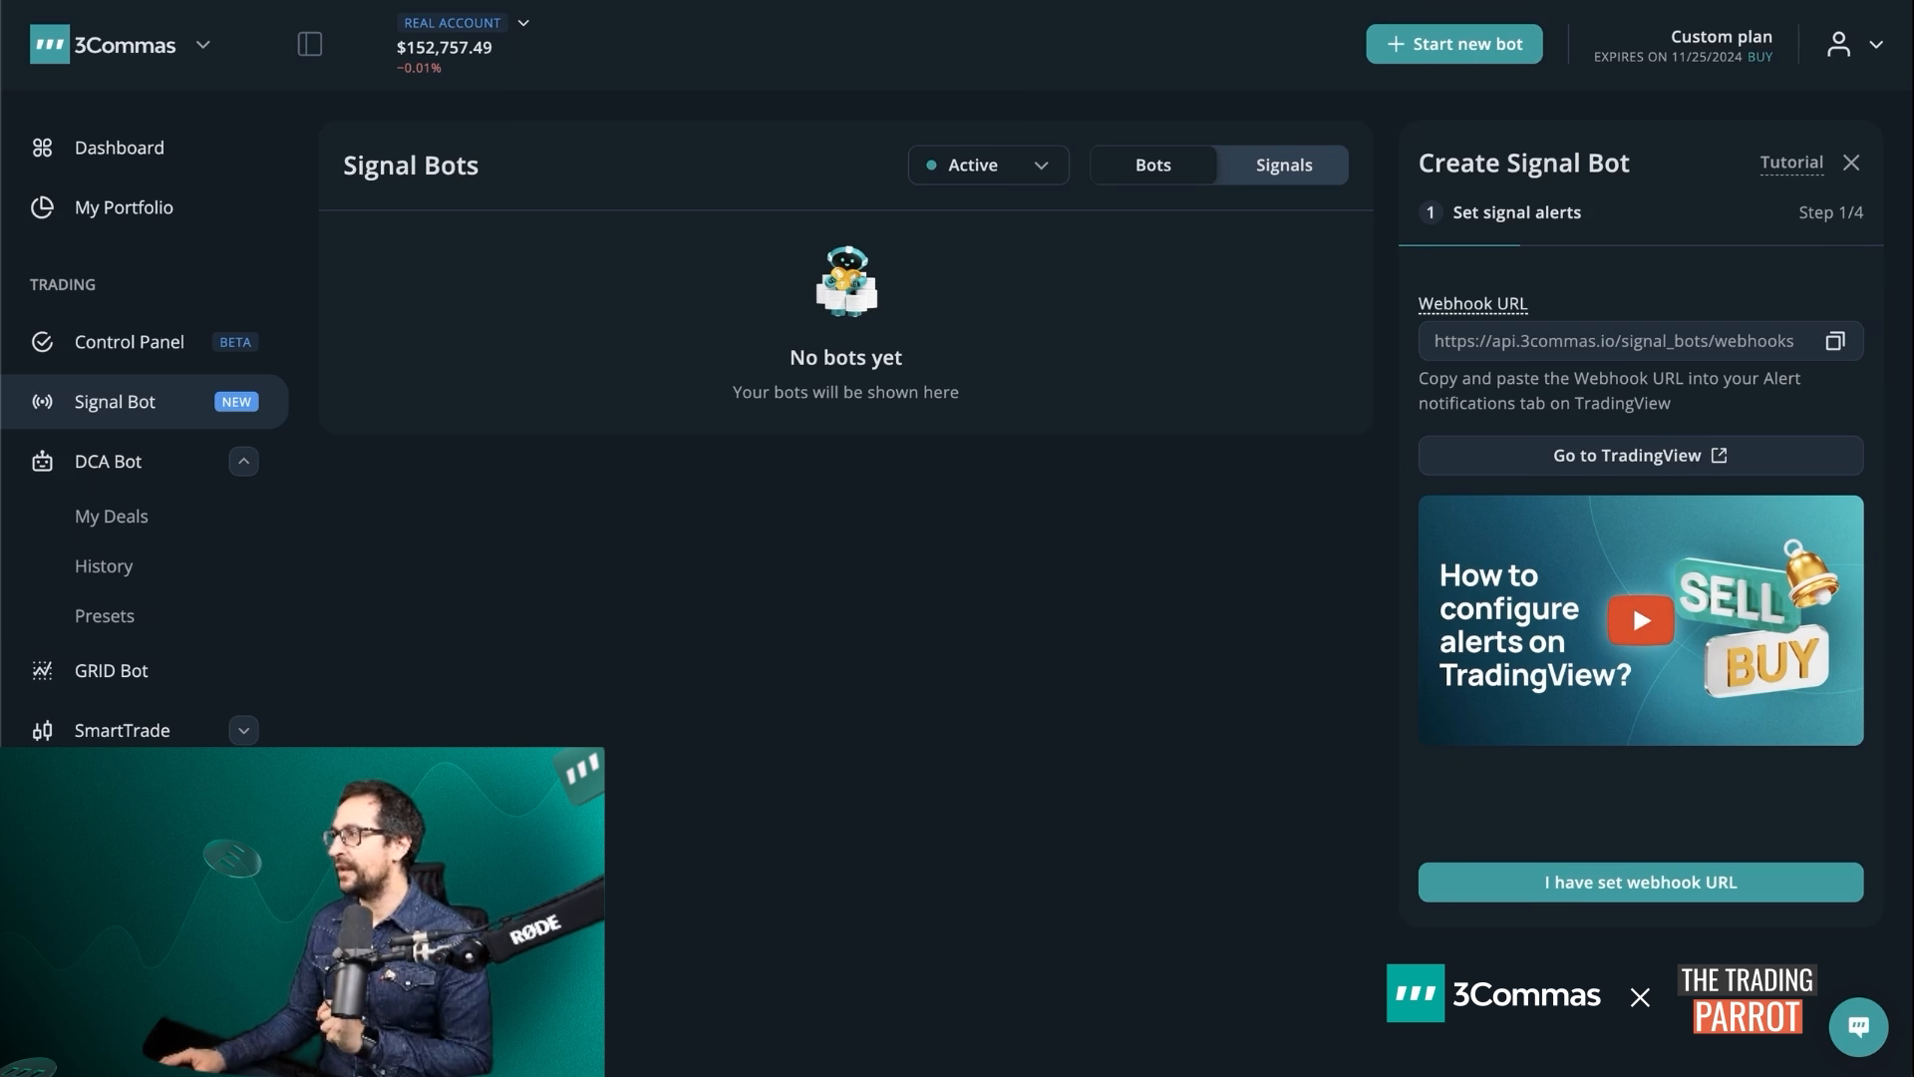
Create a BTCUSDT alert on the Signal Builder Buy condition and clear its default message
click(1638, 454)
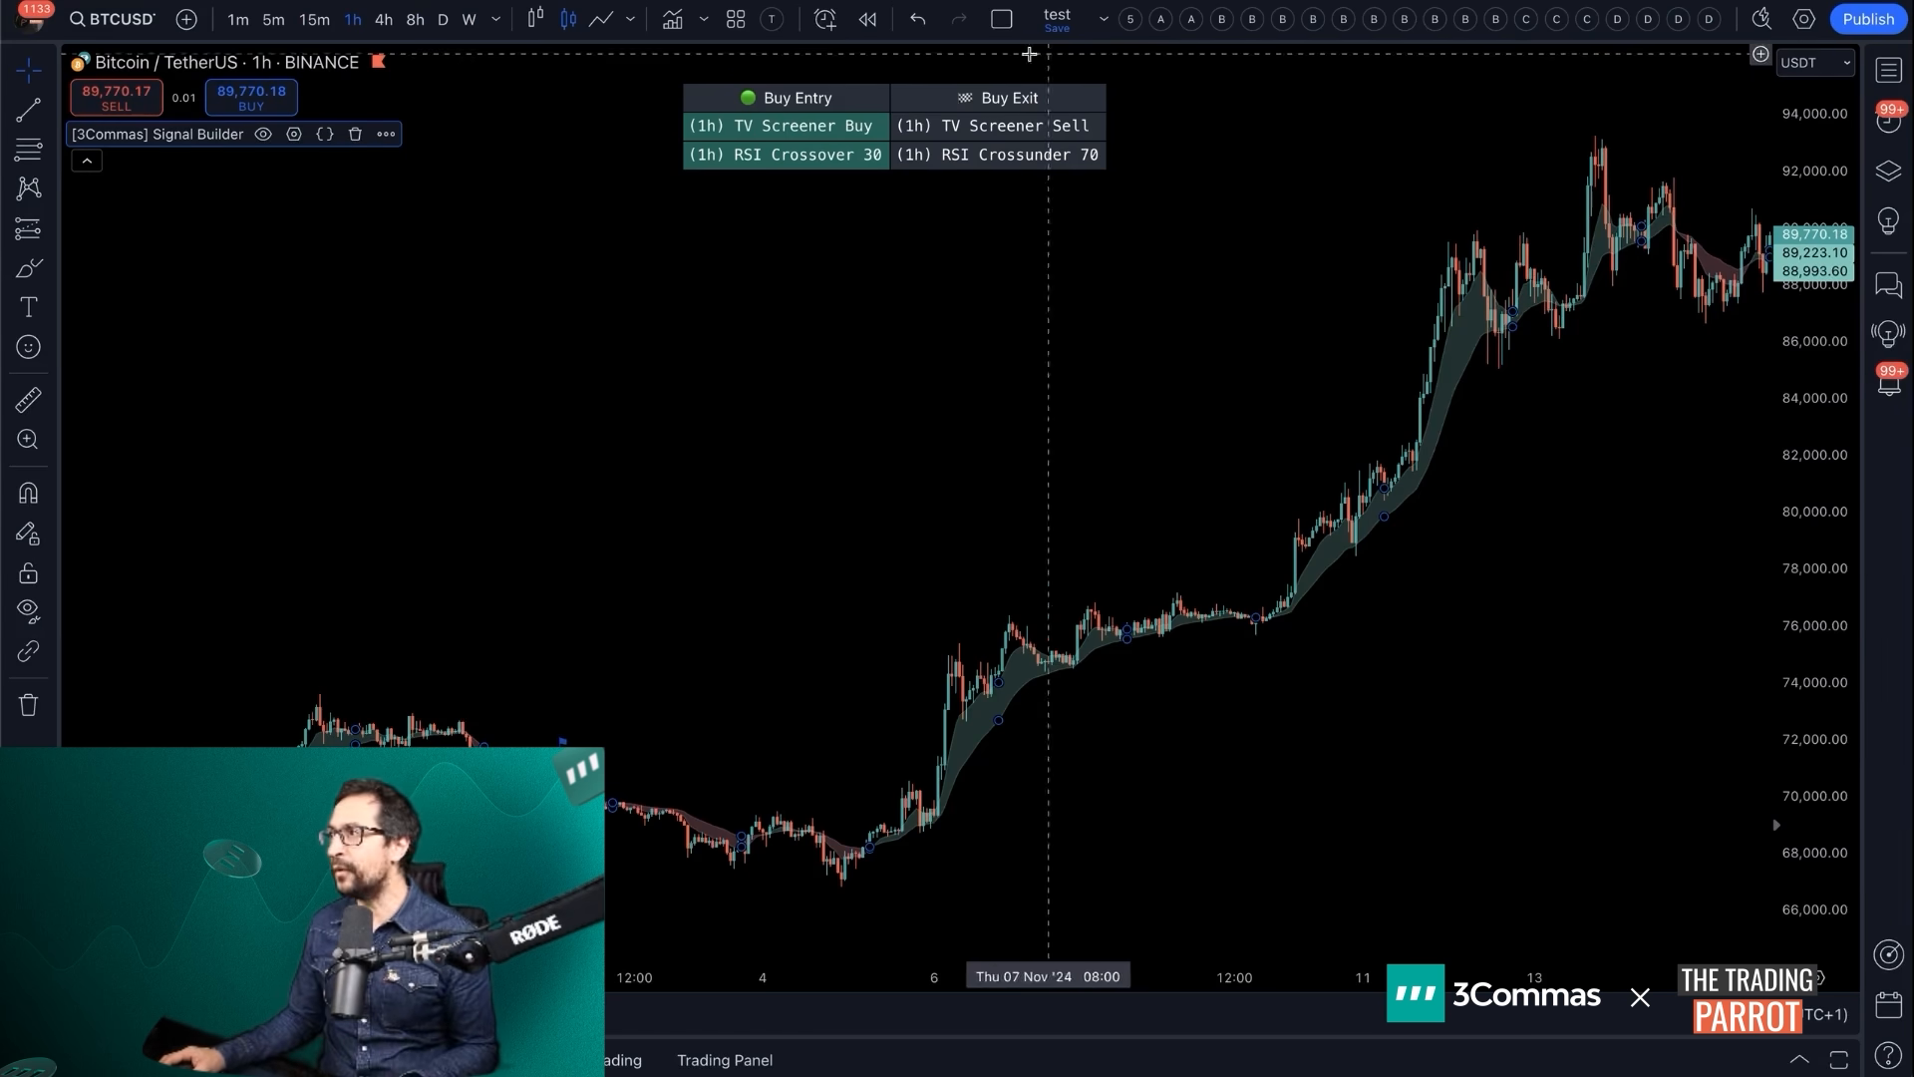
mouse_move(825, 18)
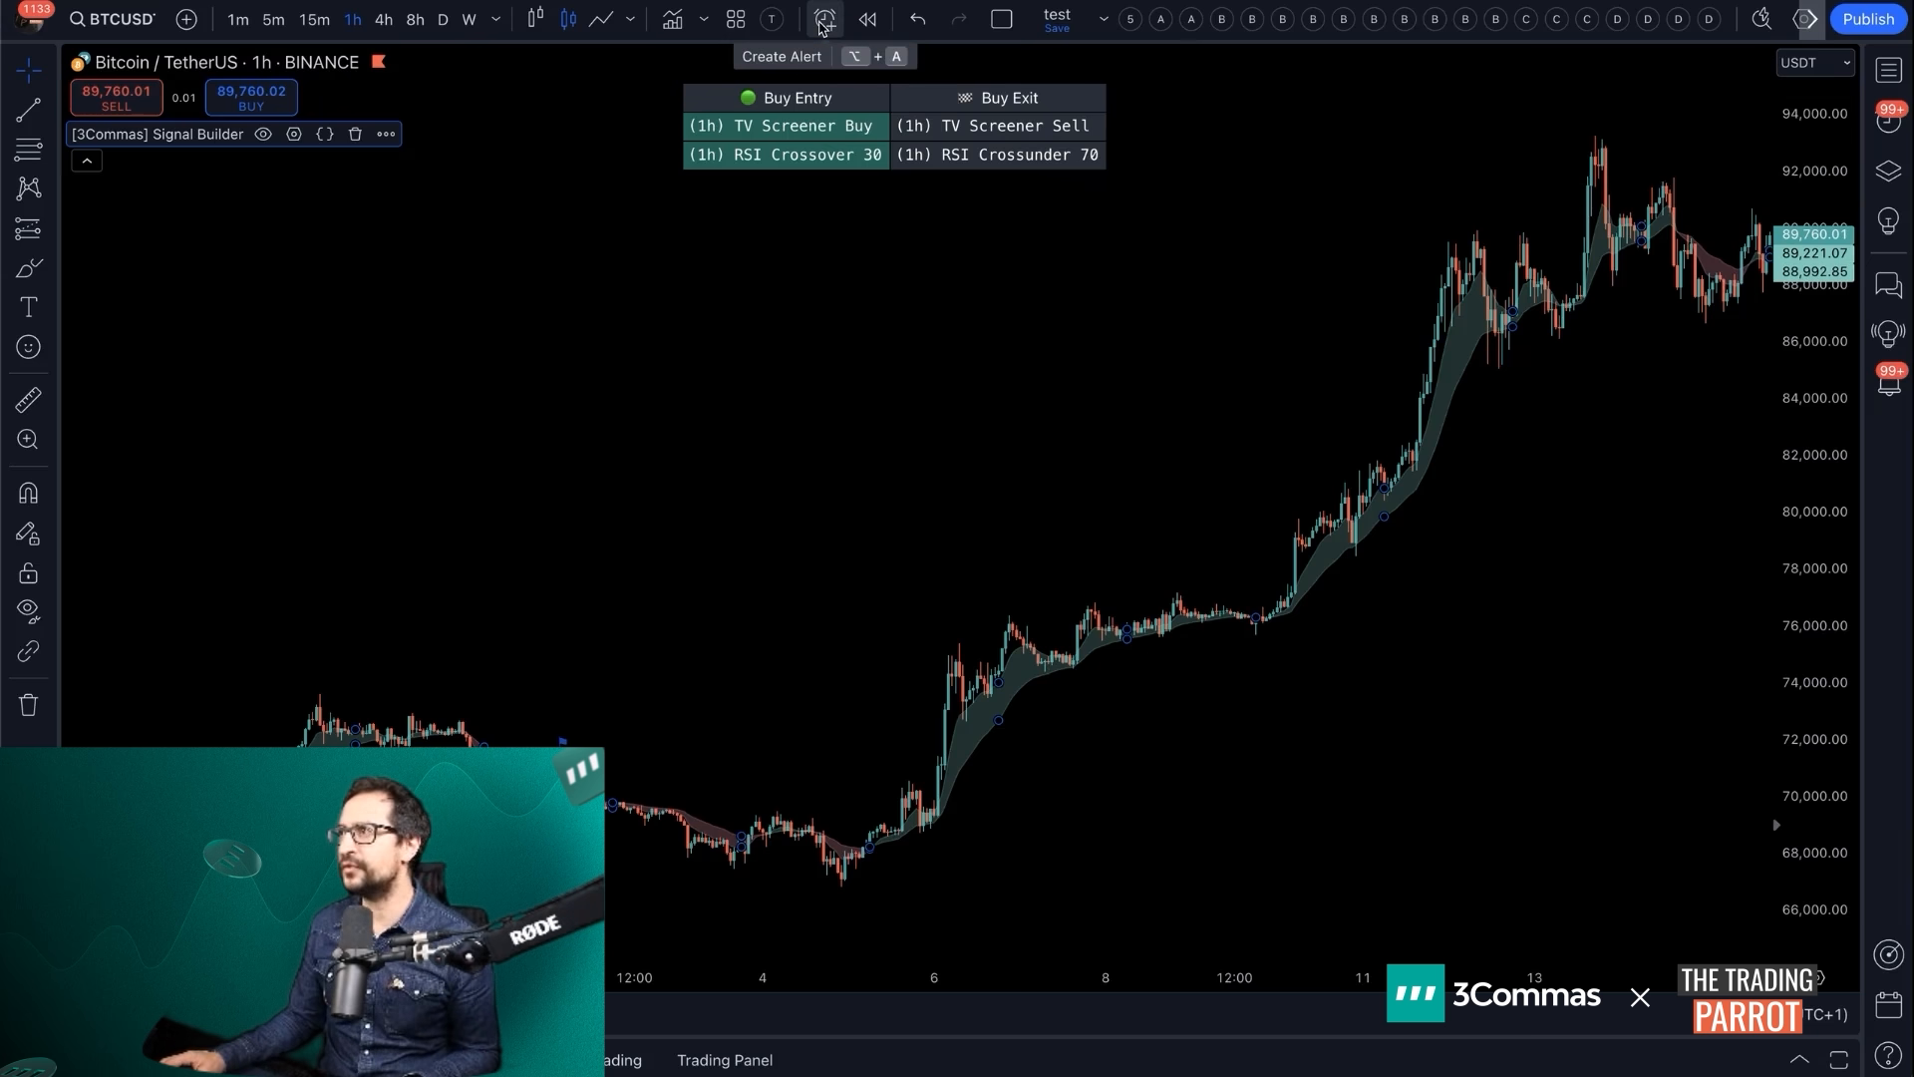
click(823, 18)
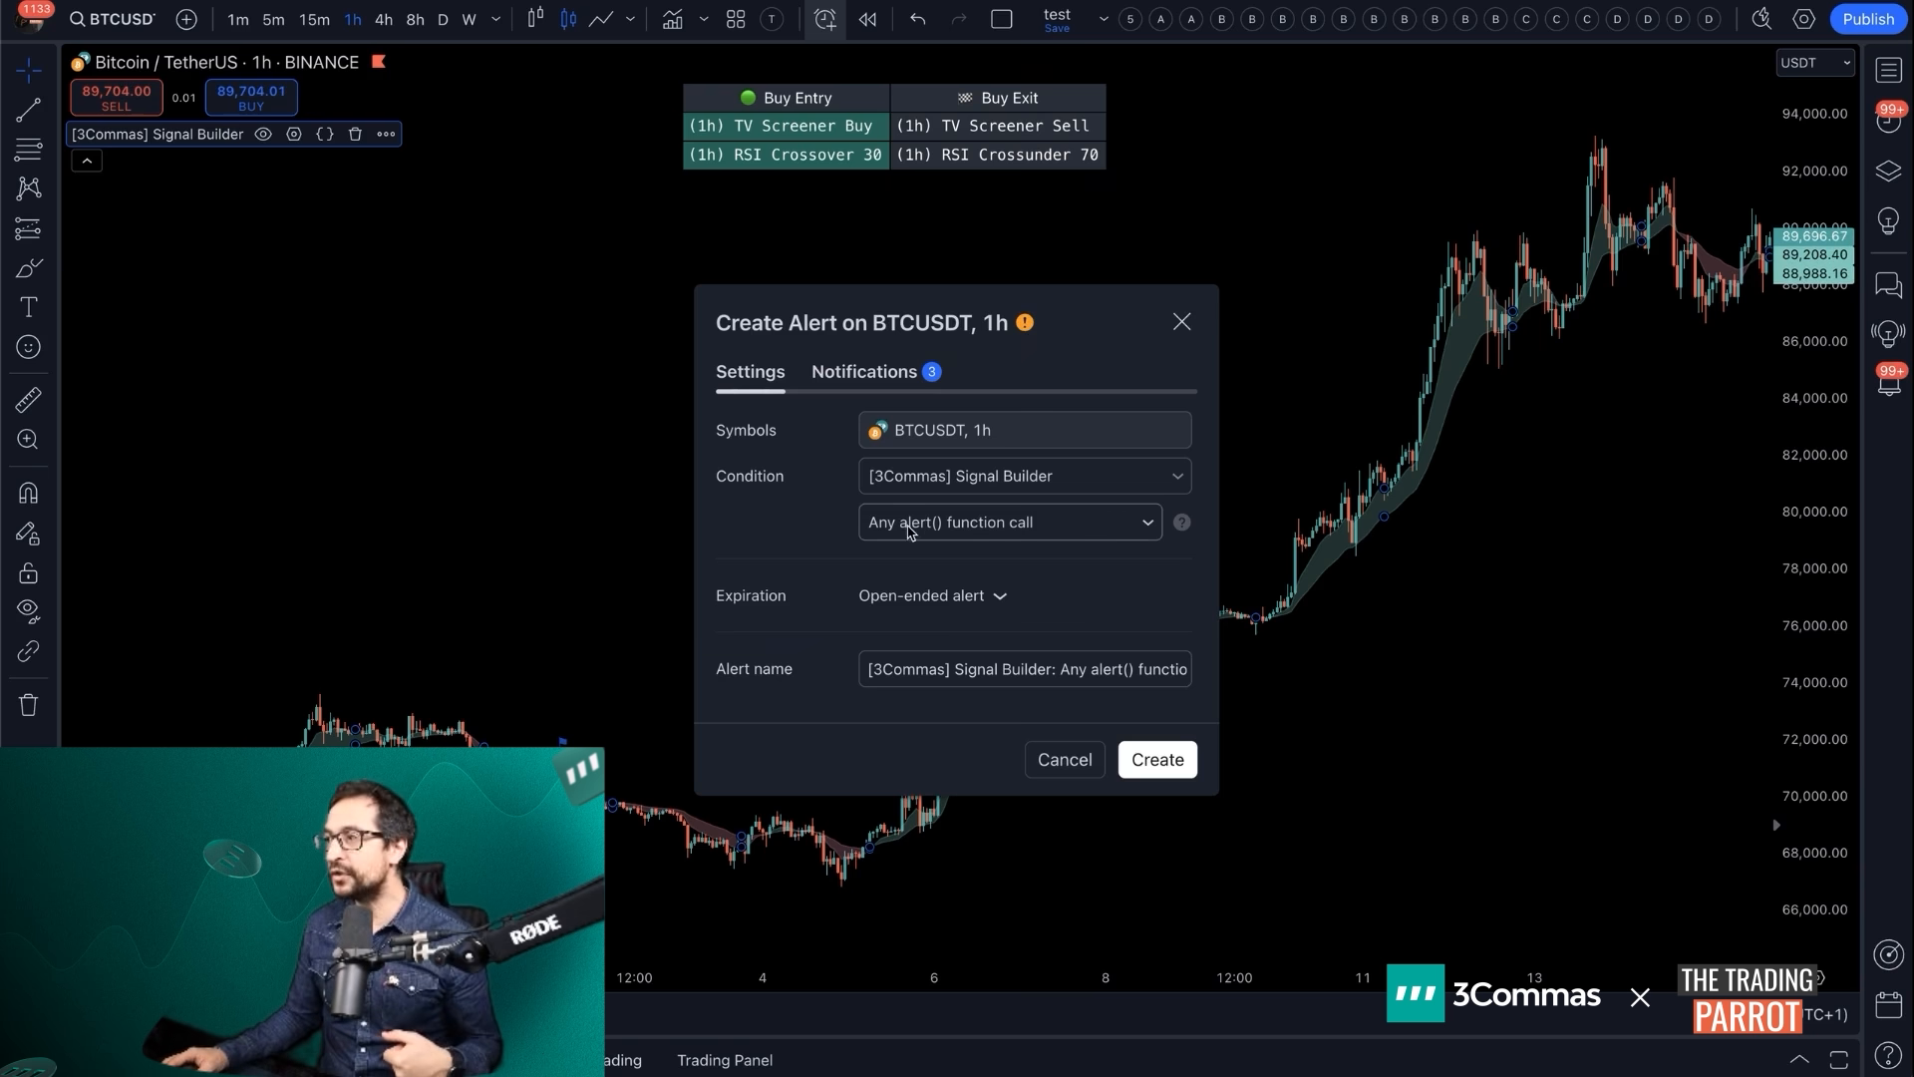
mouse_move(1046, 531)
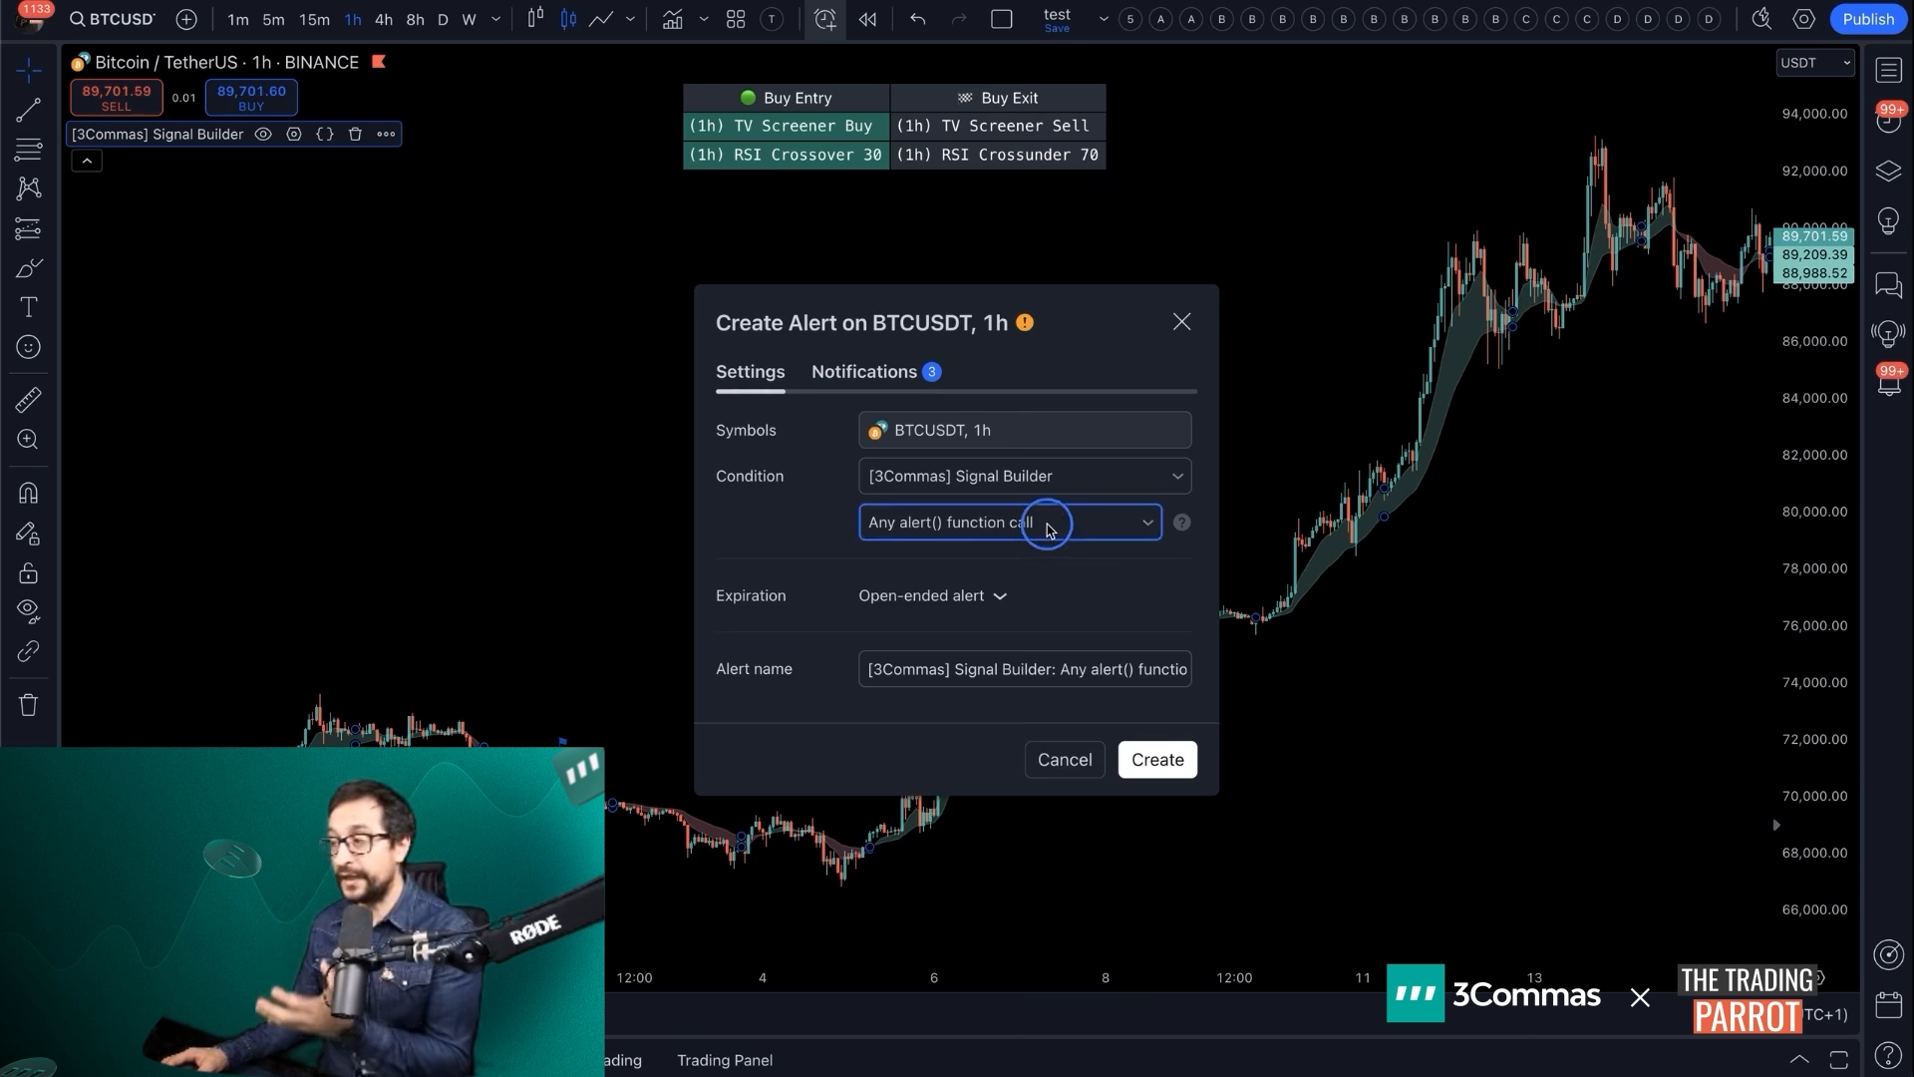
click(1022, 520)
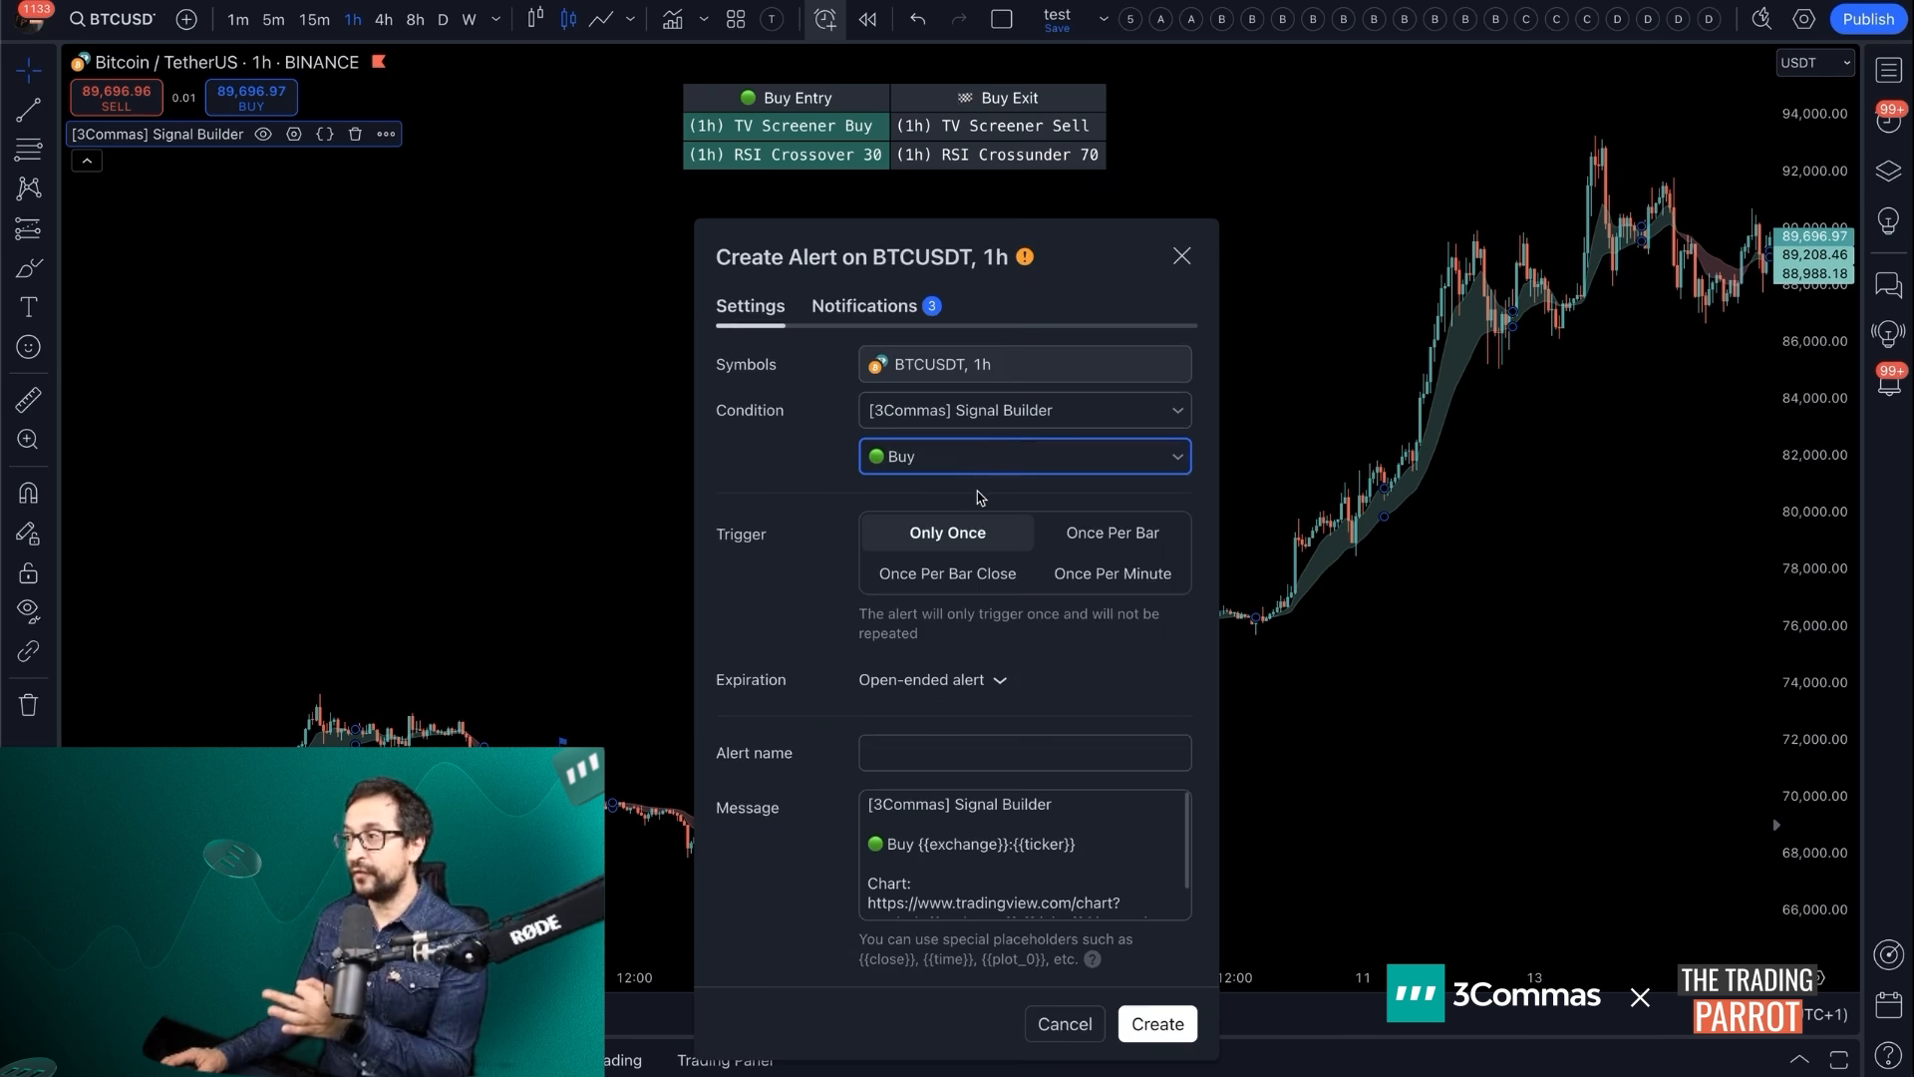
click(1022, 455)
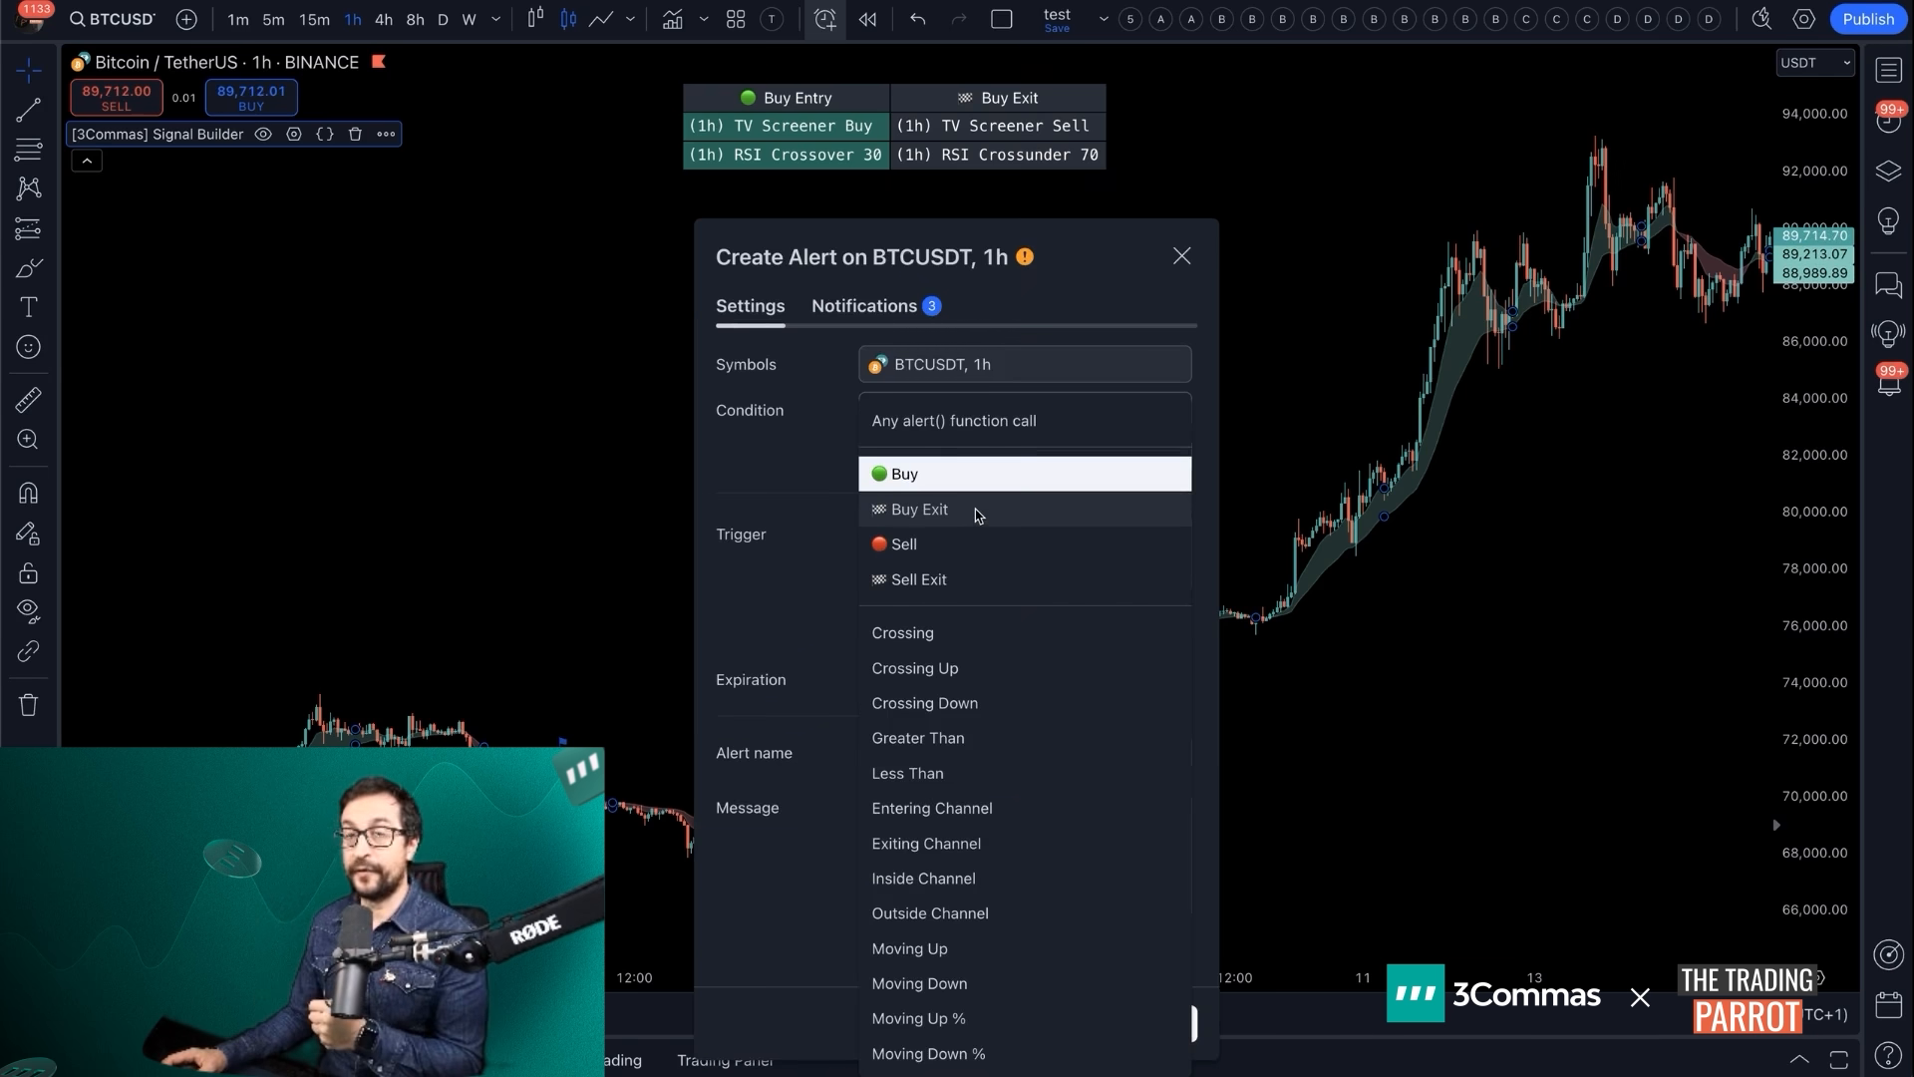
click(901, 475)
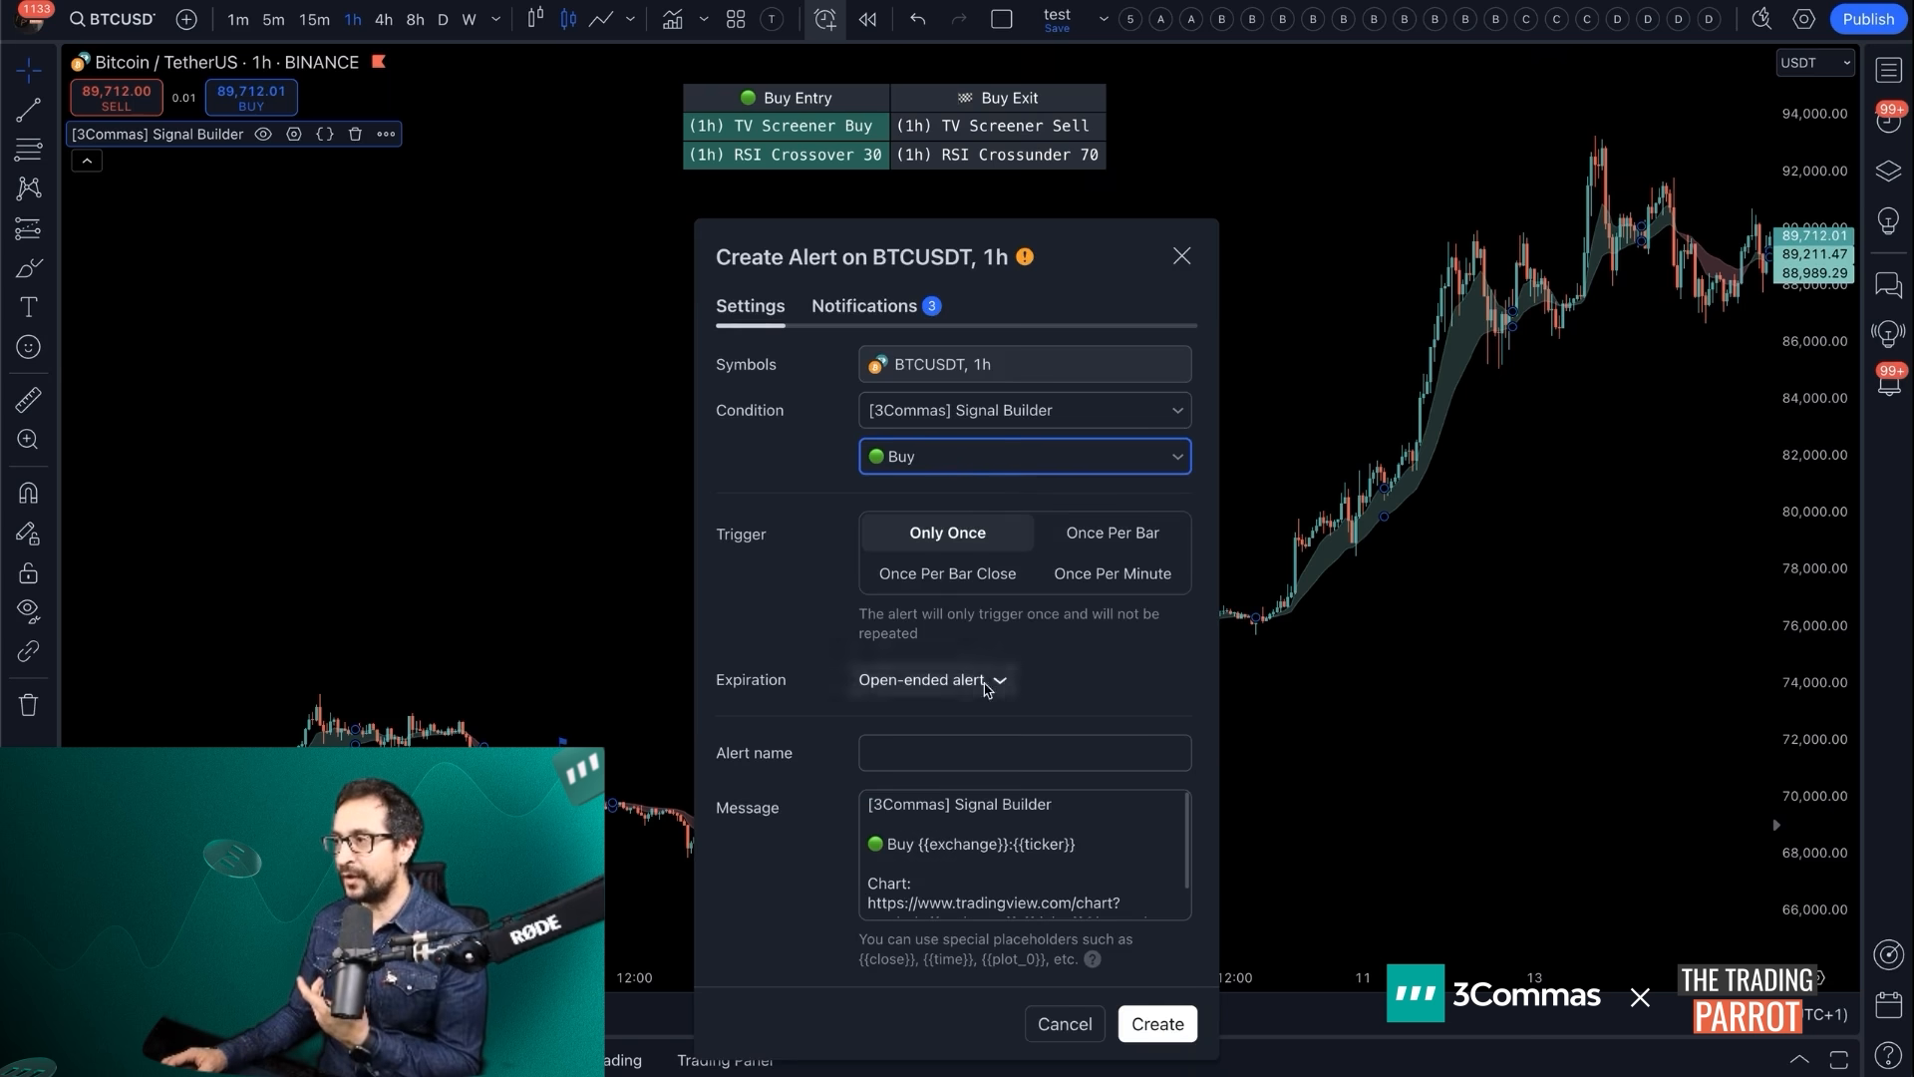
click(1023, 853)
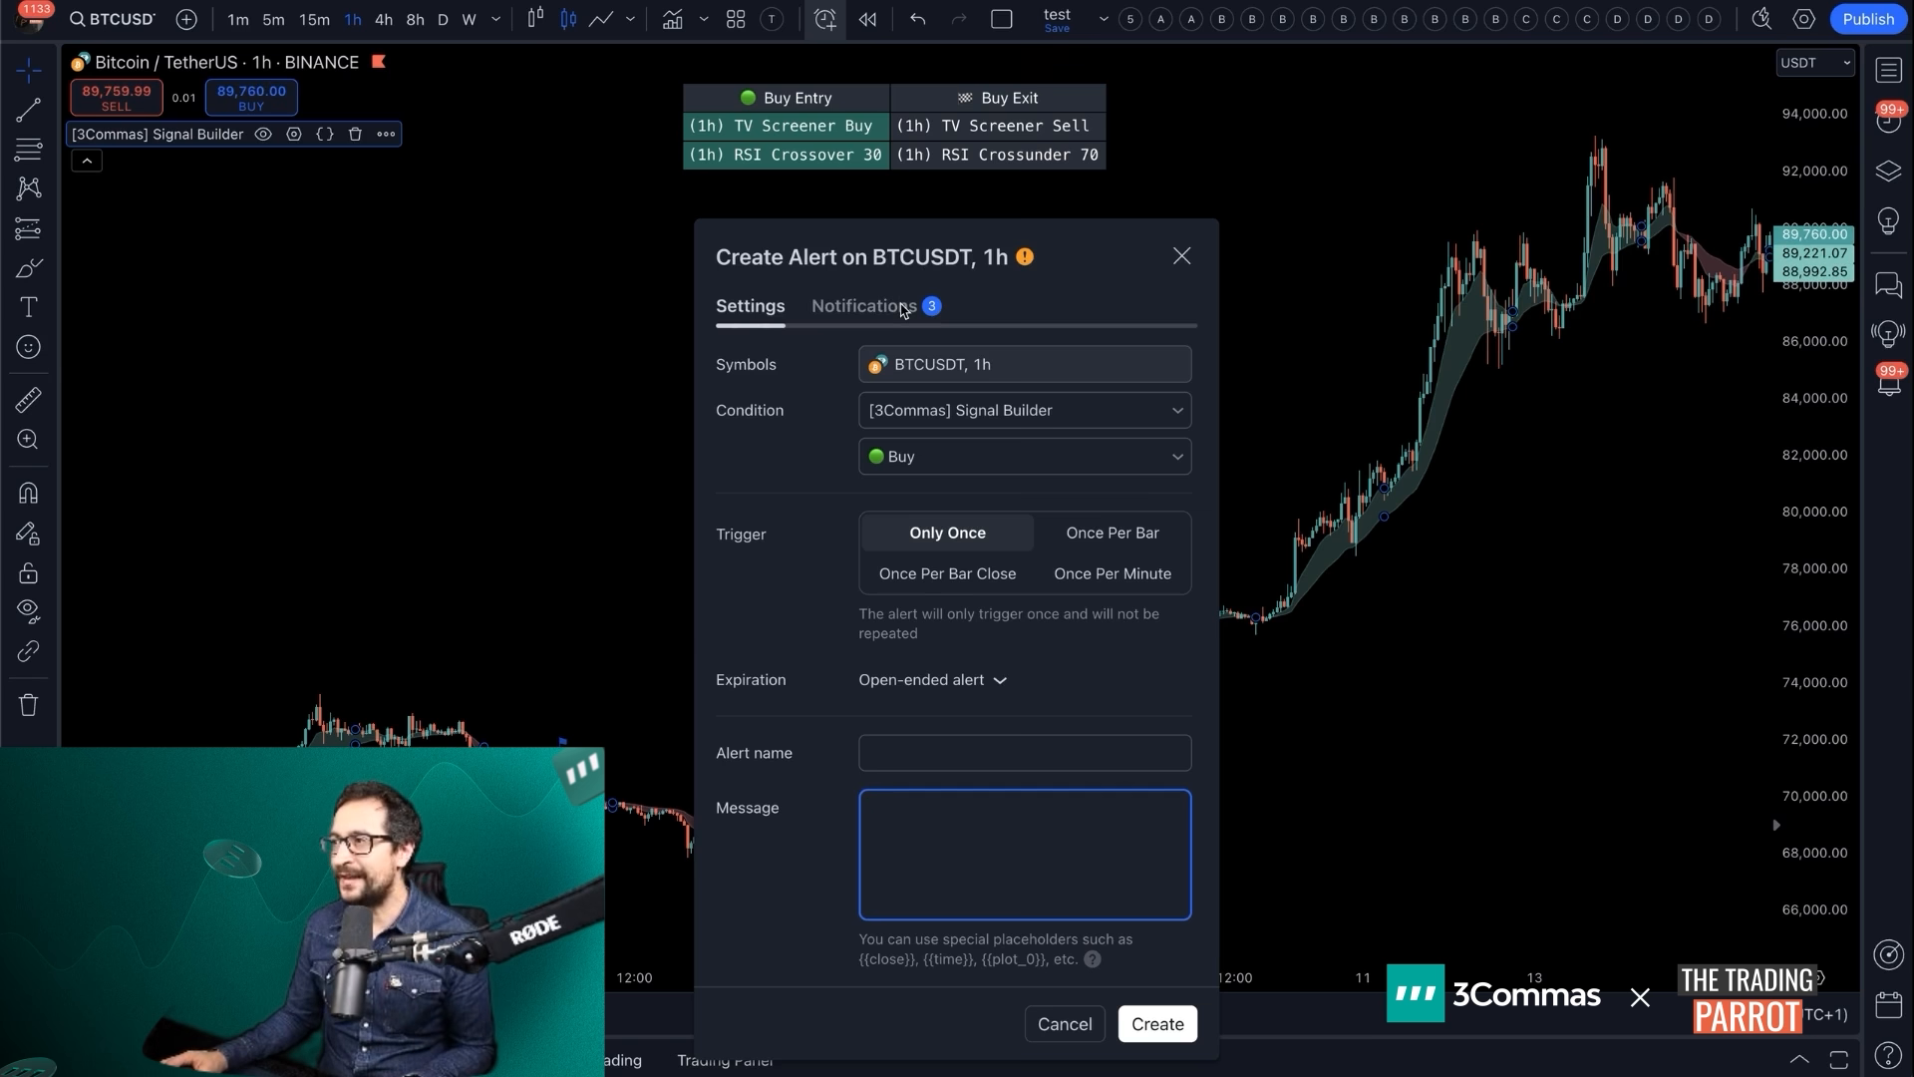
click(863, 305)
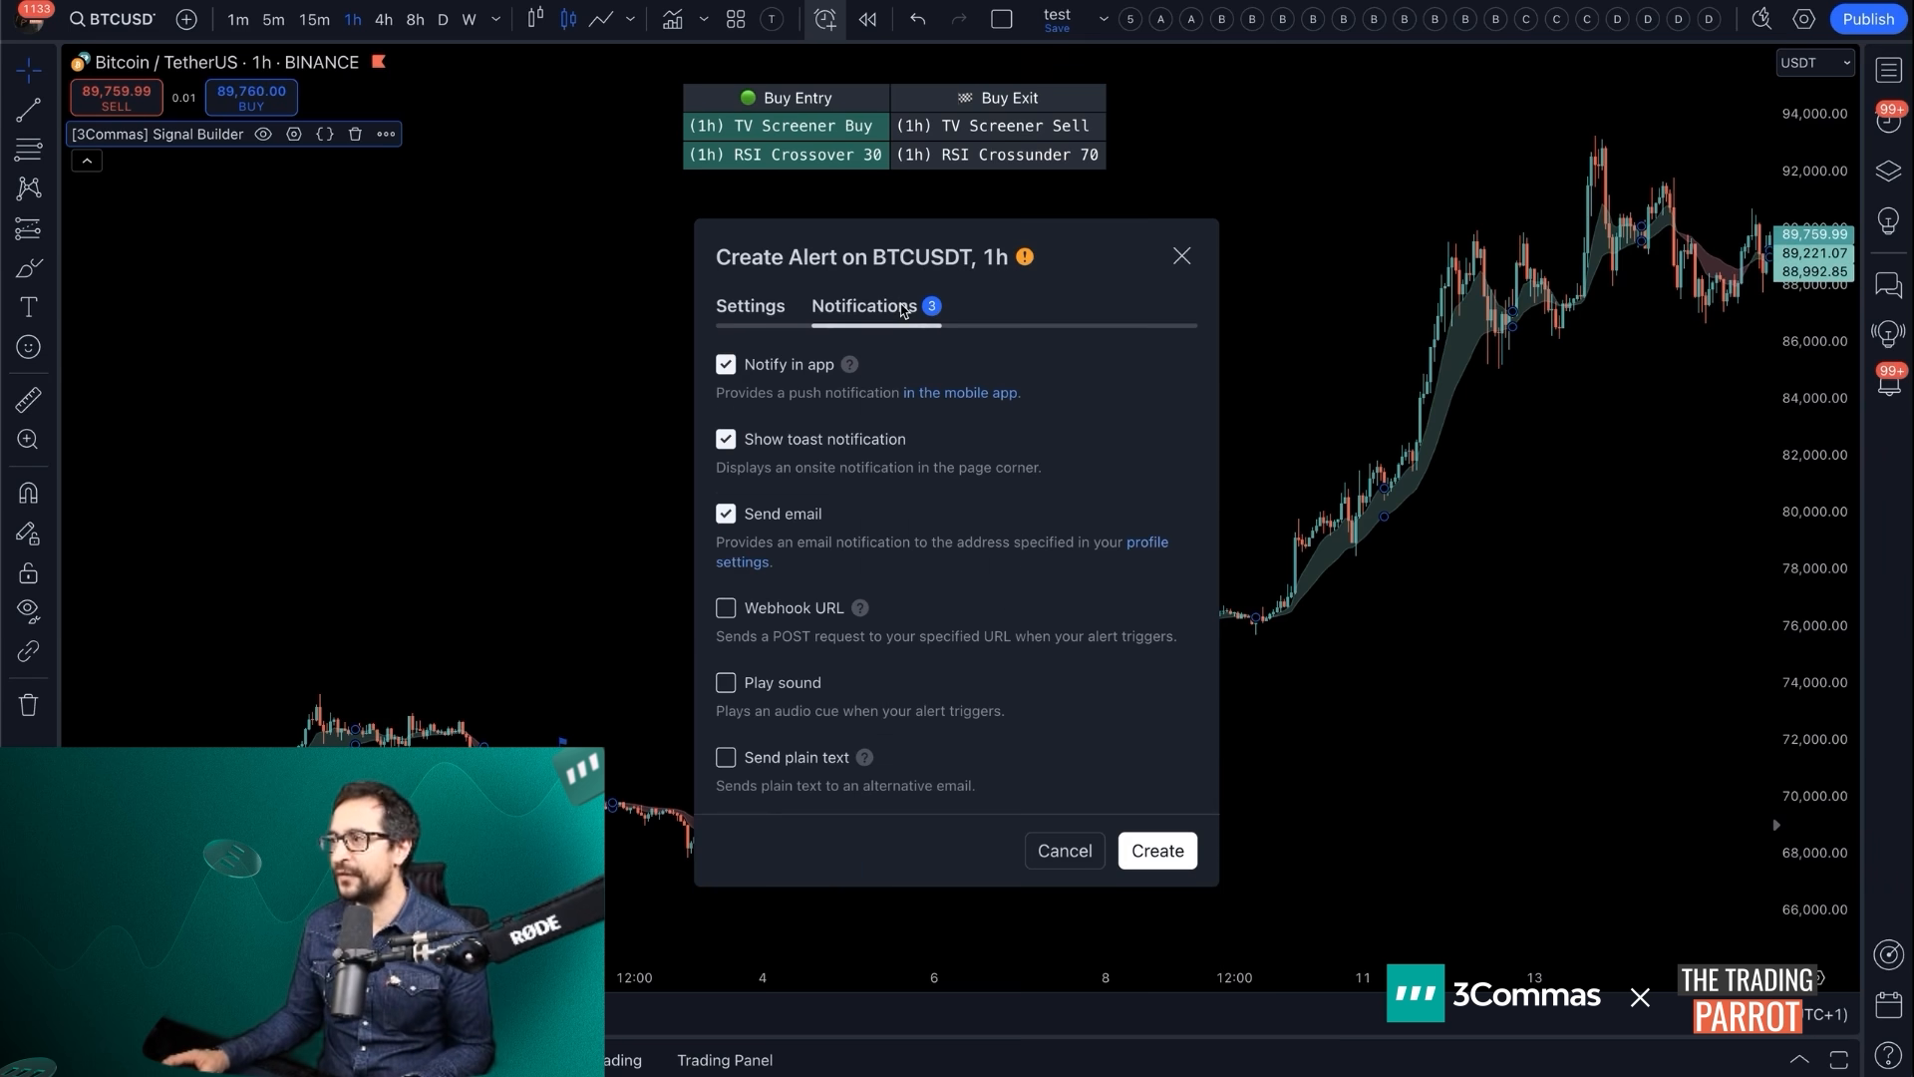
click(726, 363)
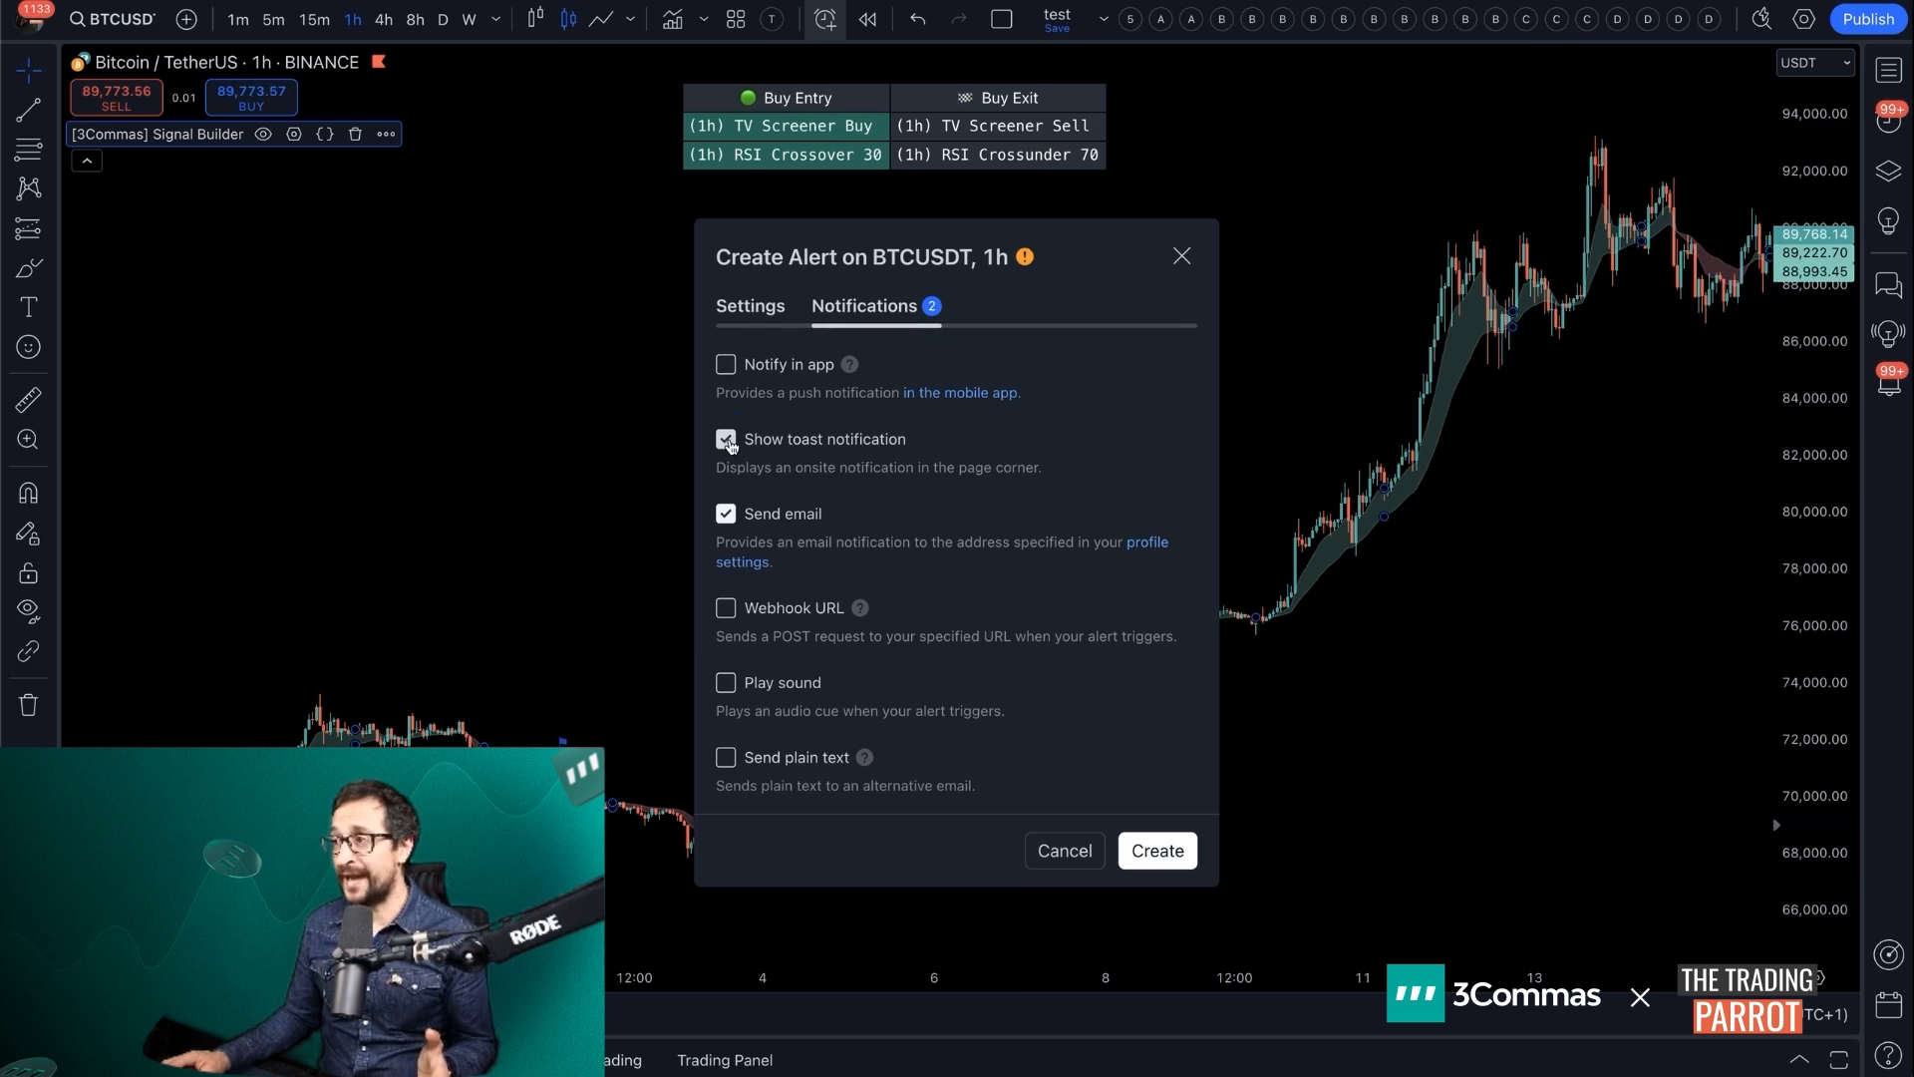
click(725, 438)
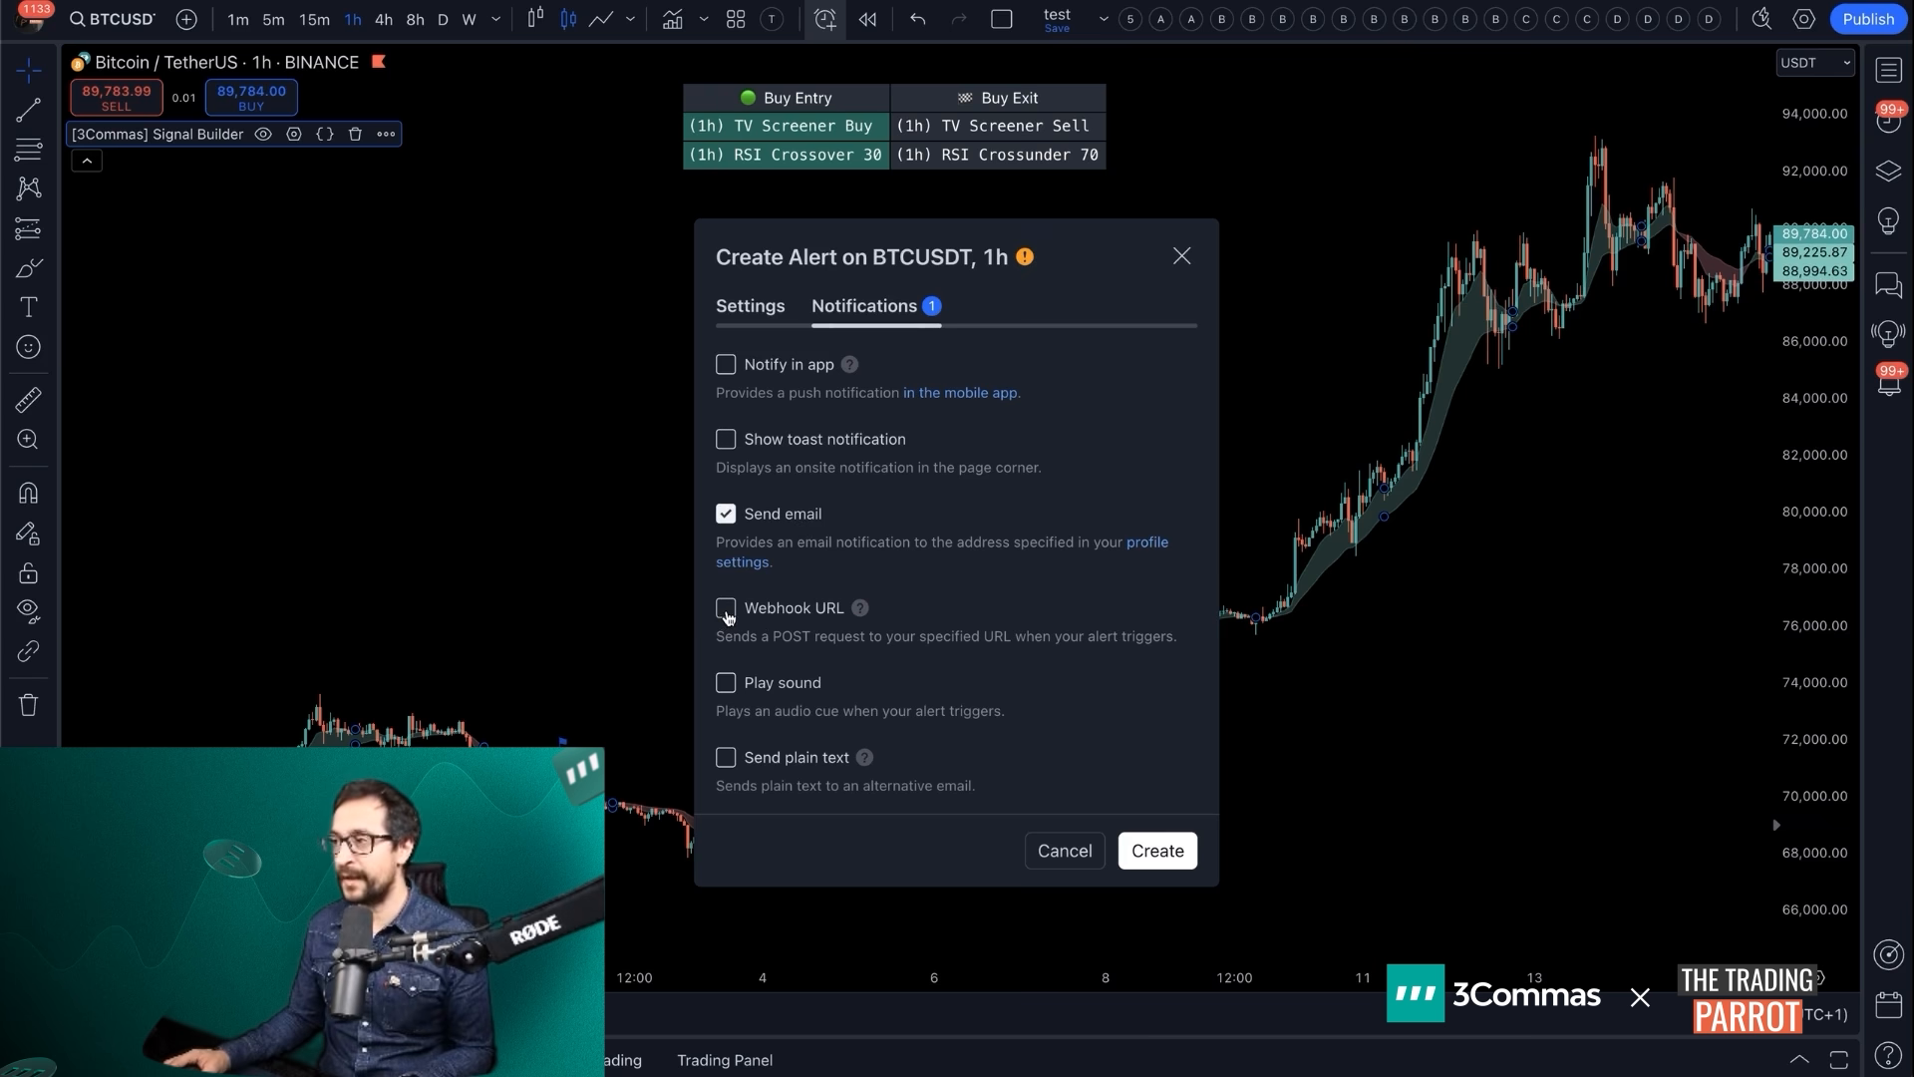
click(725, 609)
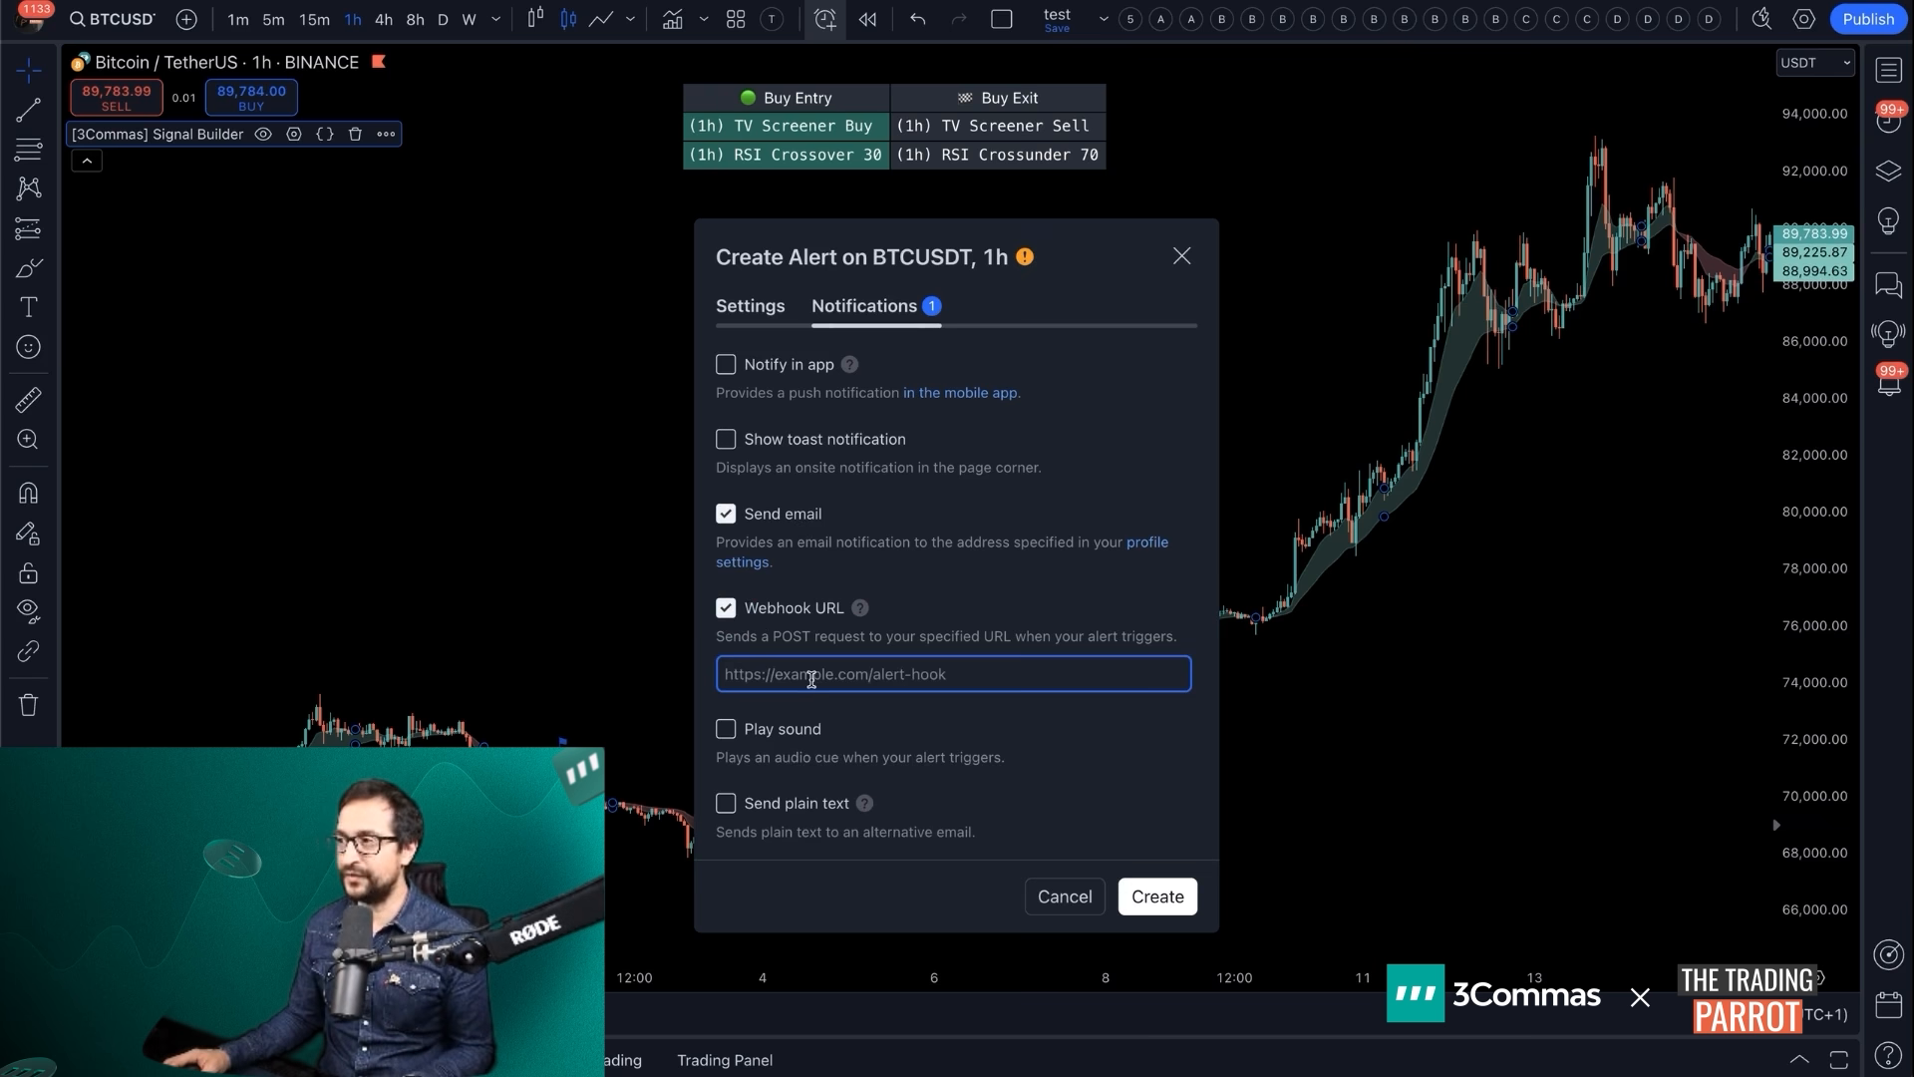
text(https://api.3commas.io/signal_bots/webhooks)
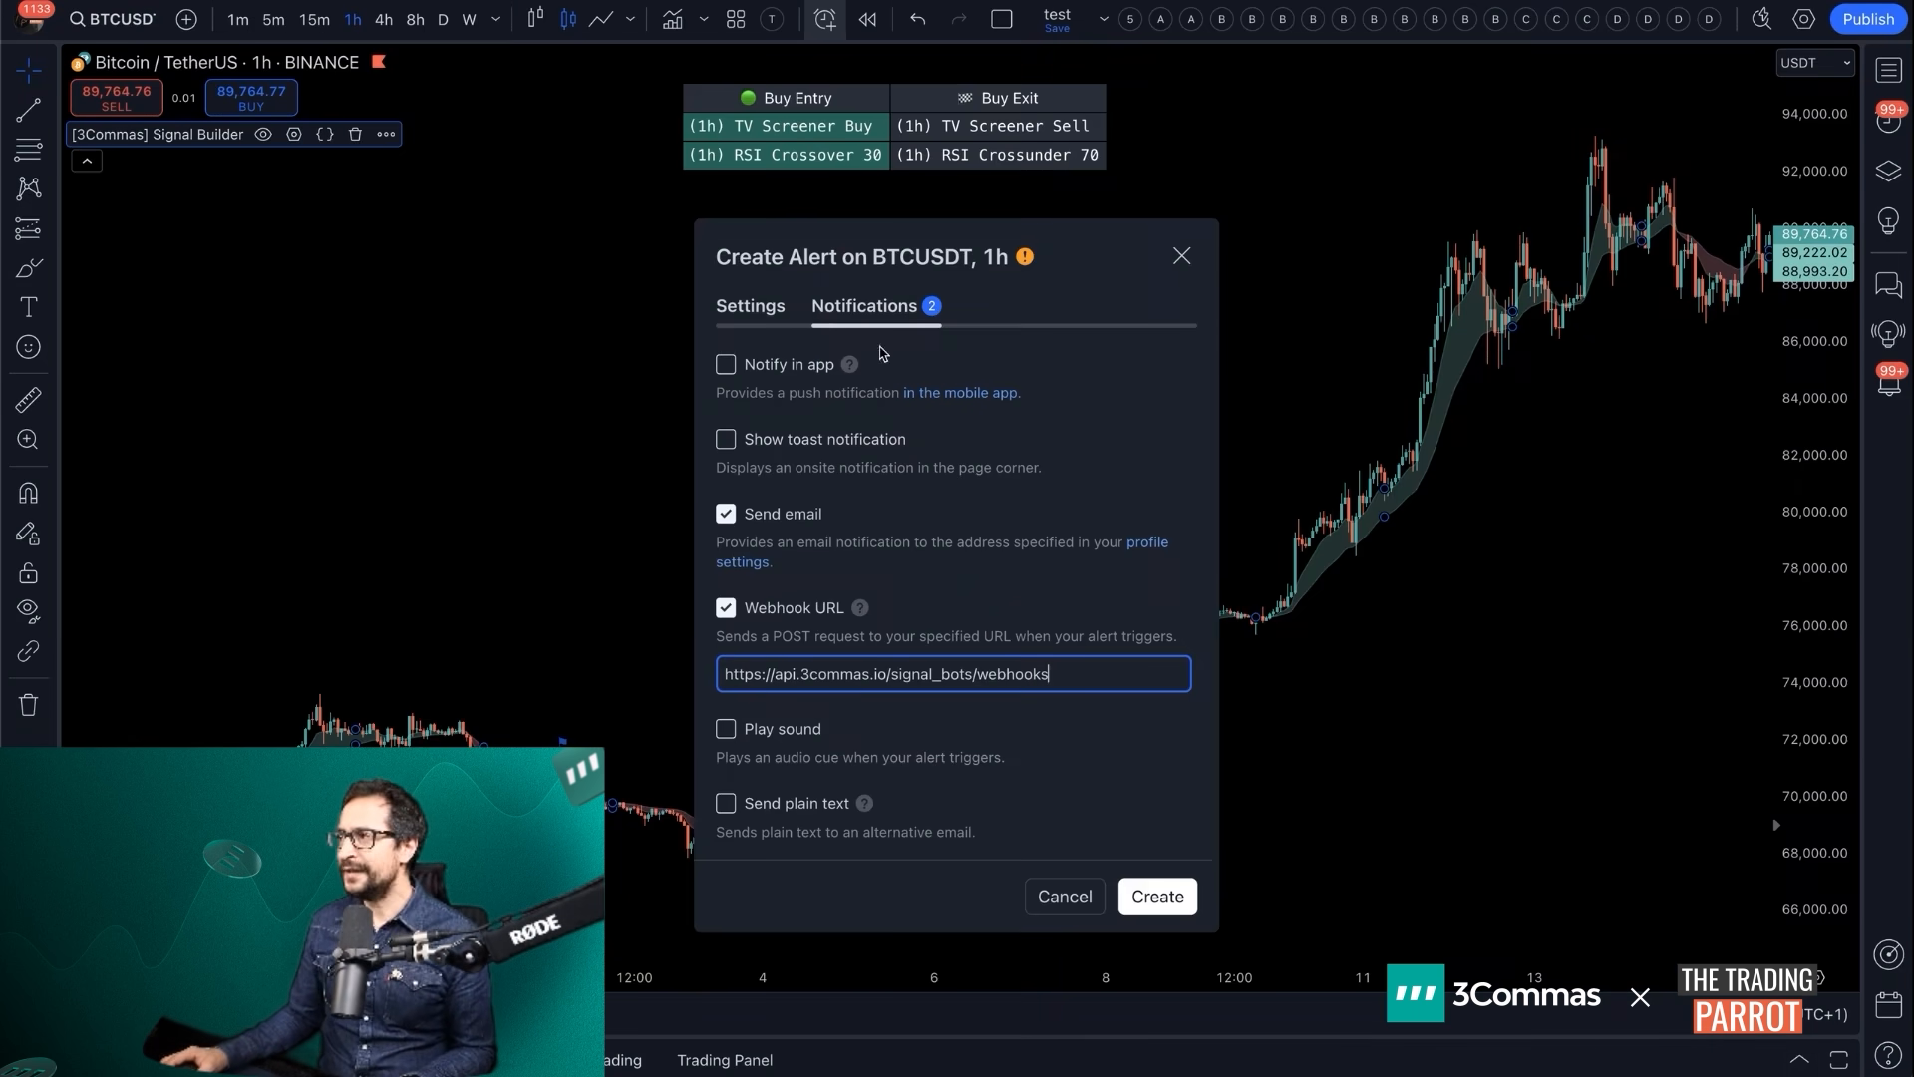
Name the alert 'ELON - BUY' in its main settings
click(749, 305)
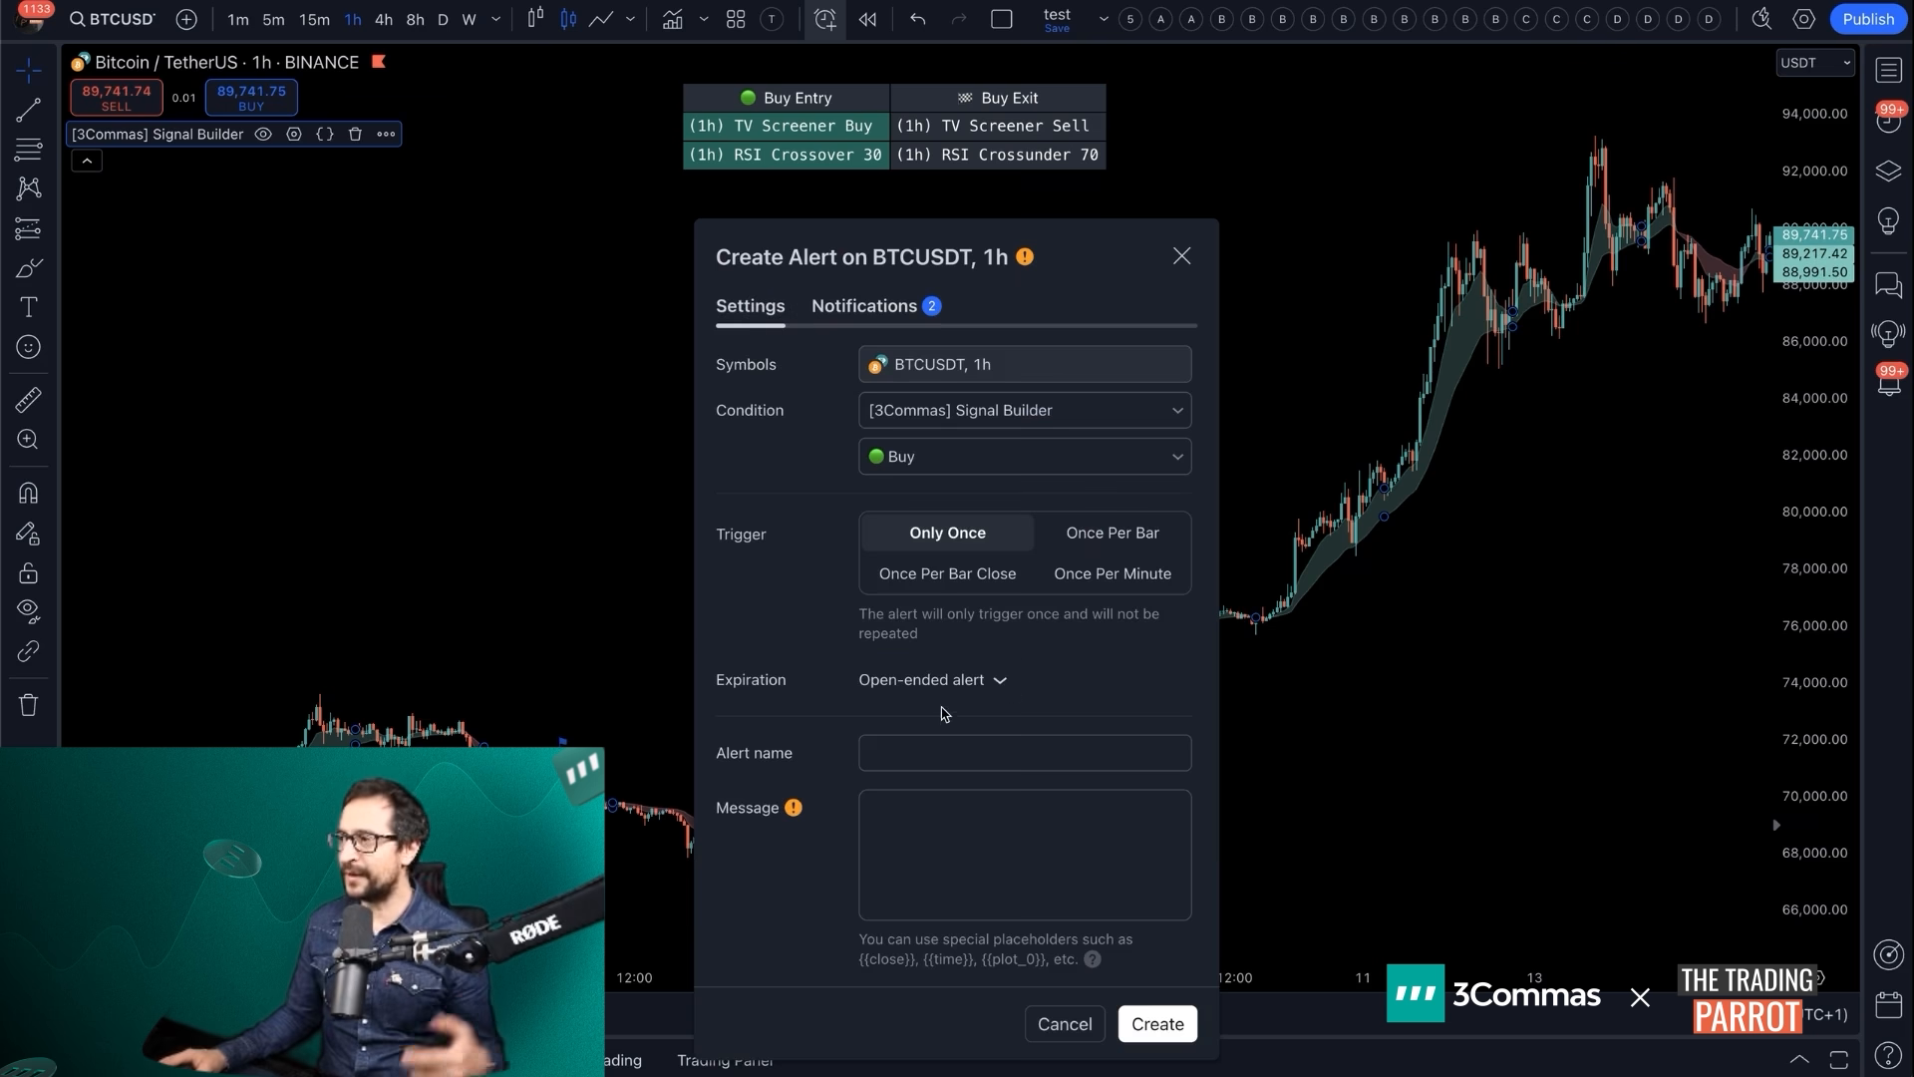
click(1022, 752)
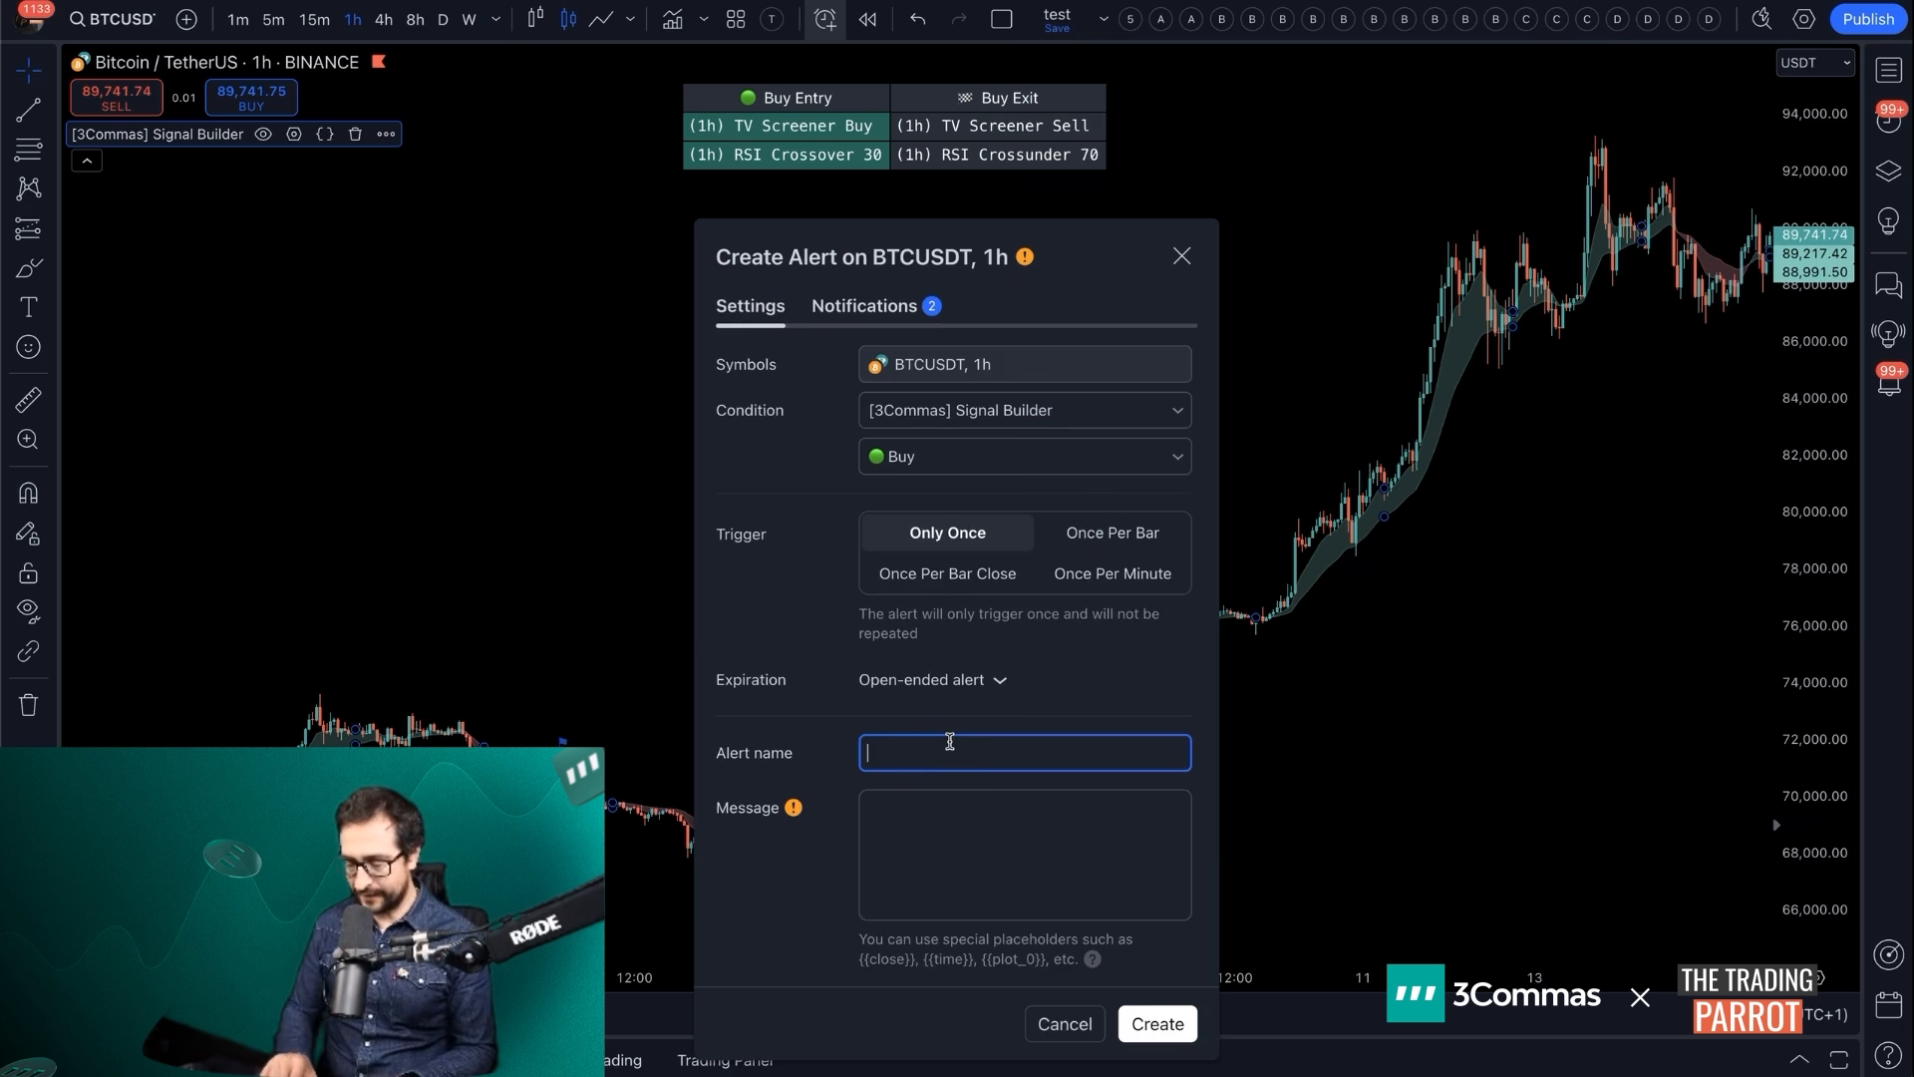
text(ELON)
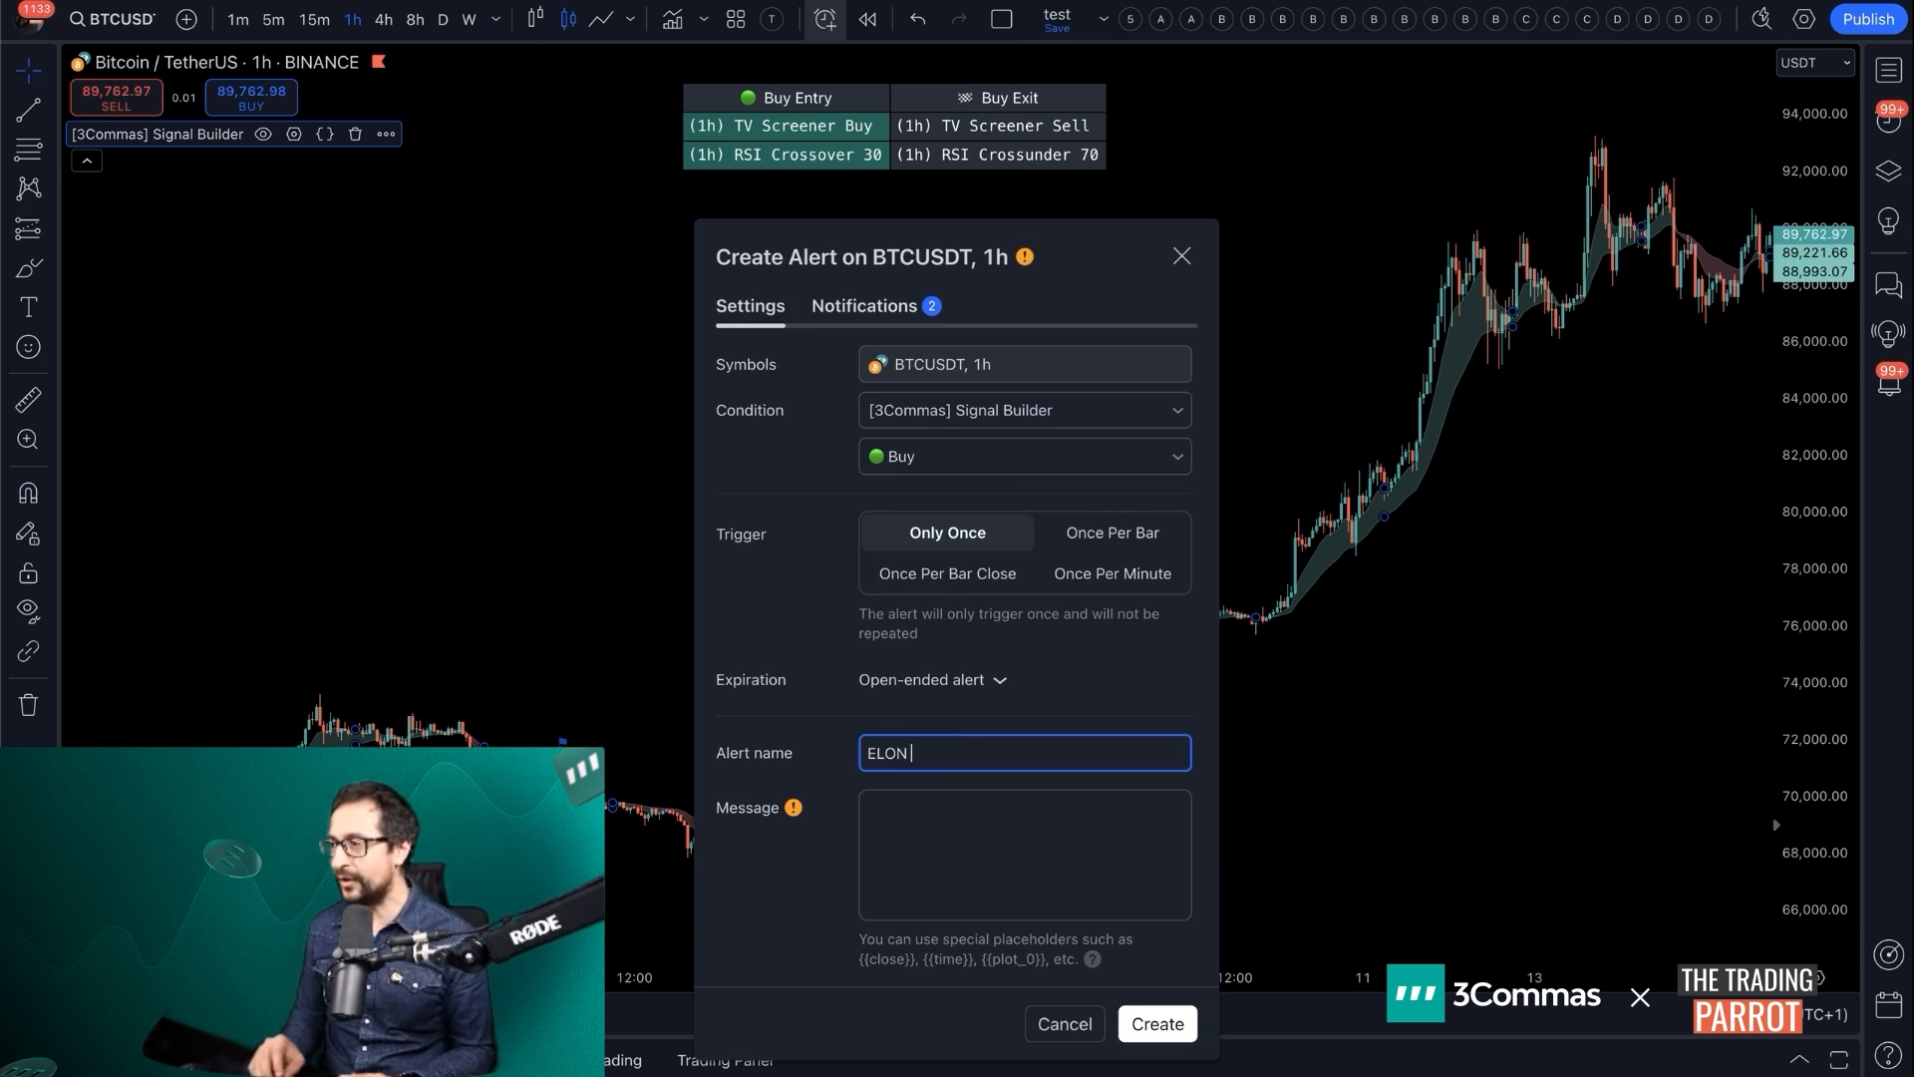
text(- BUY)
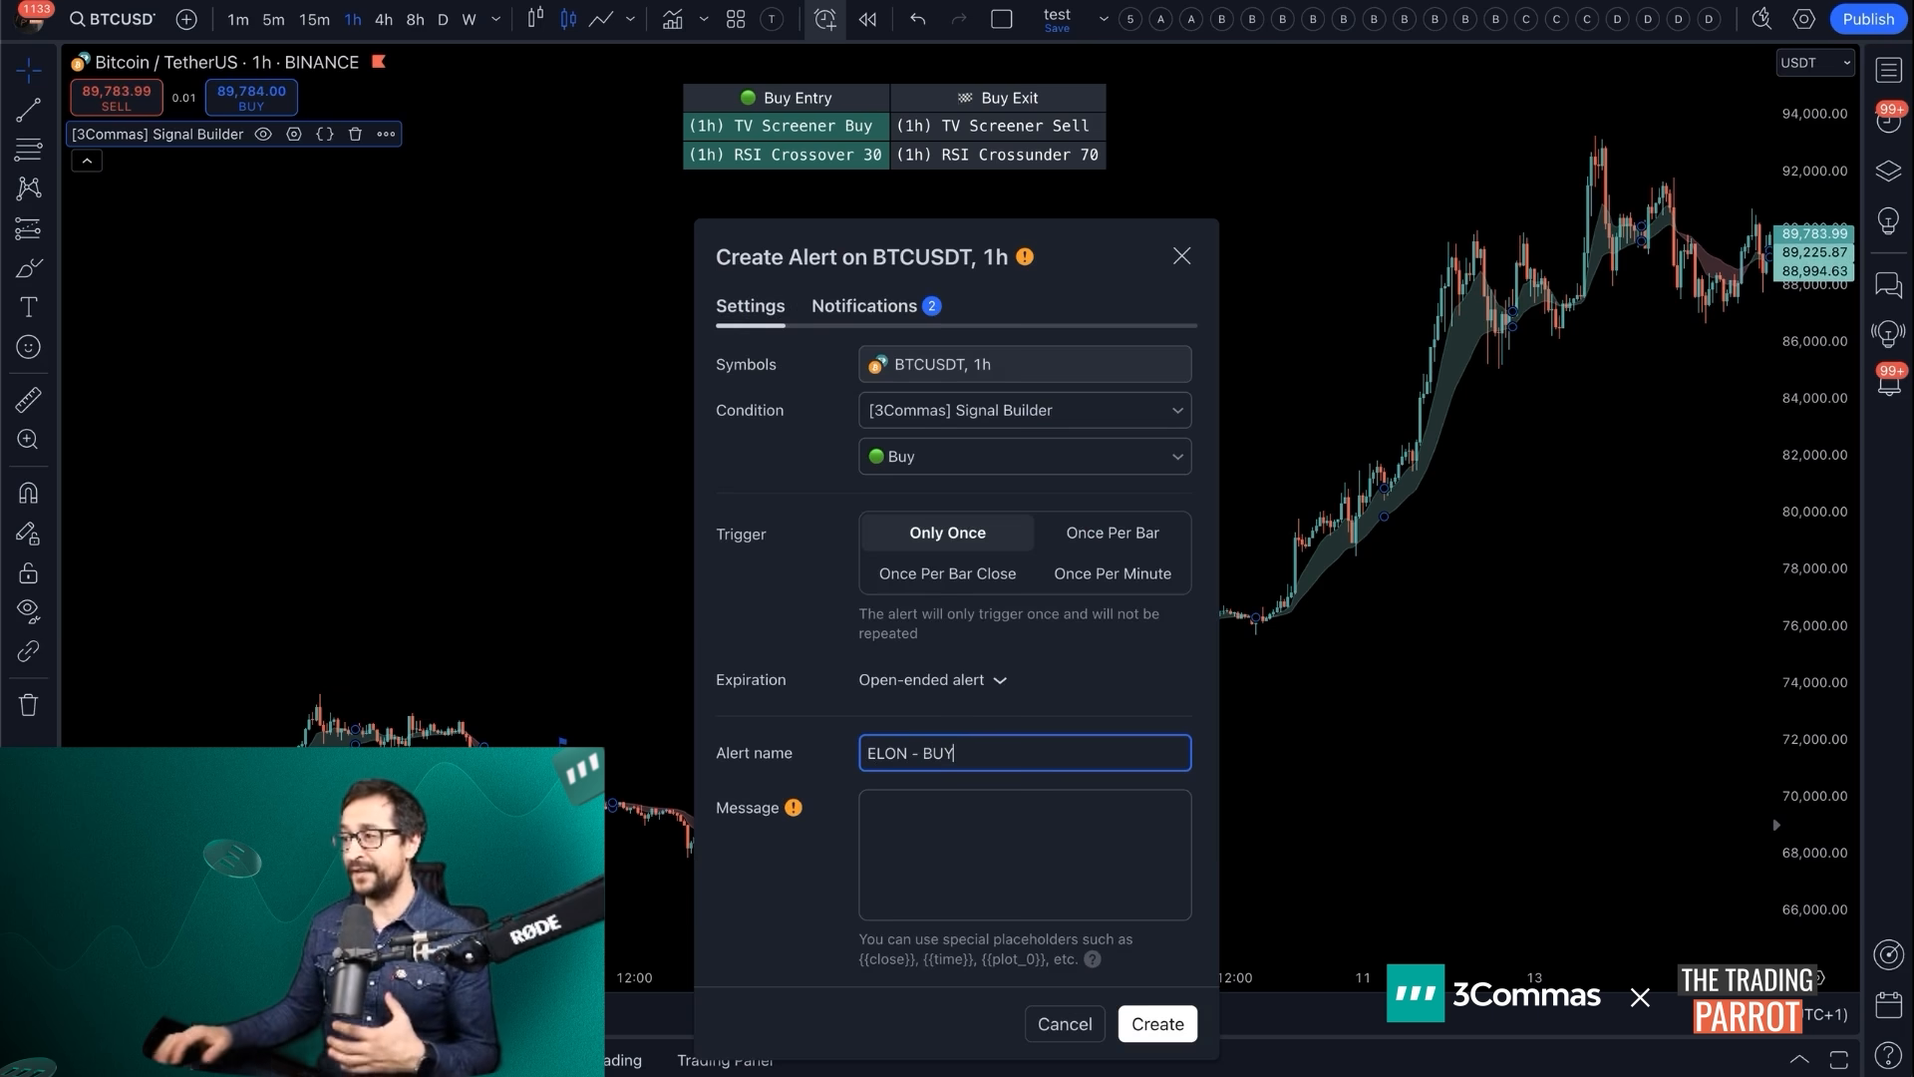
click(1022, 854)
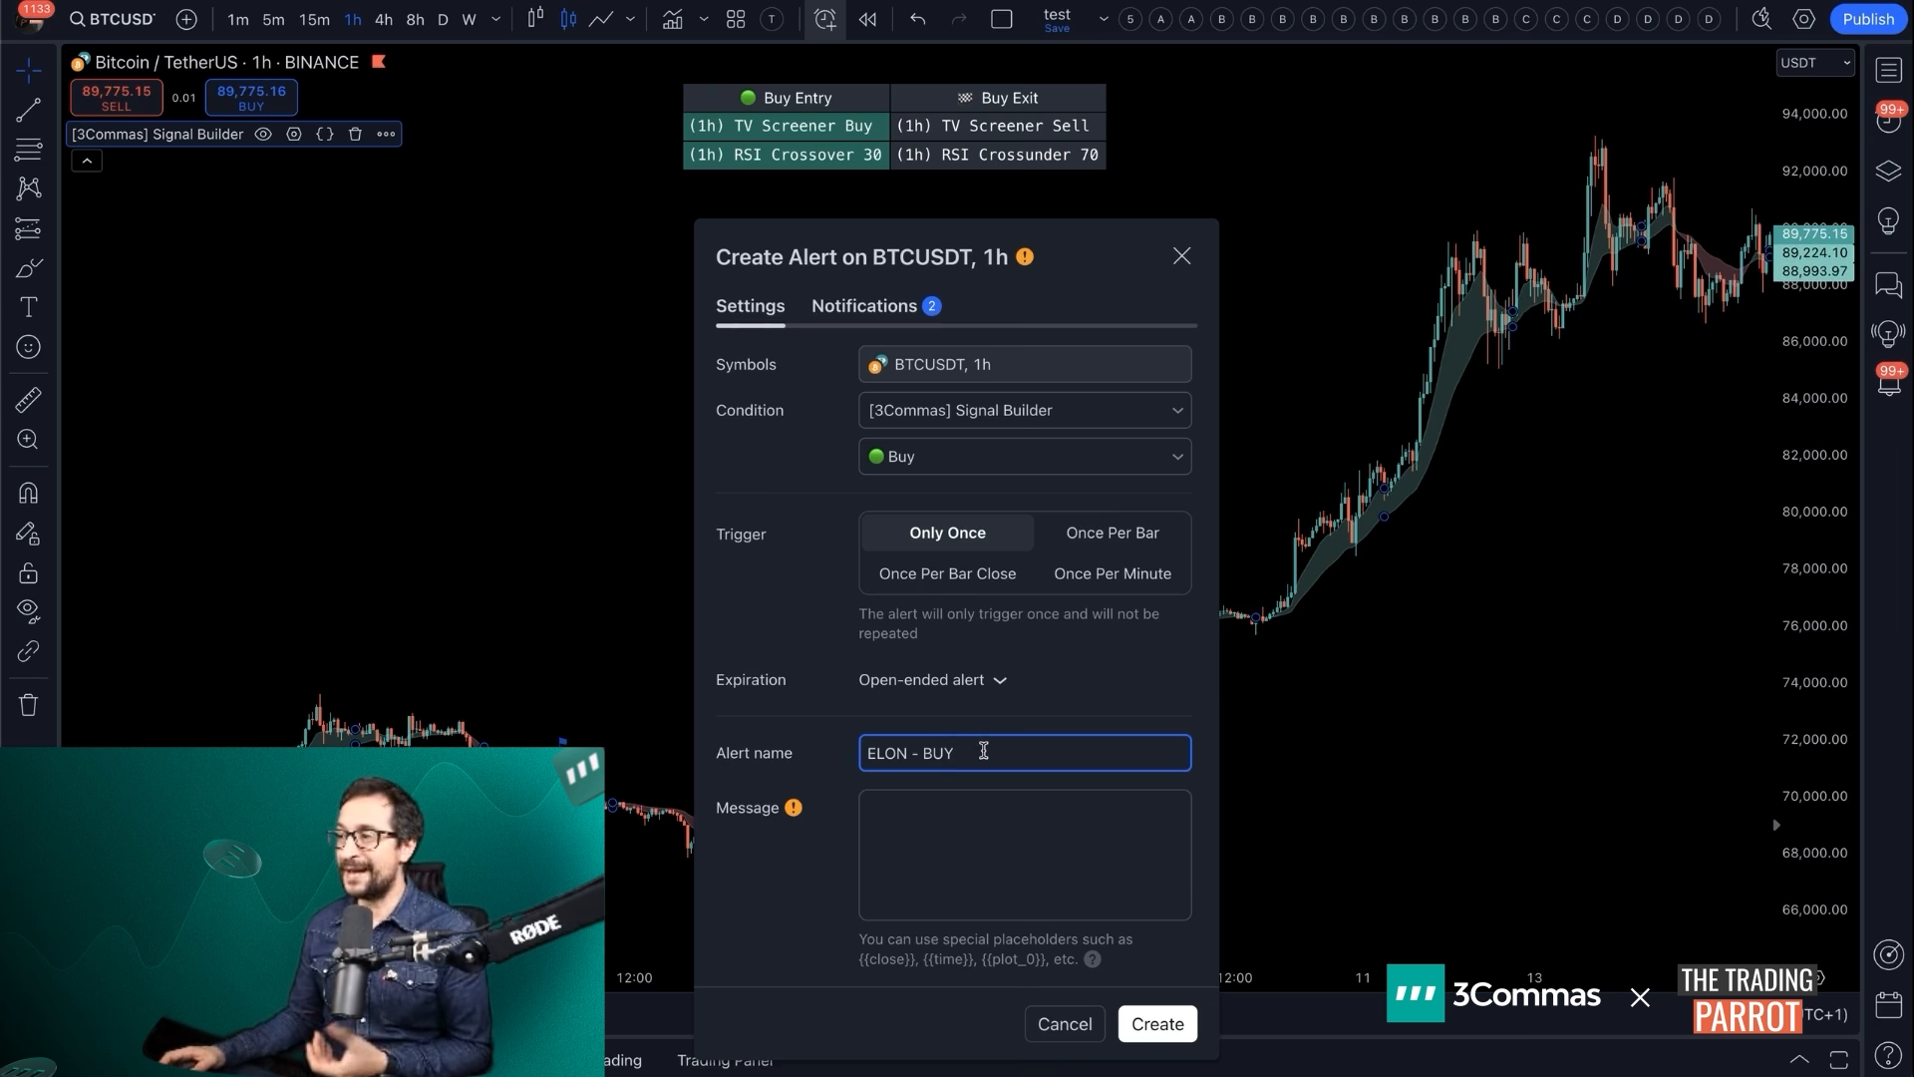
double_click(885, 752)
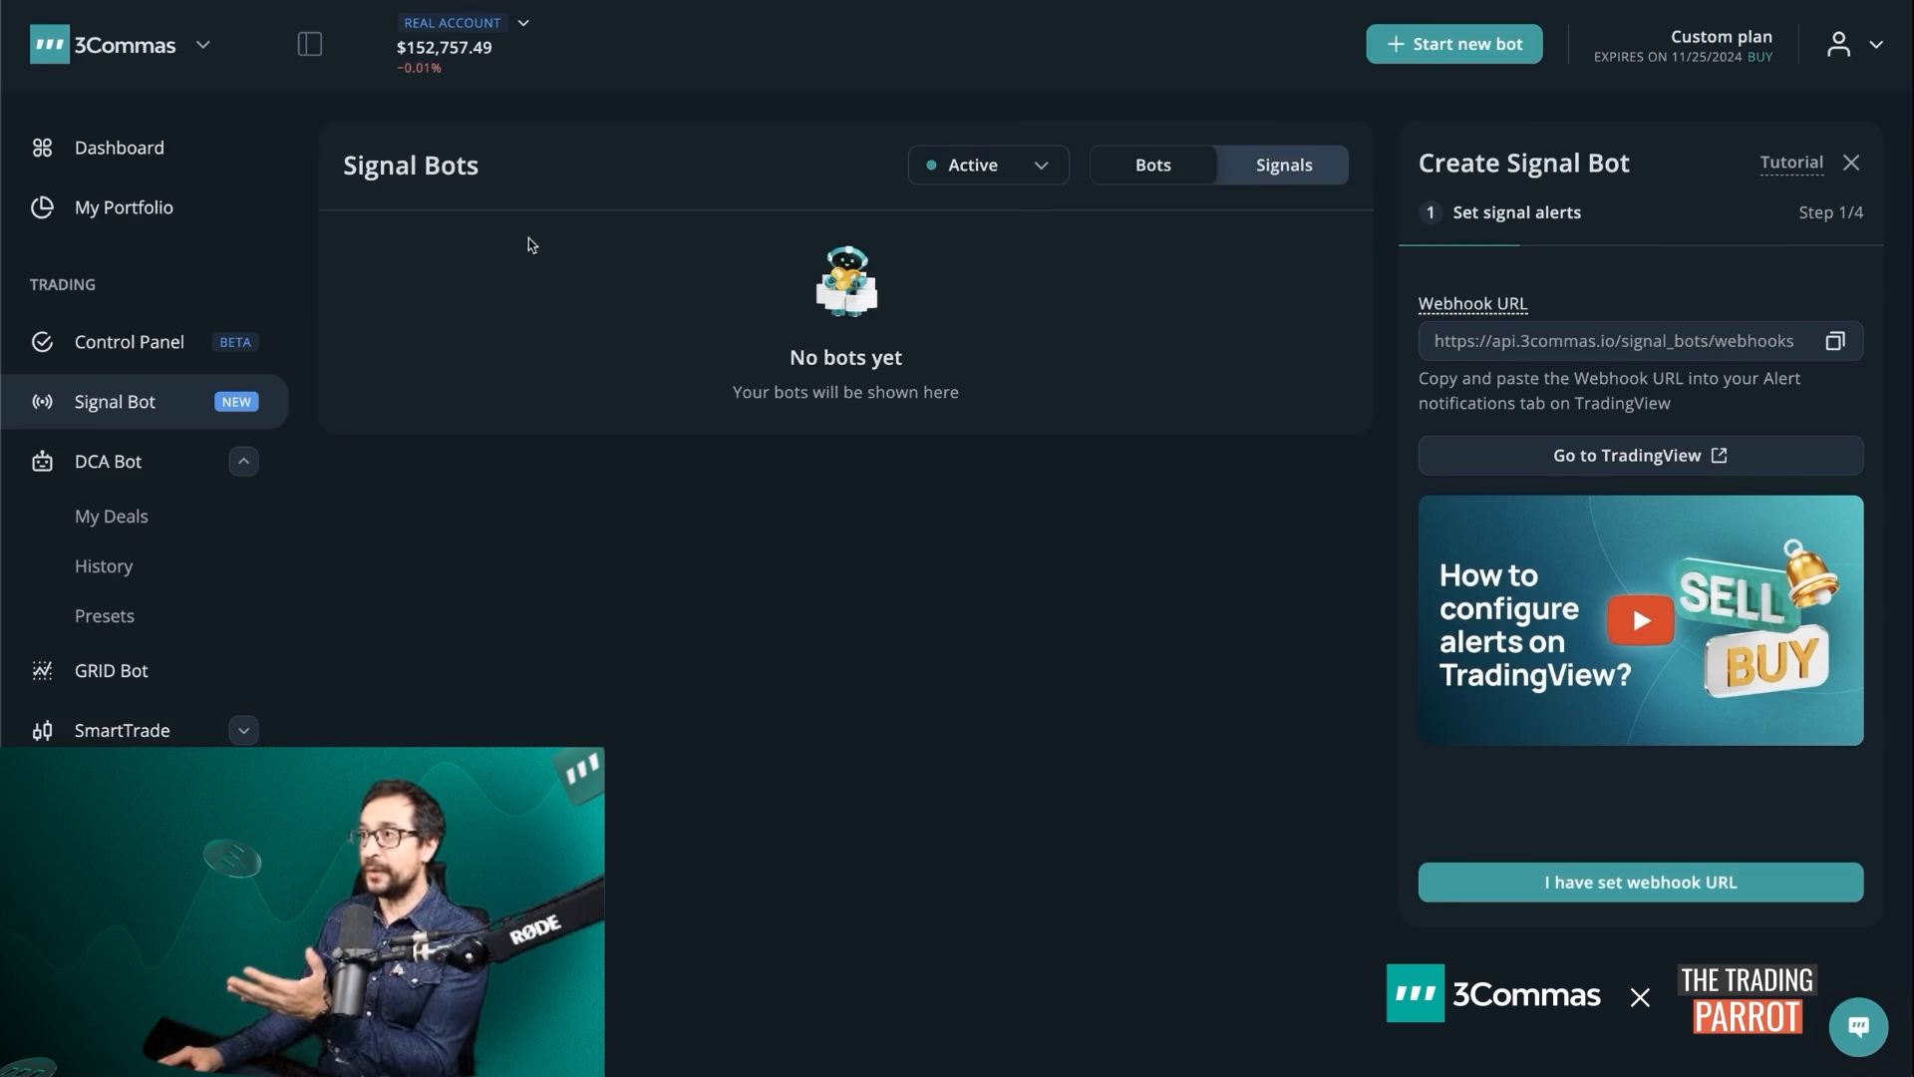
mouse_move(622, 259)
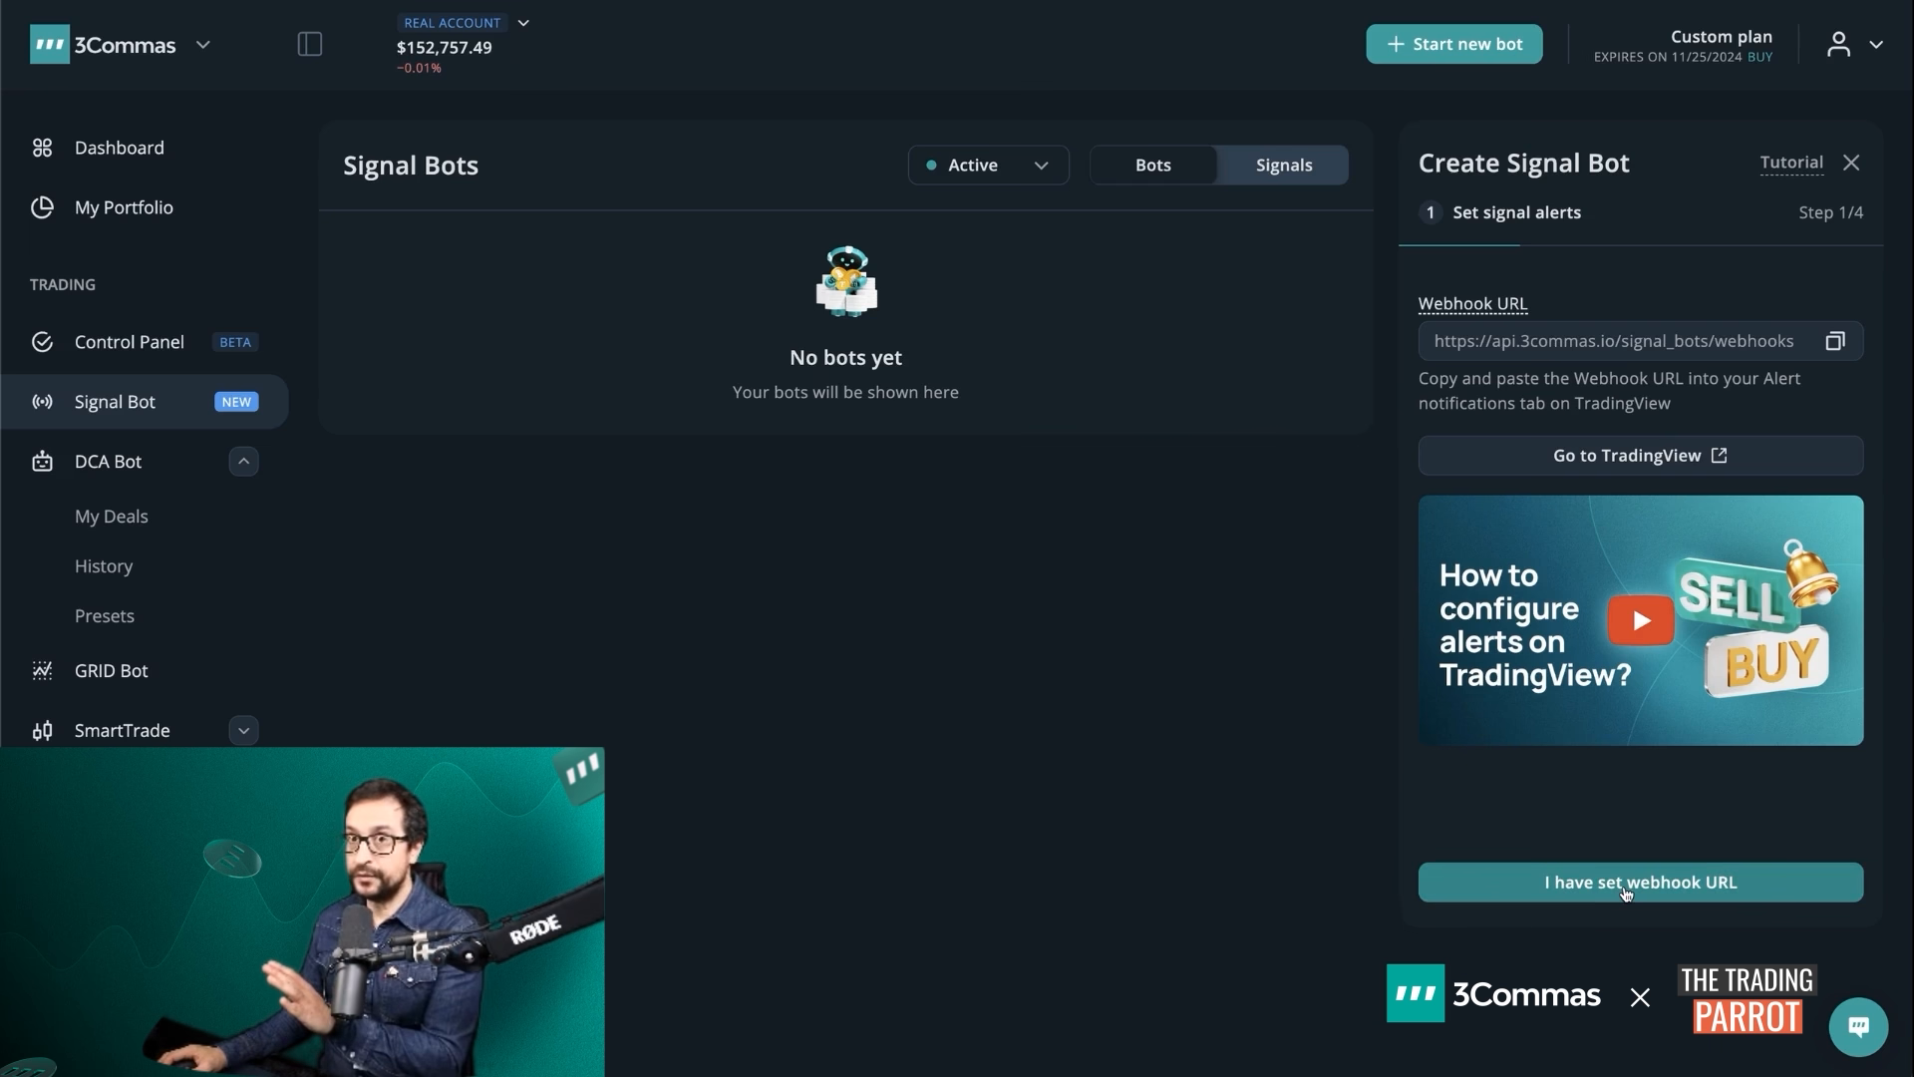
Confirm the webhook URL is set, enter 100 USDT max investment and name the bot ELON
click(1639, 881)
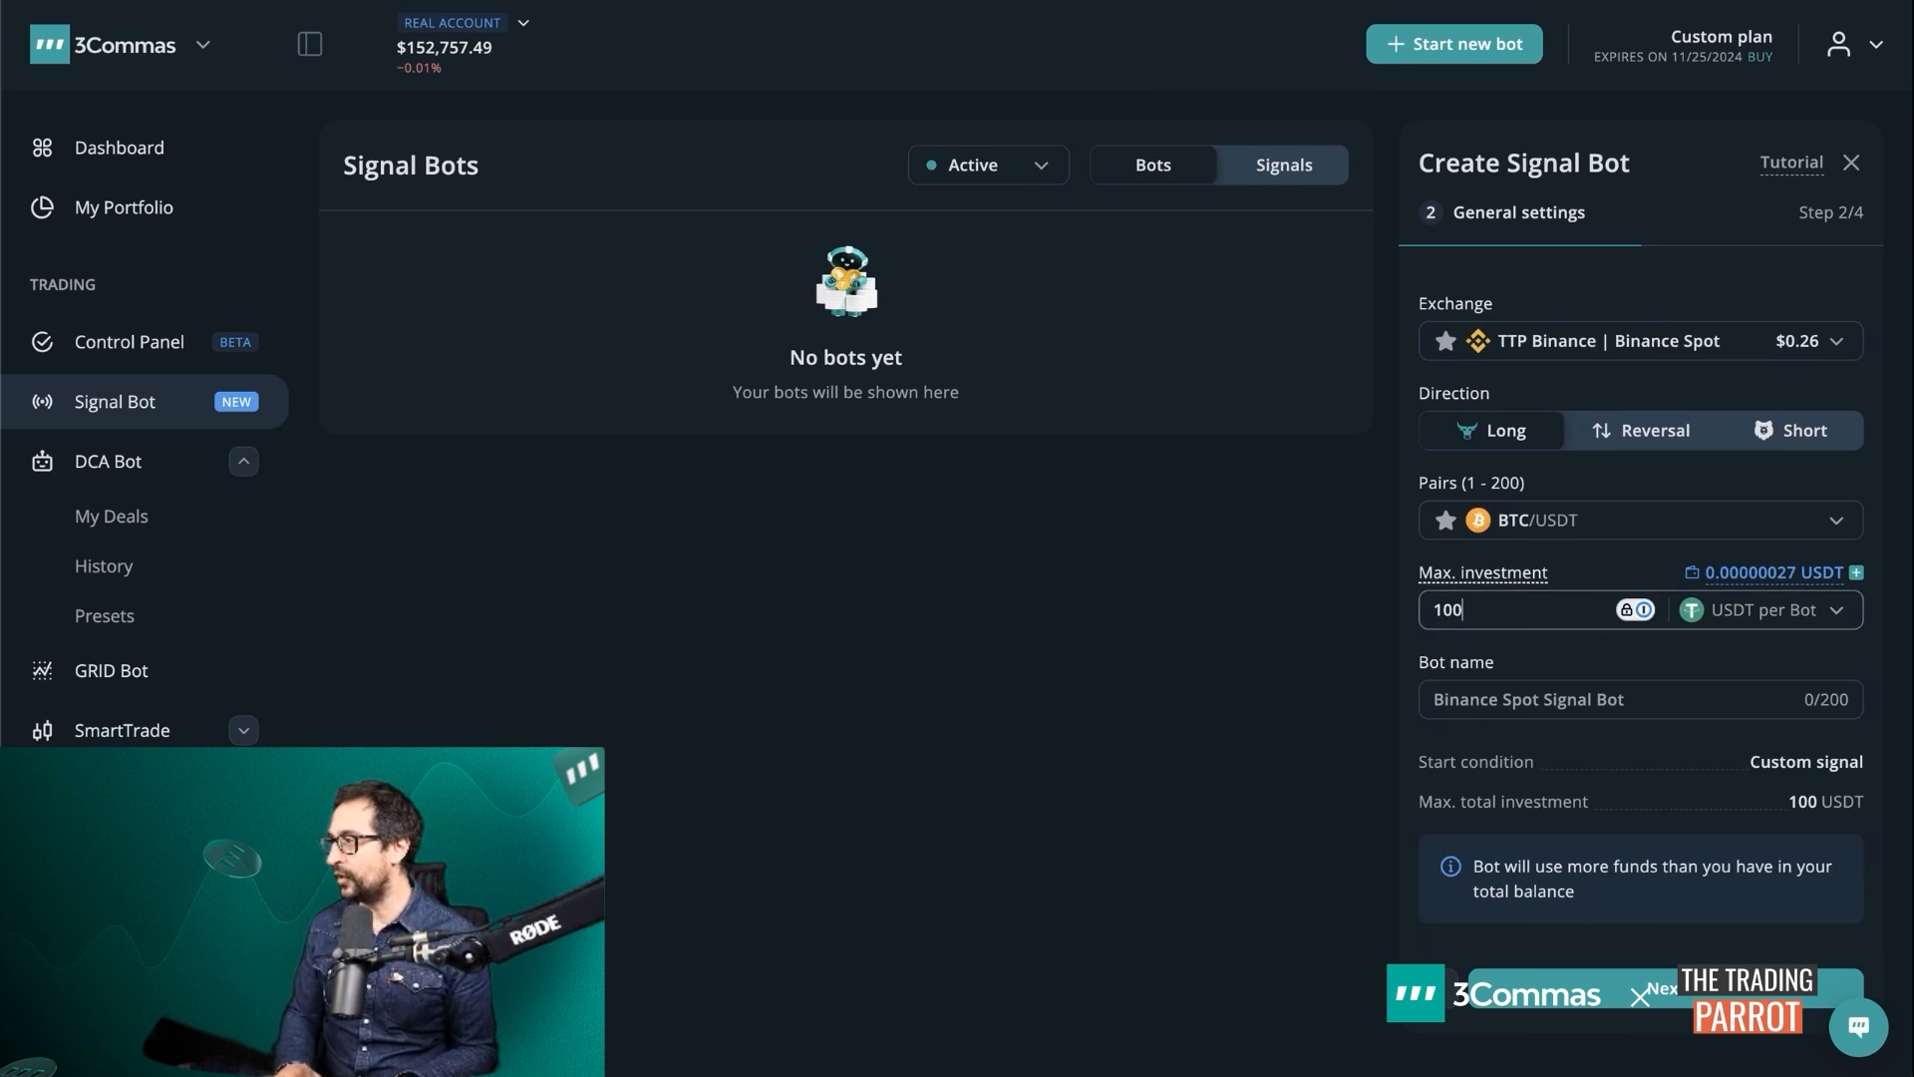
click(1834, 610)
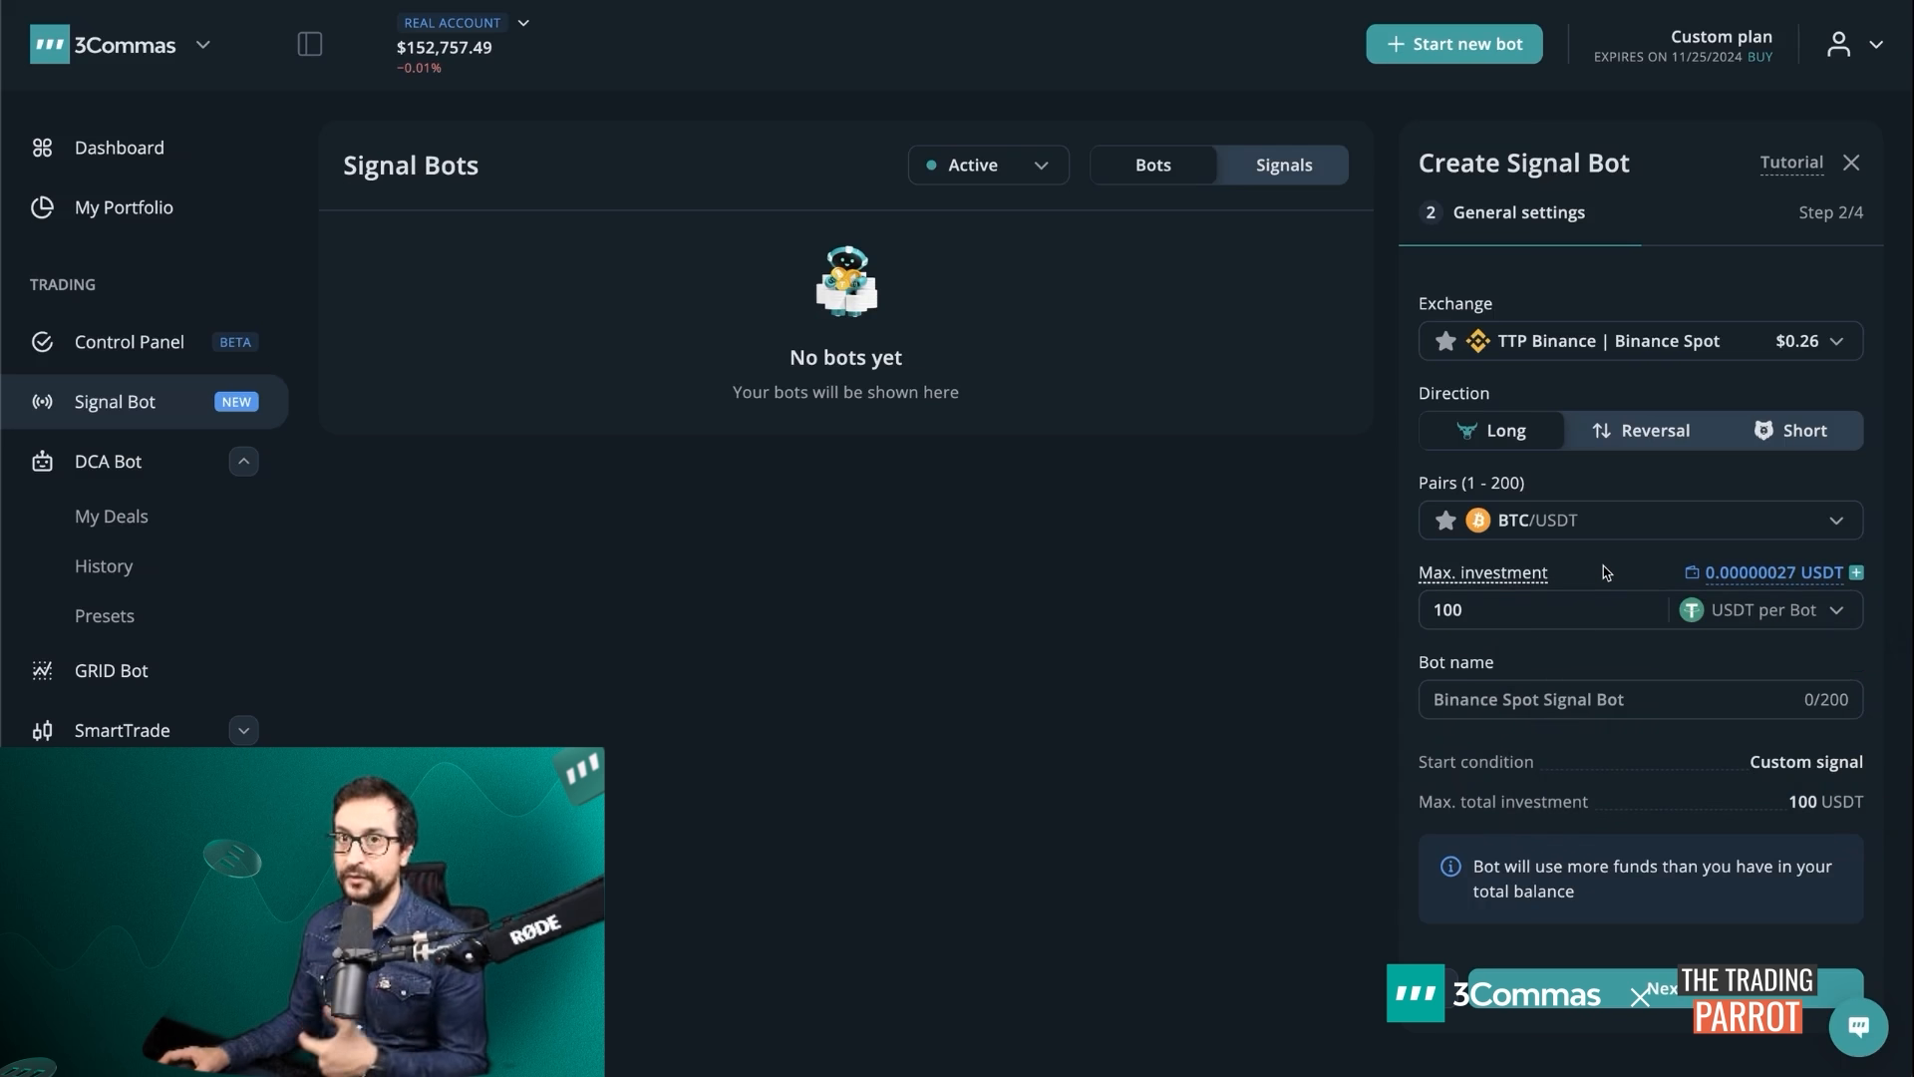
click(1599, 697)
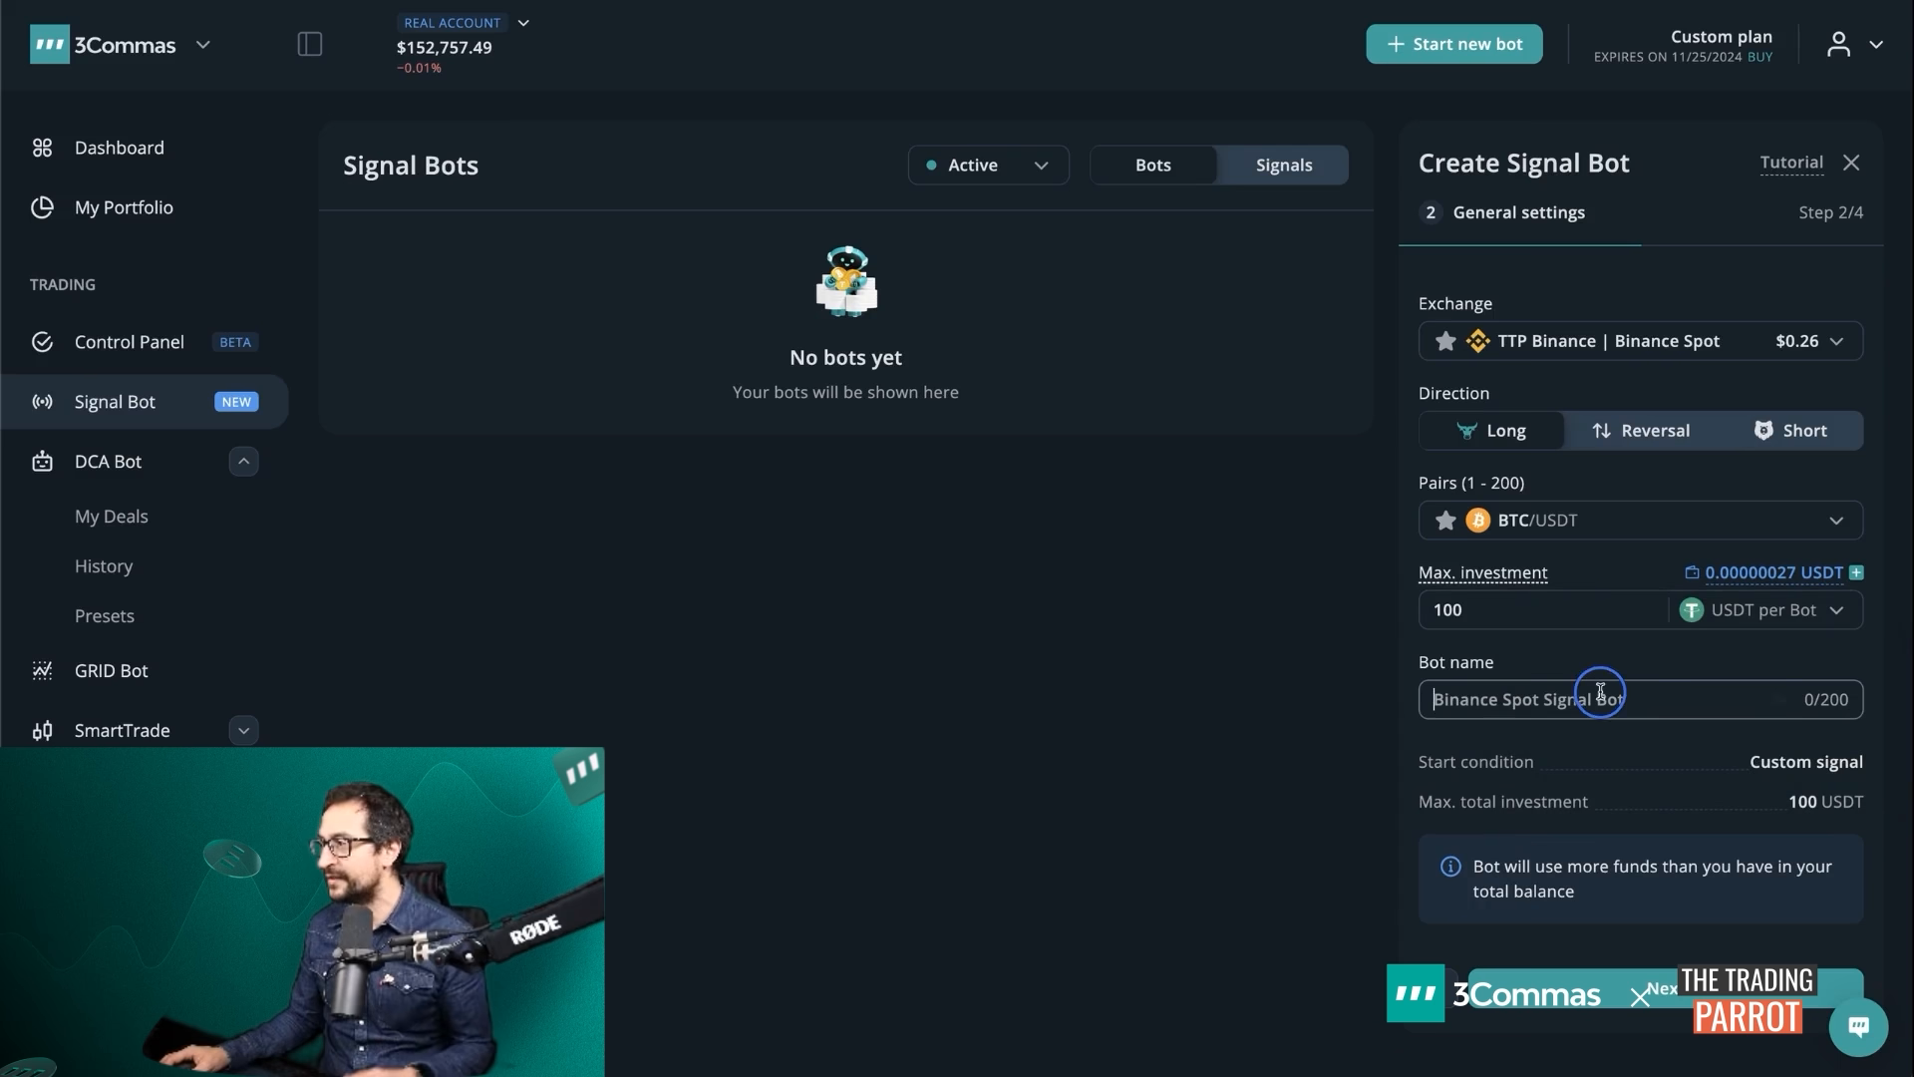
text(ELON)
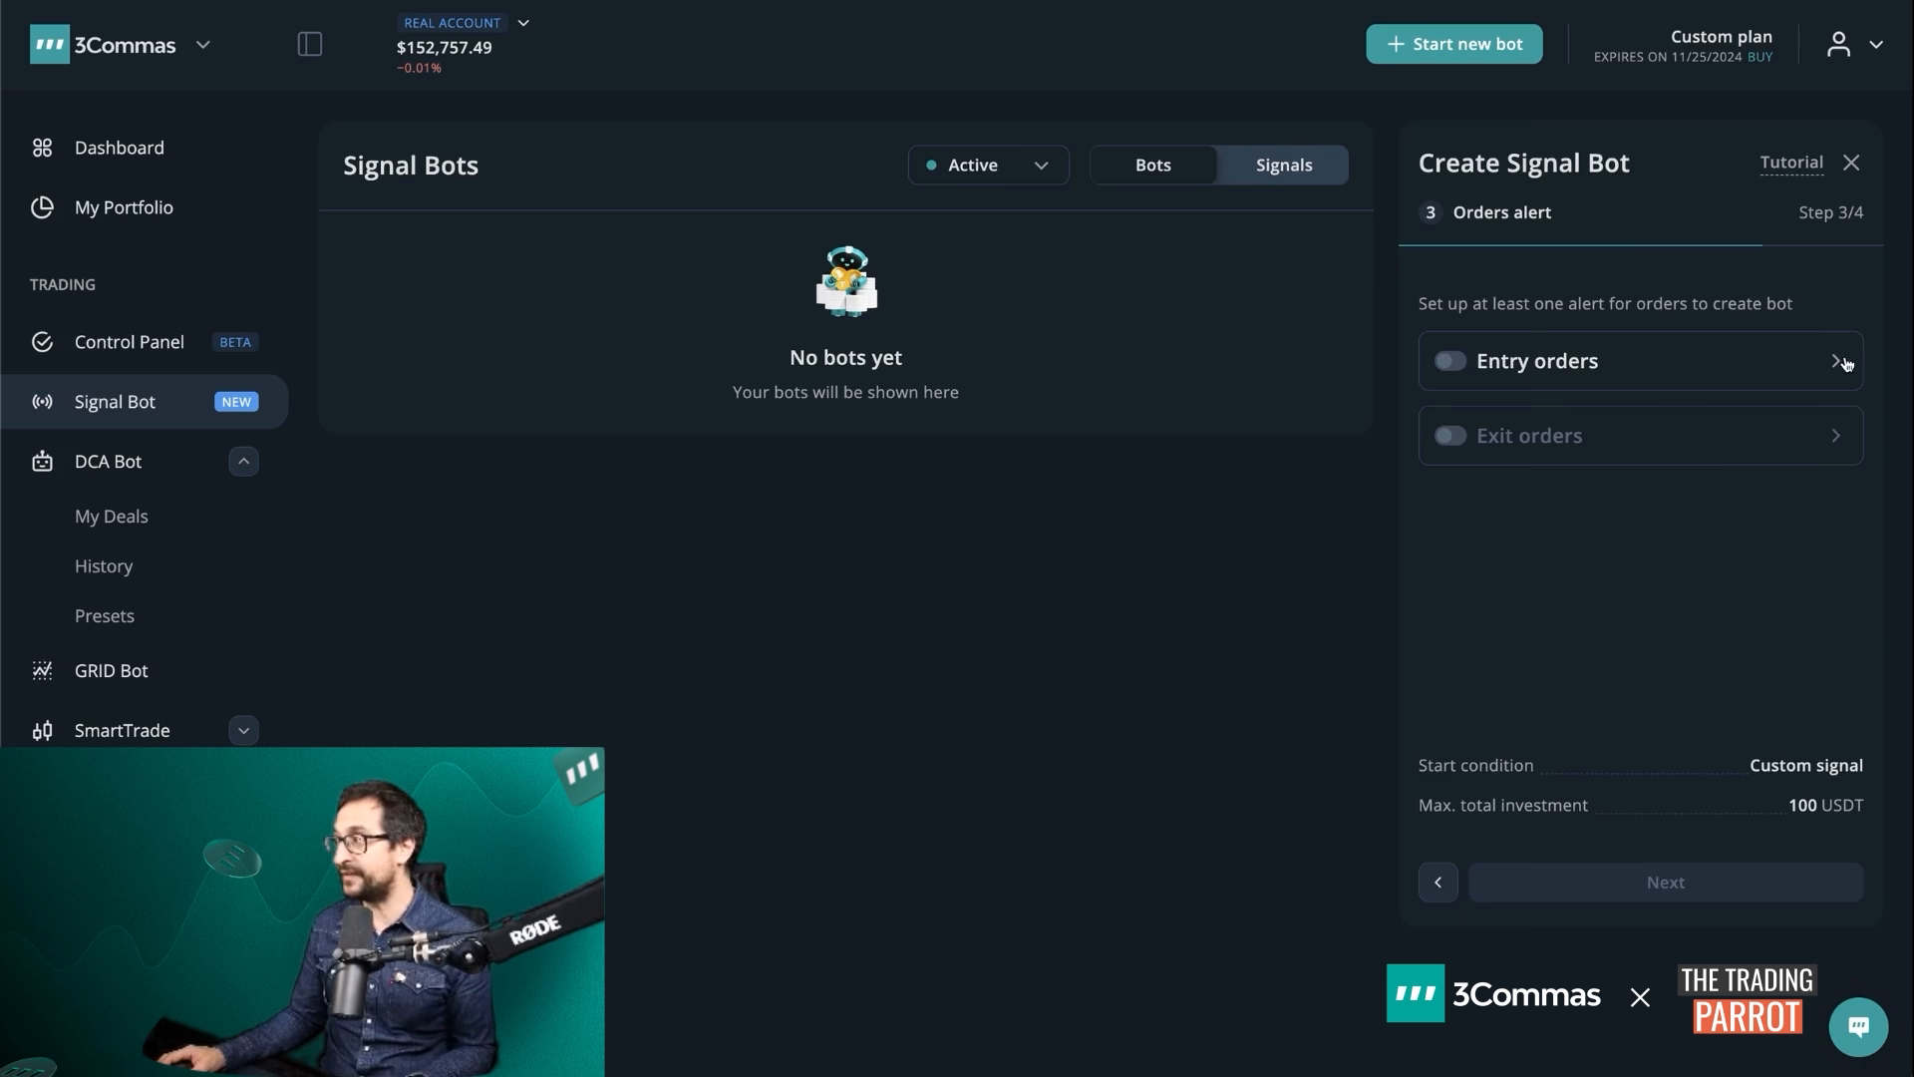
mouse_move(1856, 379)
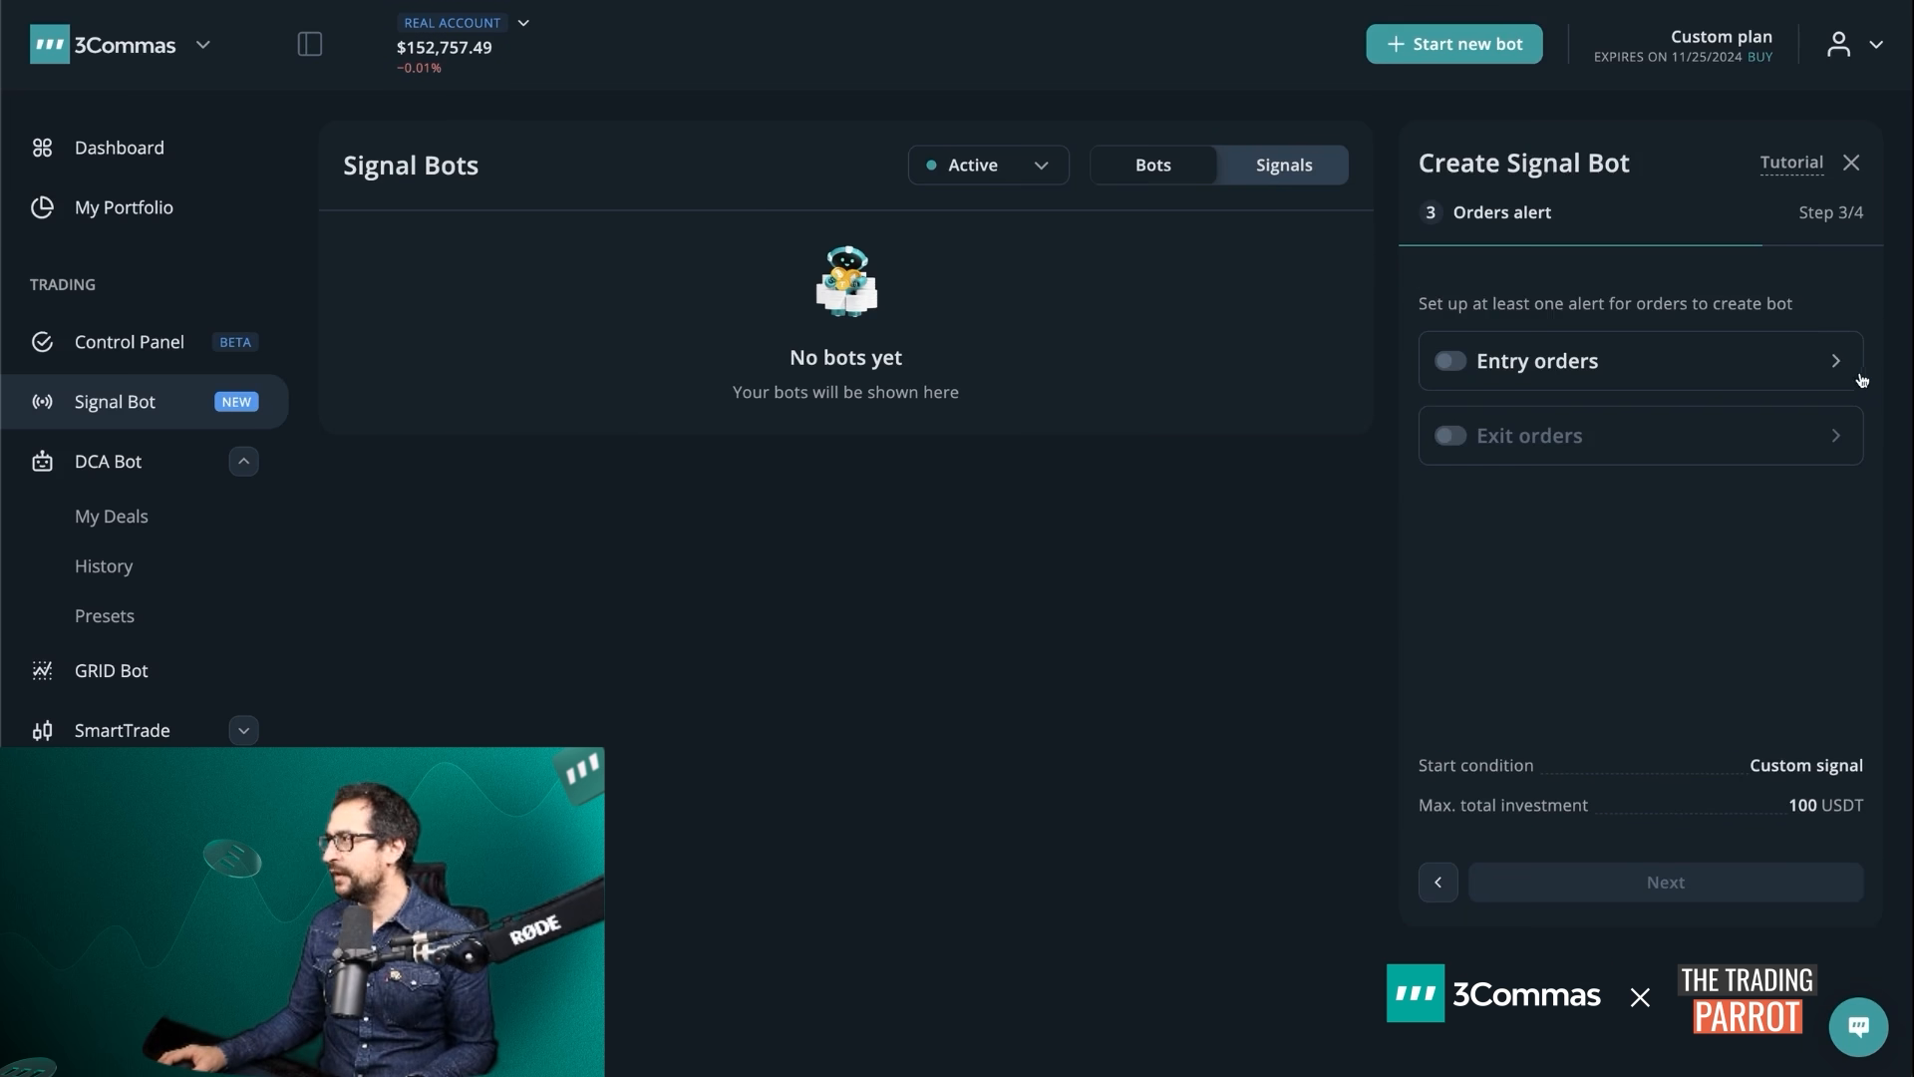
mouse_move(1840, 363)
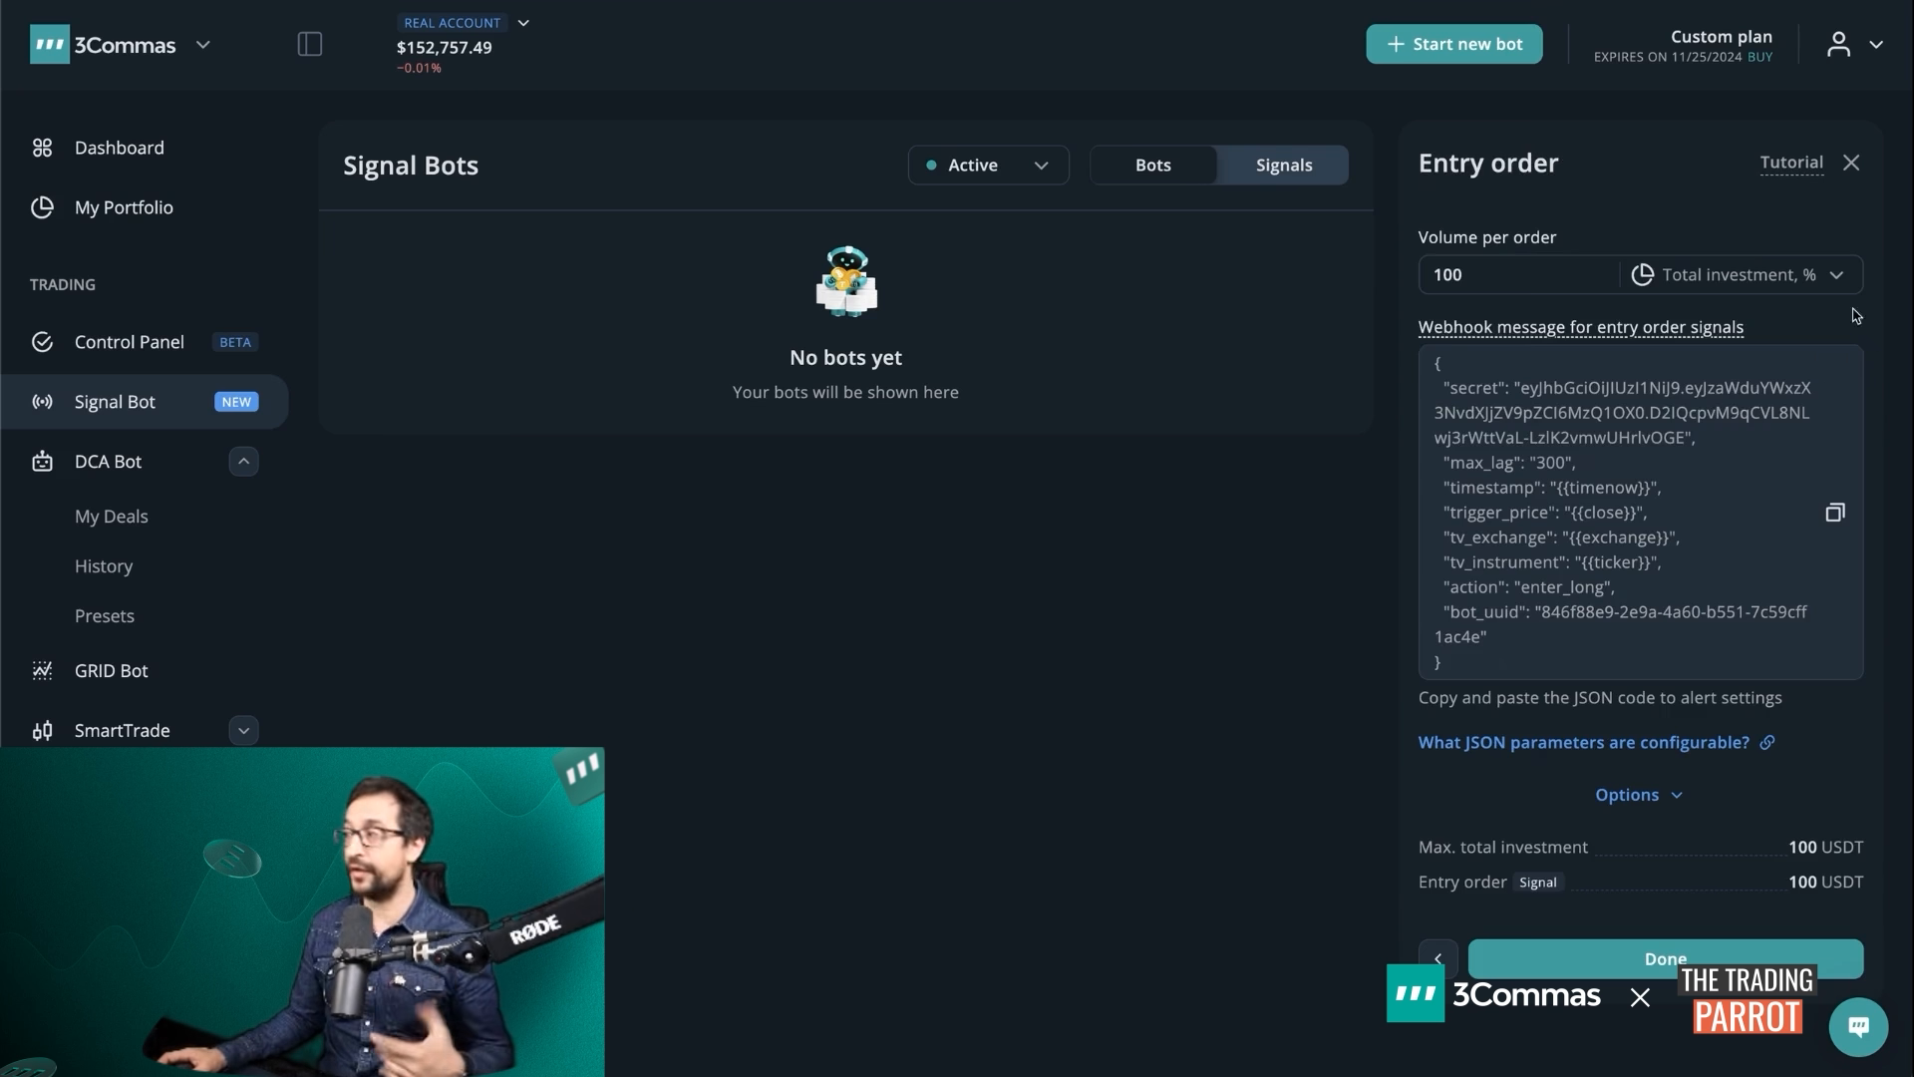
Keep entry volume as % of total investment and copy the entry webhook message
click(1836, 273)
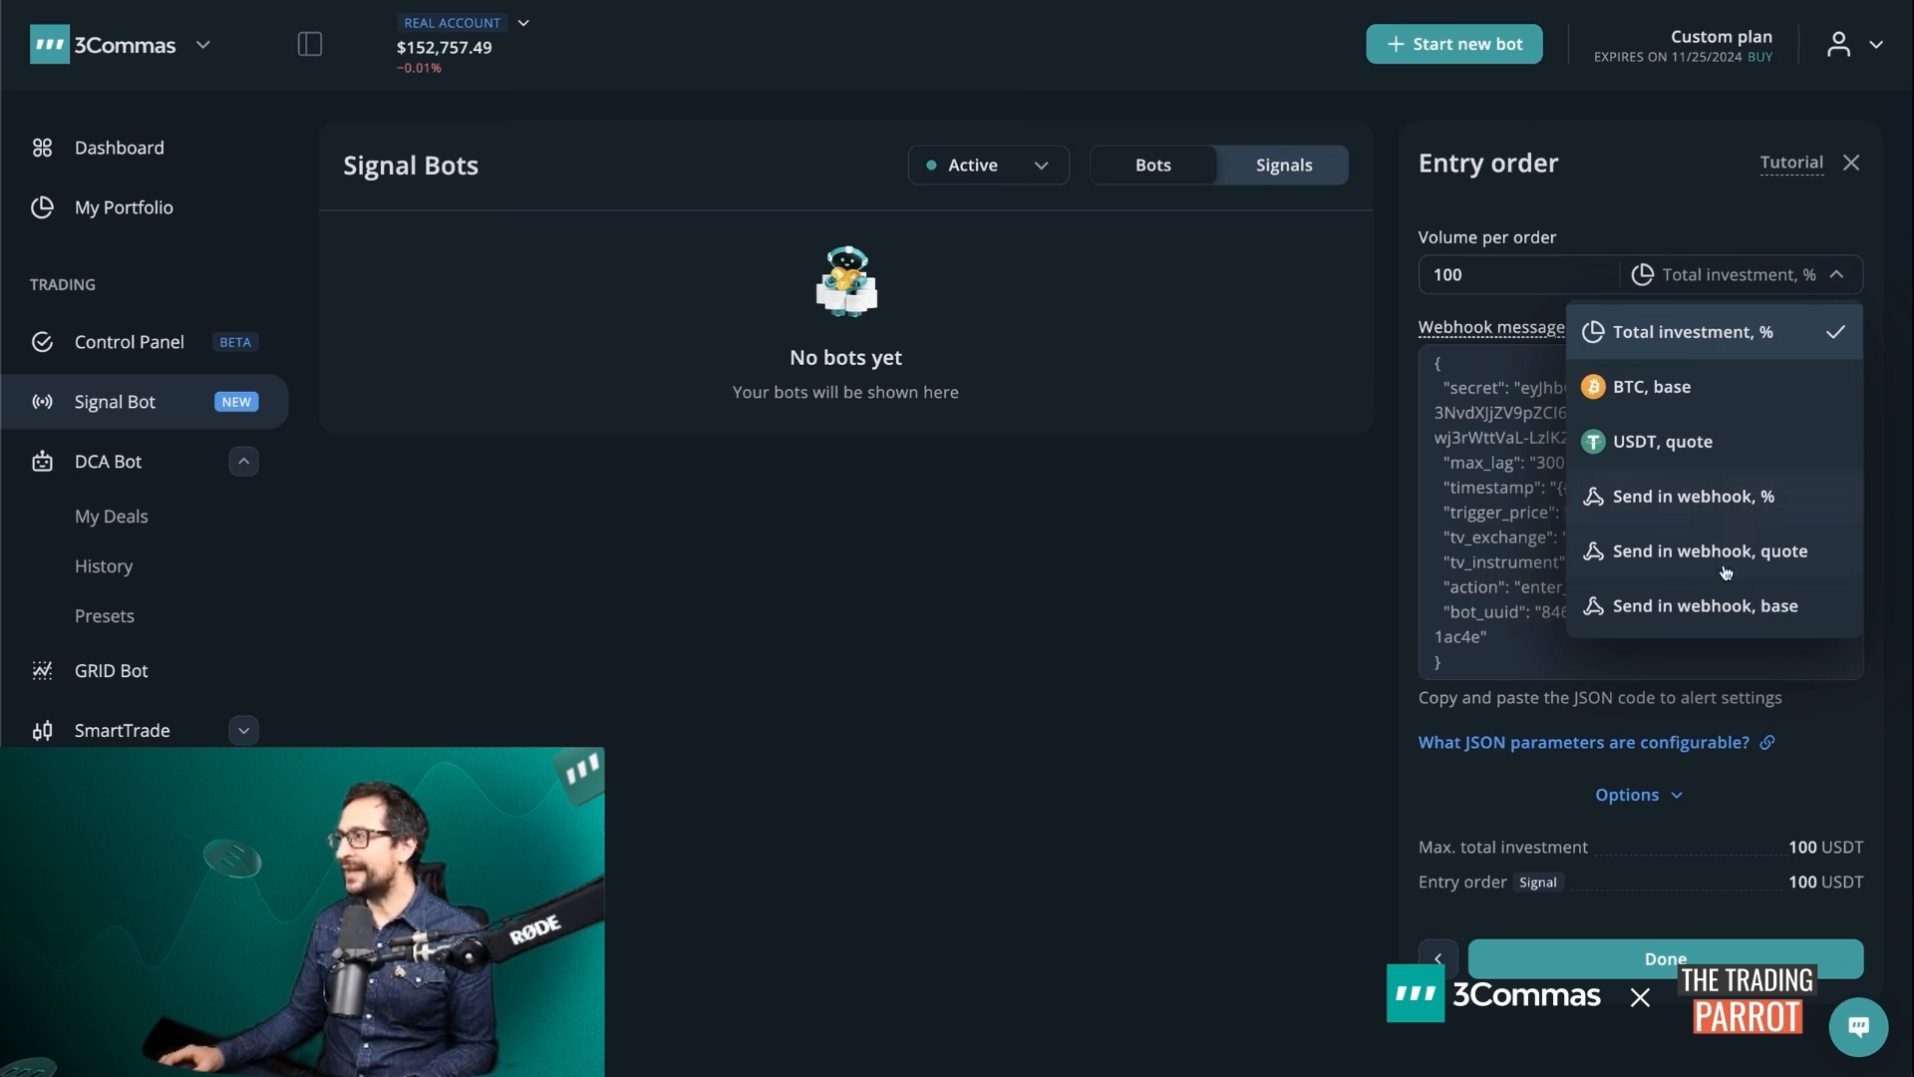
mouse_move(1689, 576)
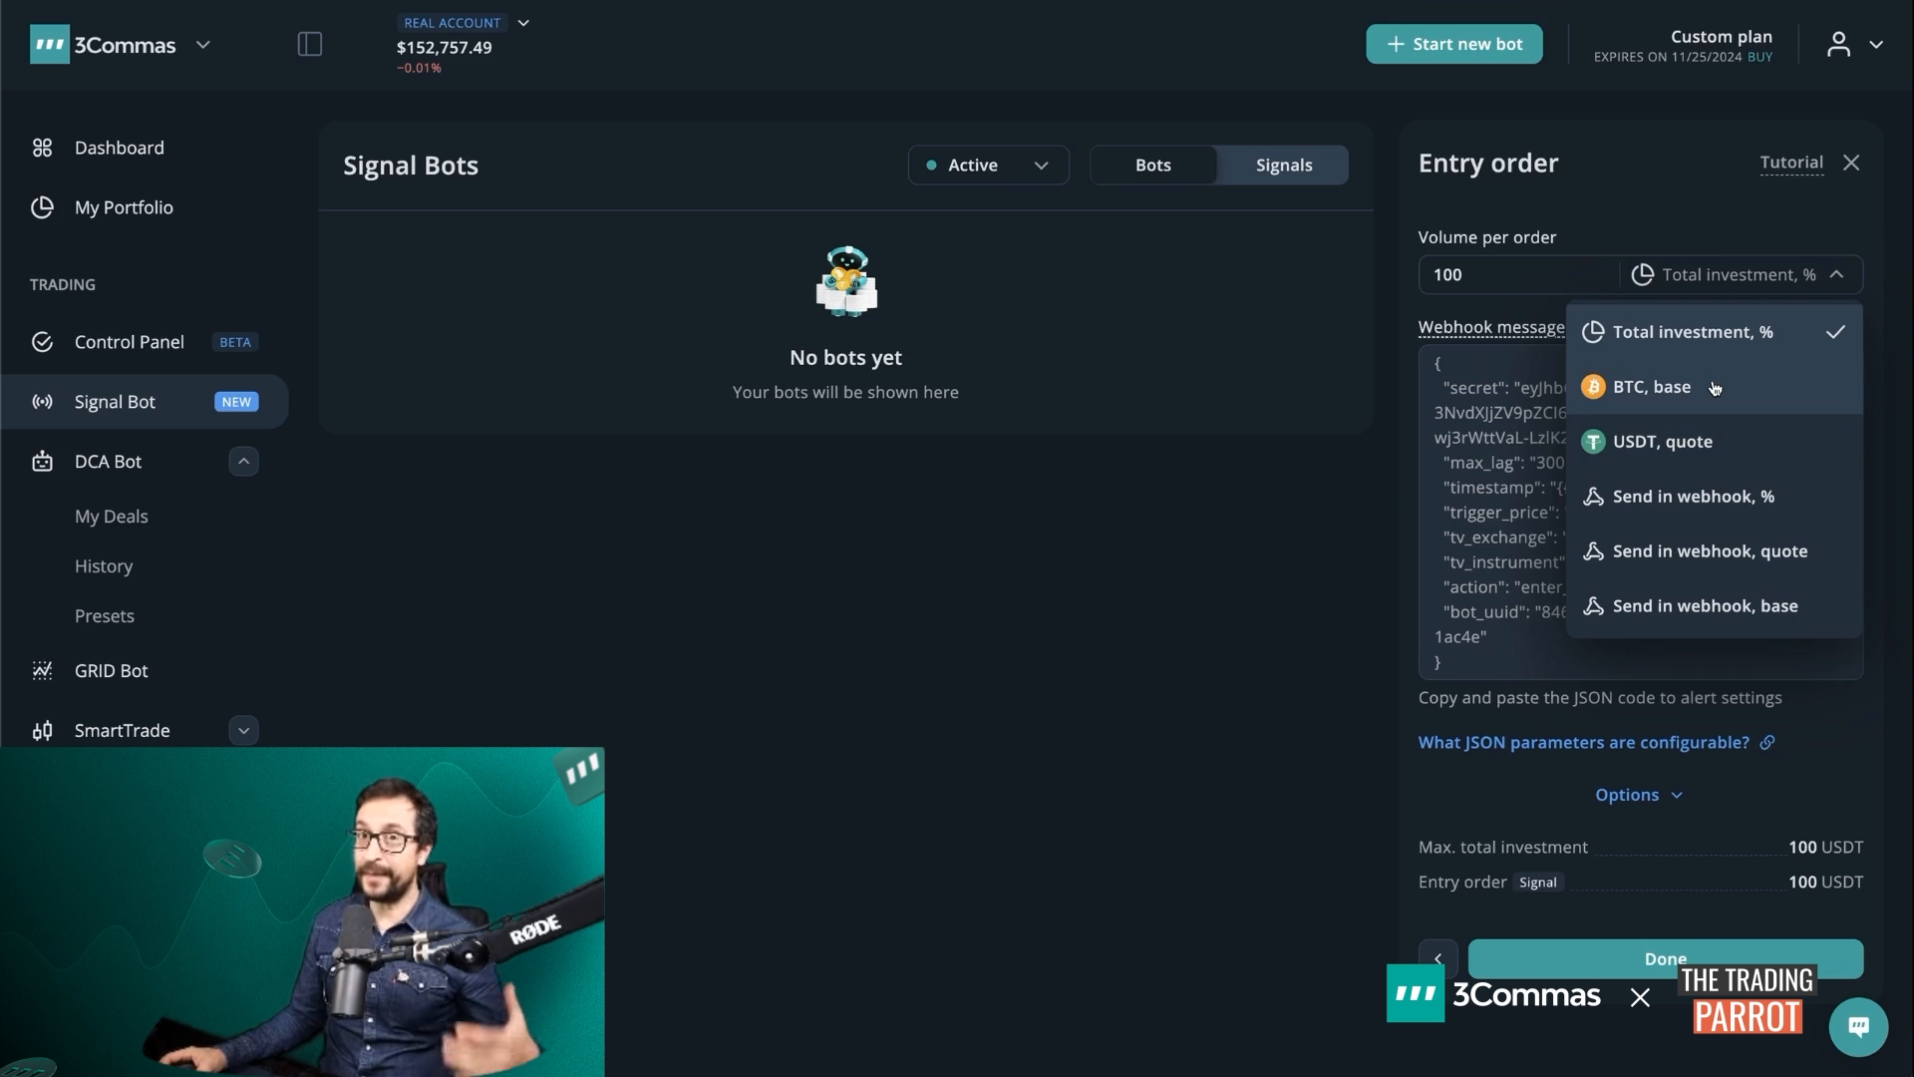
mouse_move(1714, 496)
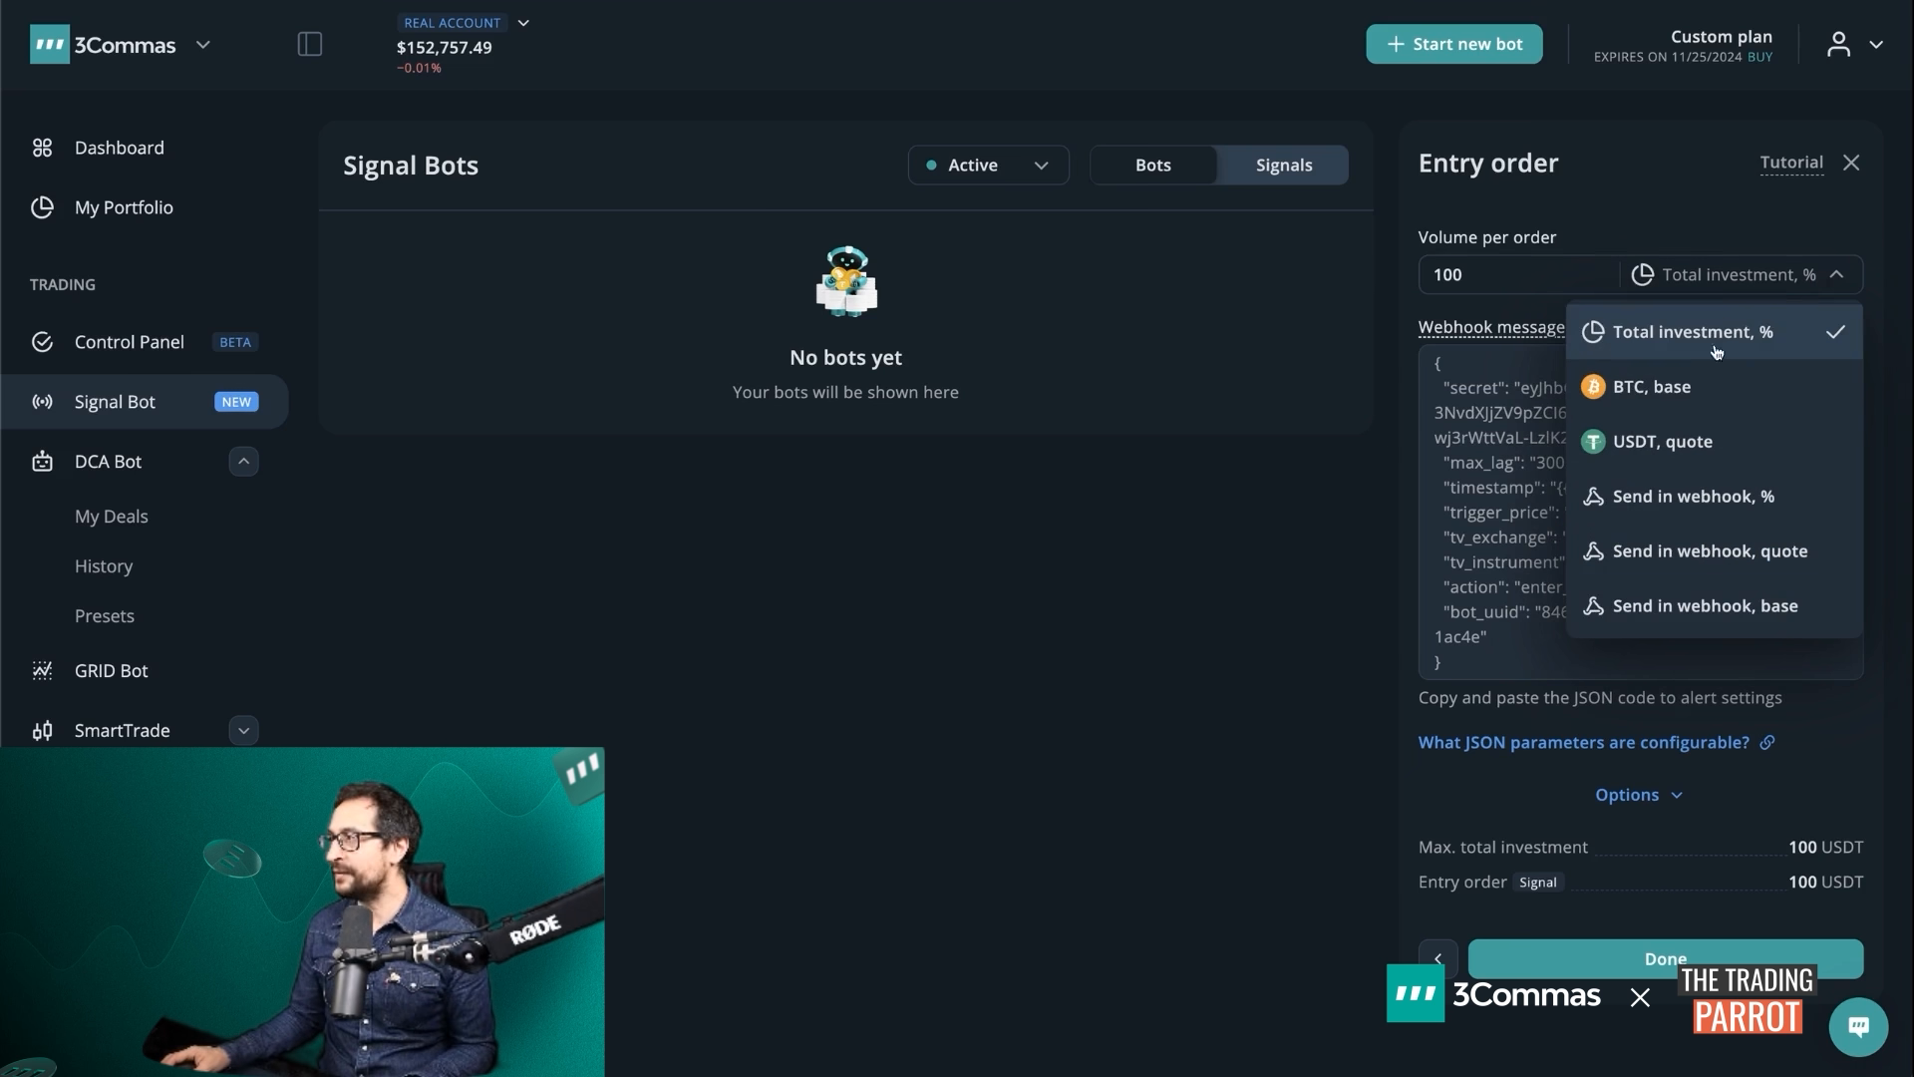
click(1695, 333)
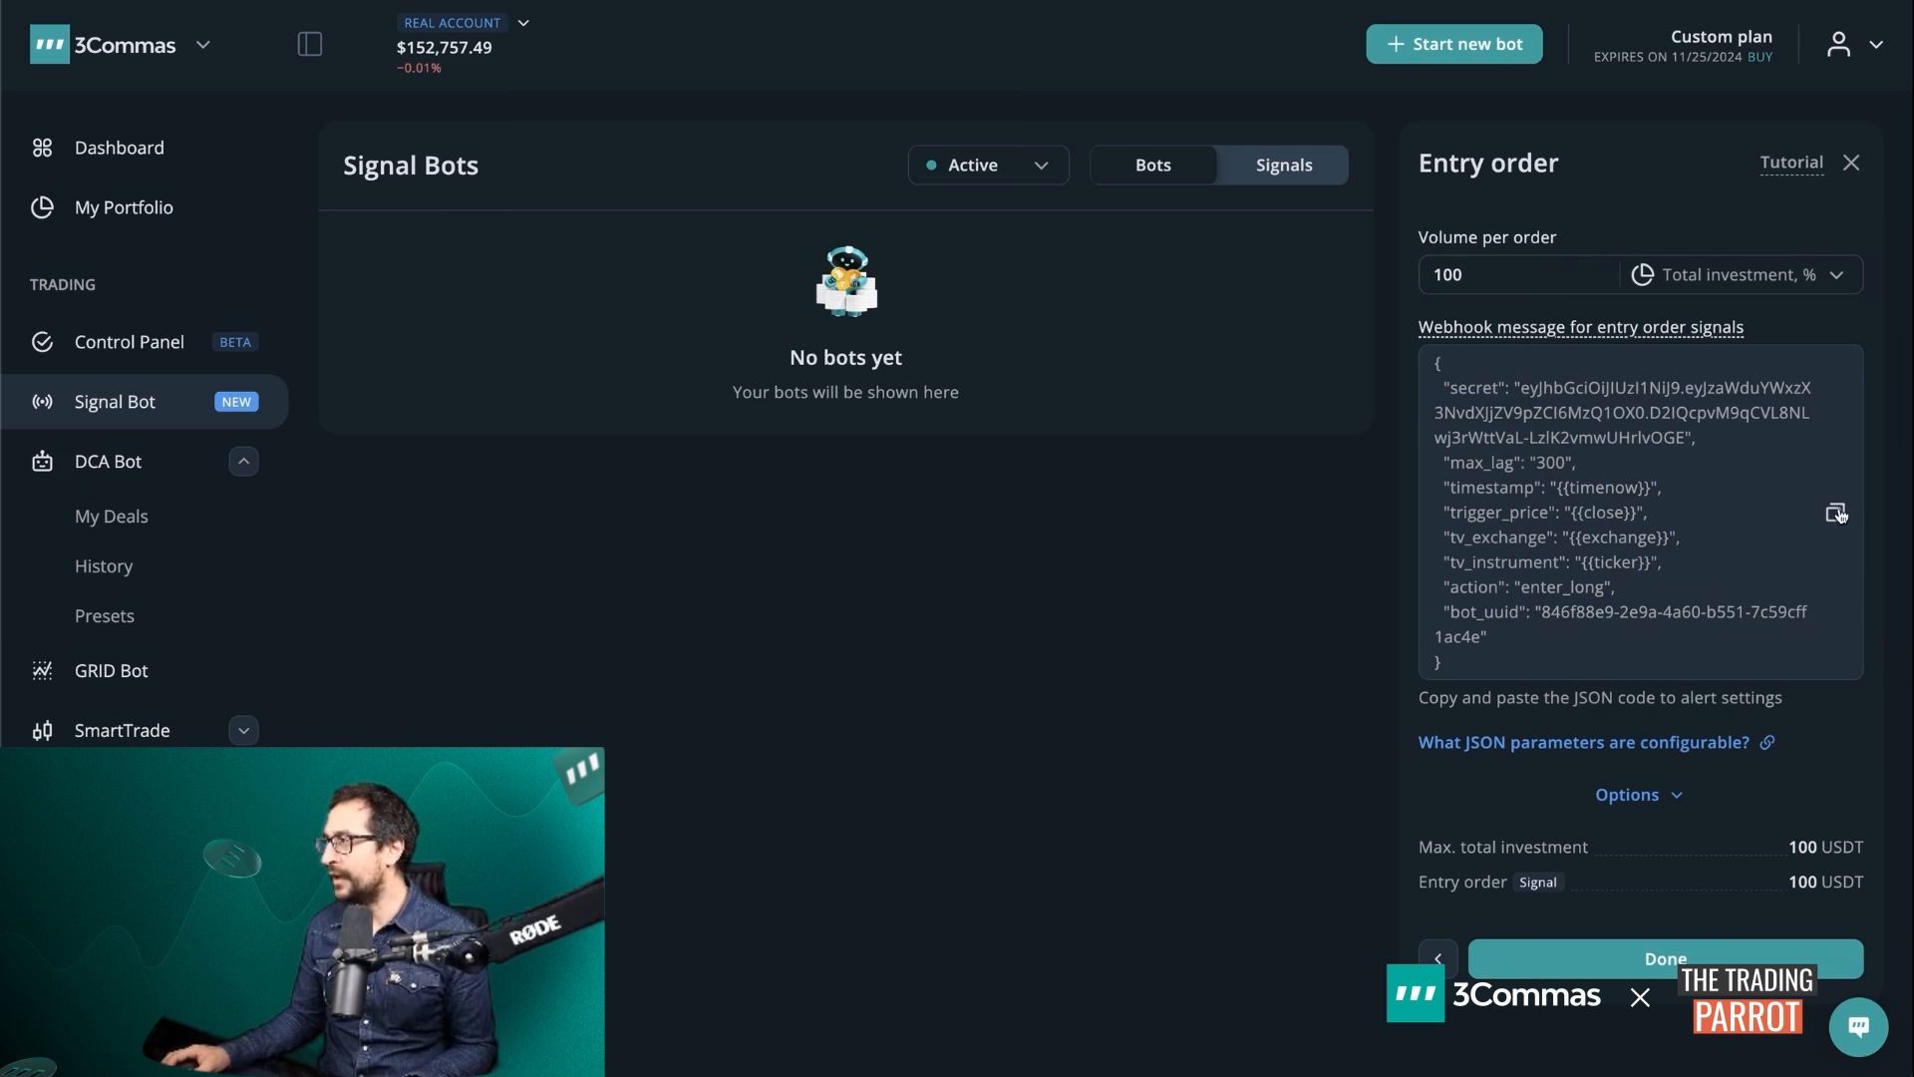
click(1836, 512)
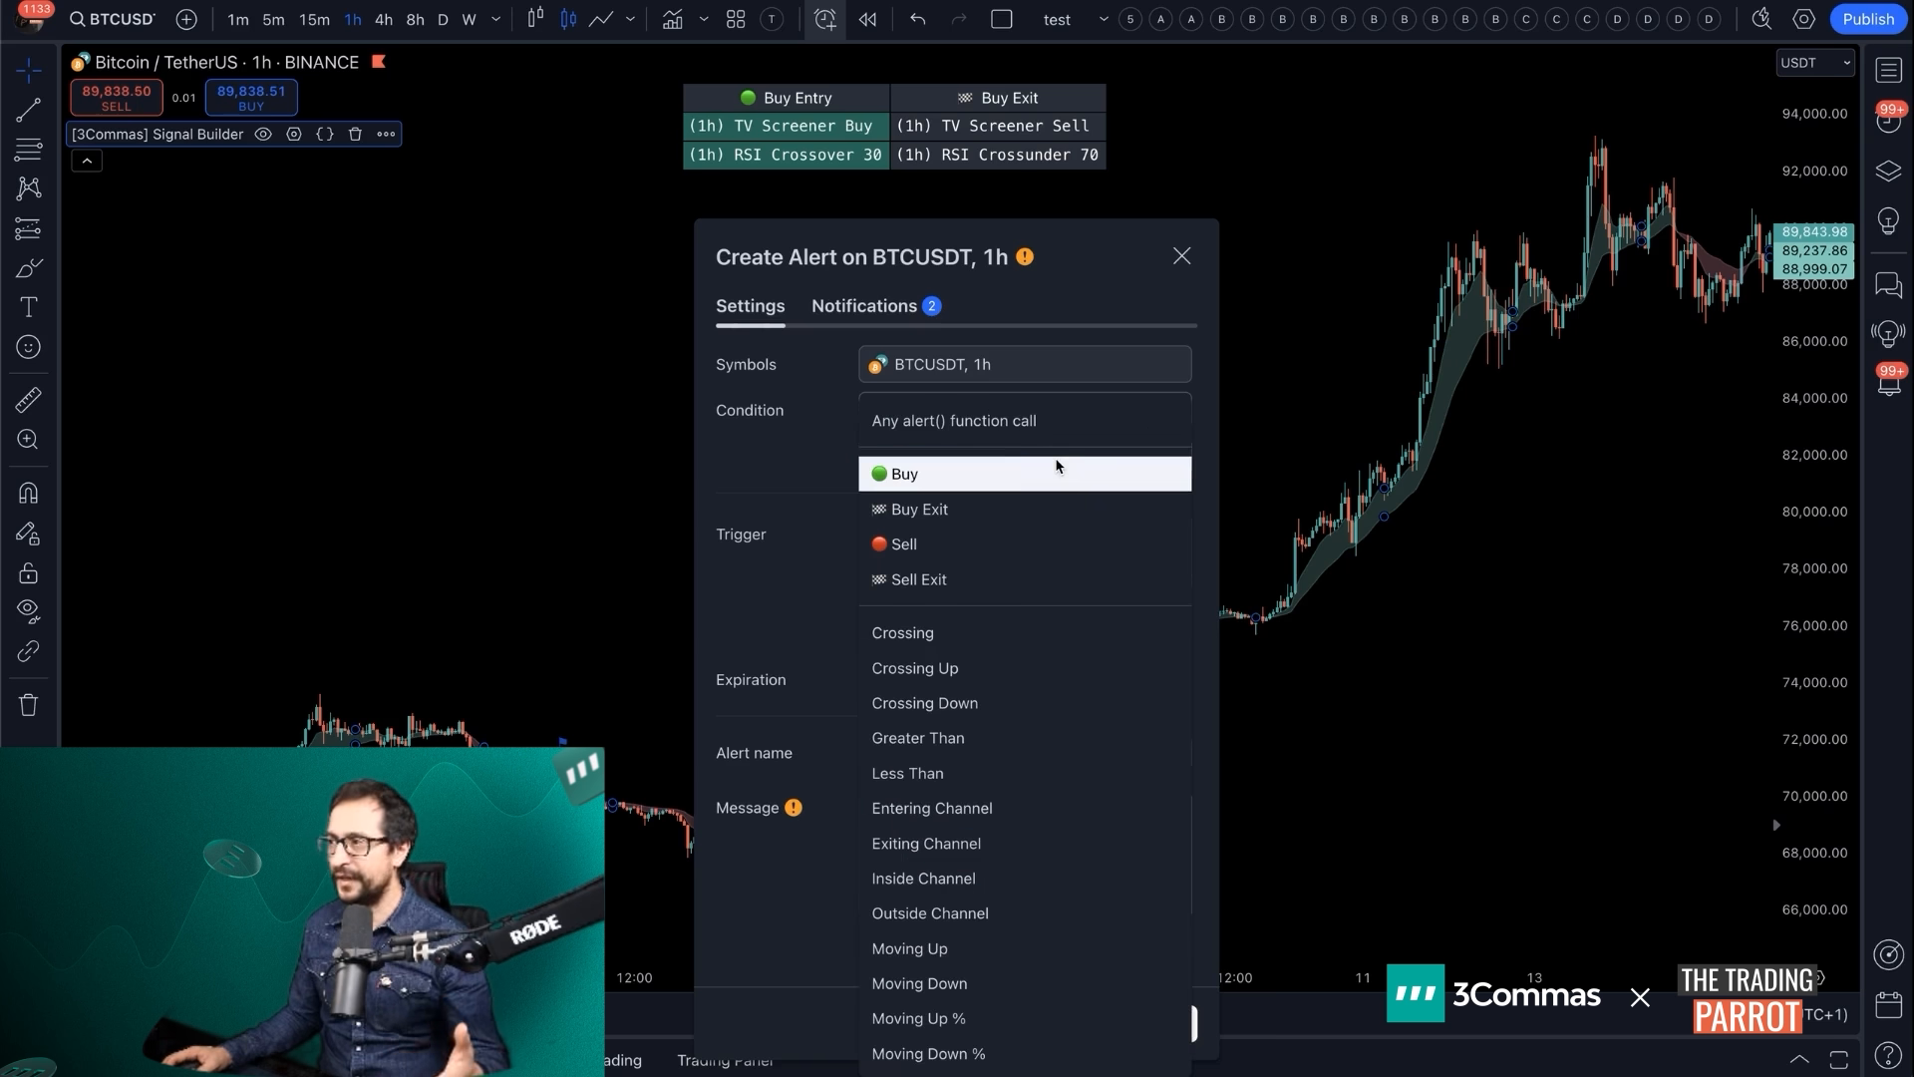
Create the TradingView alert with the Buy signal as its condition
click(863, 305)
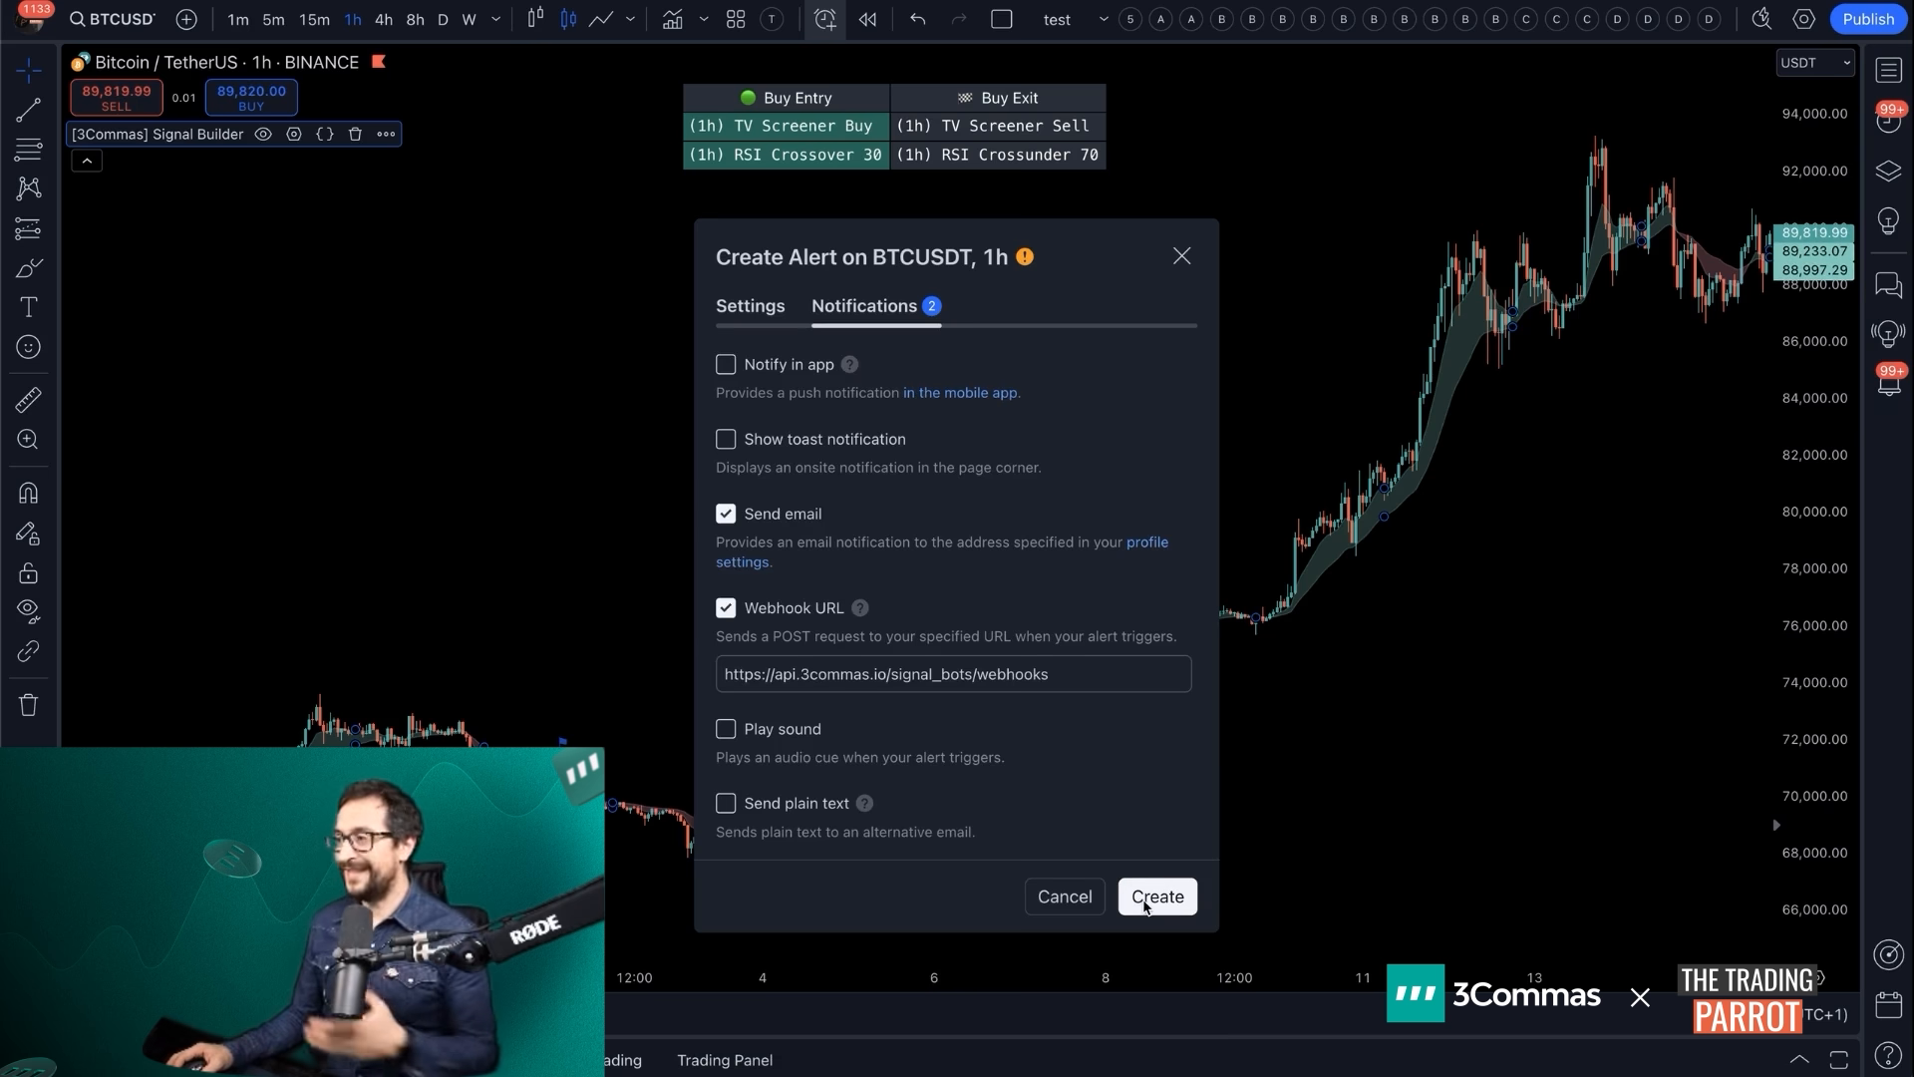
click(1154, 895)
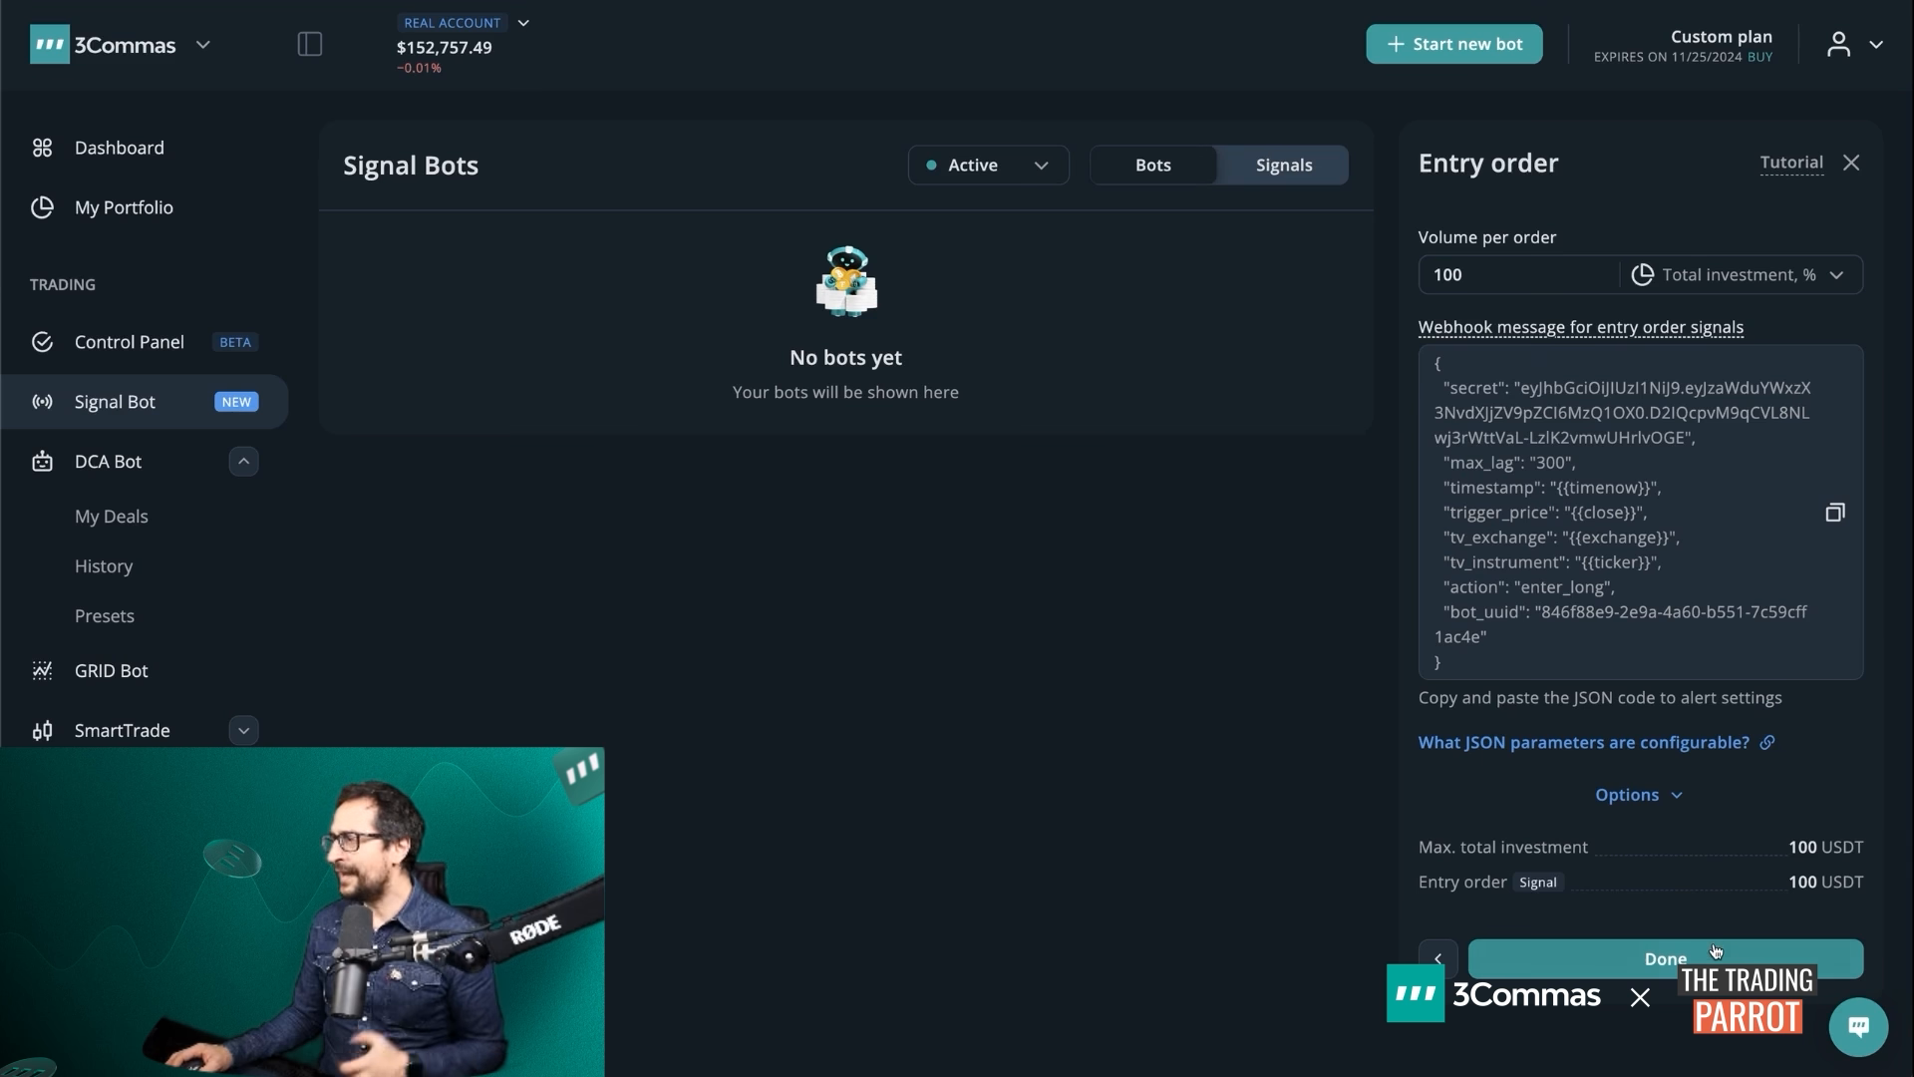
Finish the entry orders and copy the exit_long webhook message for the exit order
click(1663, 957)
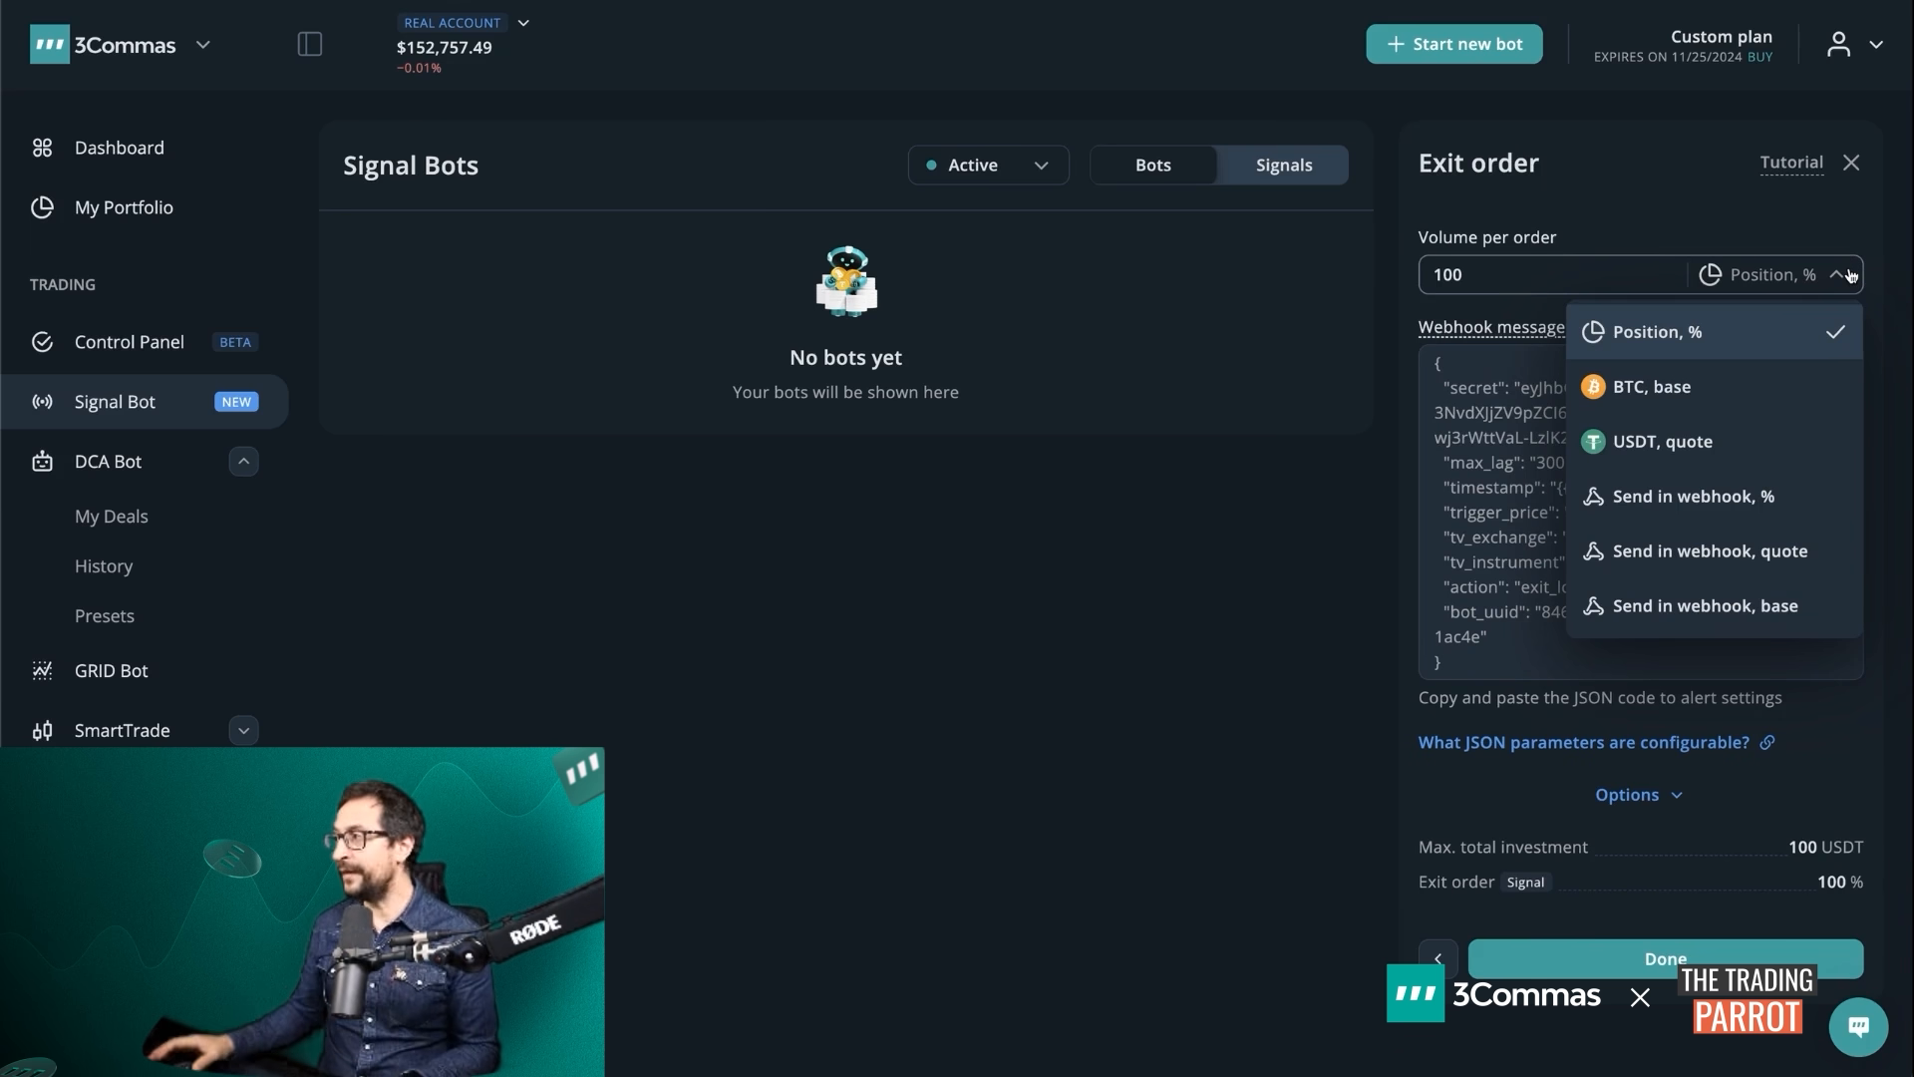
mouse_move(1661, 574)
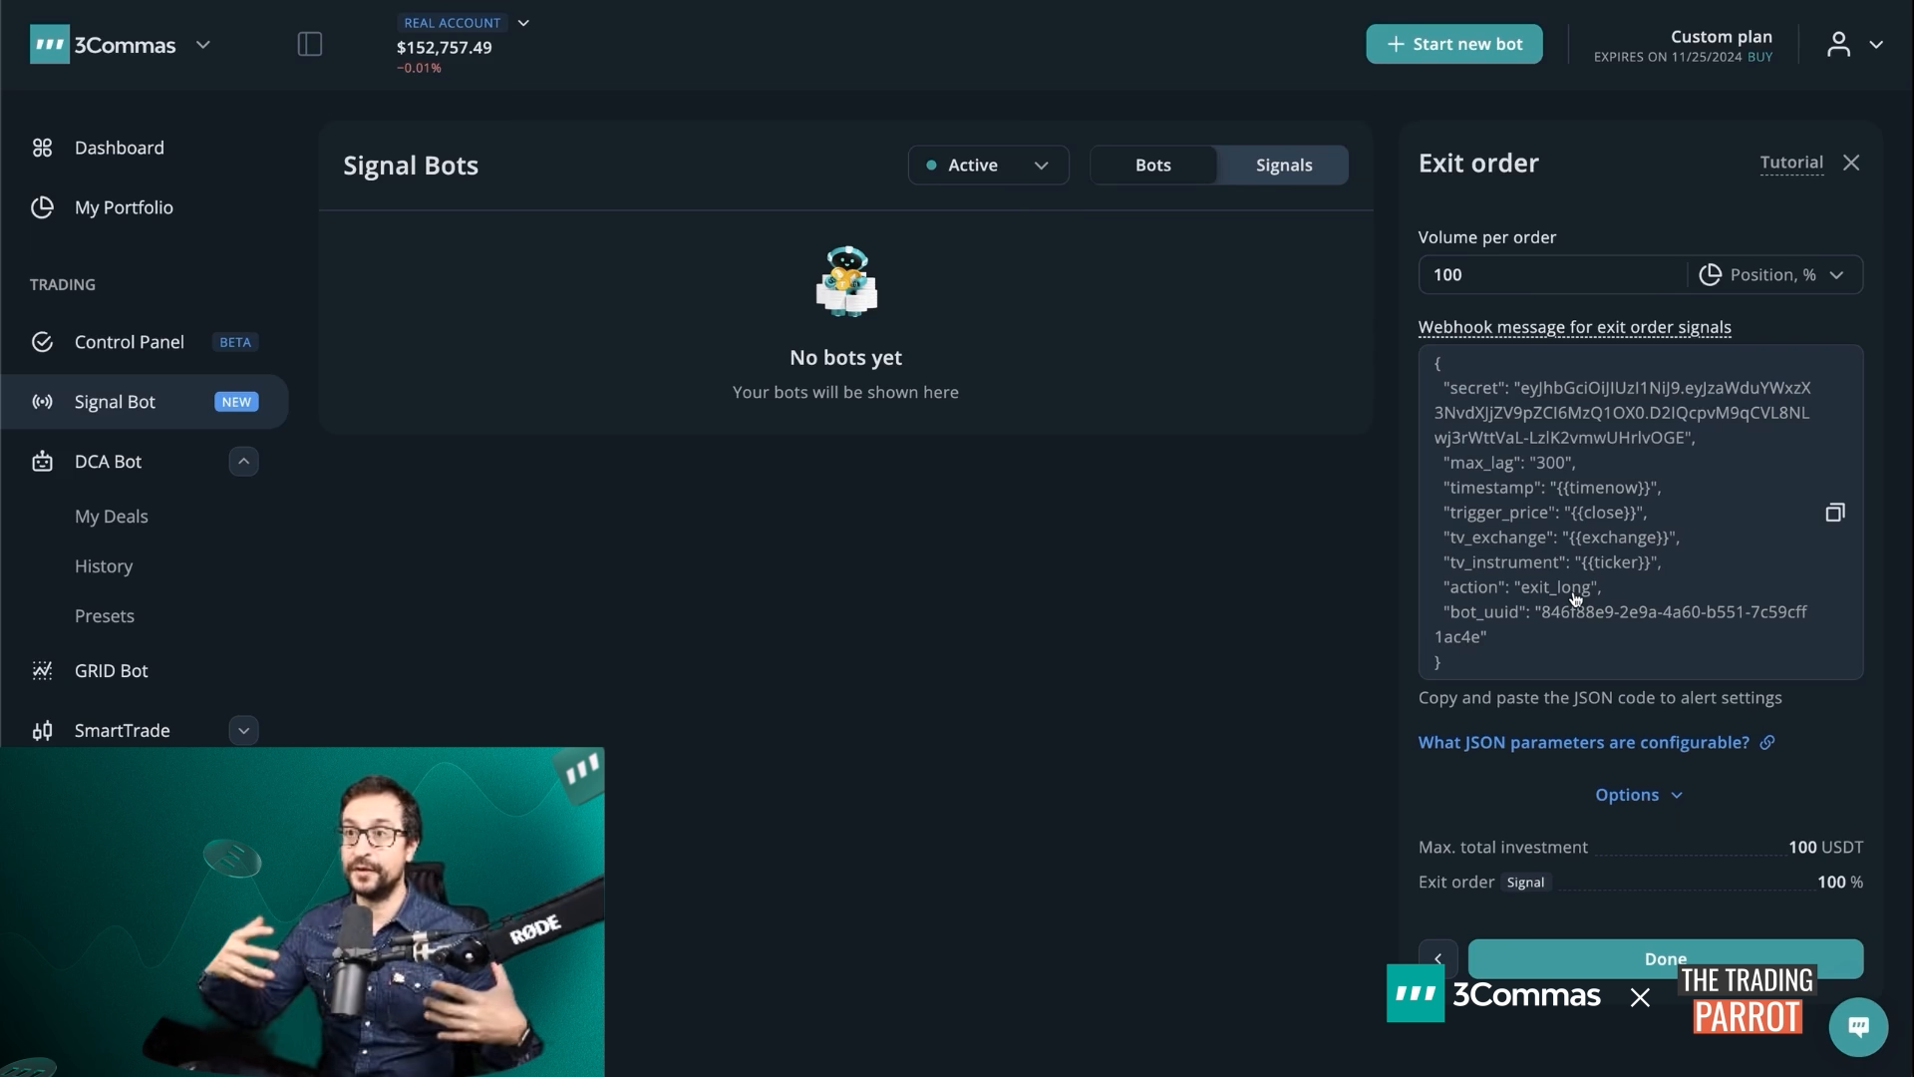
click(1834, 513)
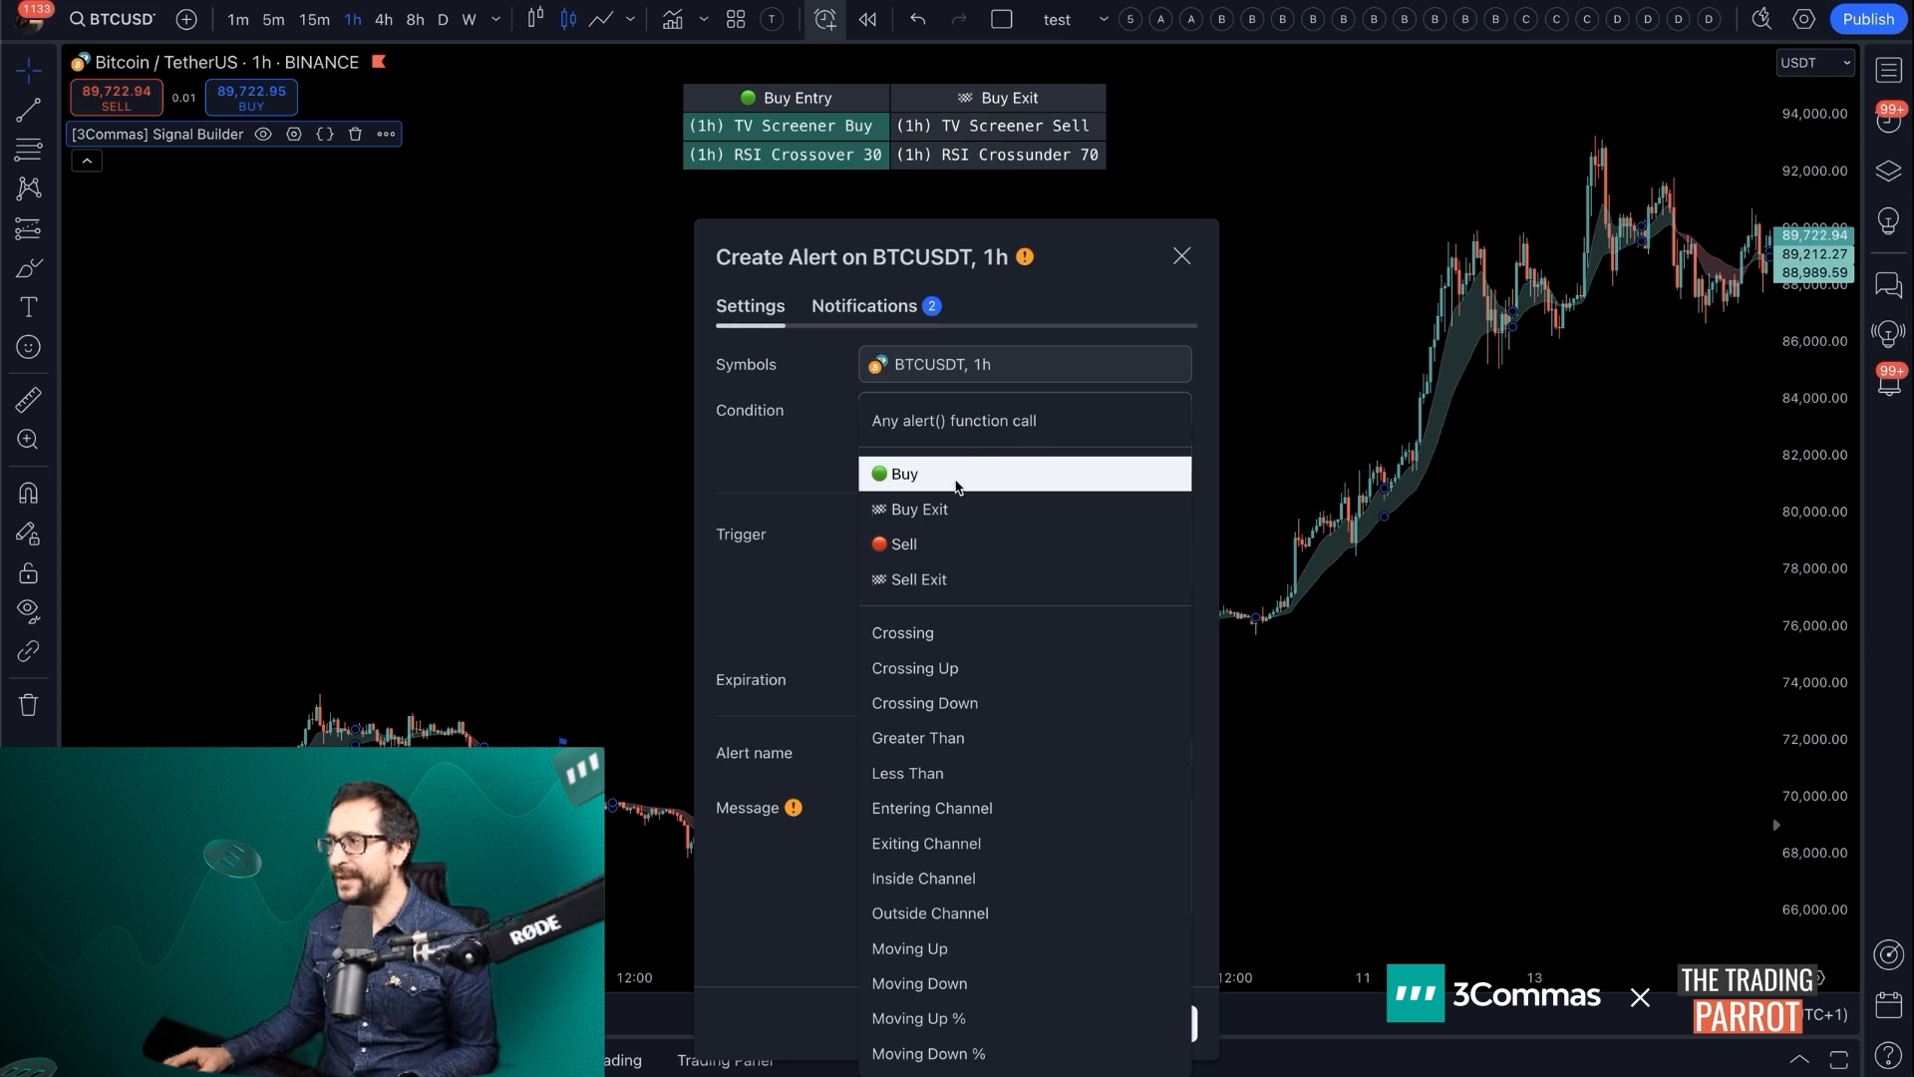
mouse_move(939, 513)
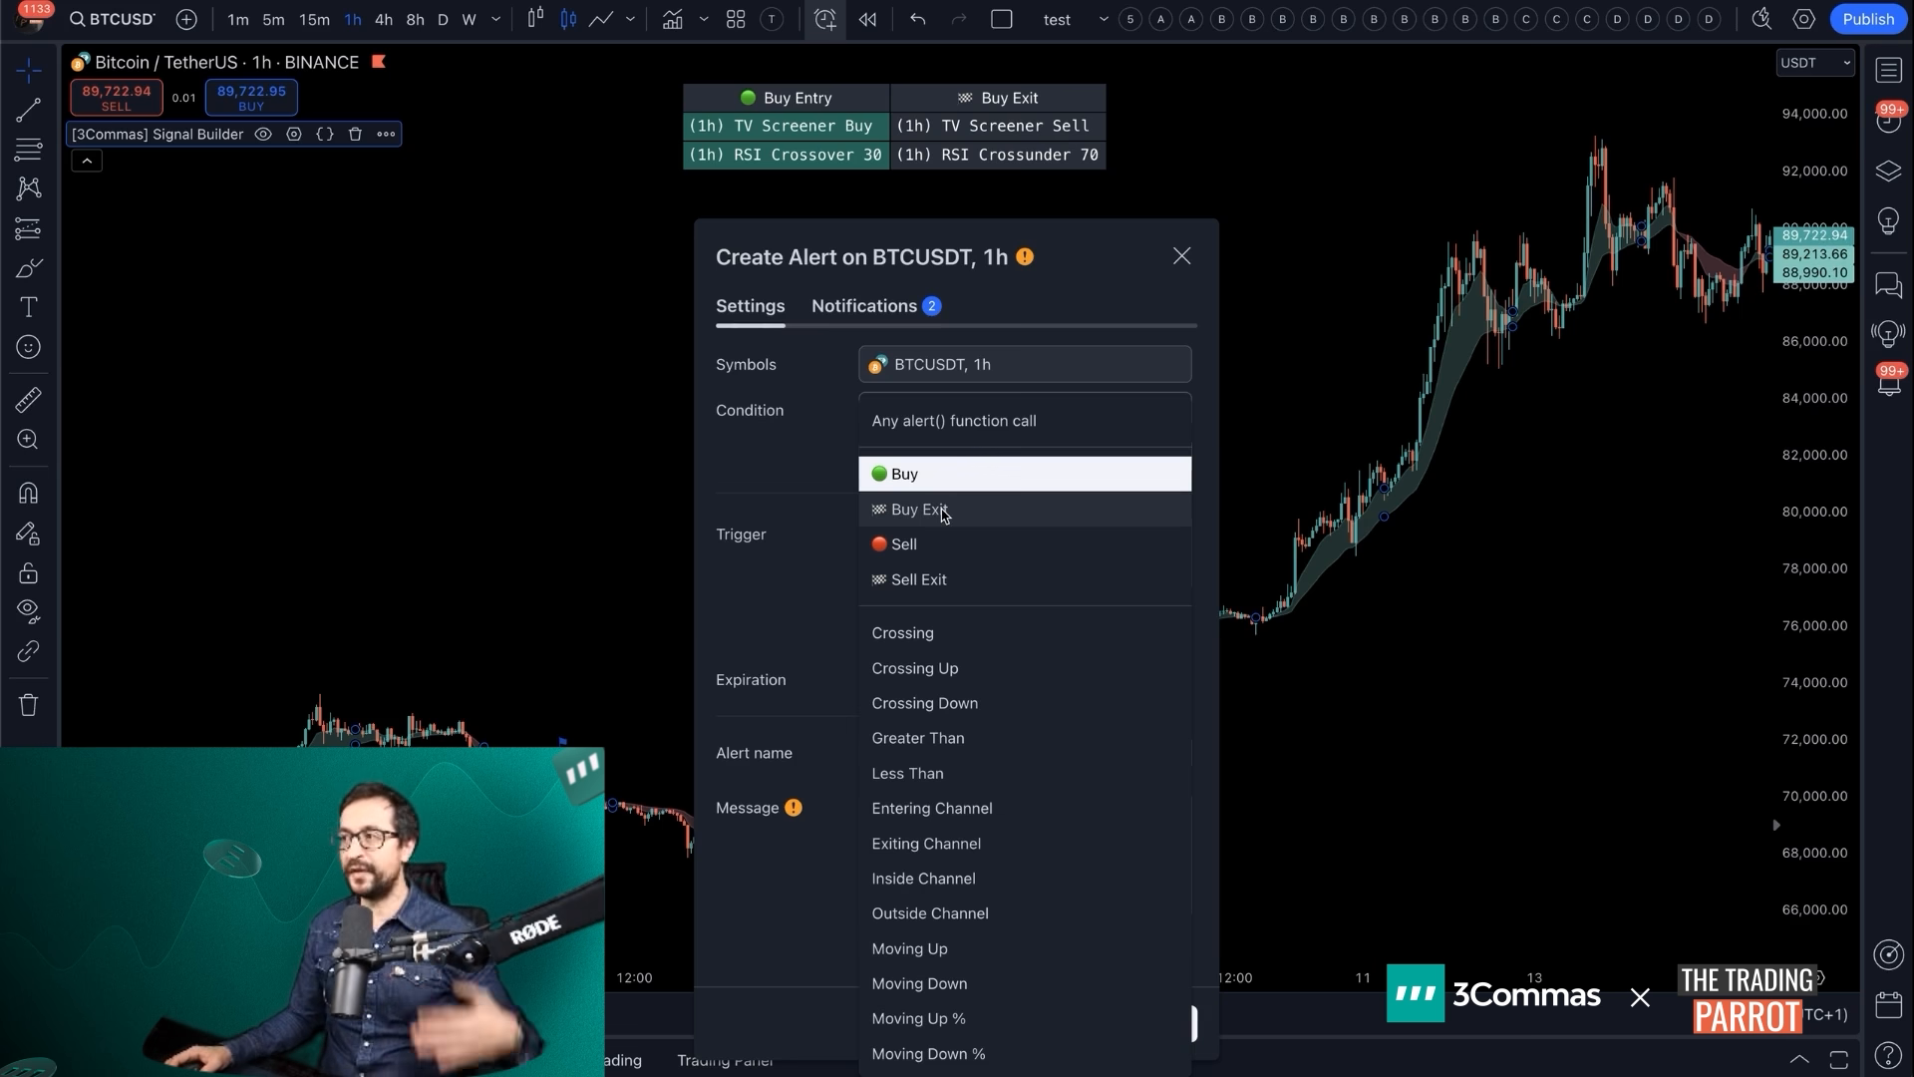
Set the alert condition to Buy Exit, triggering once per bar close
click(913, 508)
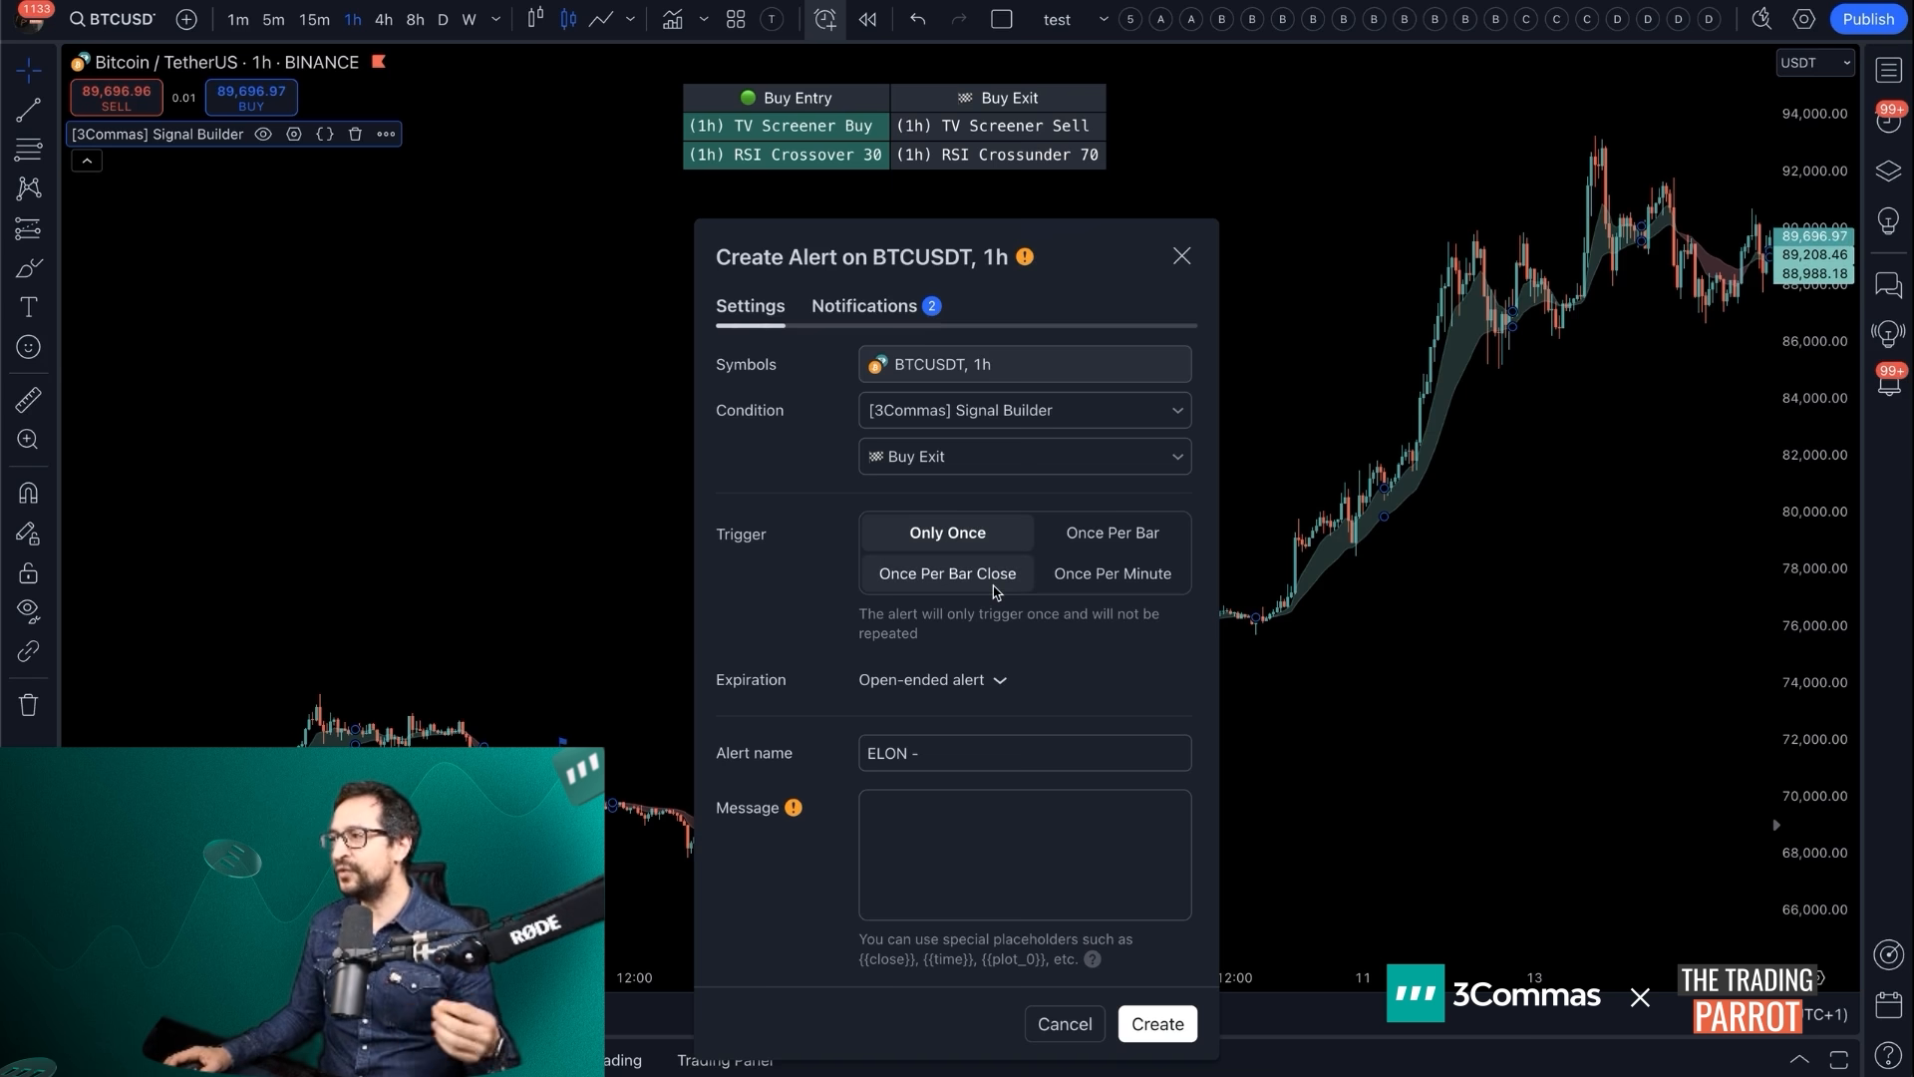
click(945, 572)
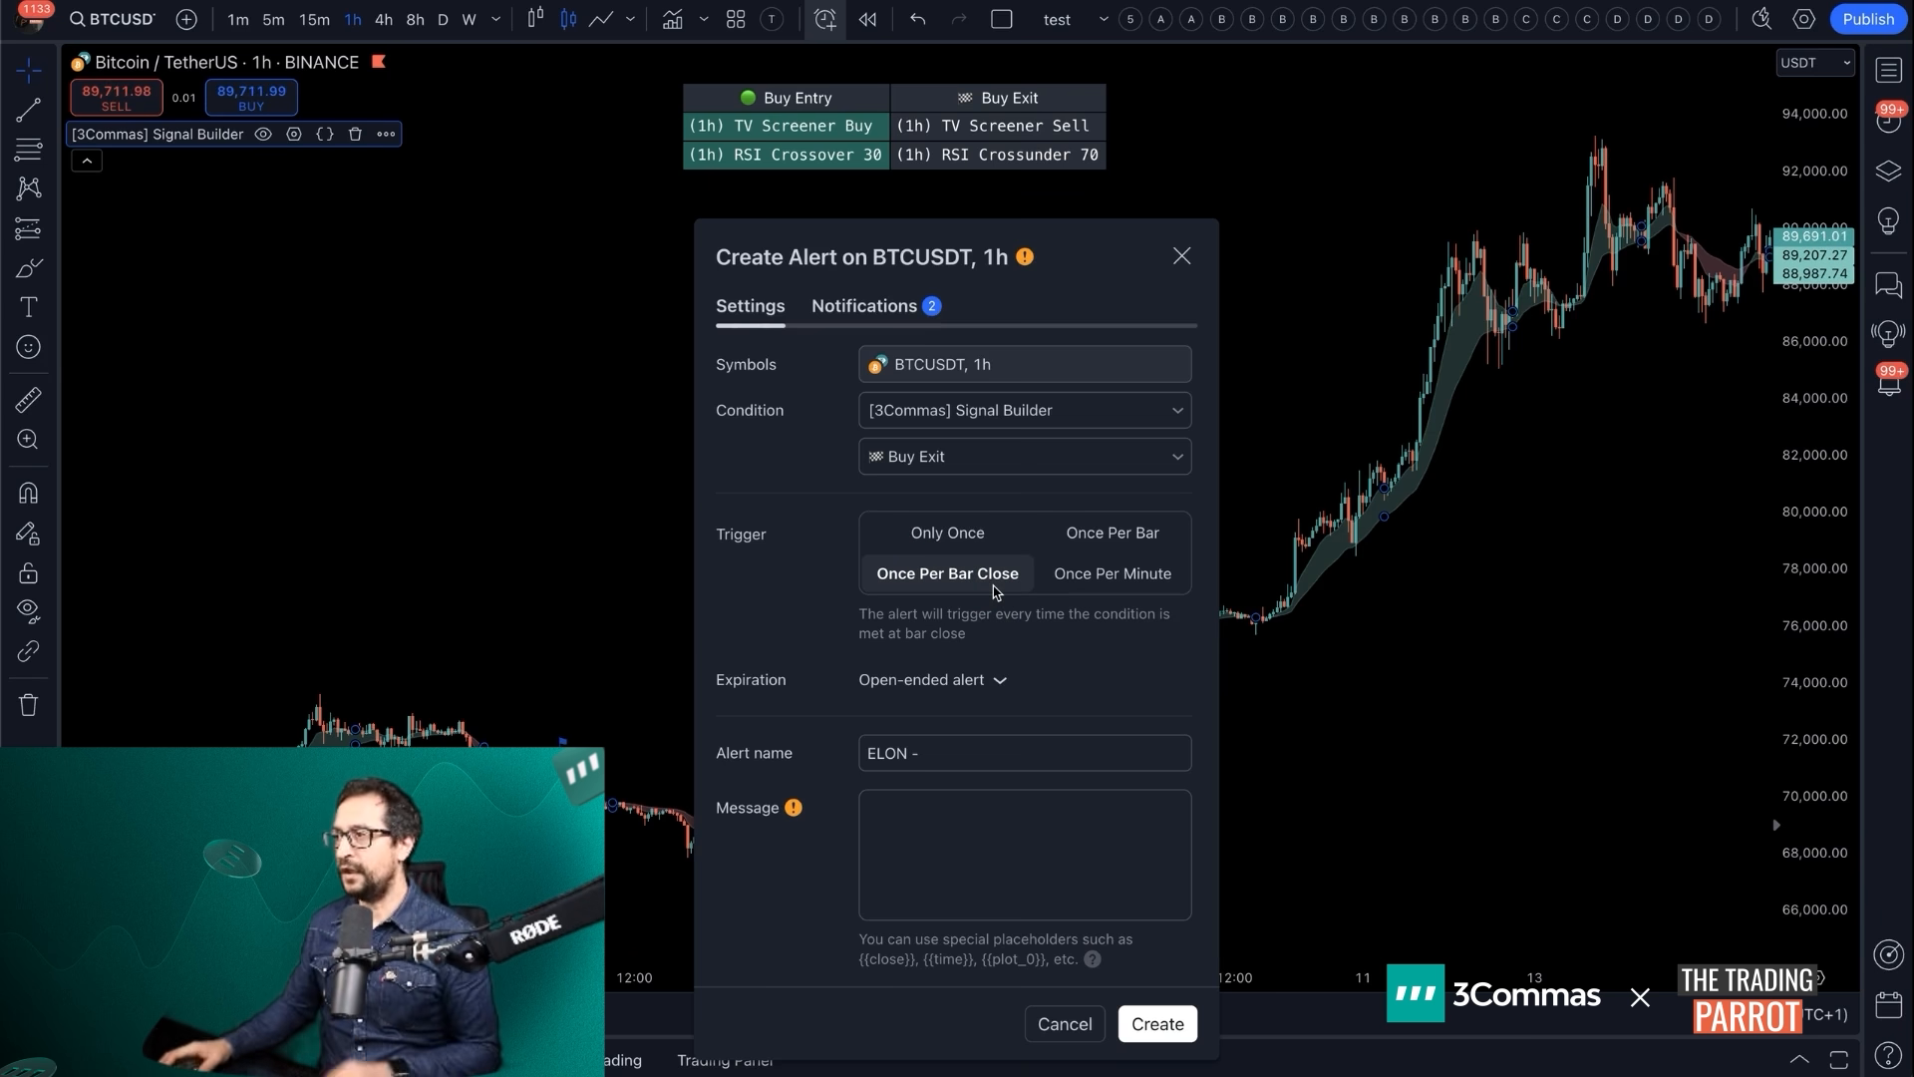
click(945, 532)
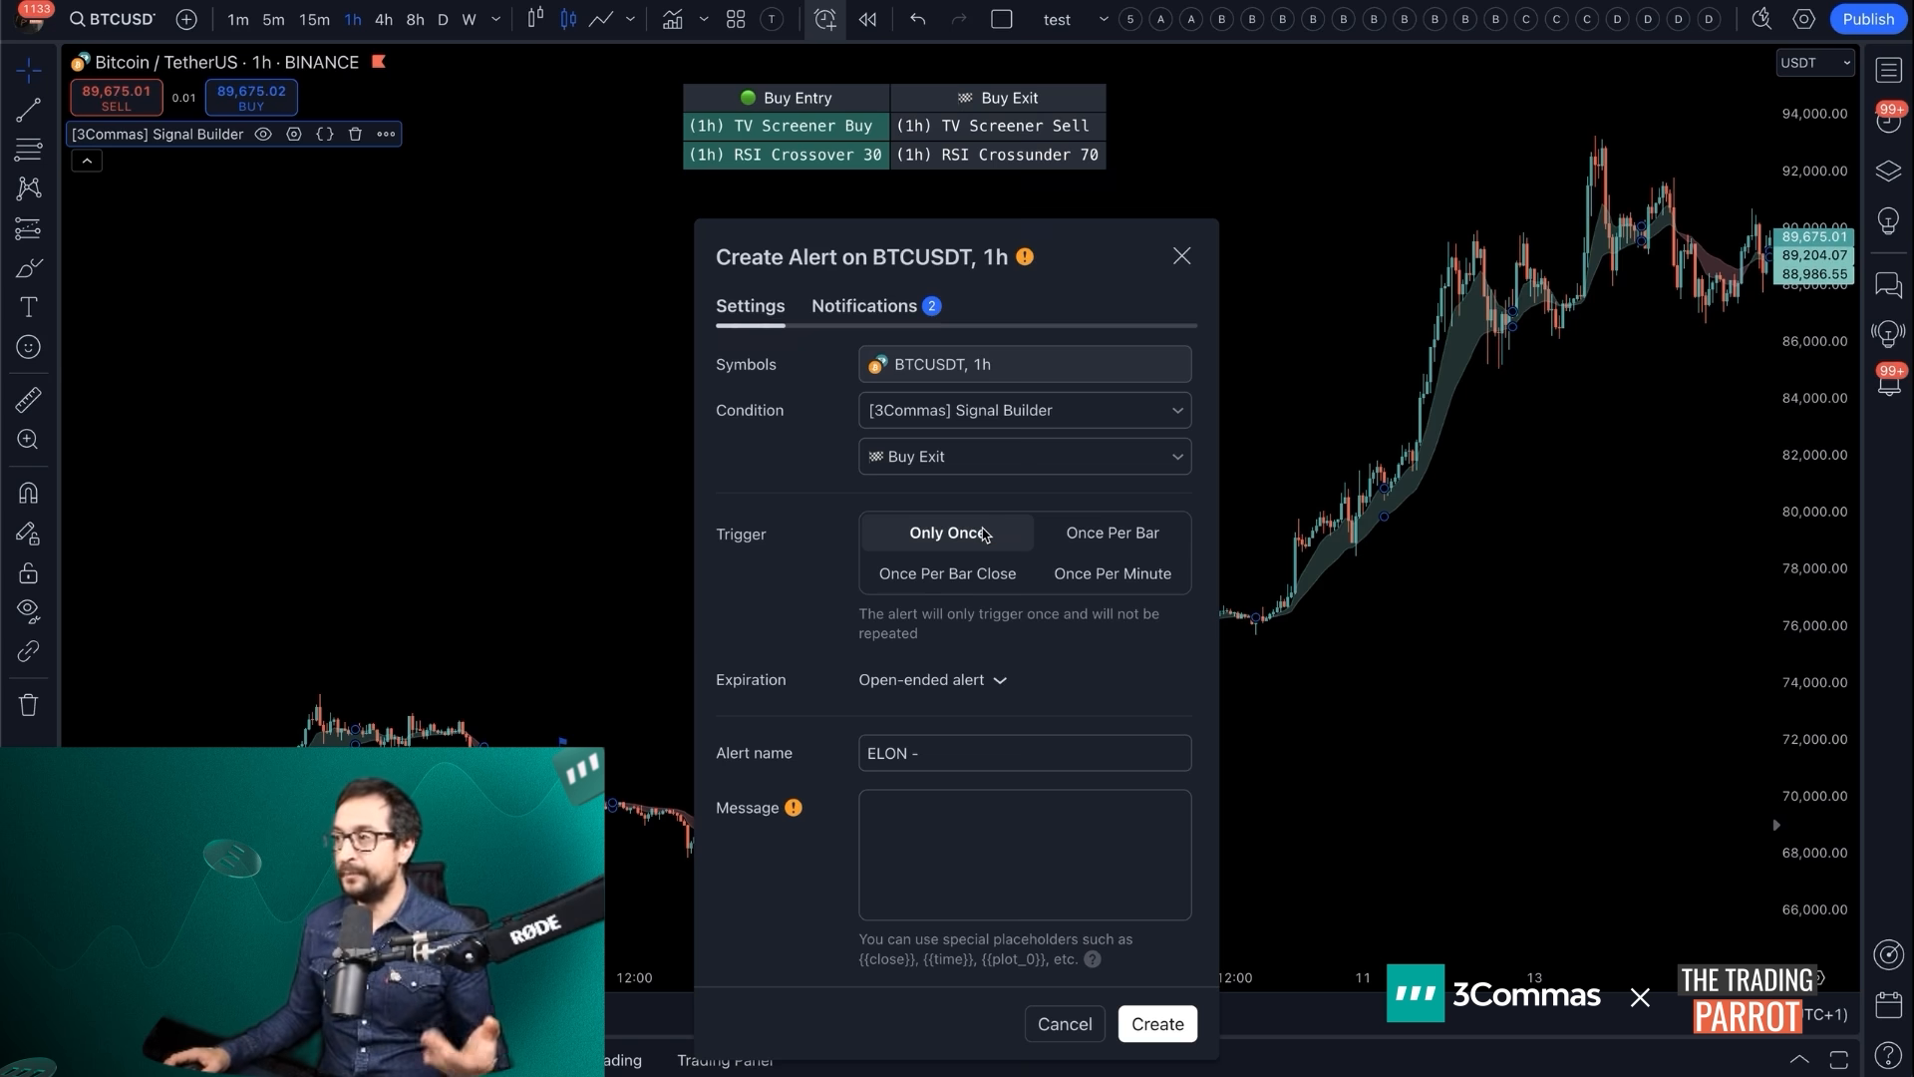
click(945, 572)
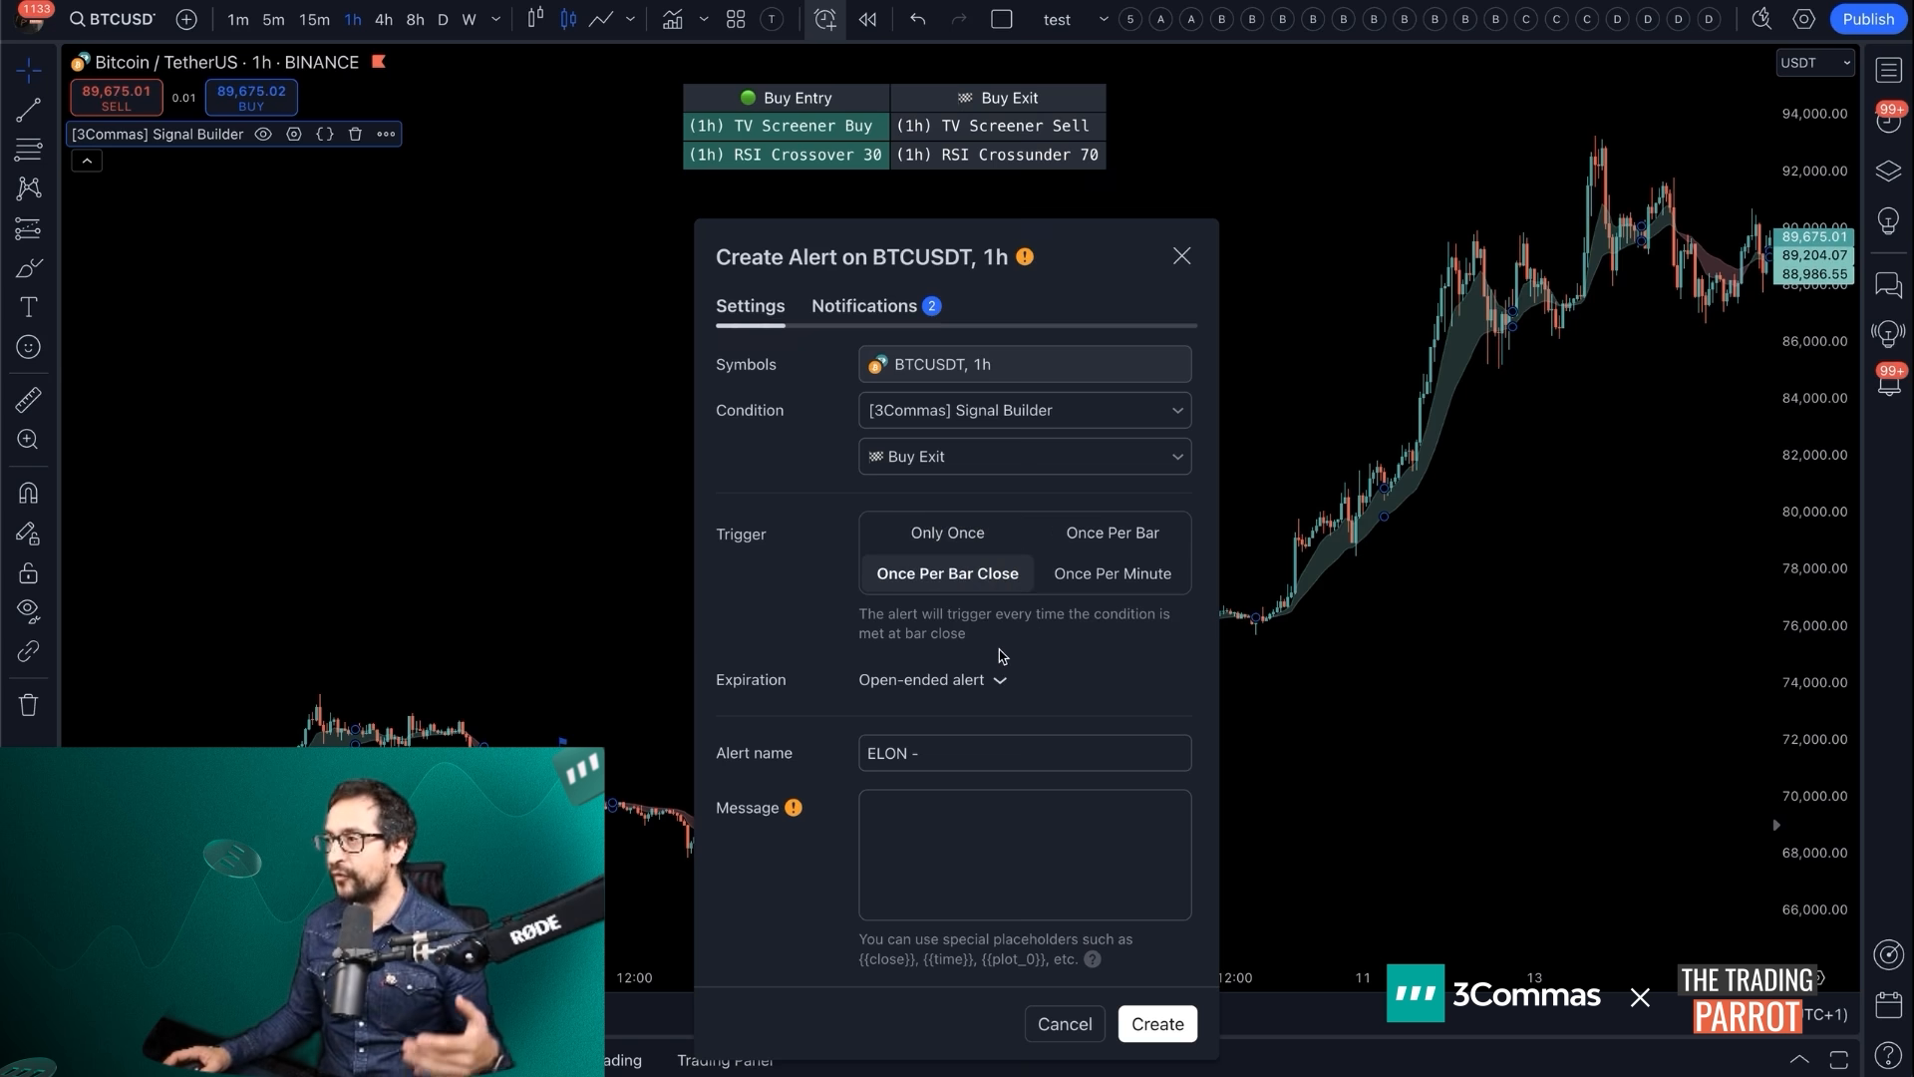
Name the alert ELON - CLOSE BUY, paste the exit webhook message, check notifications and create it
click(1023, 752)
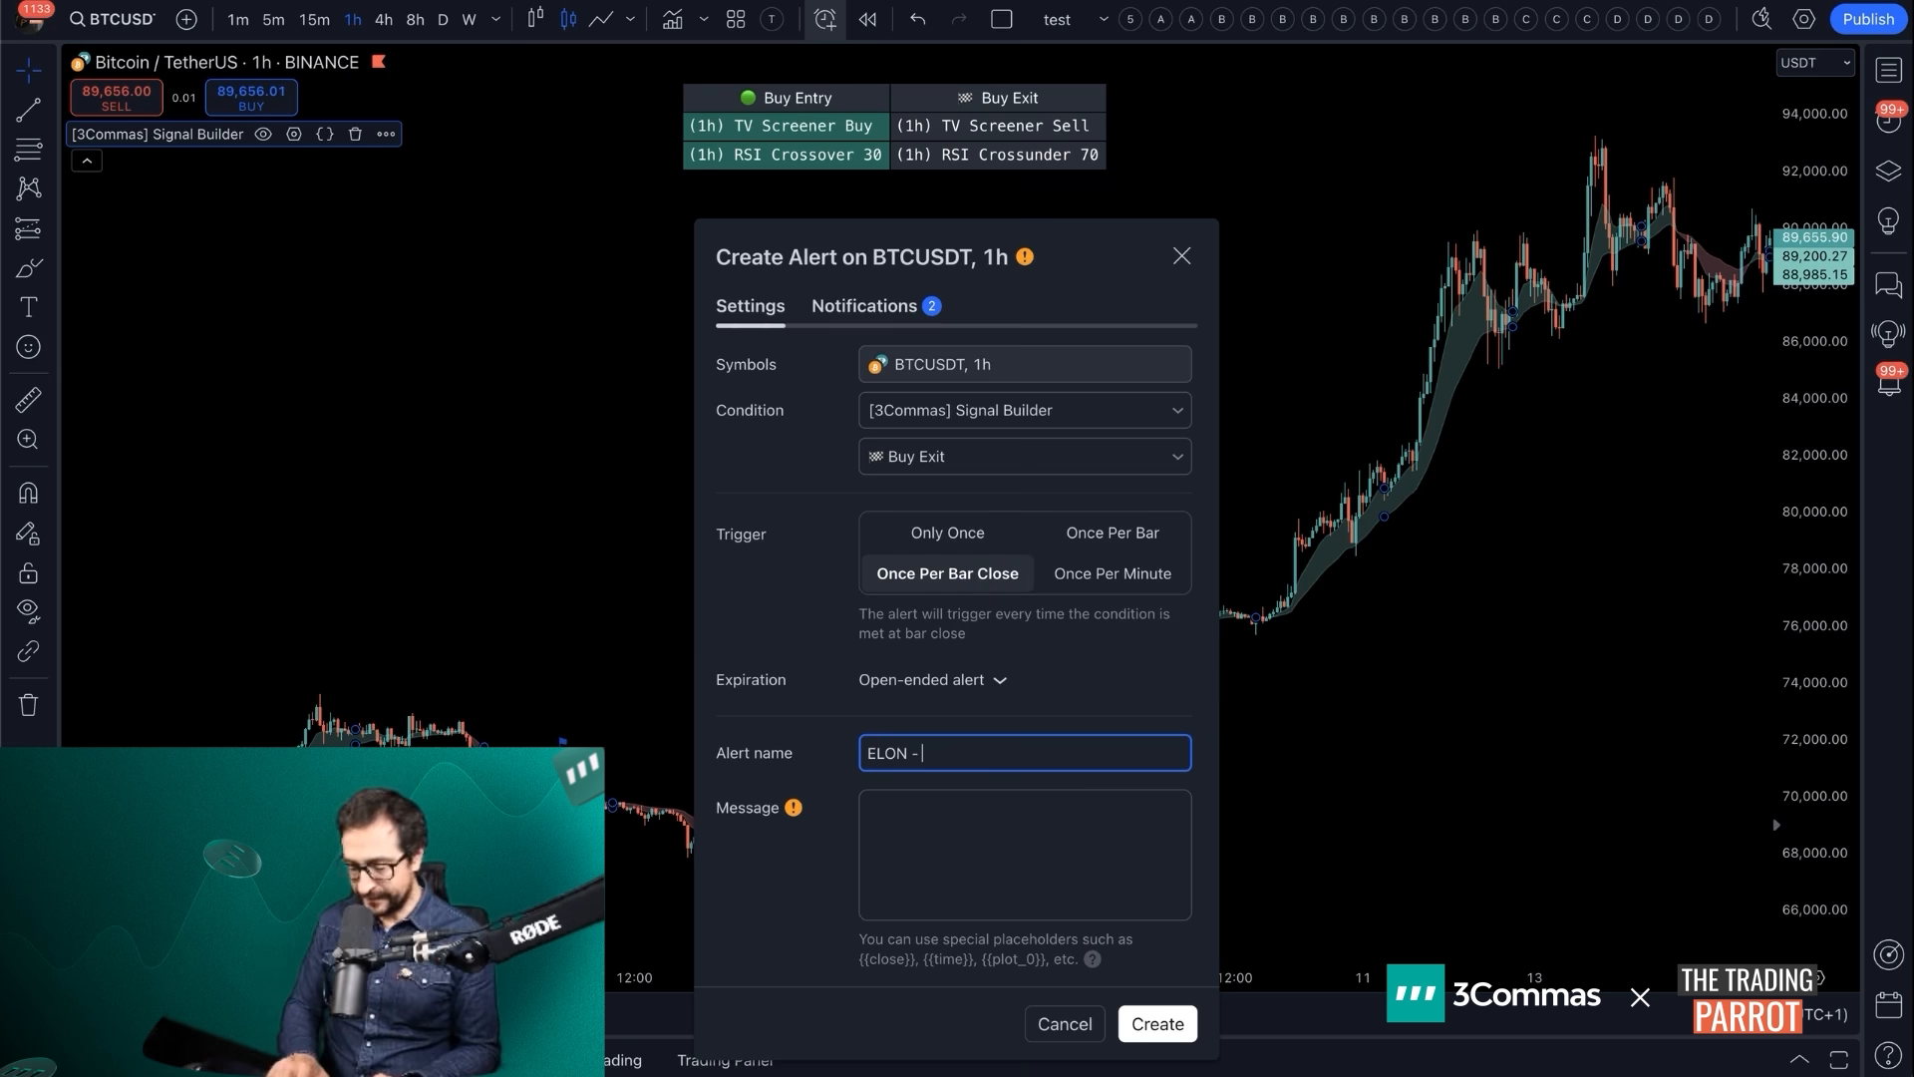
text(CLOSE BUY)
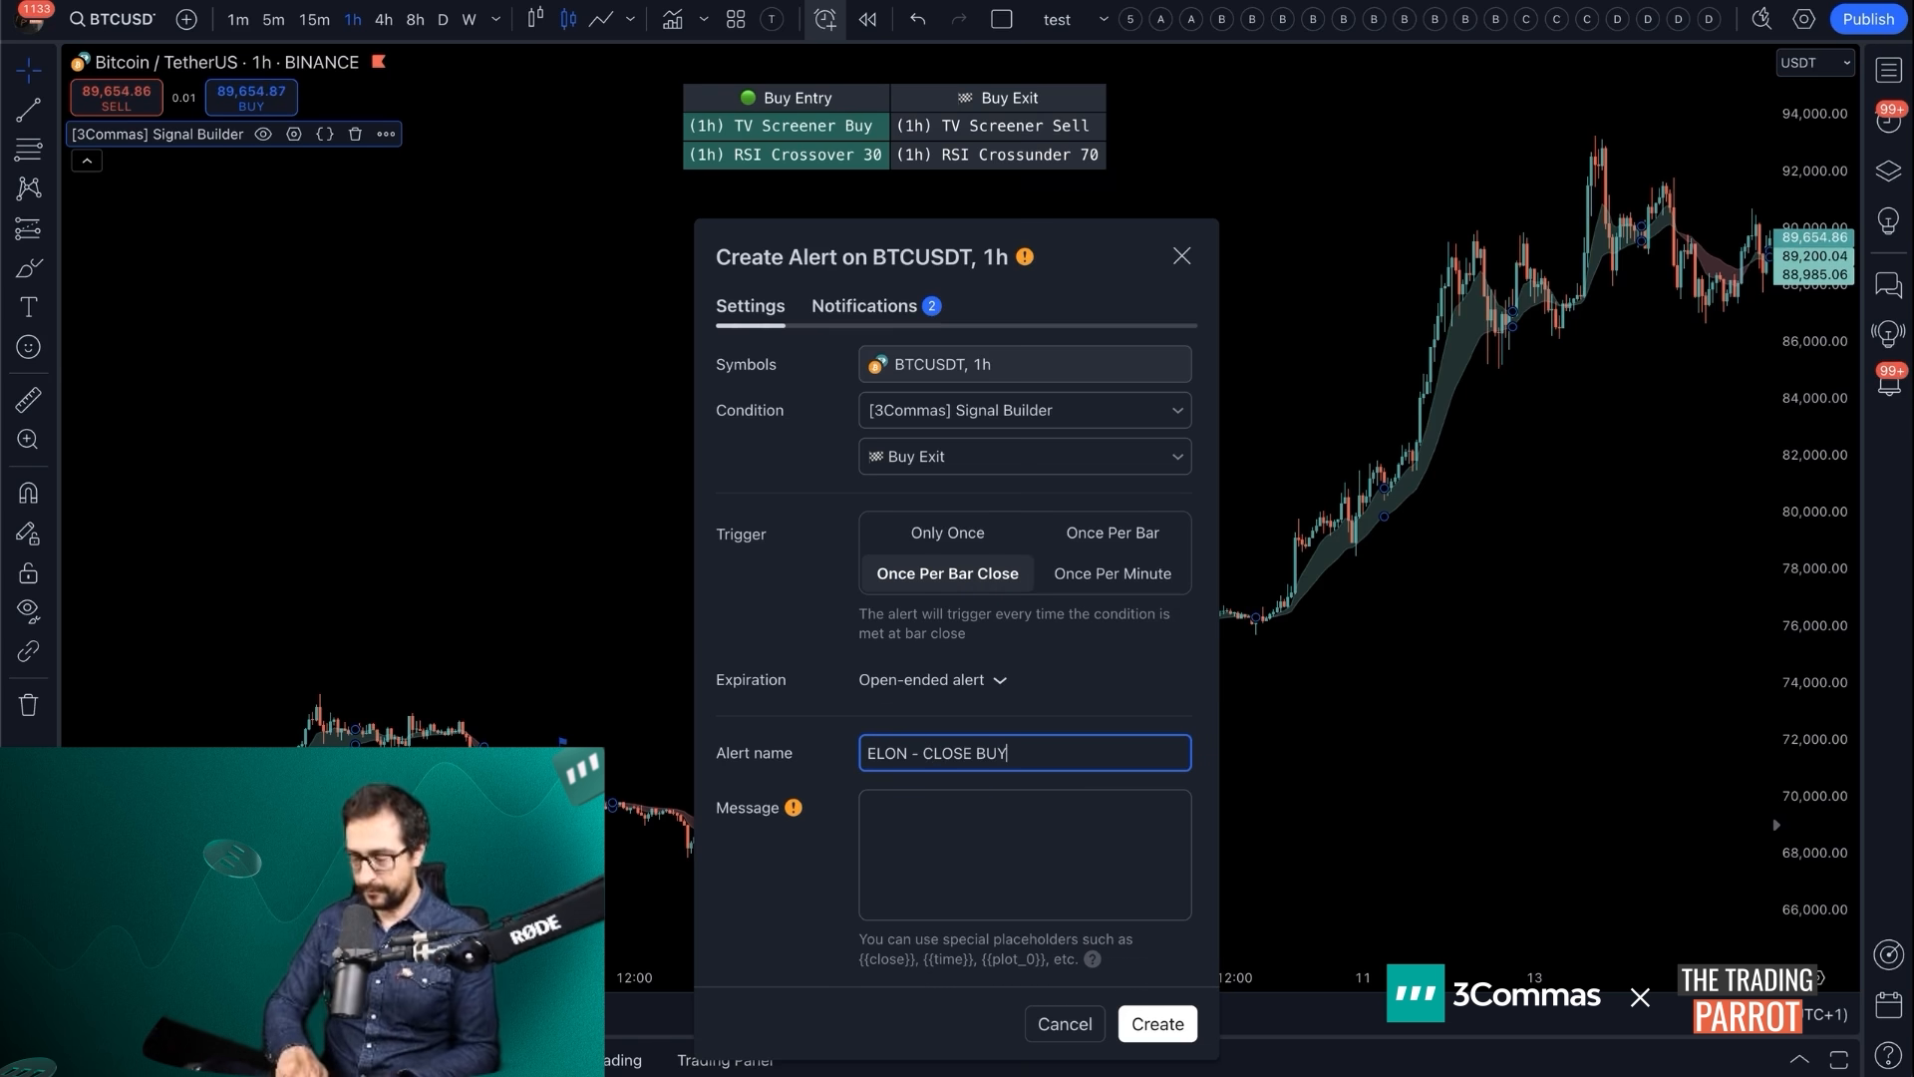
click(1025, 854)
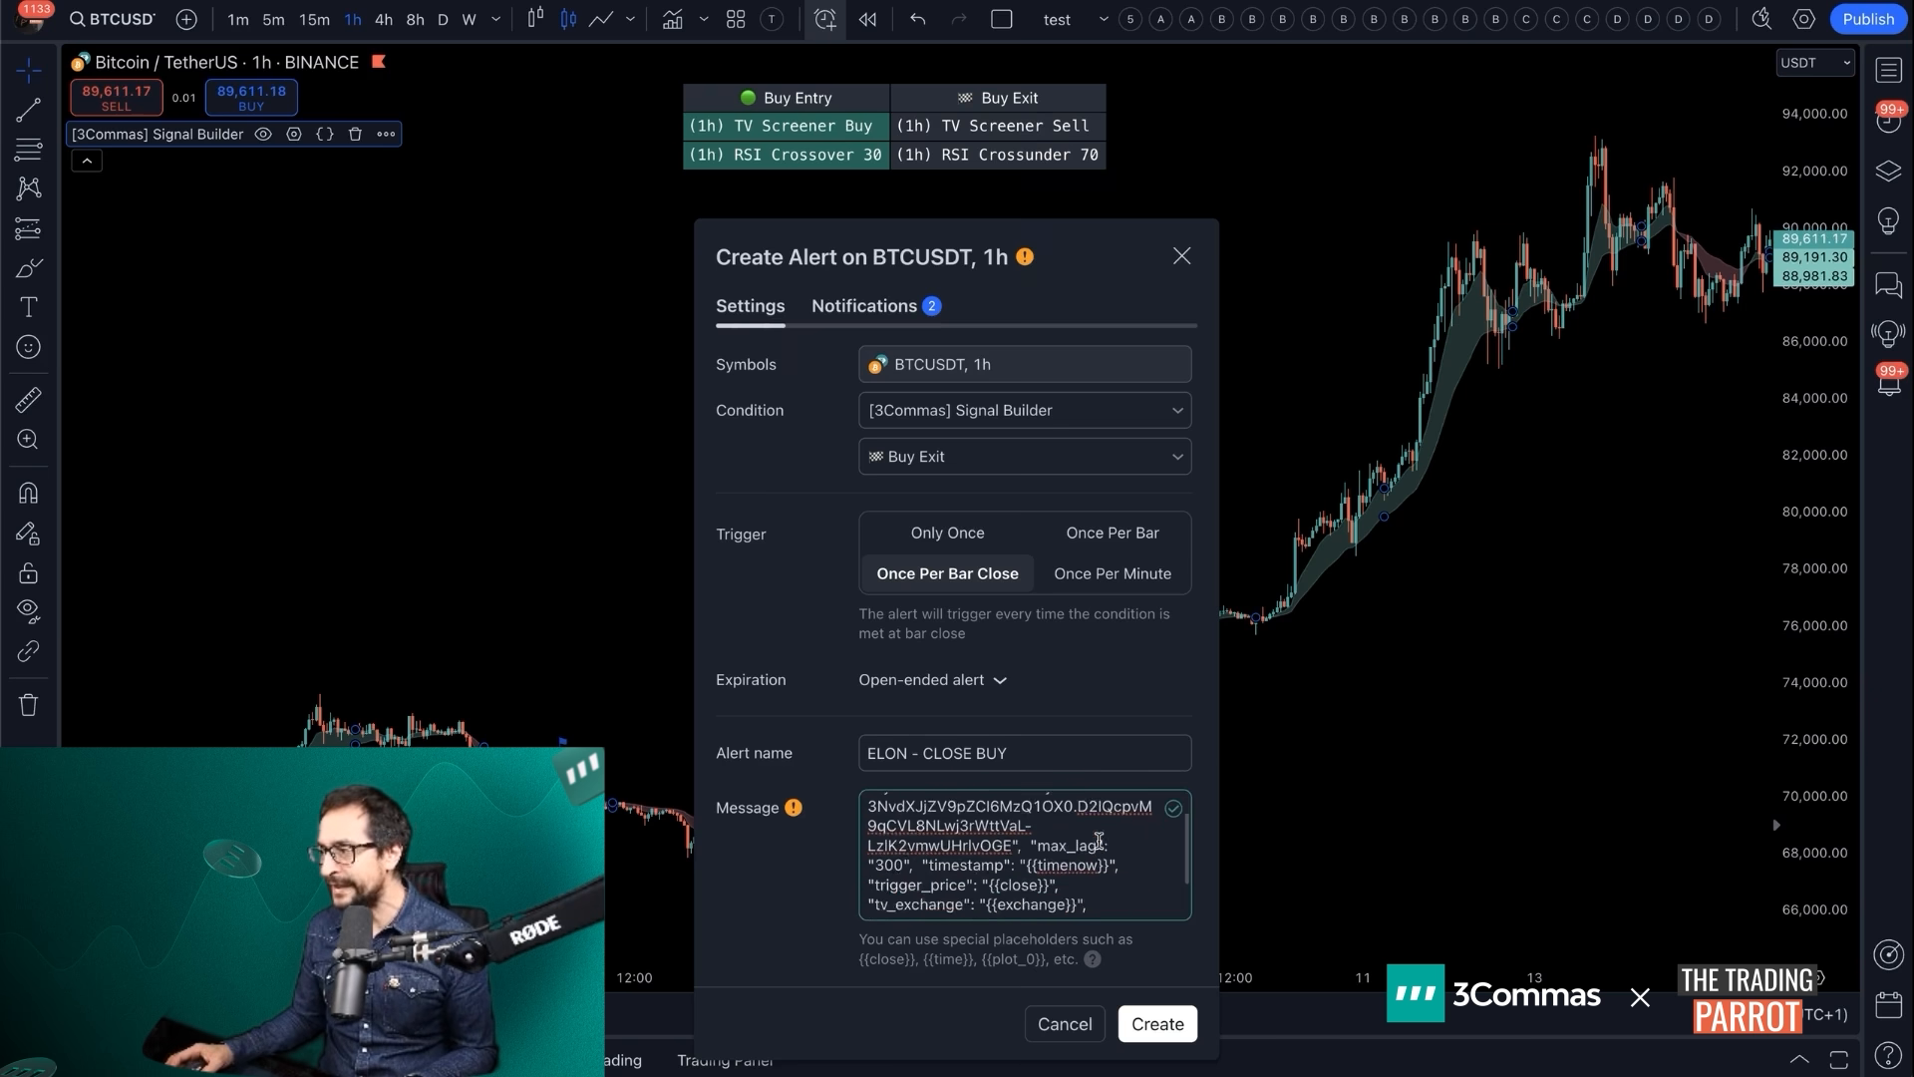
click(863, 305)
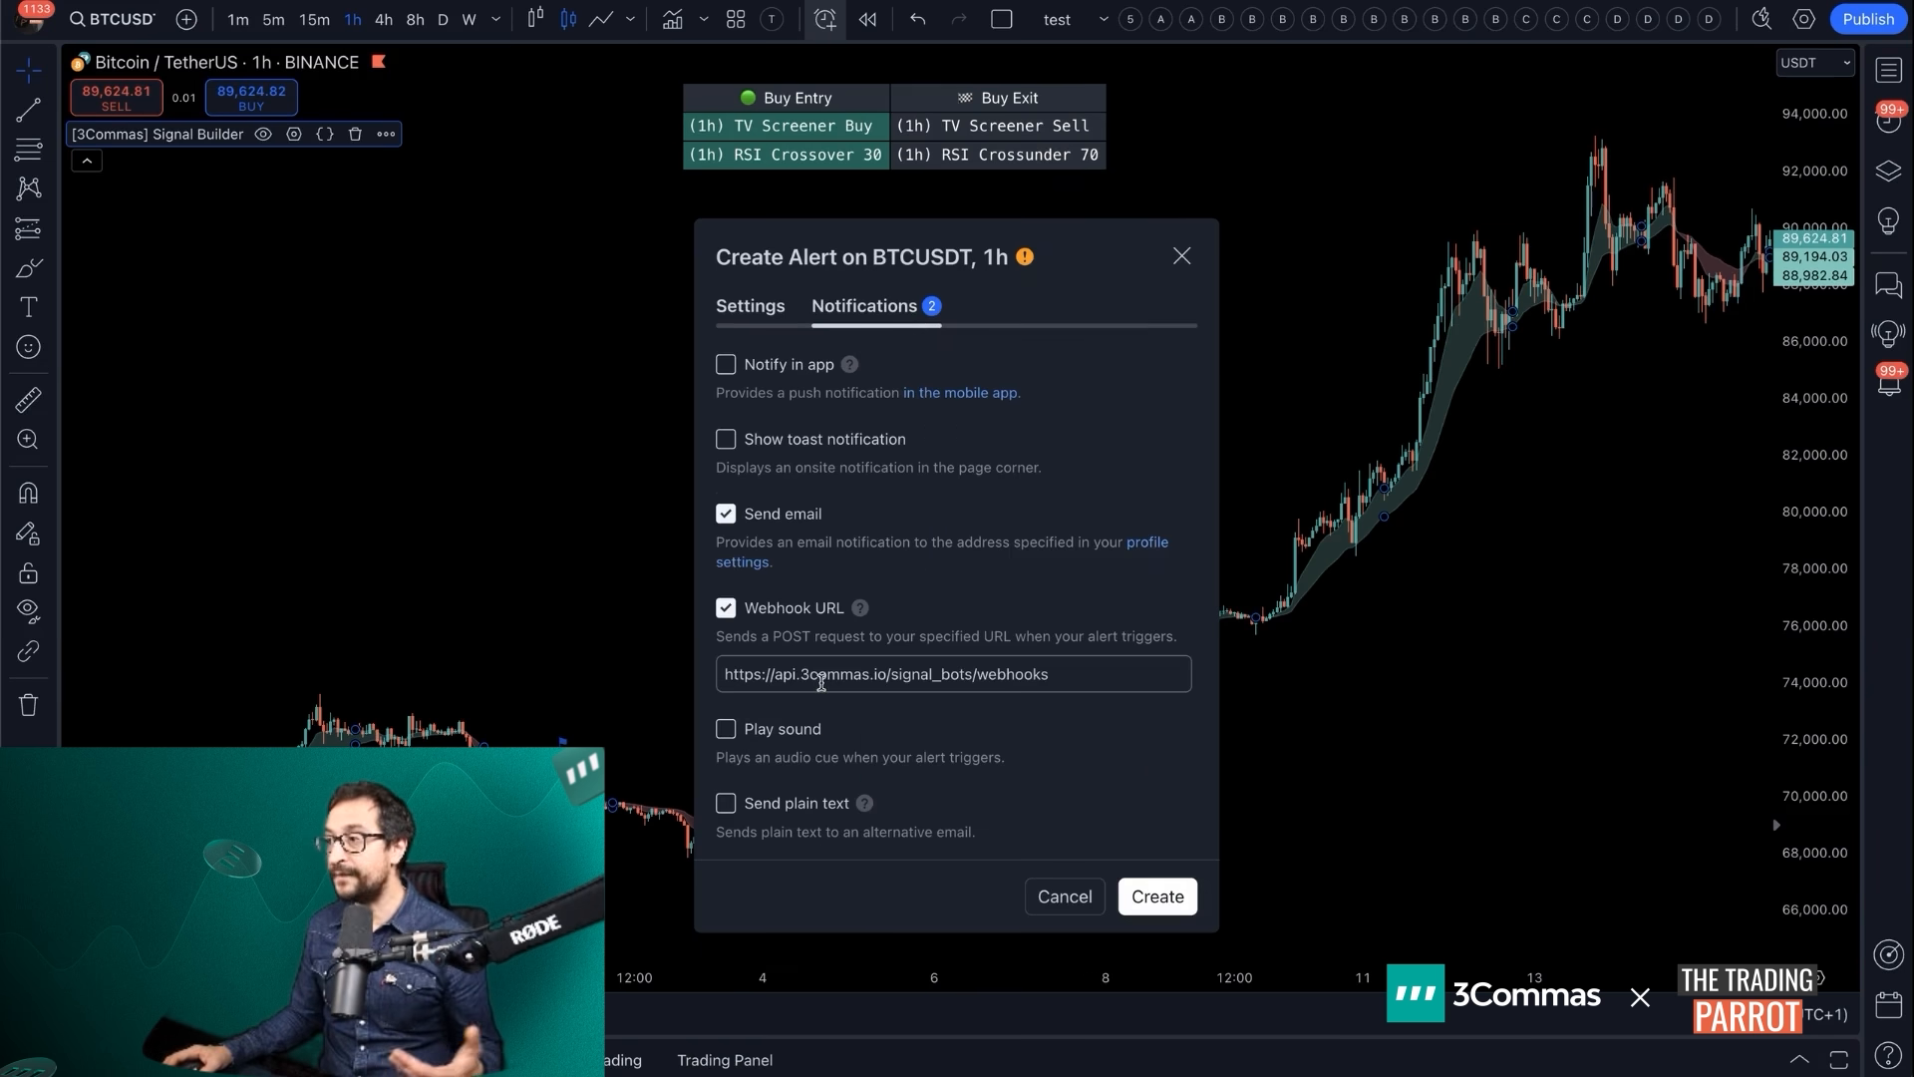
click(749, 305)
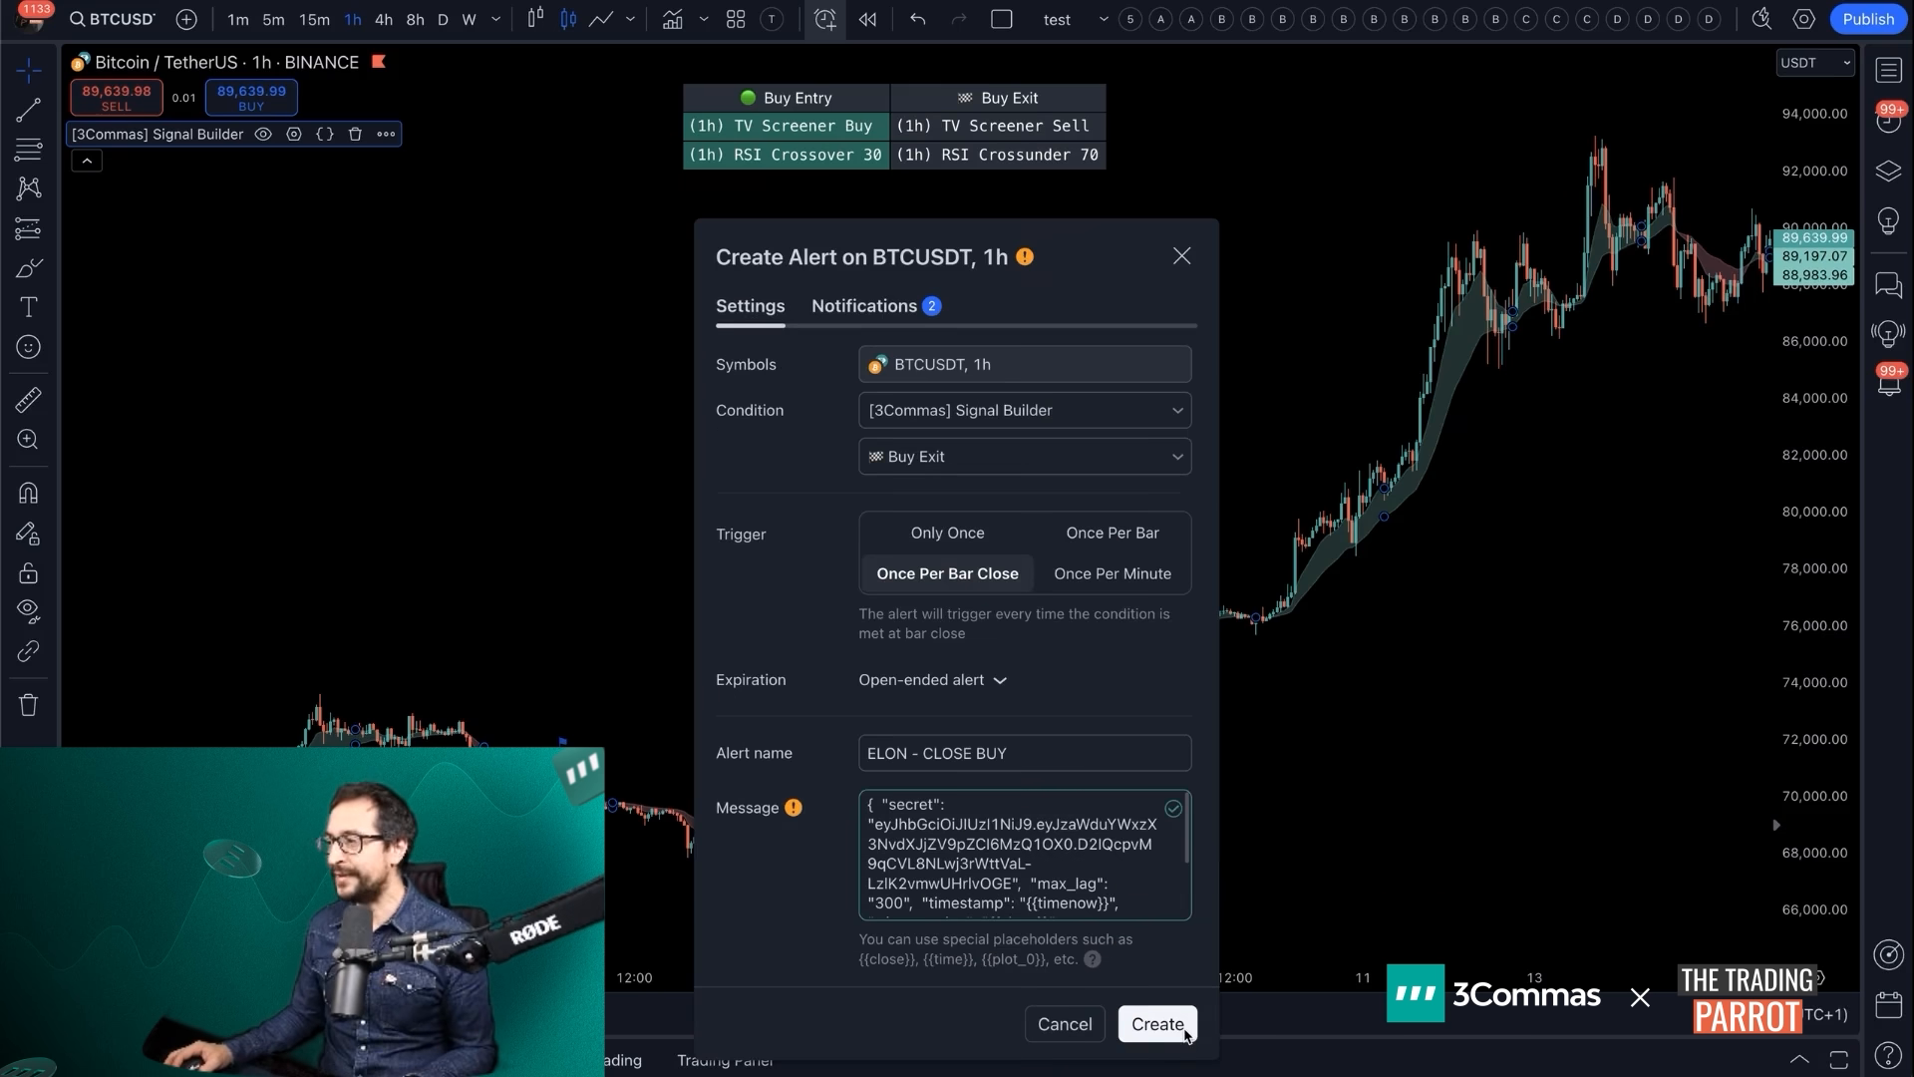
click(1154, 1023)
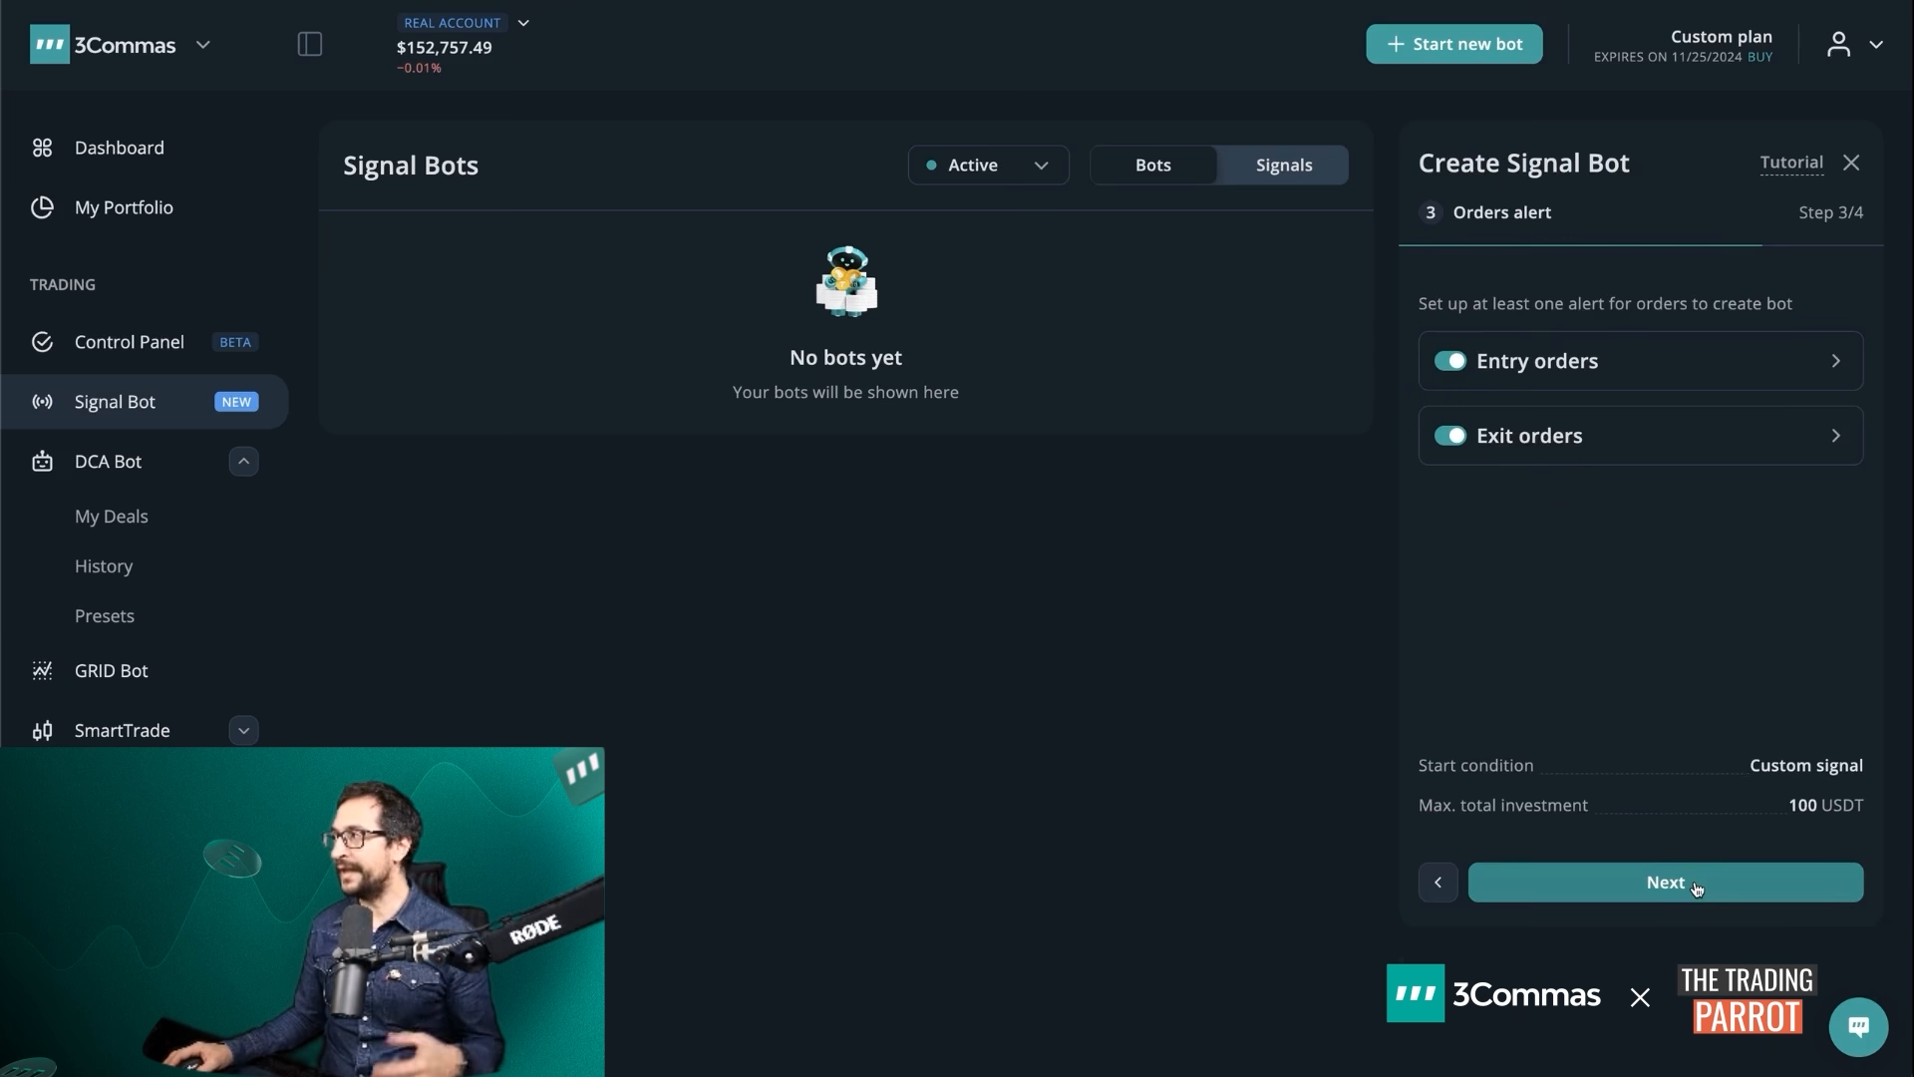
Advance from the orders alert step to Step 4/4 Risk control
click(1663, 881)
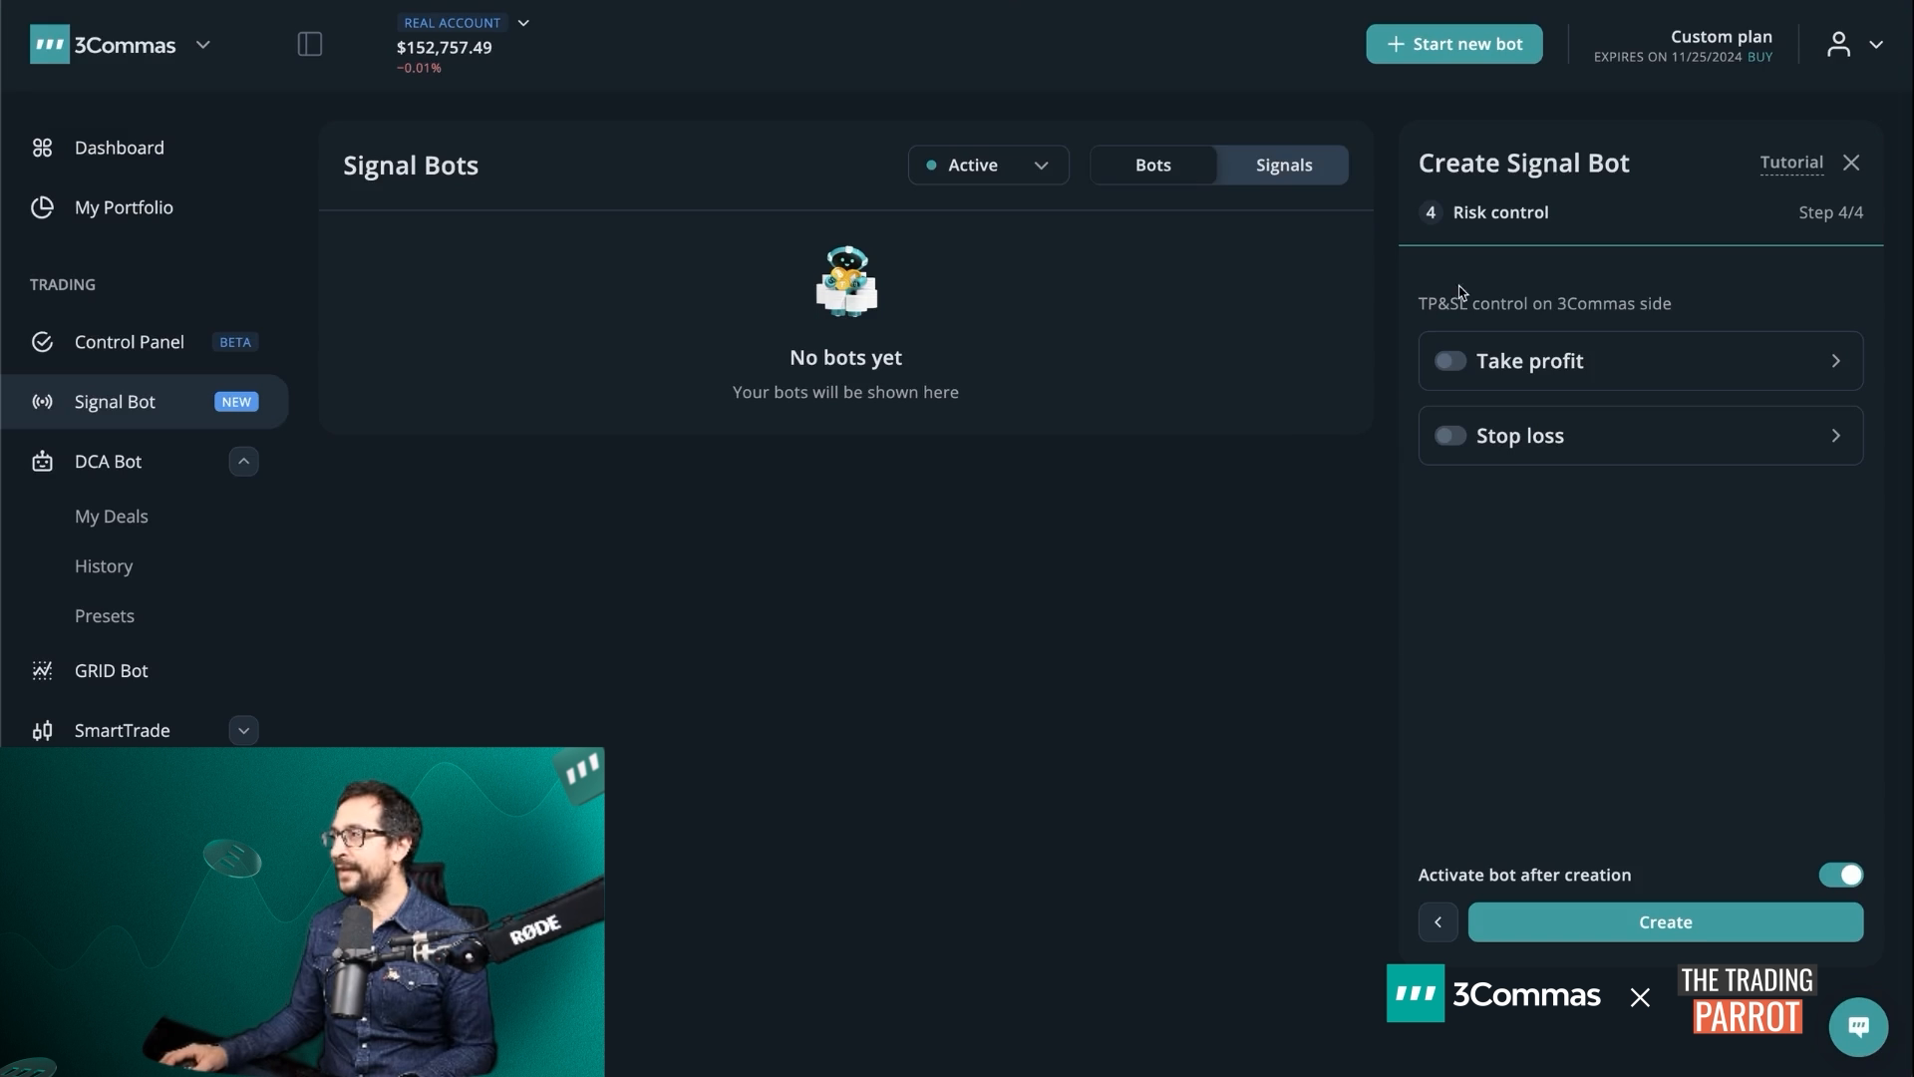
mouse_move(1589, 614)
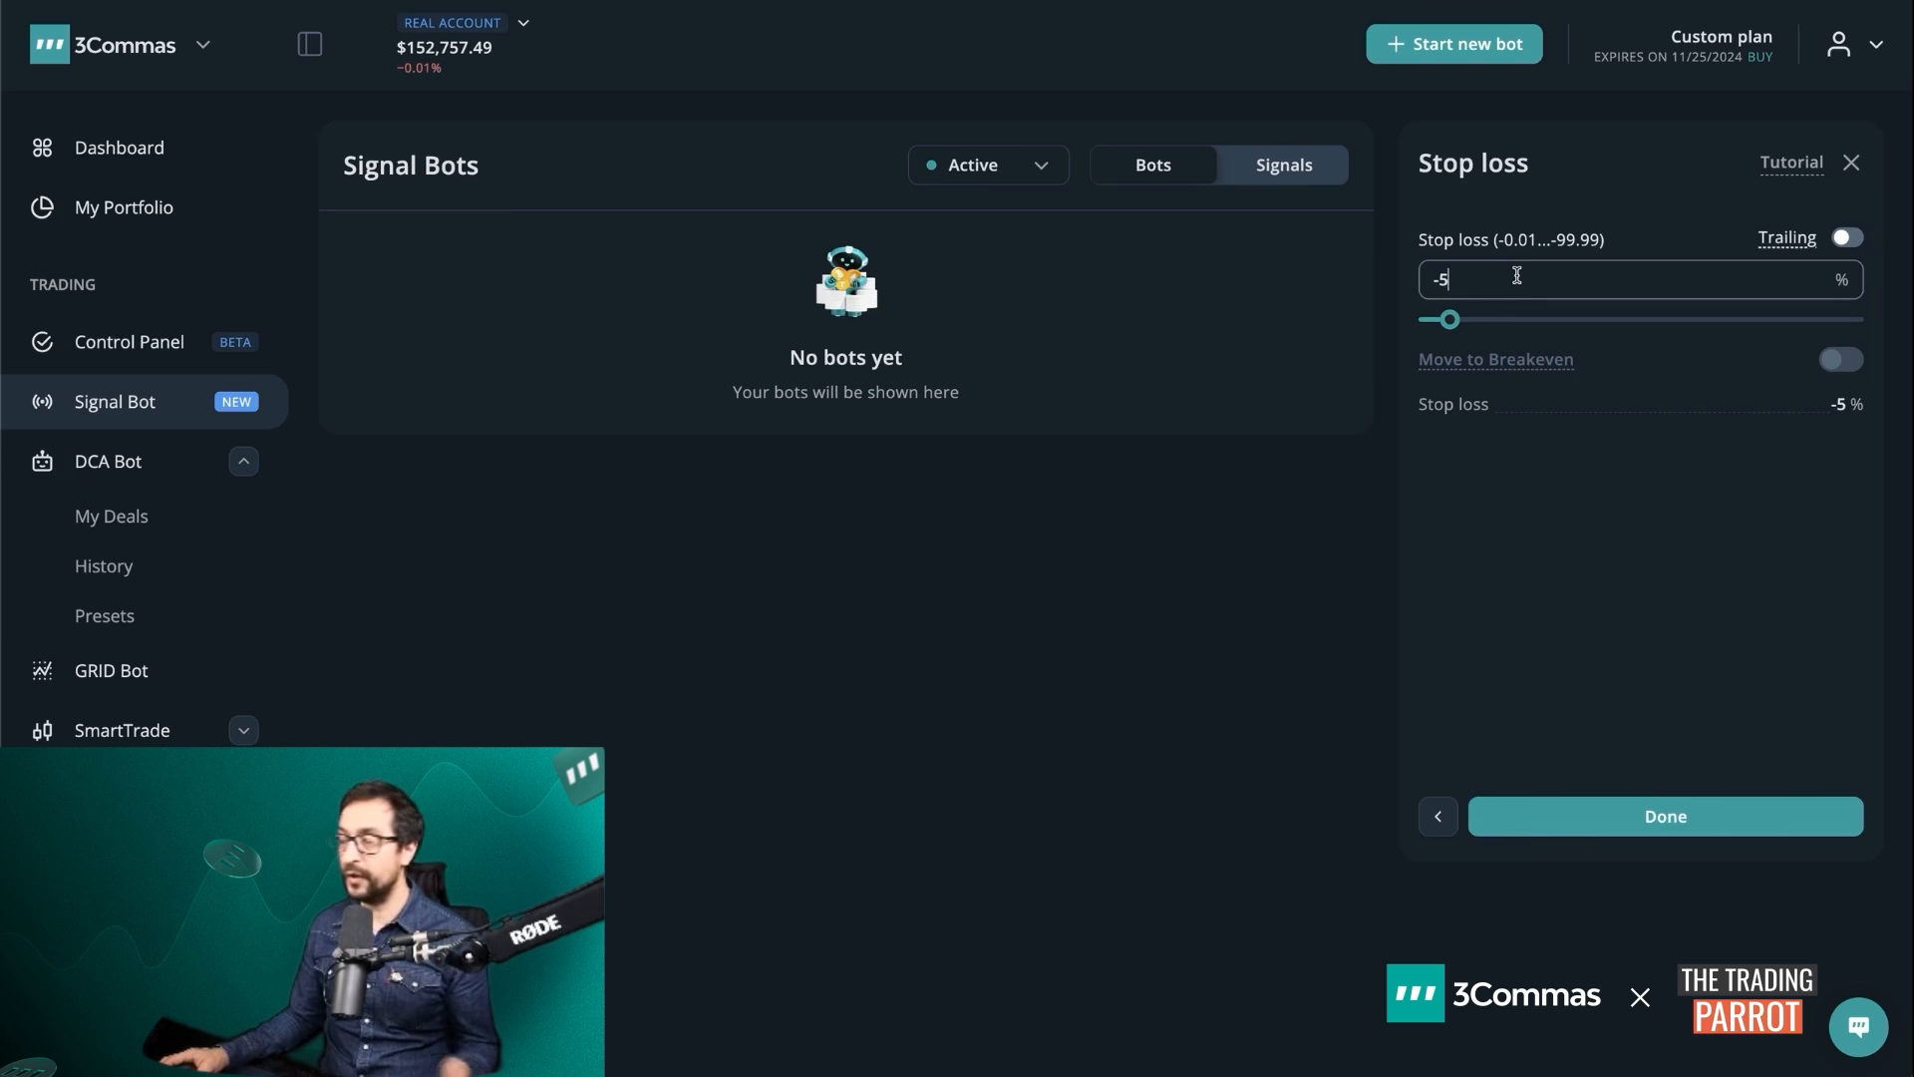
mouse_move(1516, 382)
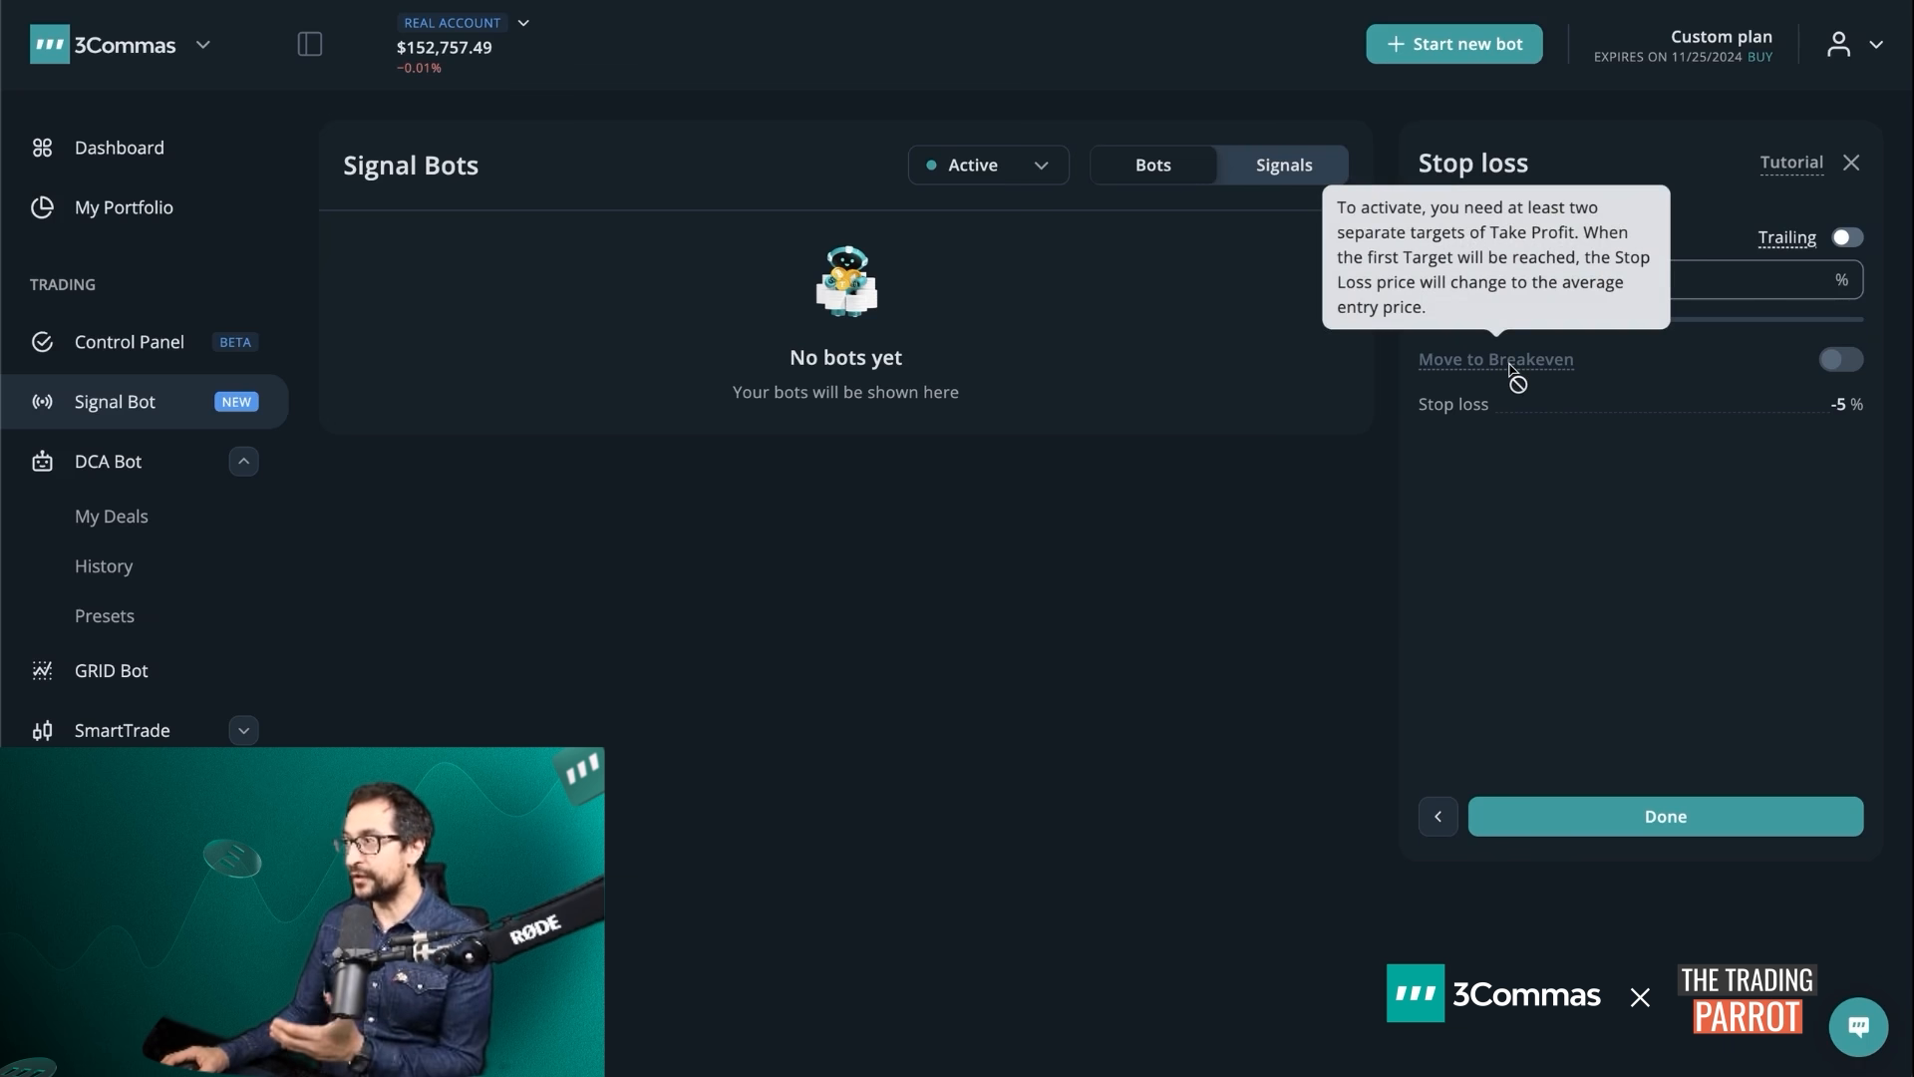
click(1437, 815)
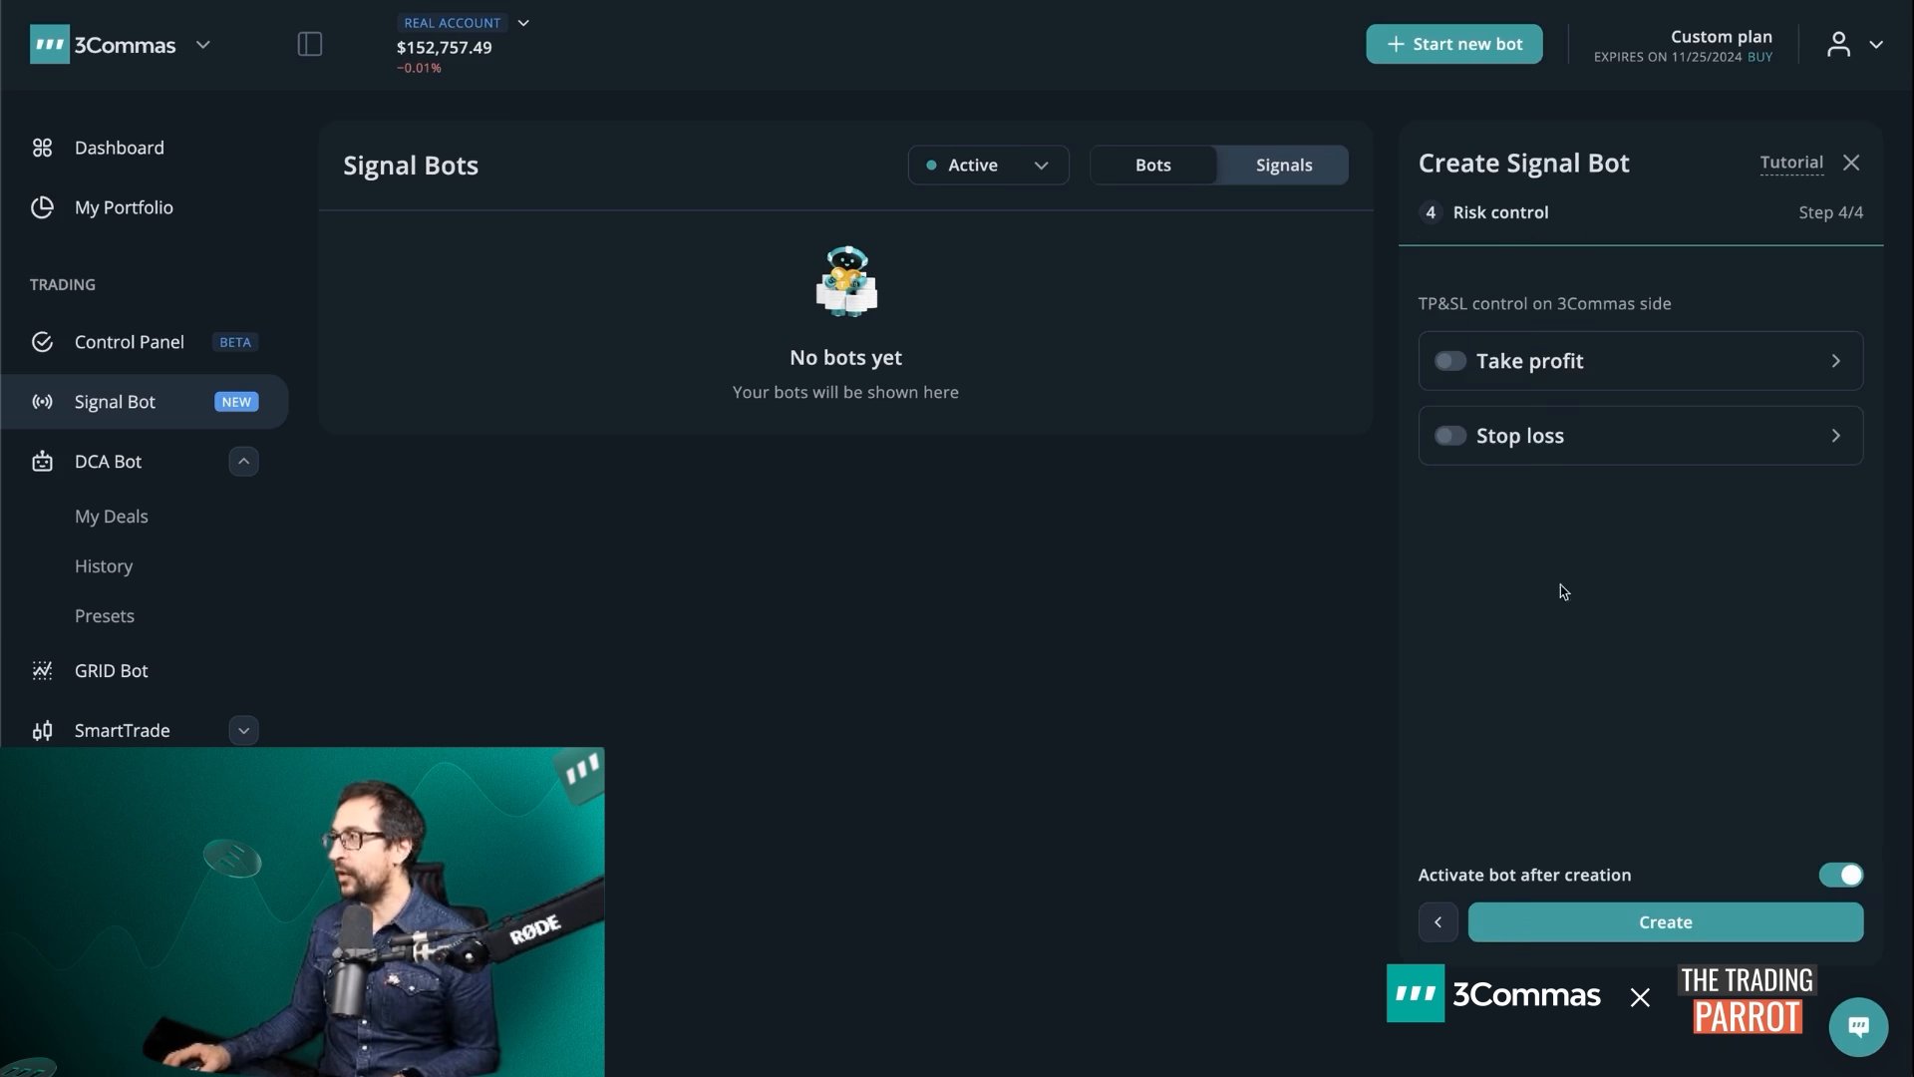
click(1527, 361)
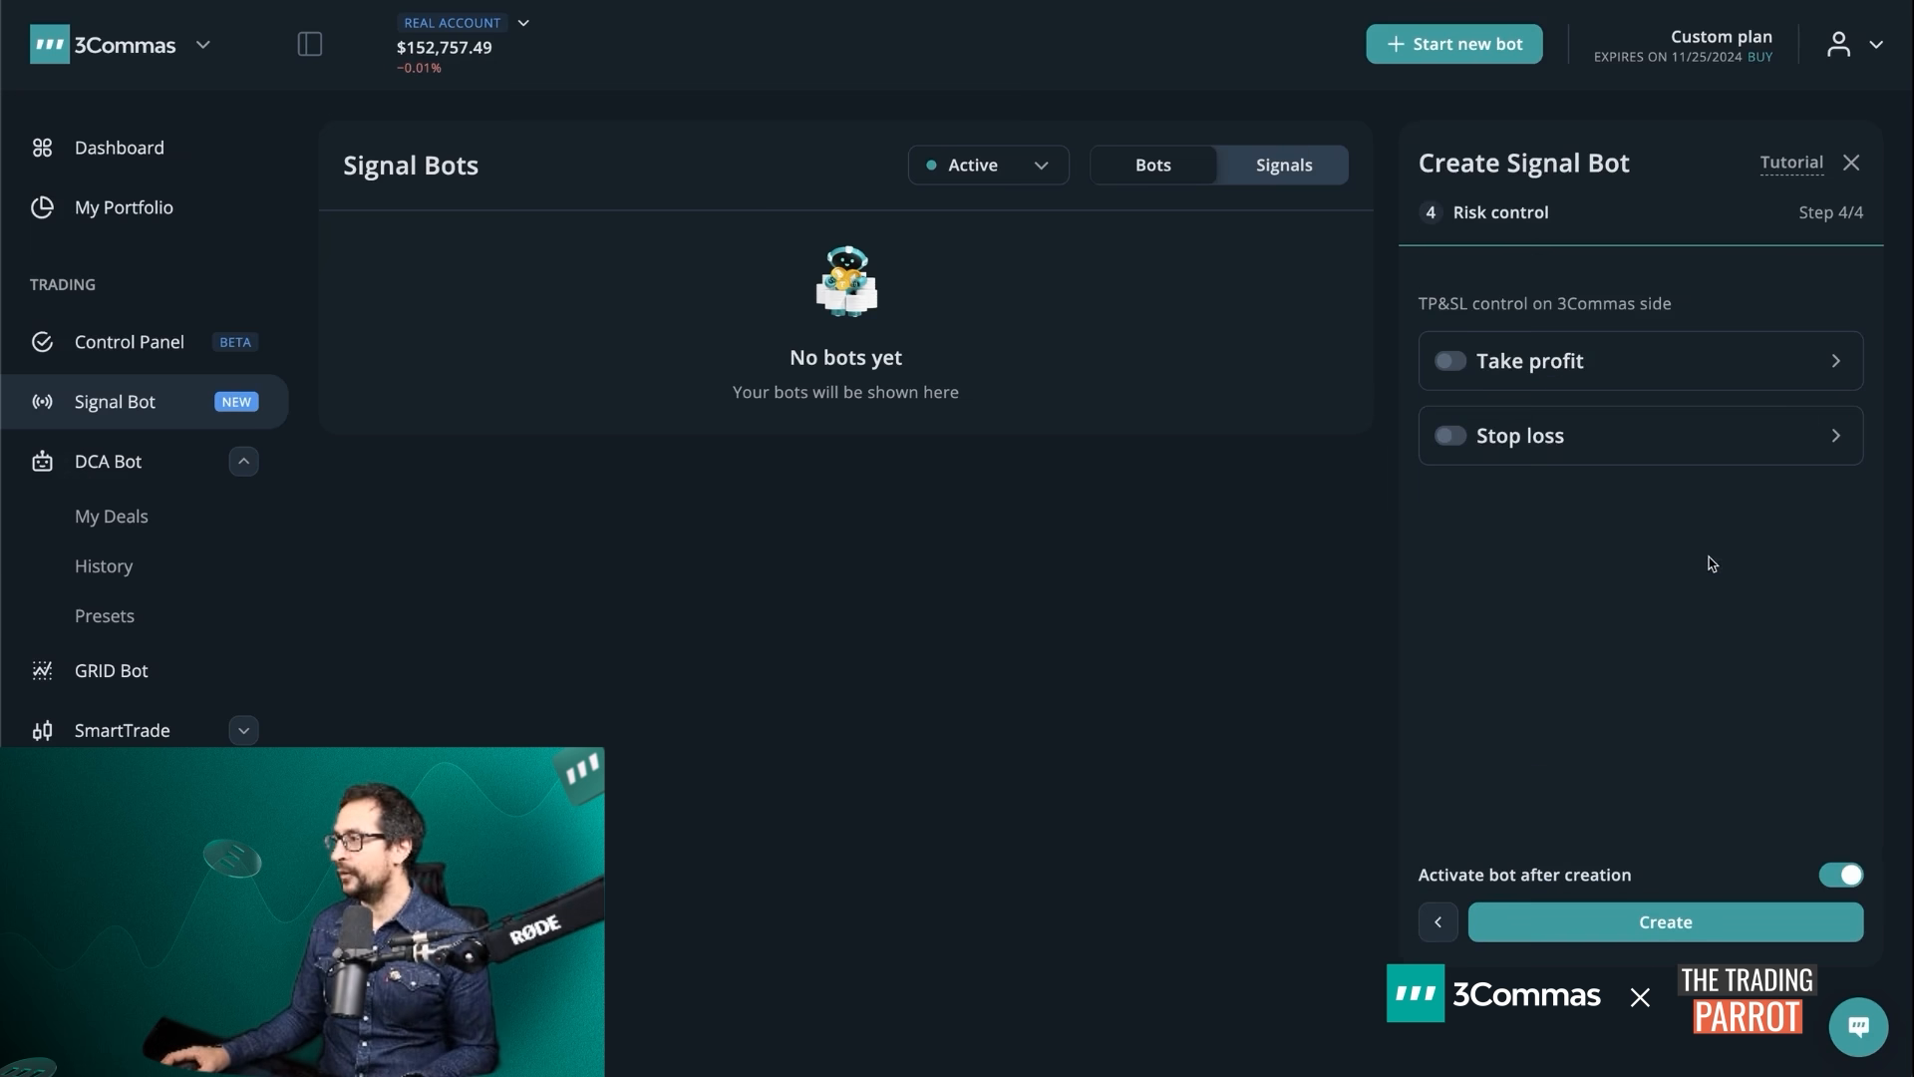
mouse_move(1764, 682)
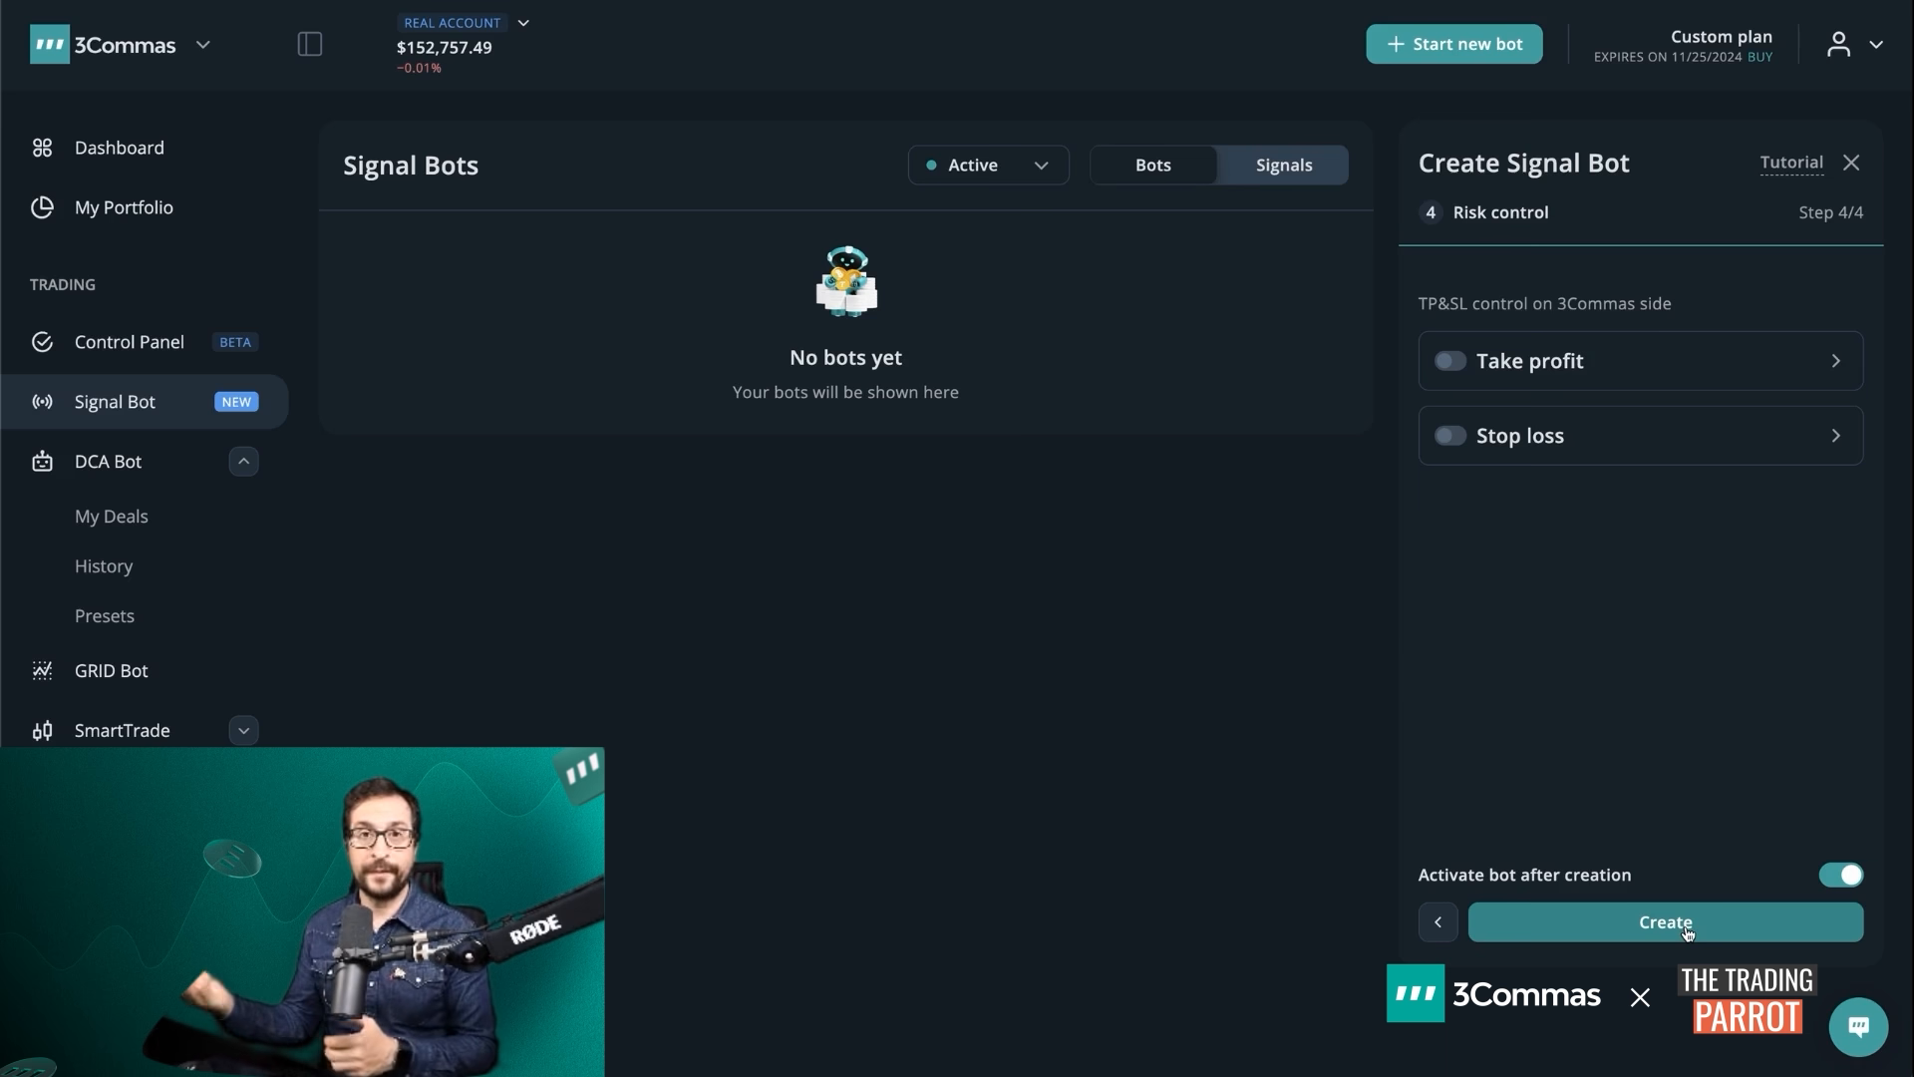
Create the ELON bot and proceed anyway past the insufficient funds warning
click(1663, 921)
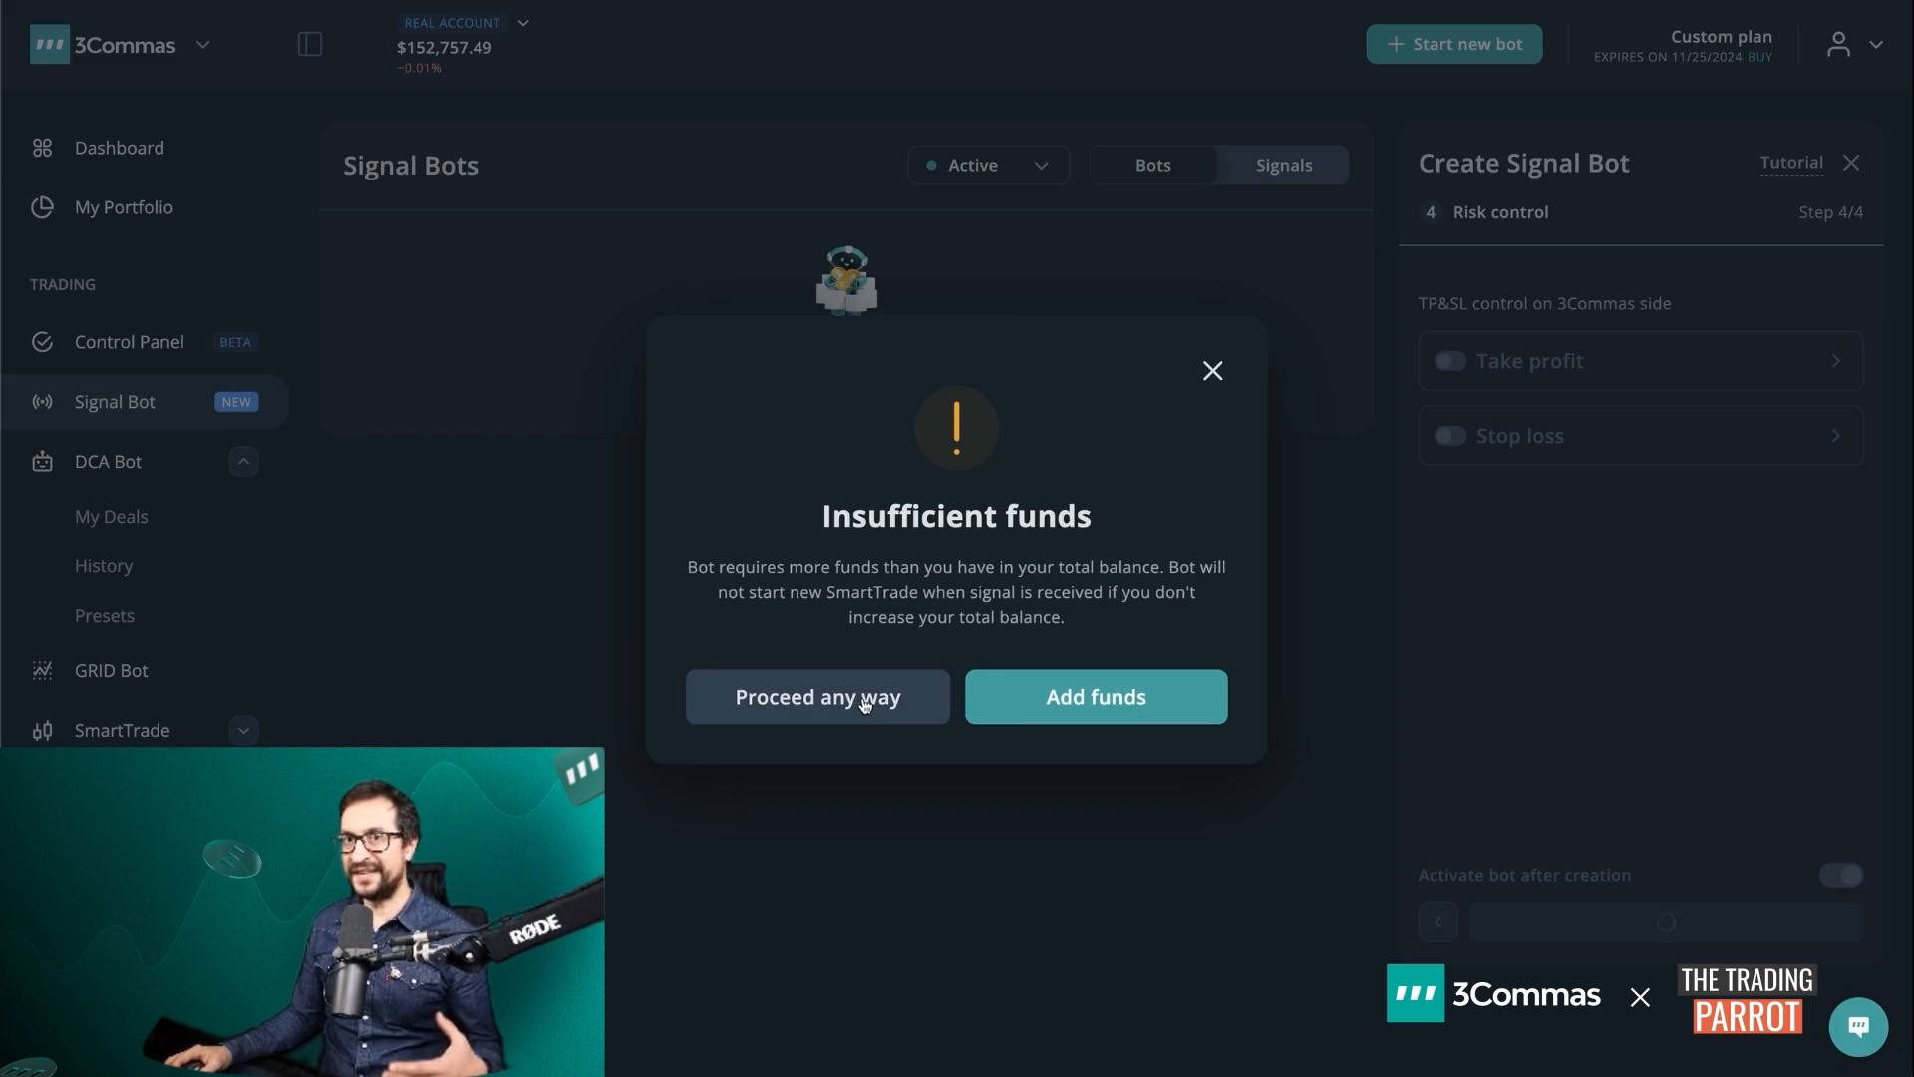
click(817, 698)
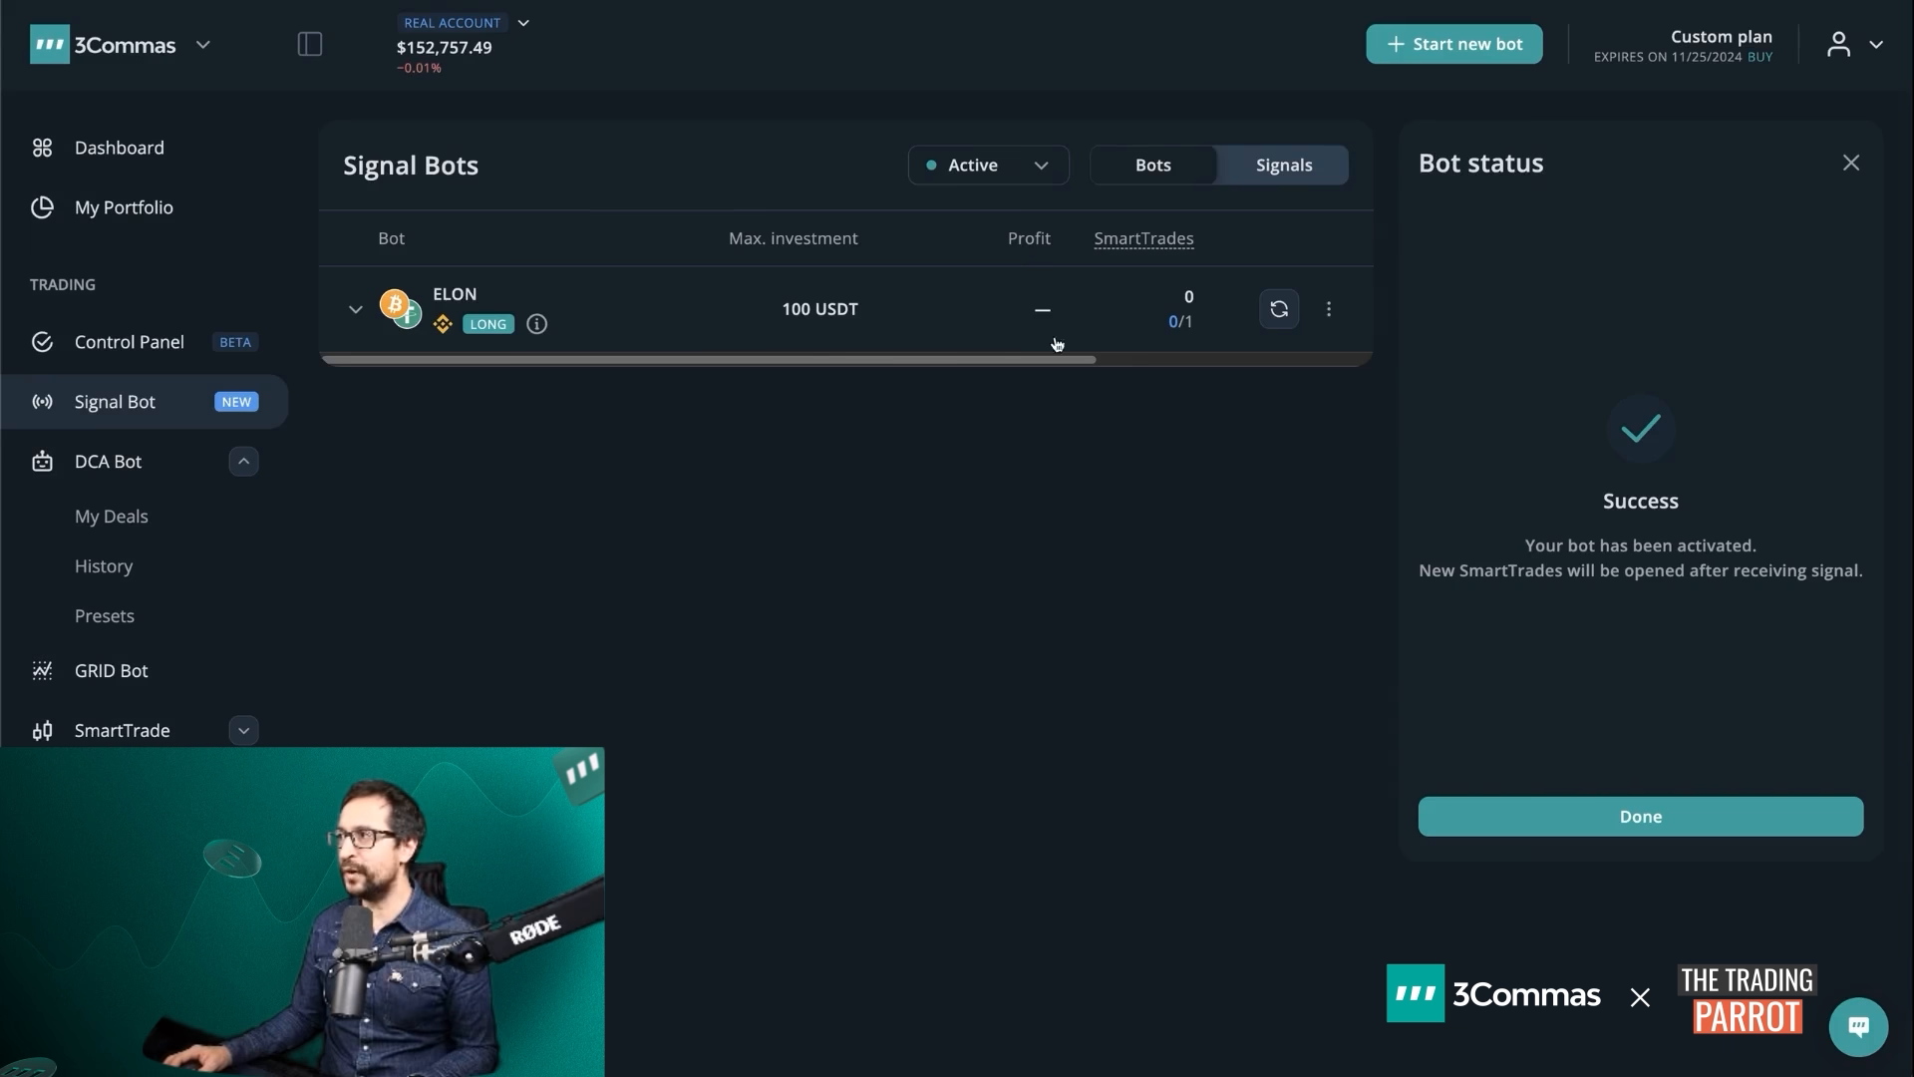
mouse_move(1047, 457)
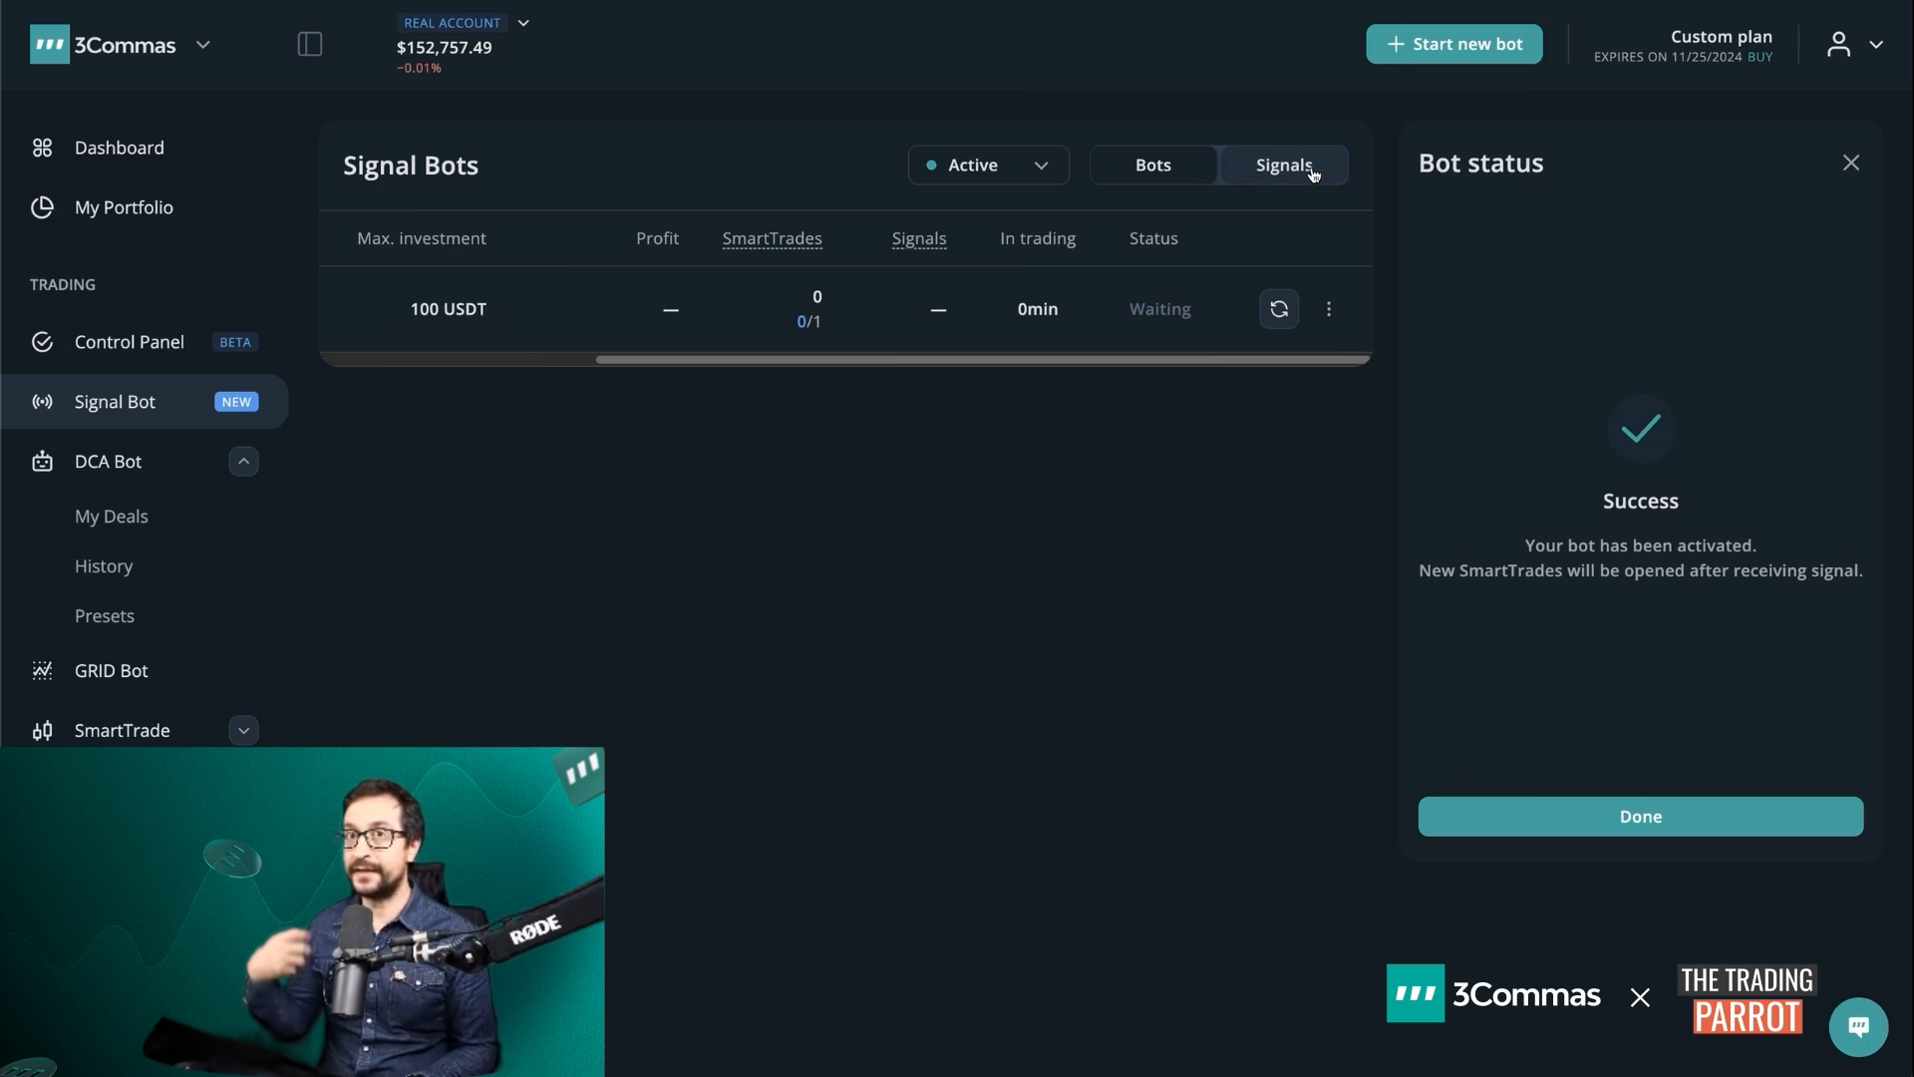
click(1282, 165)
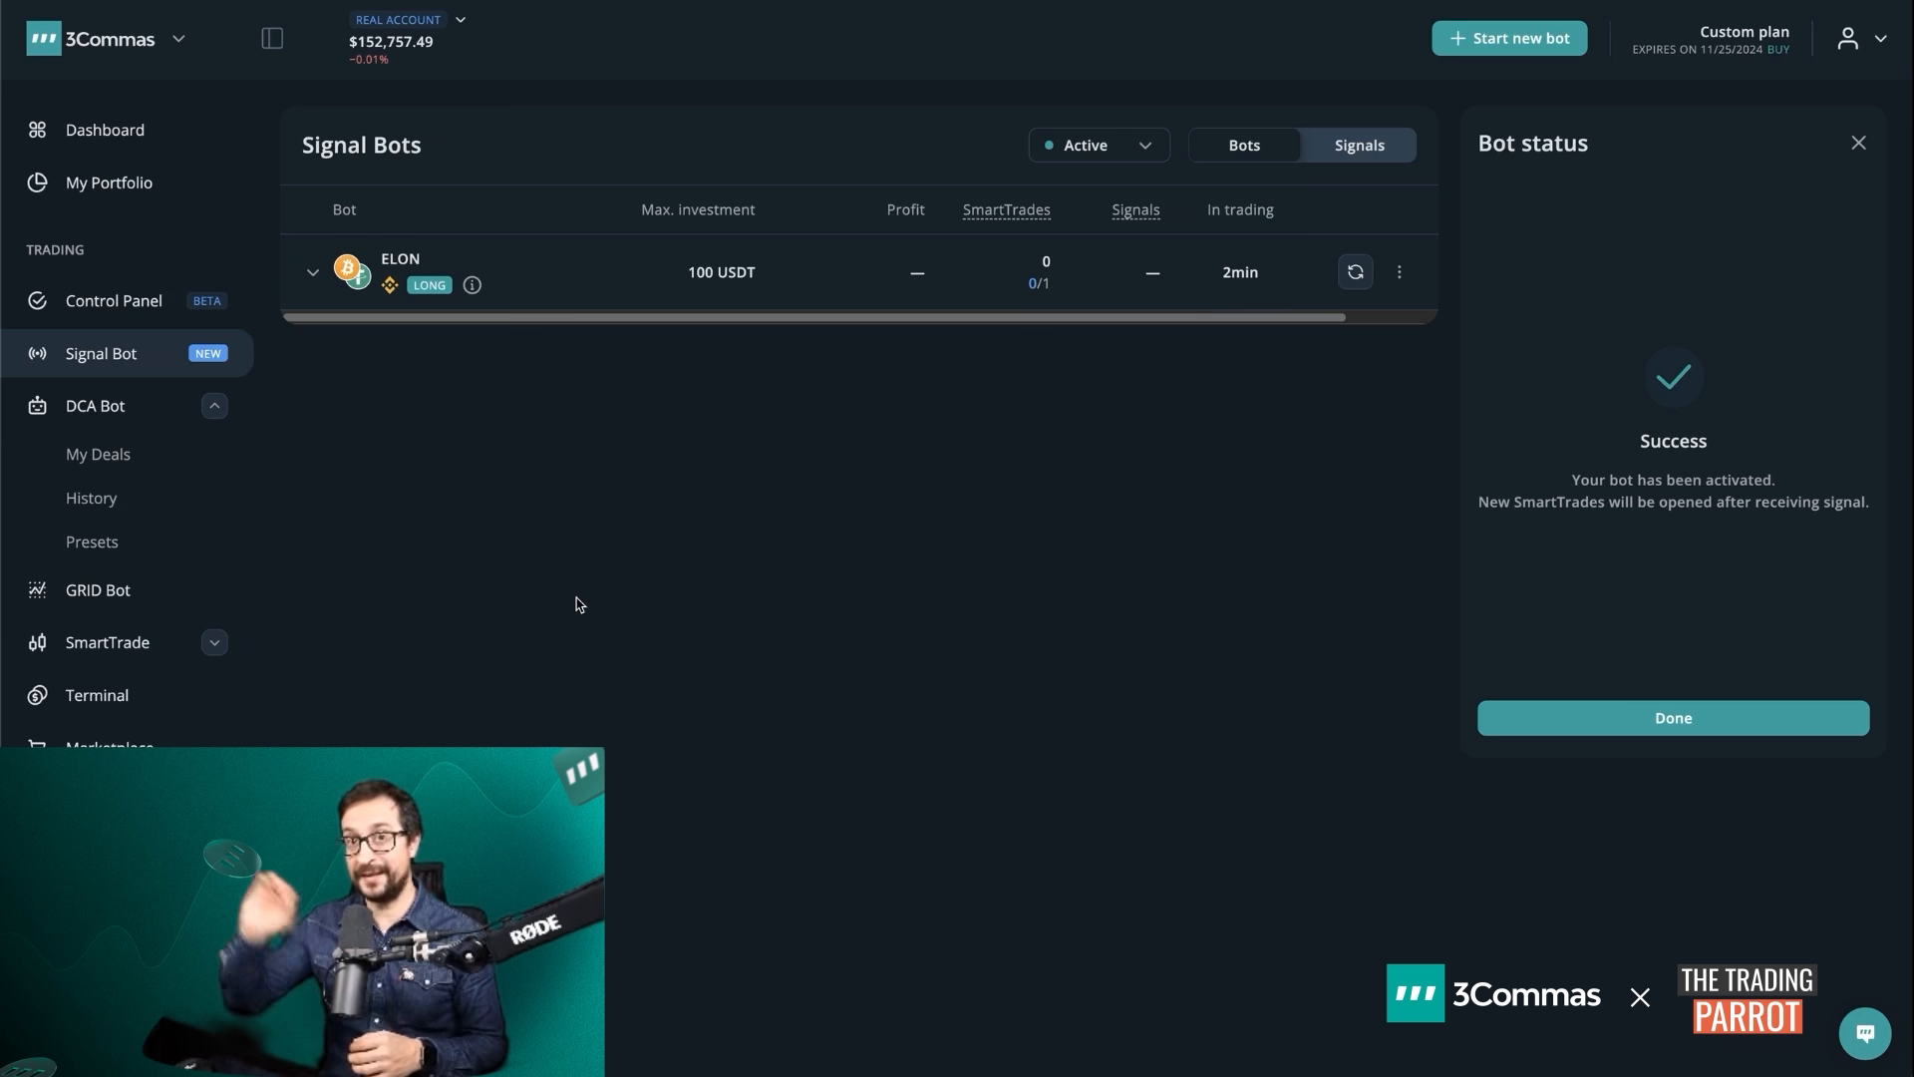
mouse_move(660, 632)
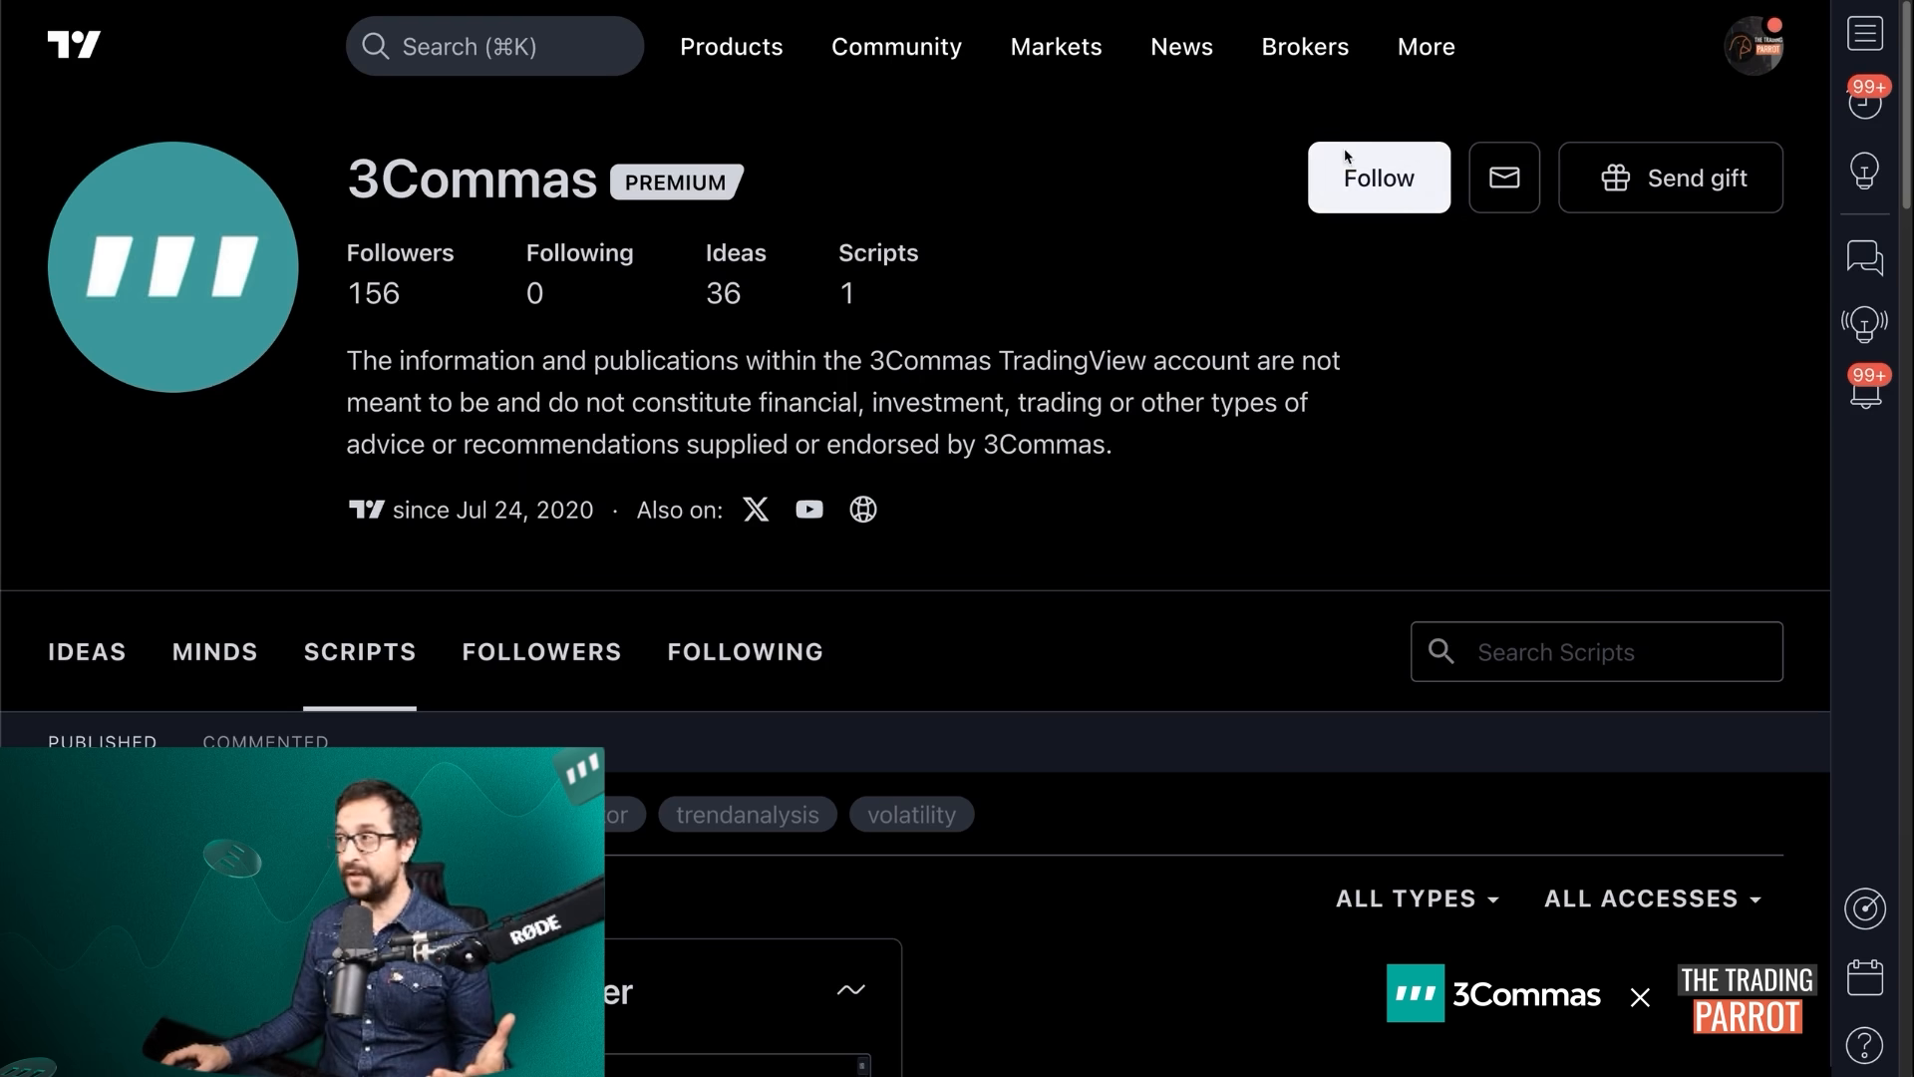
Scroll down the 3Commas profile to the Scripts section with [3Commas] Signal Builder
scroll(down, 3)
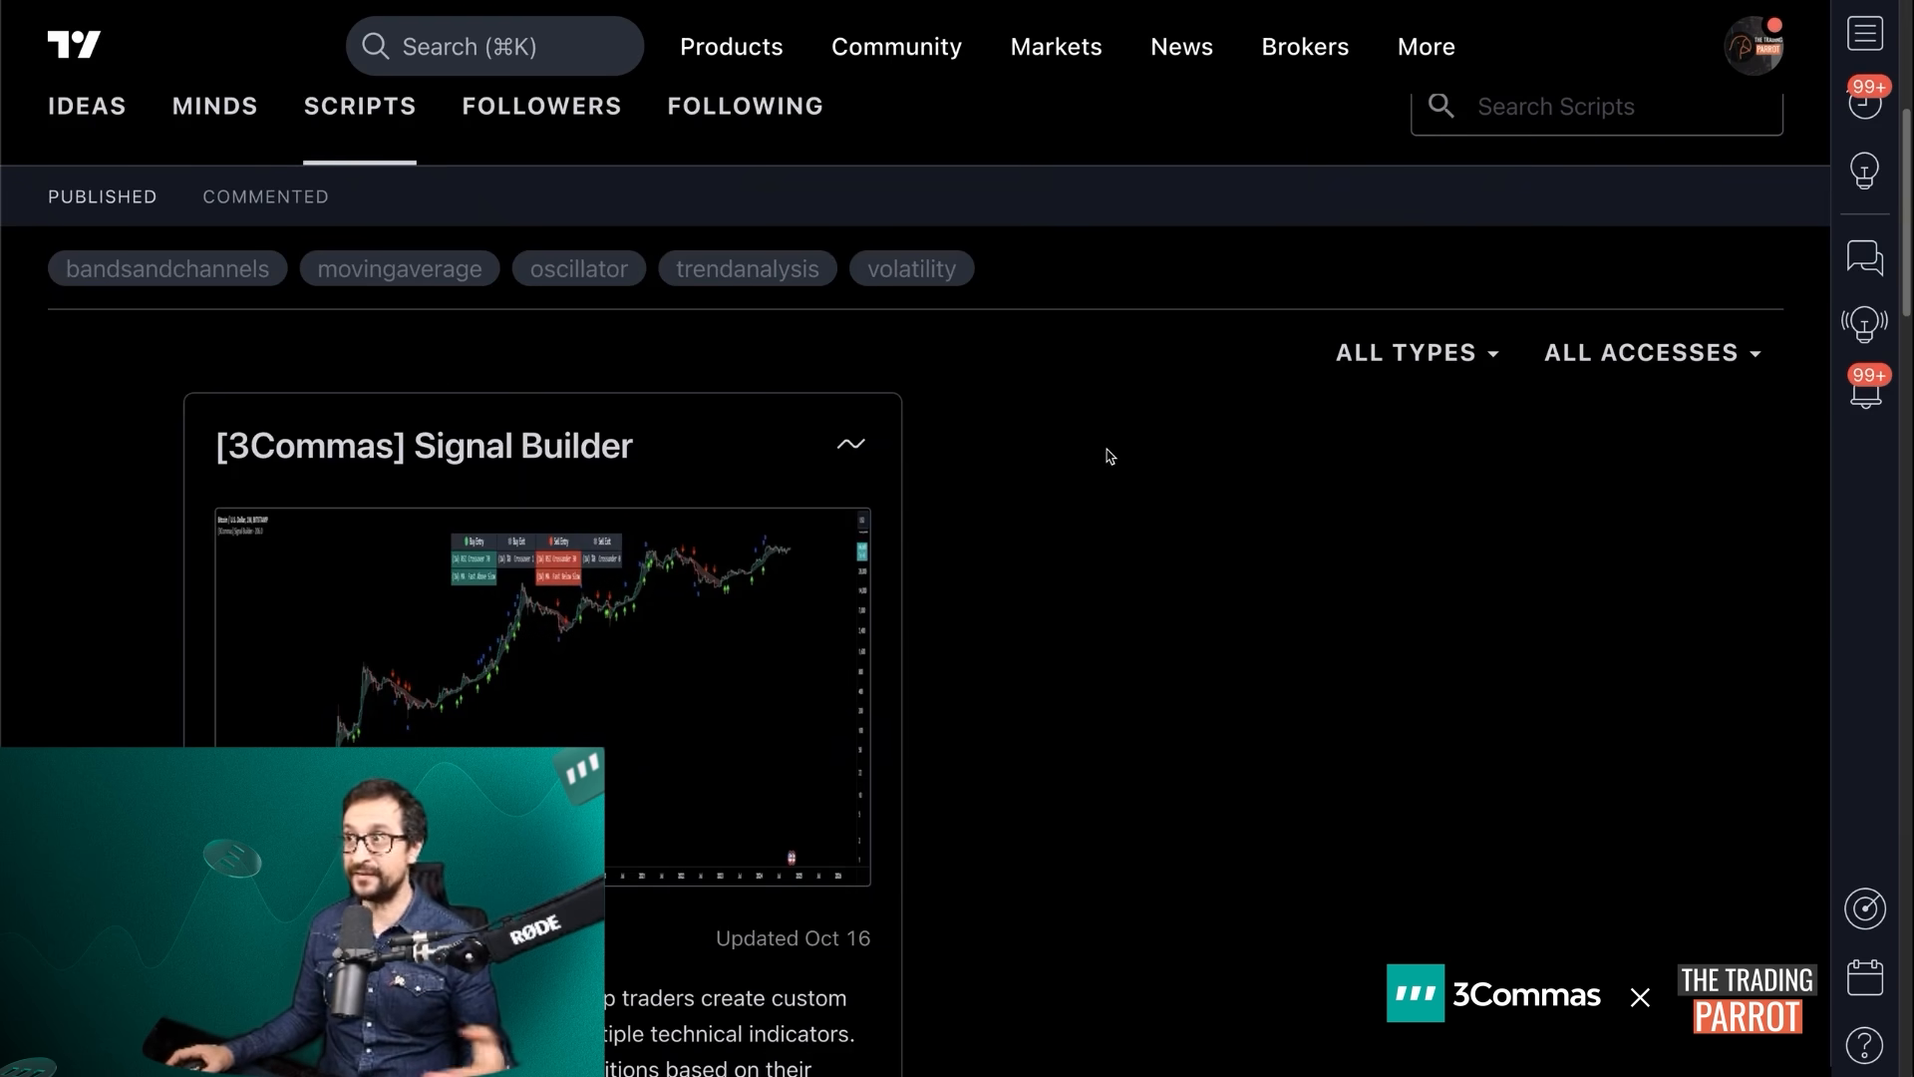